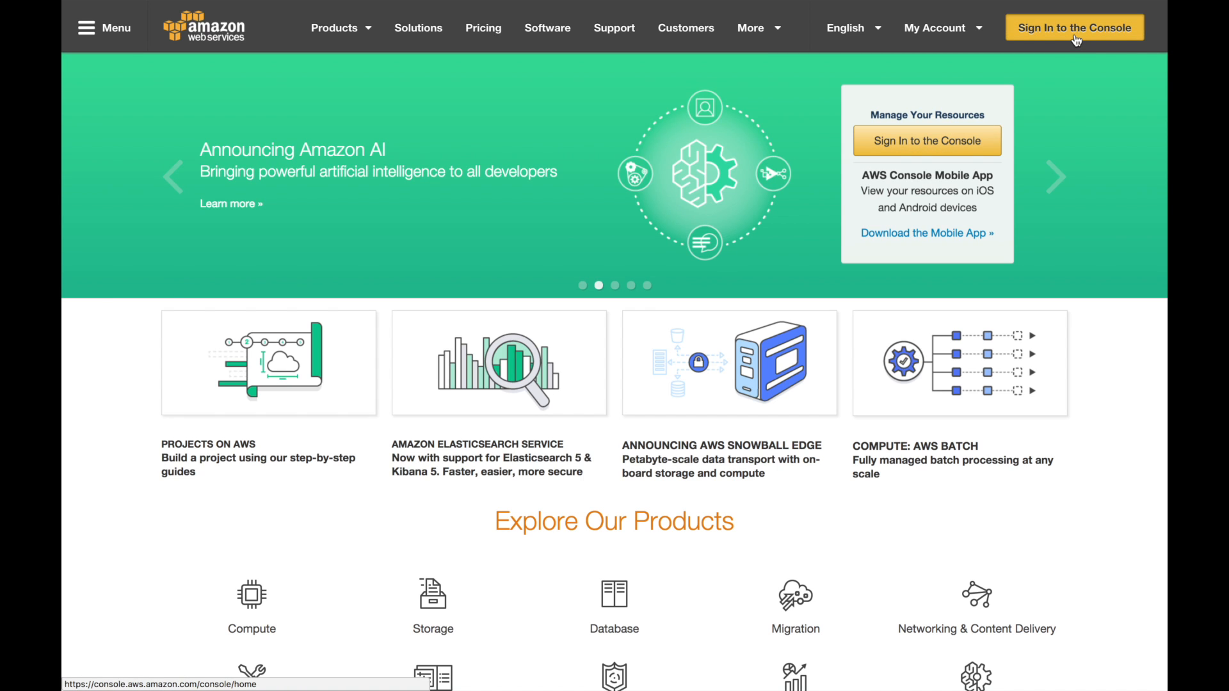
pyautogui.click(1074, 28)
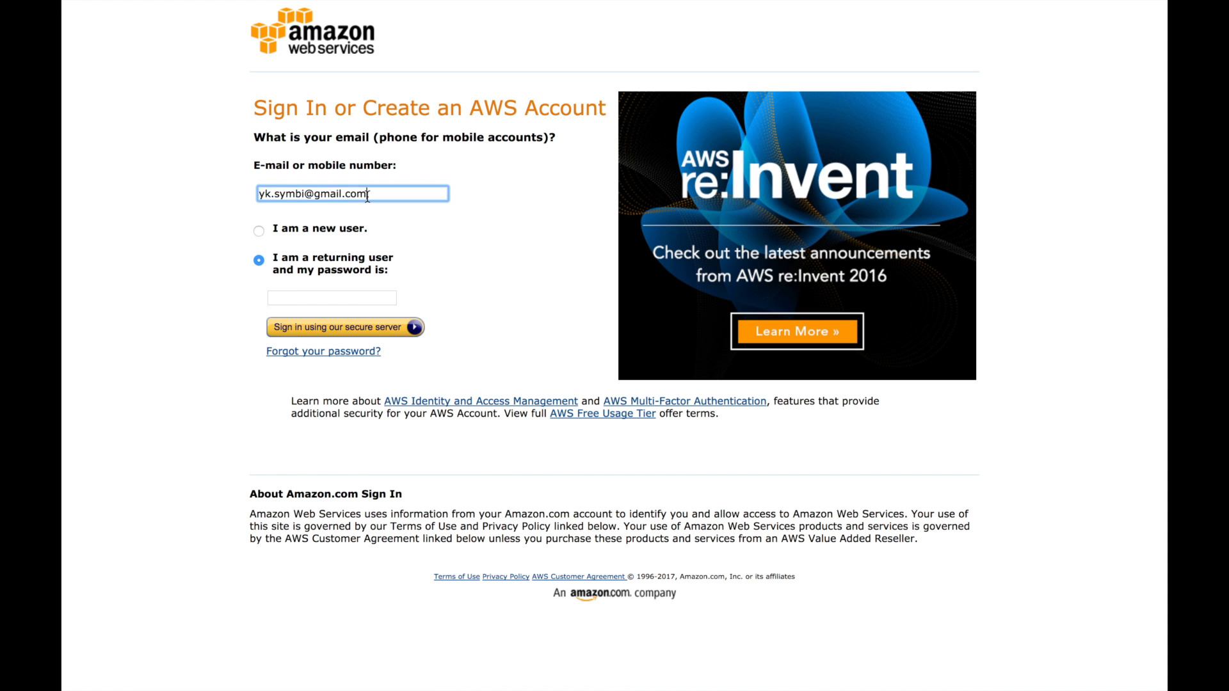
pyautogui.write('m')
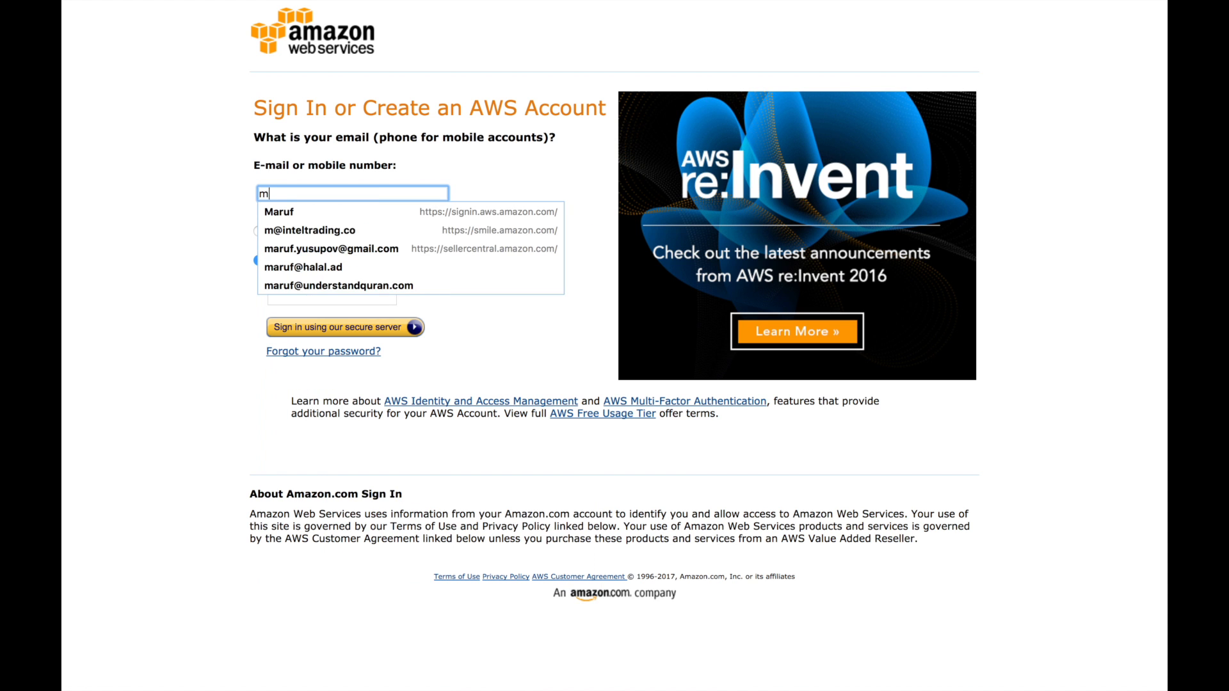
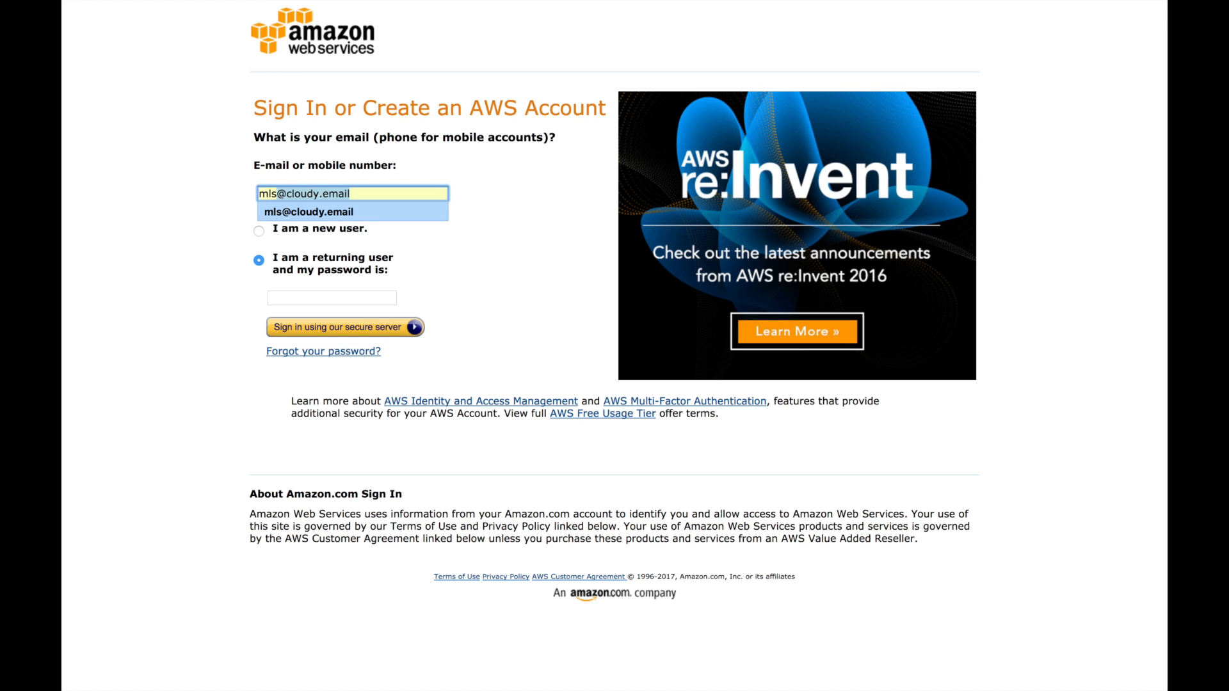
pyautogui.write('mls')
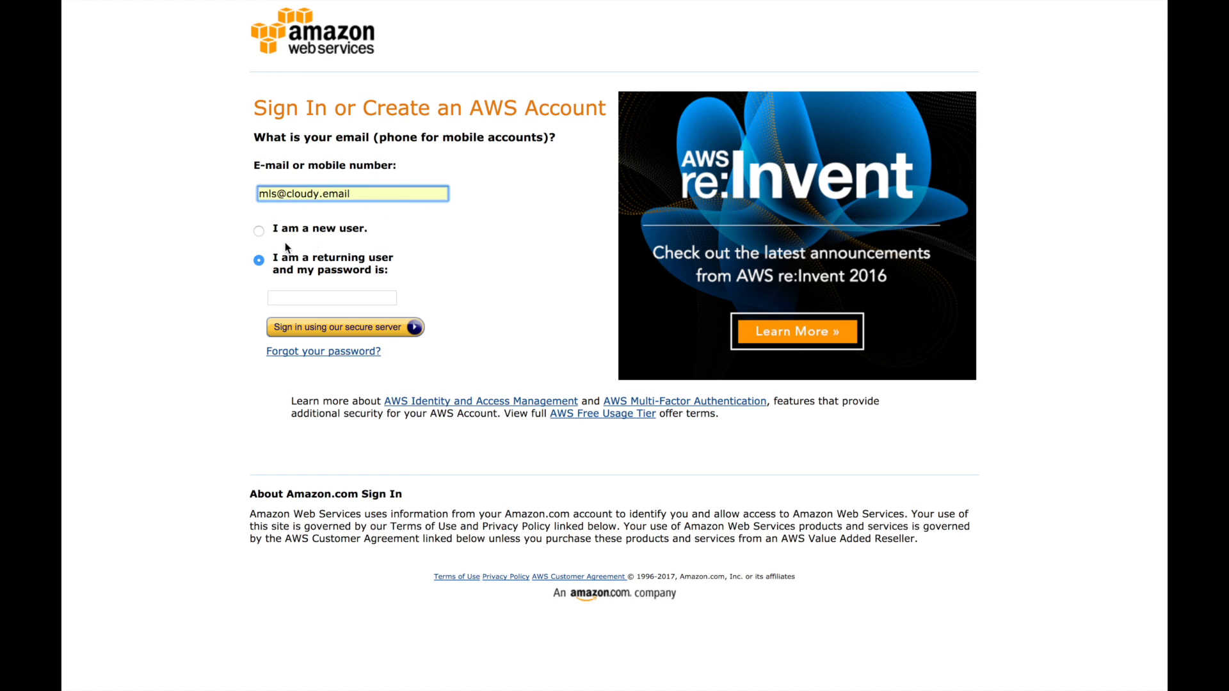
pyautogui.moveTo(345, 283)
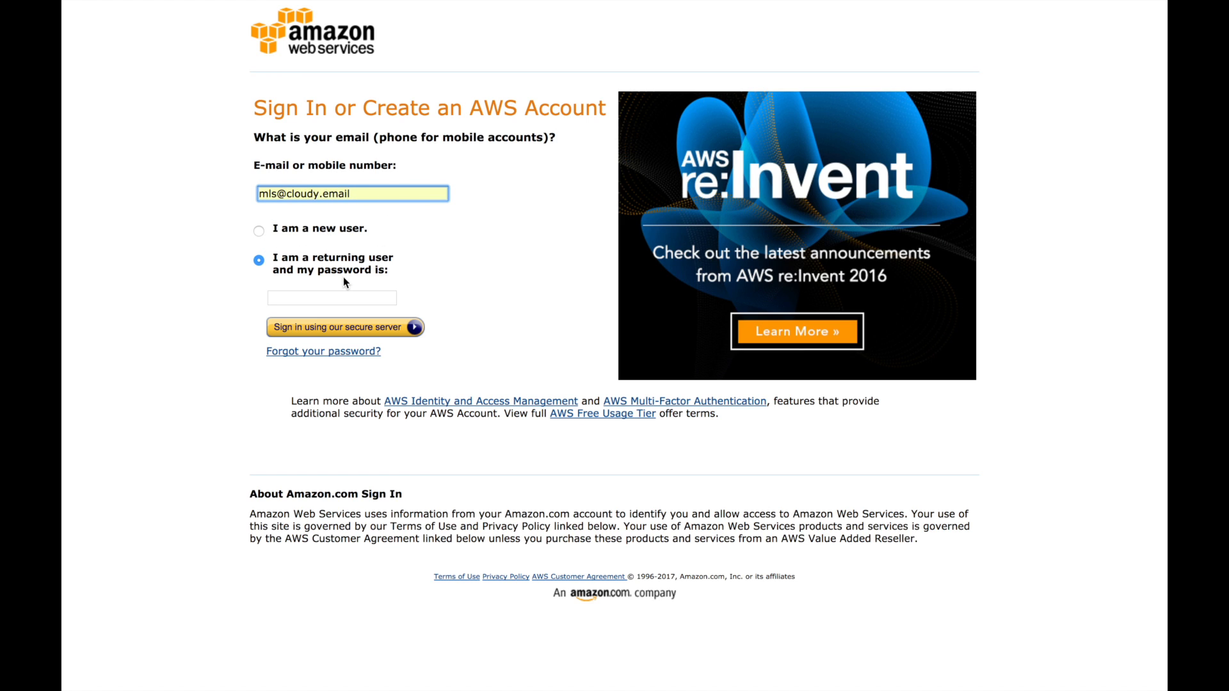
pyautogui.moveTo(261, 235)
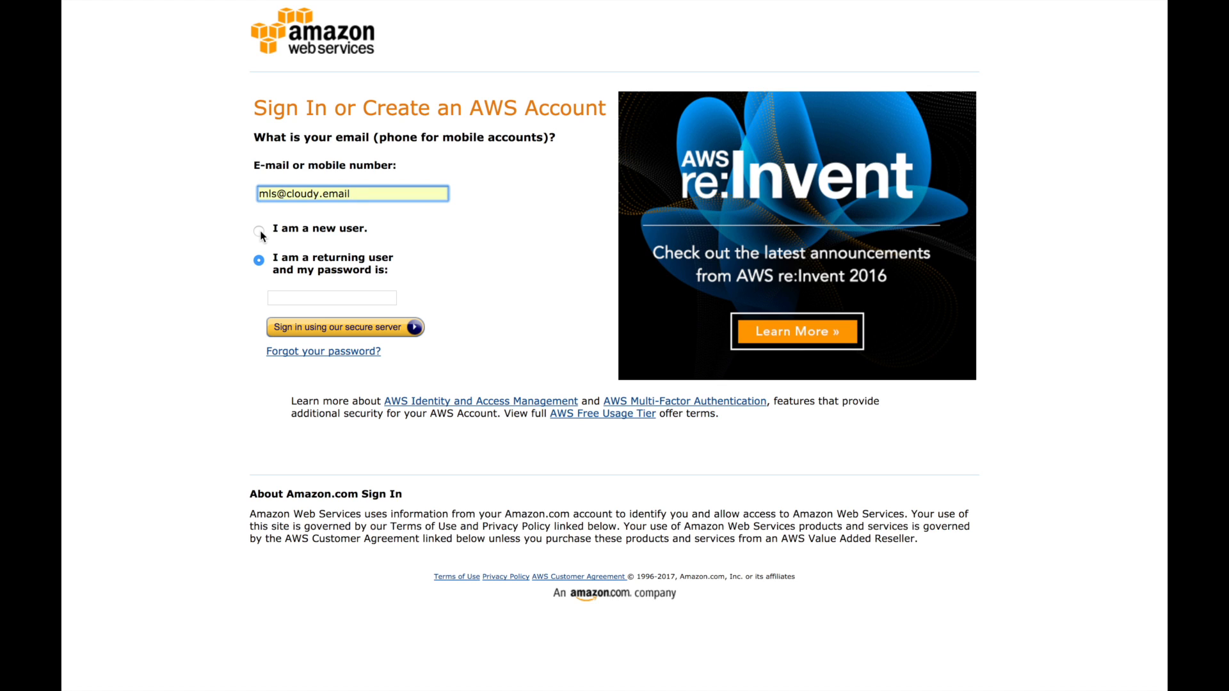
pyautogui.click(258, 228)
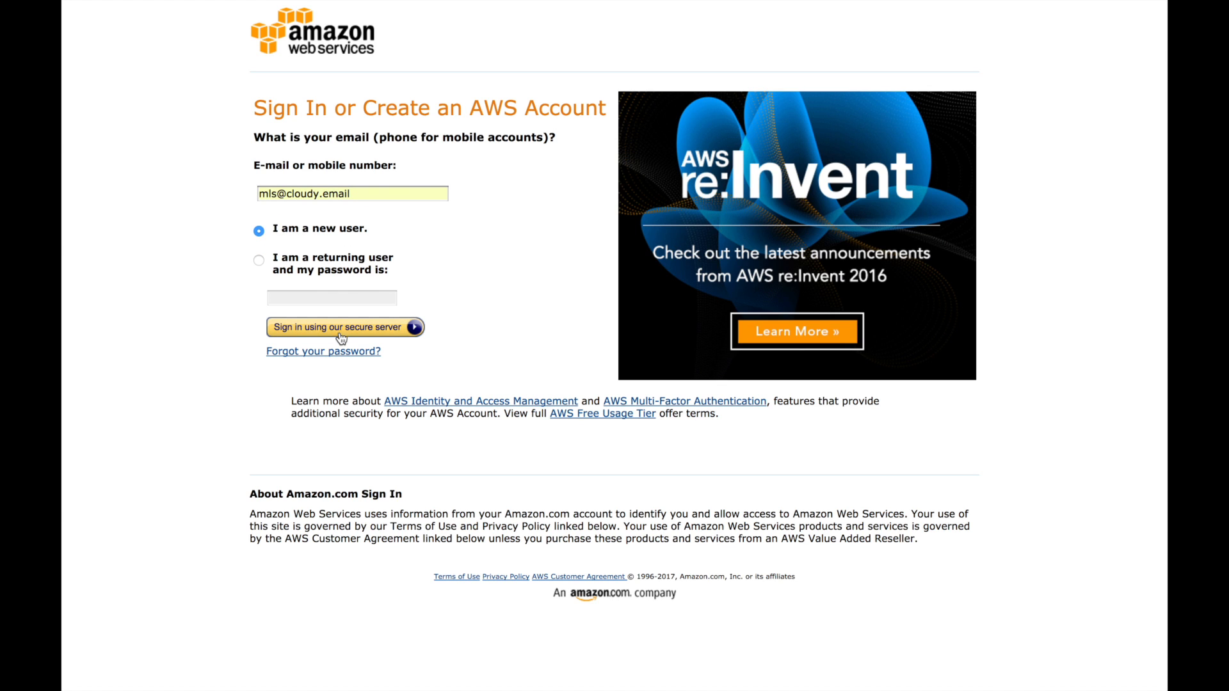
pyautogui.click(338, 327)
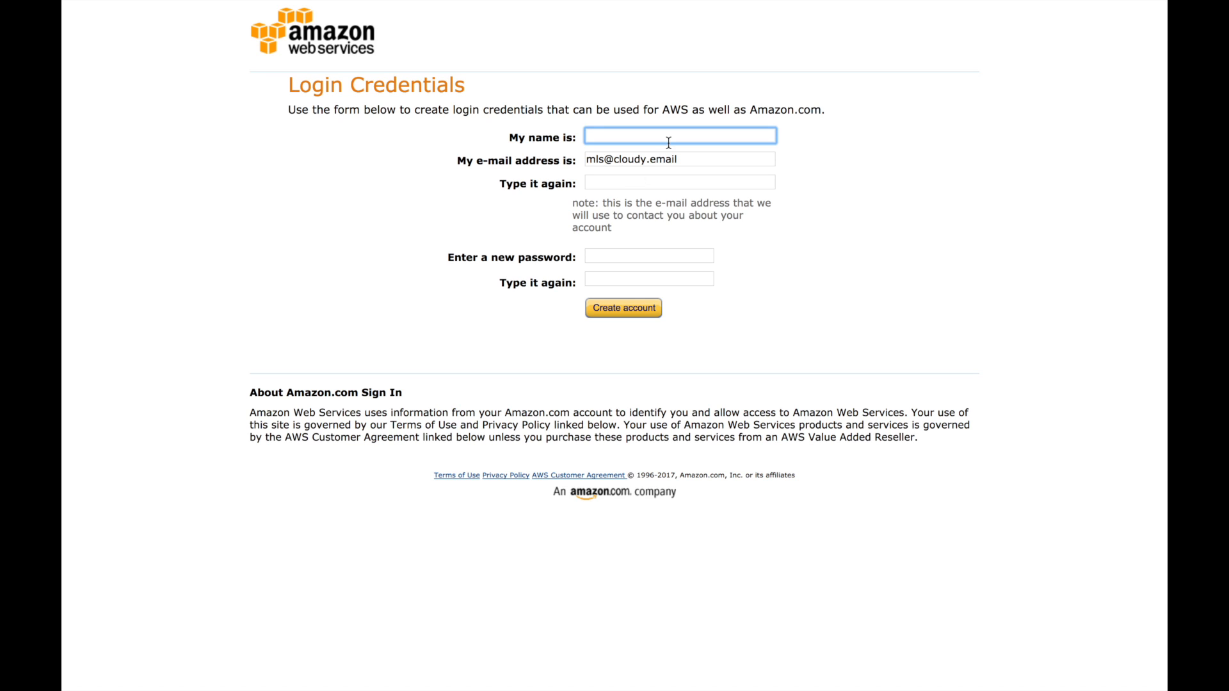
pyautogui.write('Cloudy')
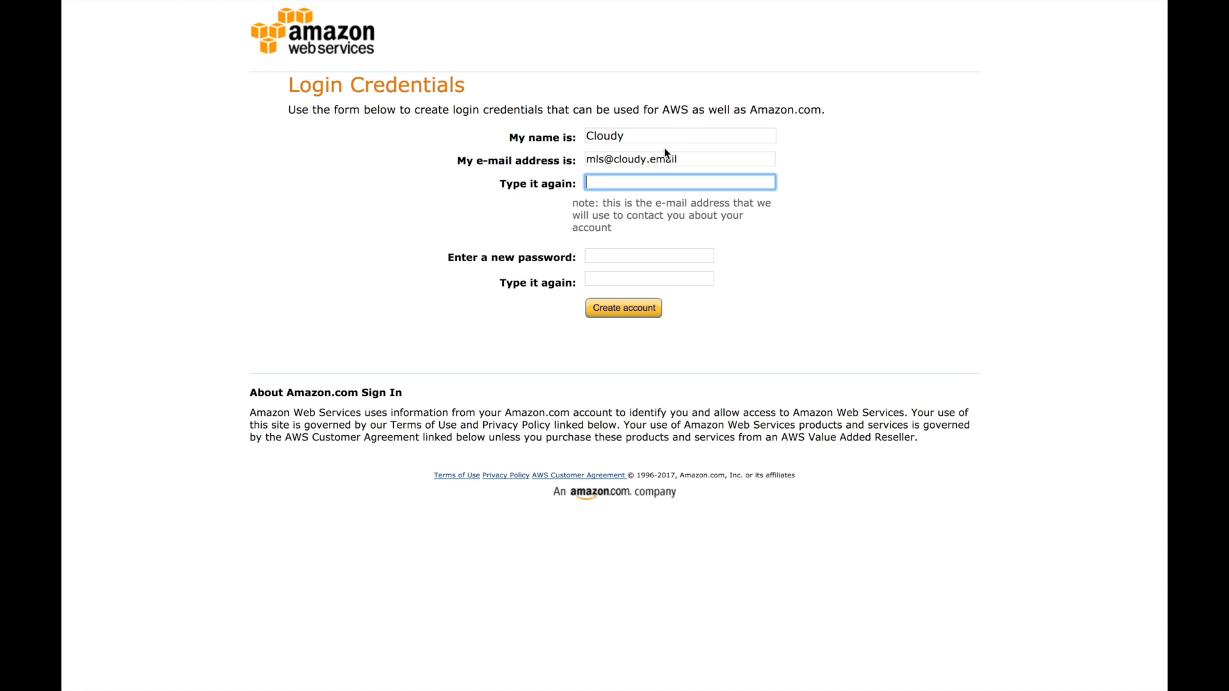
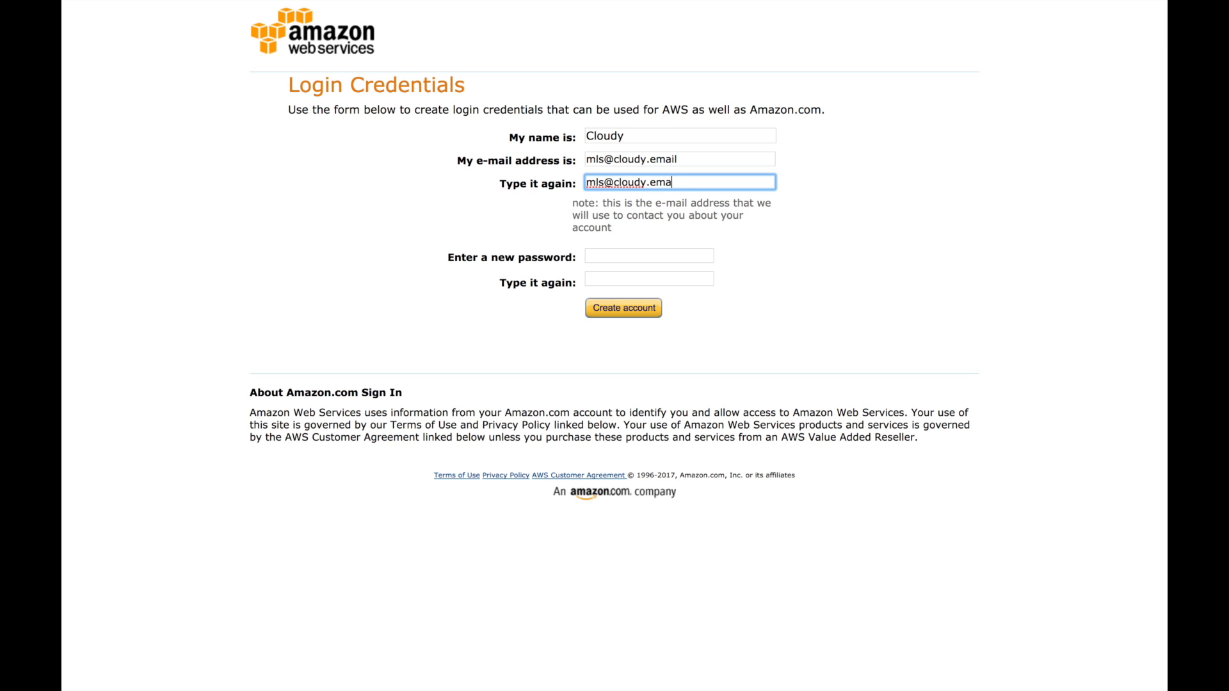
pyautogui.click(648, 256)
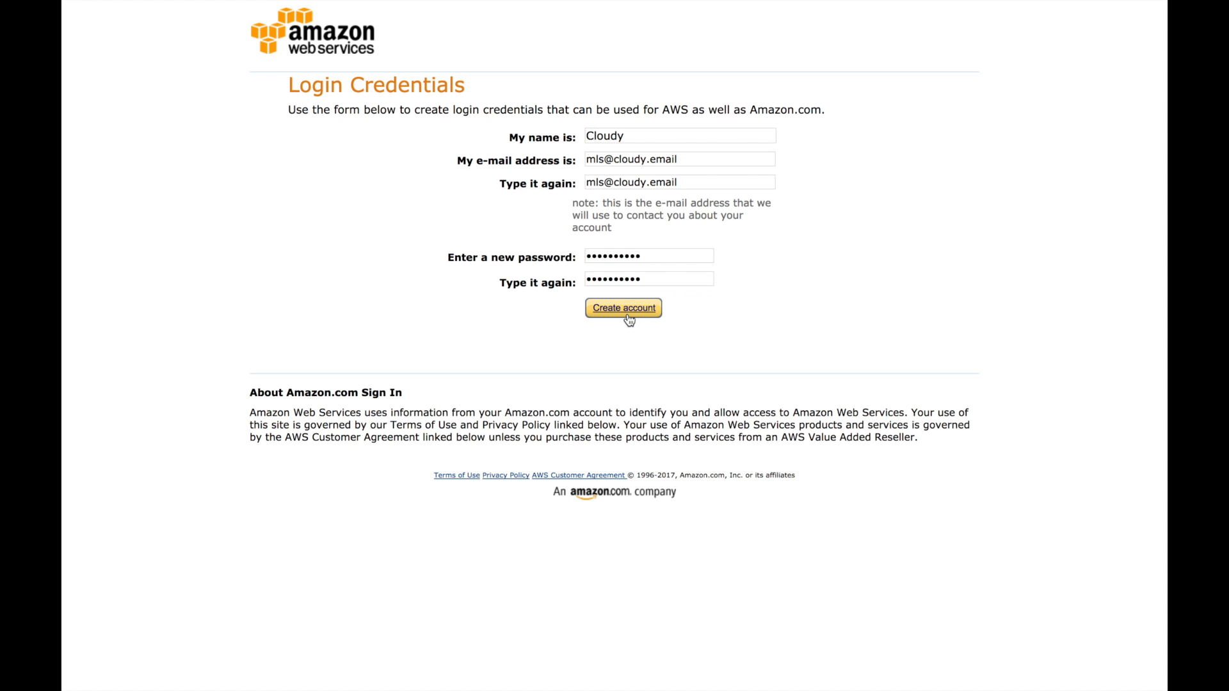
pyautogui.click(623, 308)
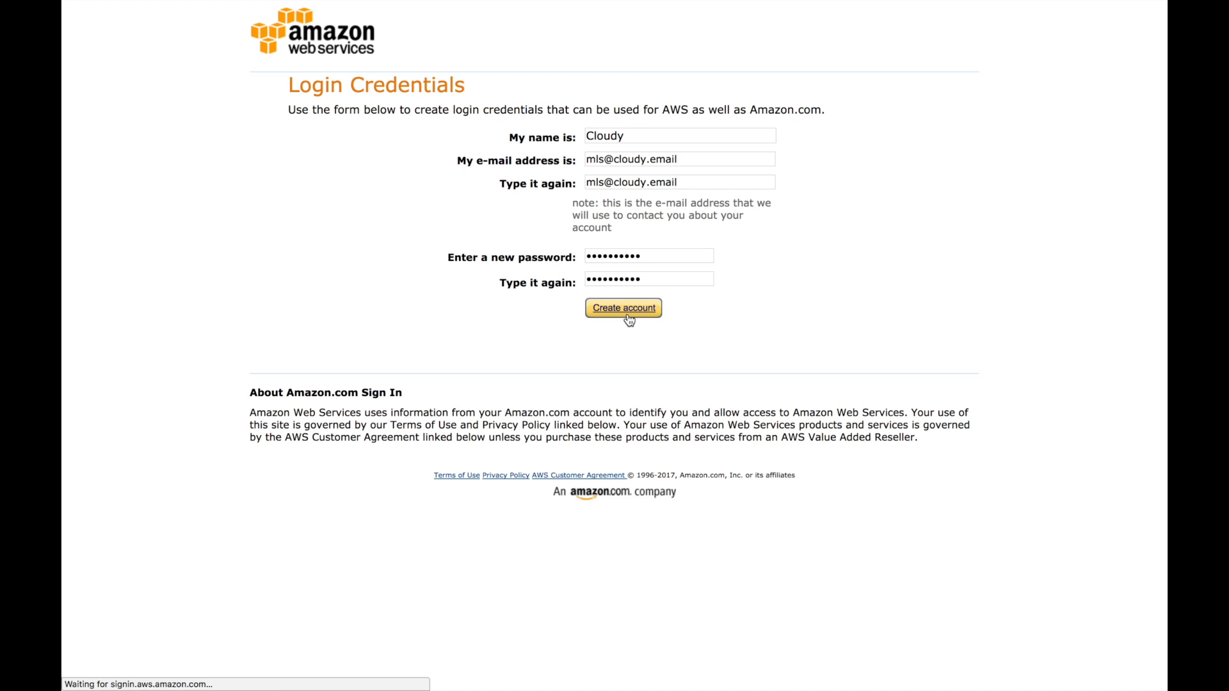
pyautogui.click(622, 307)
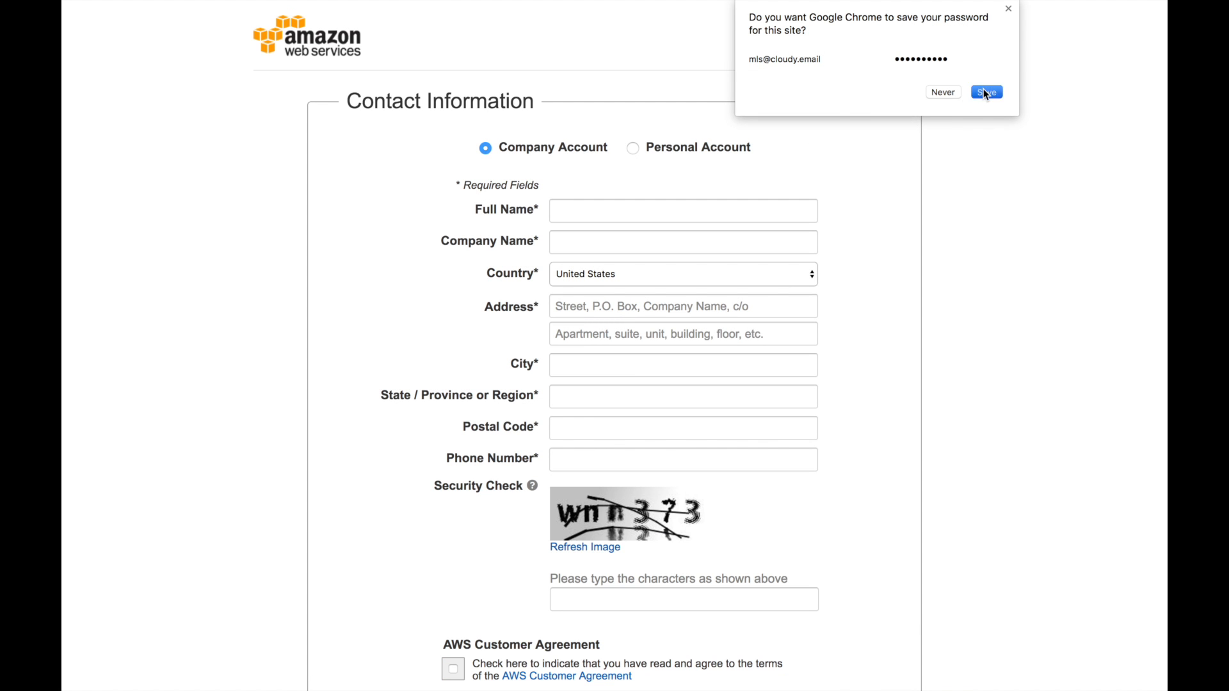
# Save the browser password, keep a company account, and enter Cloudy as name and company.
pyautogui.click(986, 91)
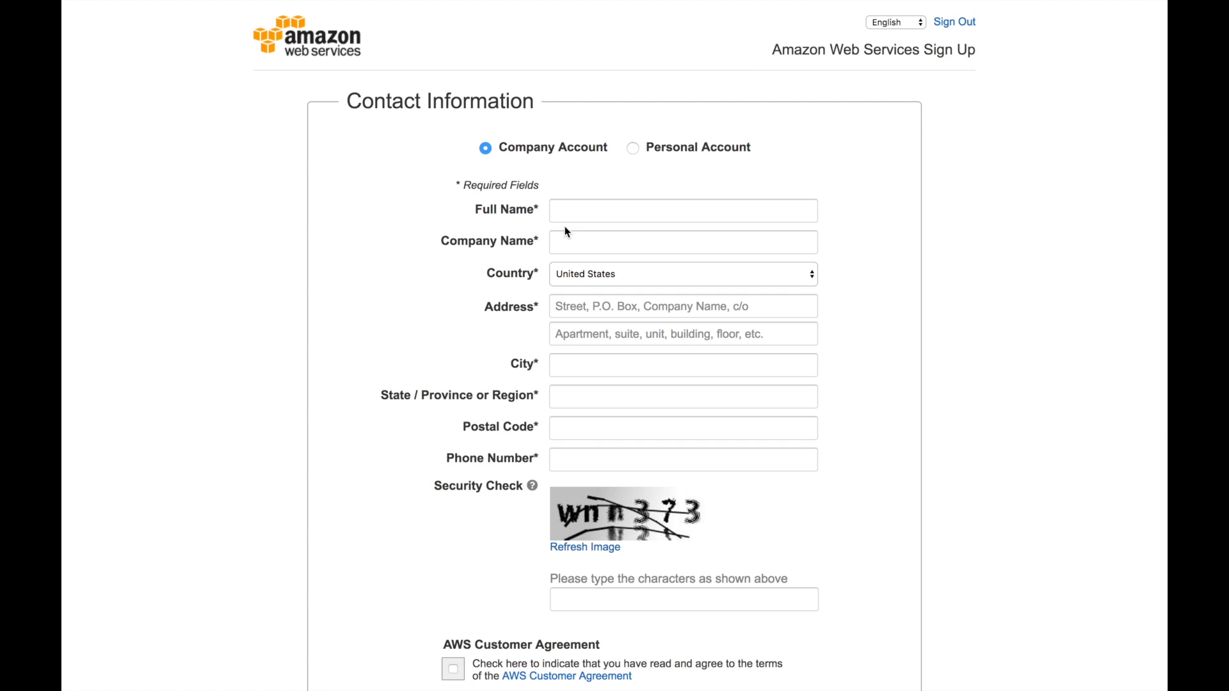
pyautogui.moveTo(641, 275)
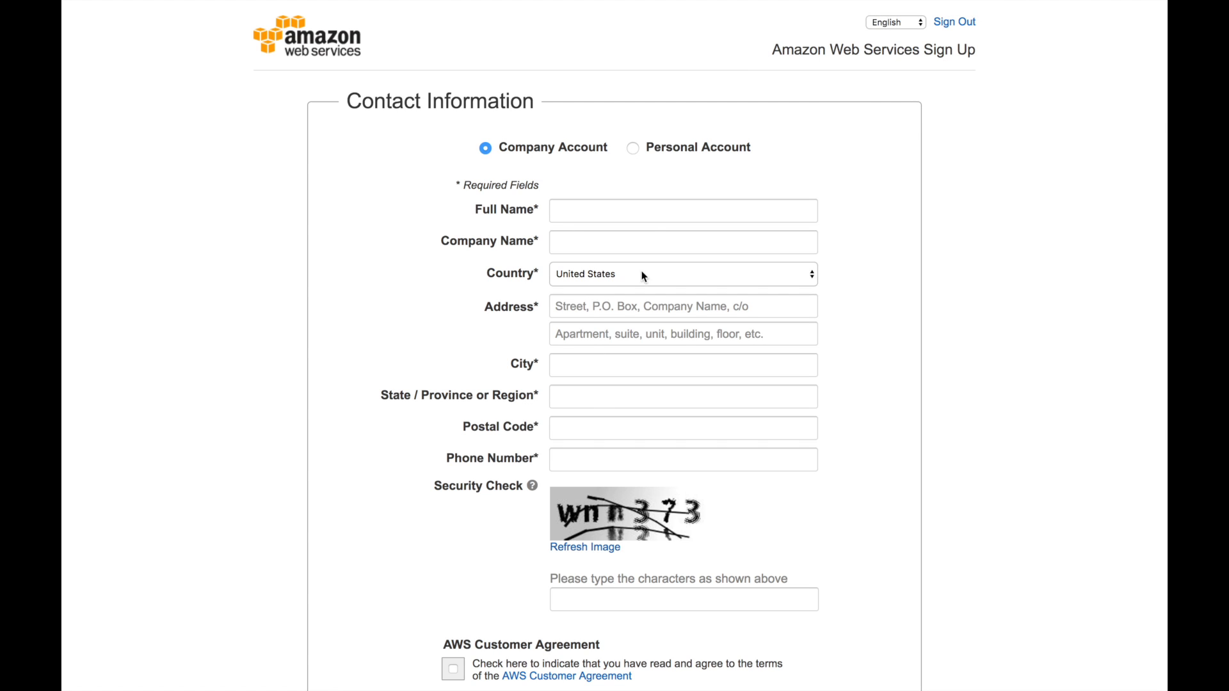
pyautogui.click(632, 147)
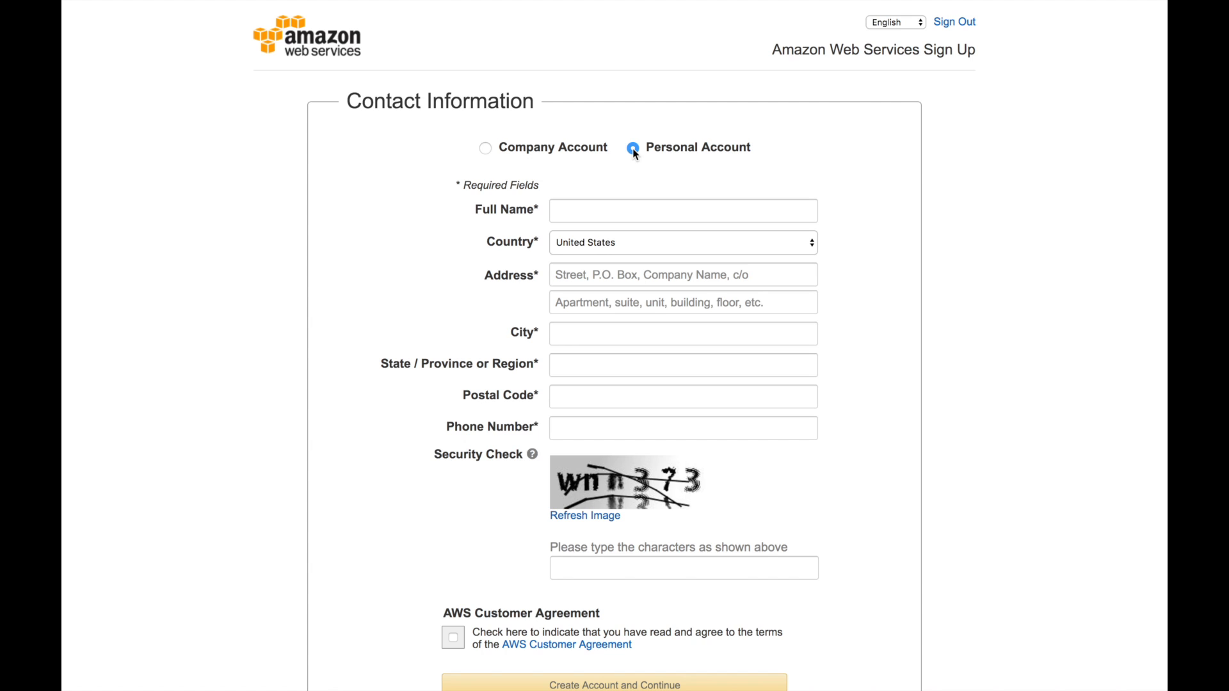
pyautogui.click(485, 147)
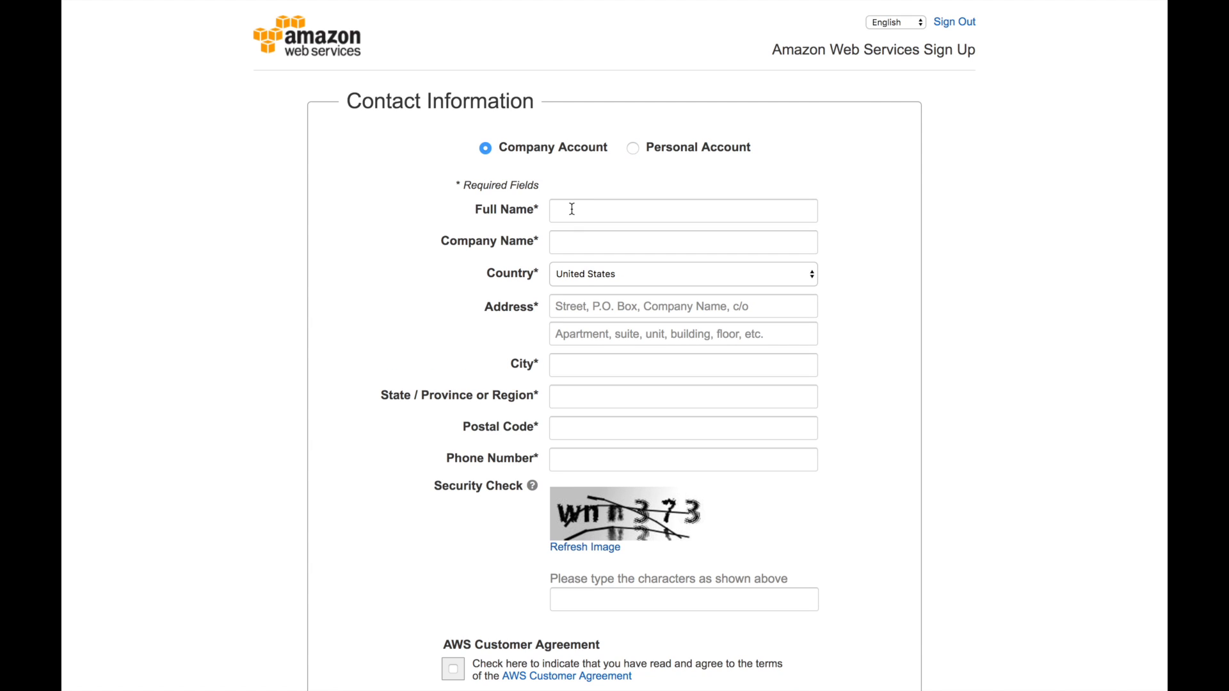
pyautogui.click(683, 210)
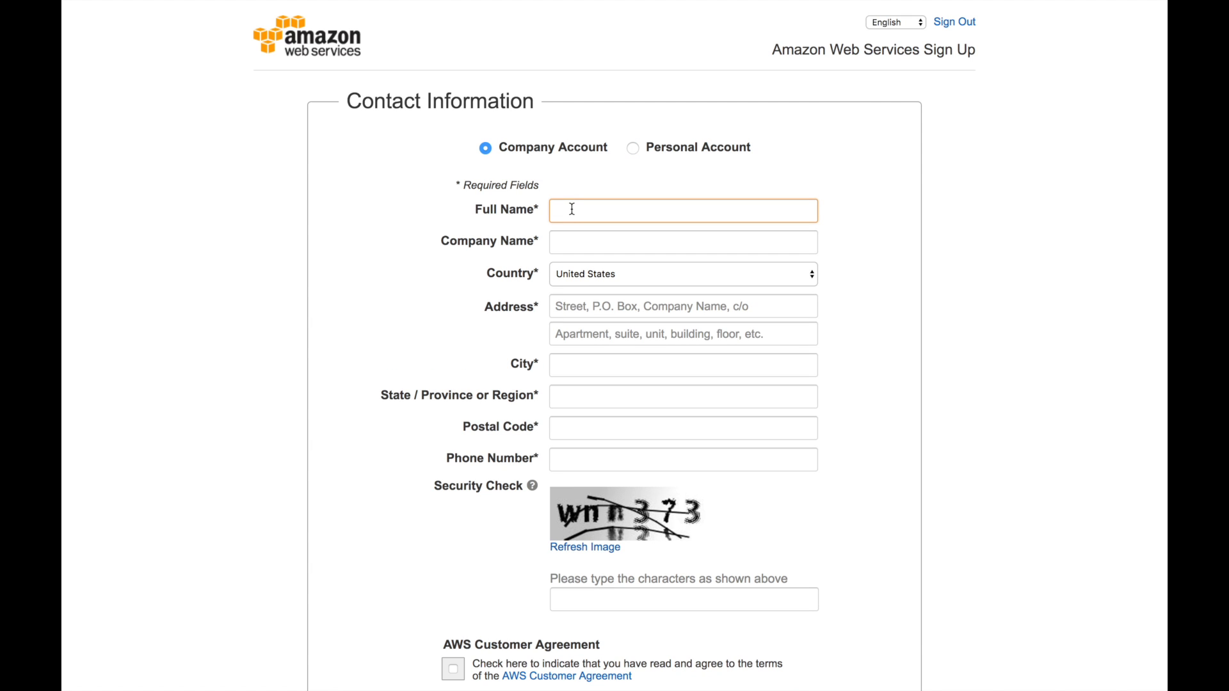
pyautogui.write('Cloudy')
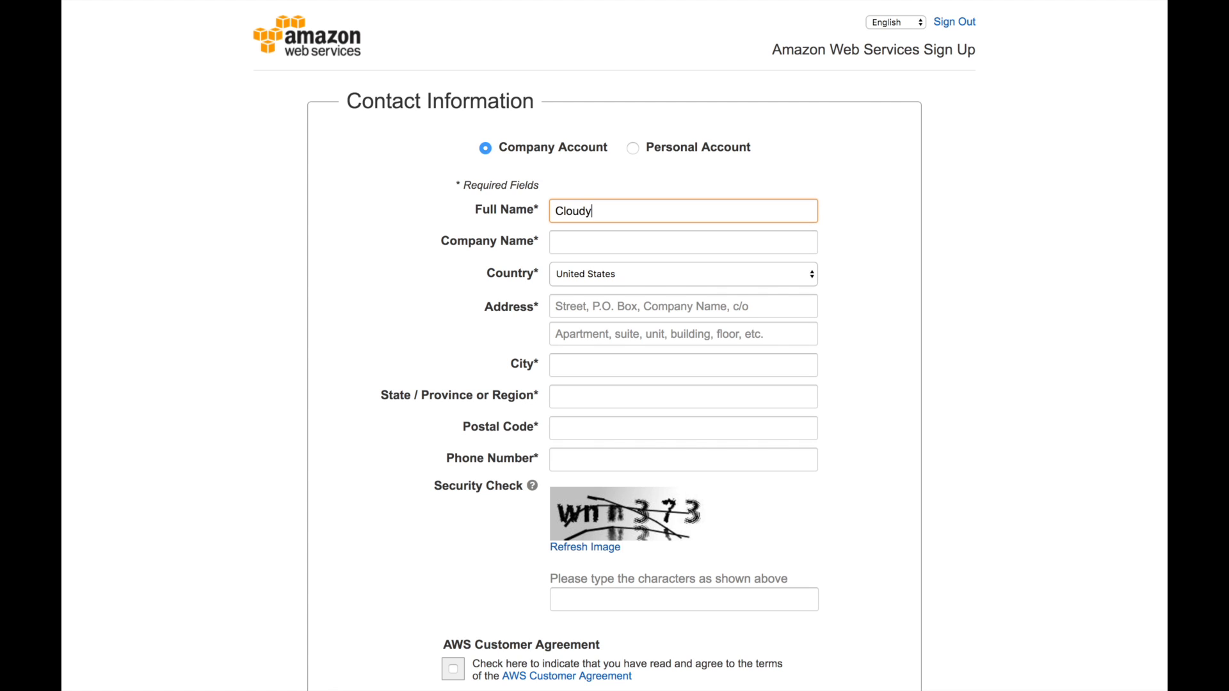
pyautogui.write('Cloudy')
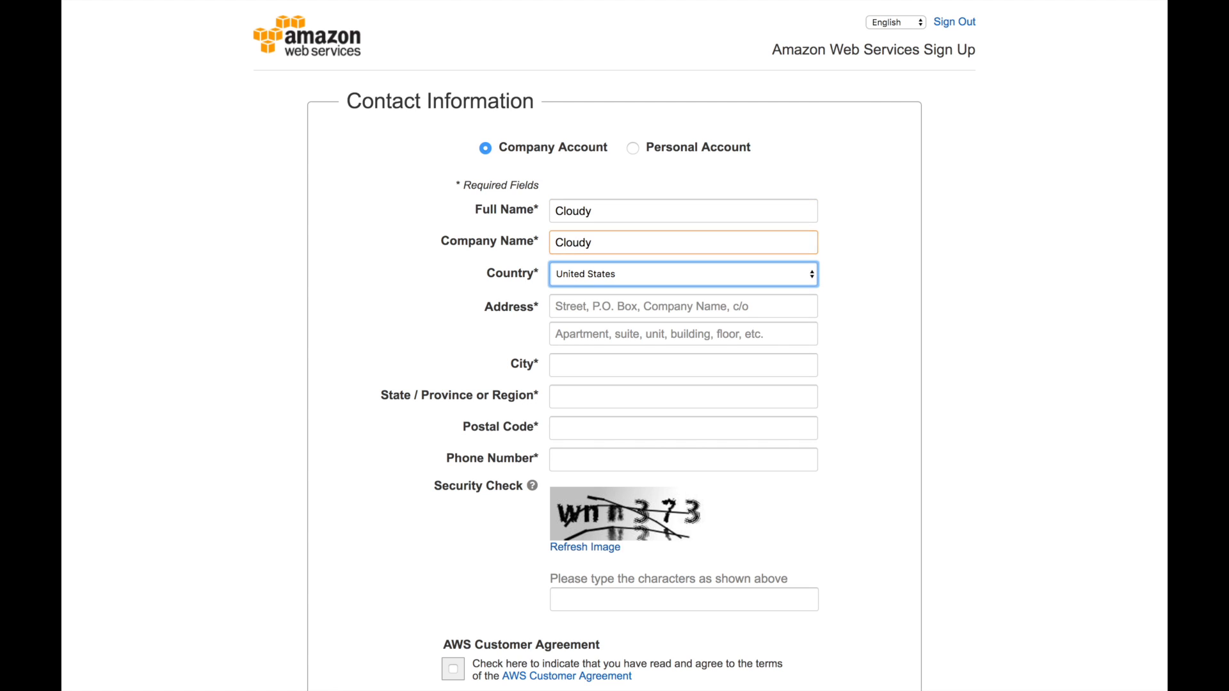
# Enter the street address with city Aarhus.
pyautogui.click(681, 274)
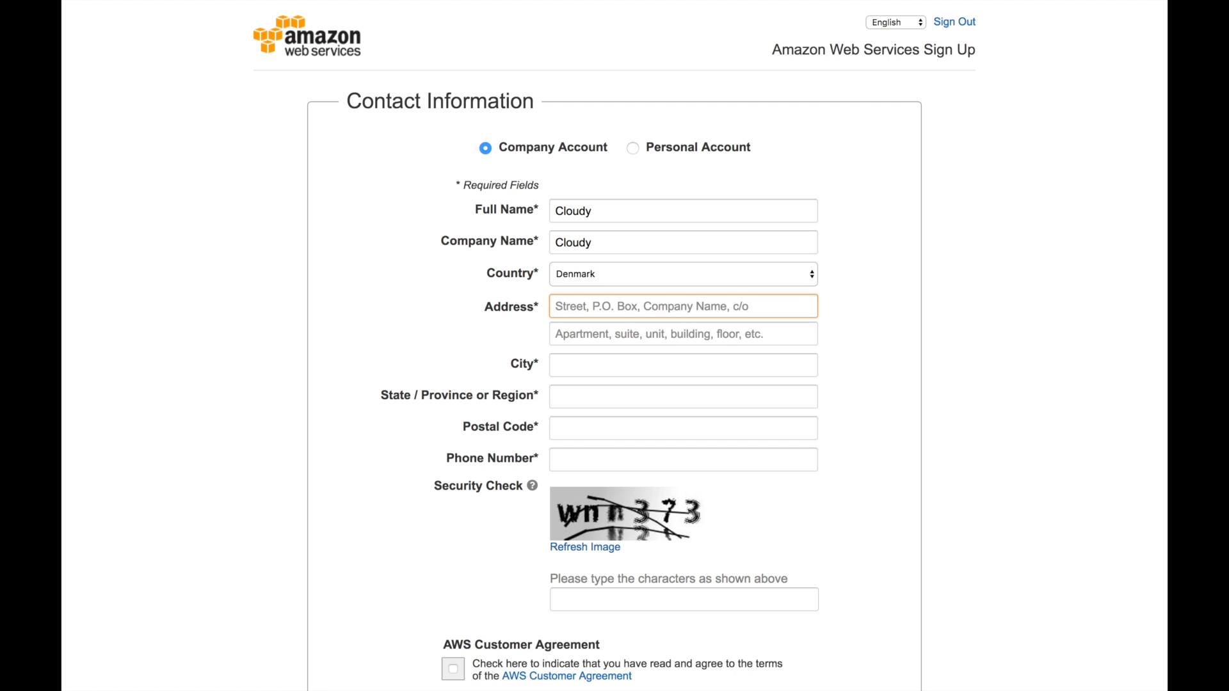
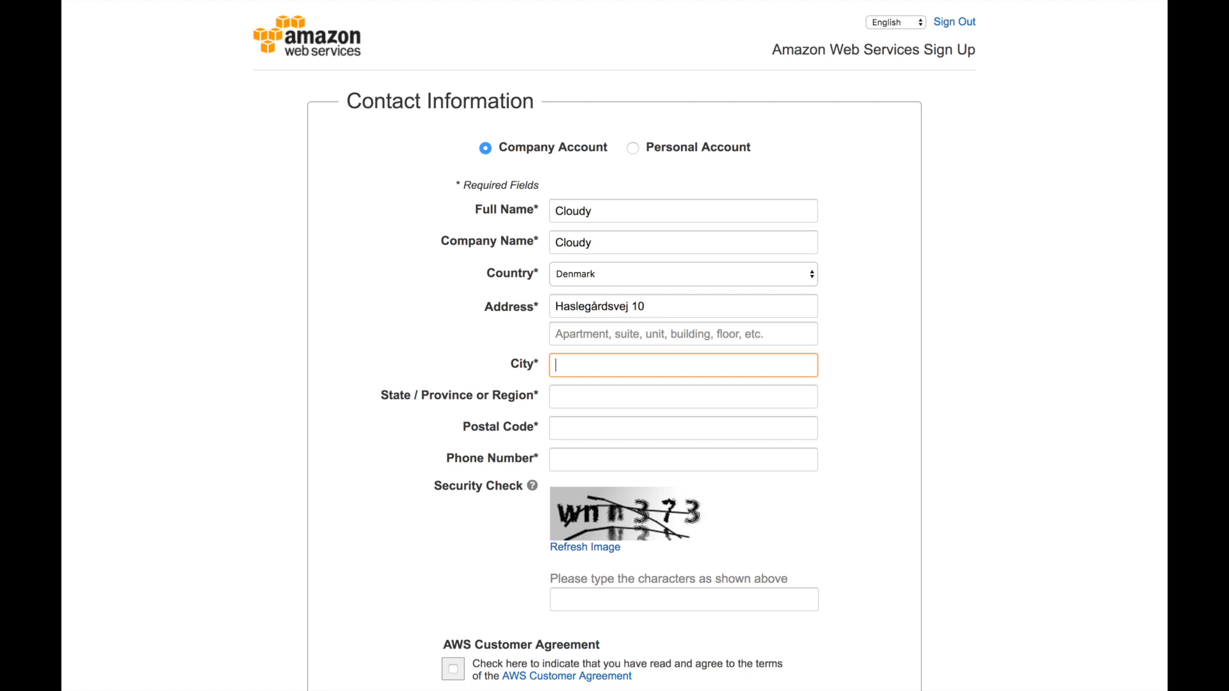
pyautogui.write('Aarhus')
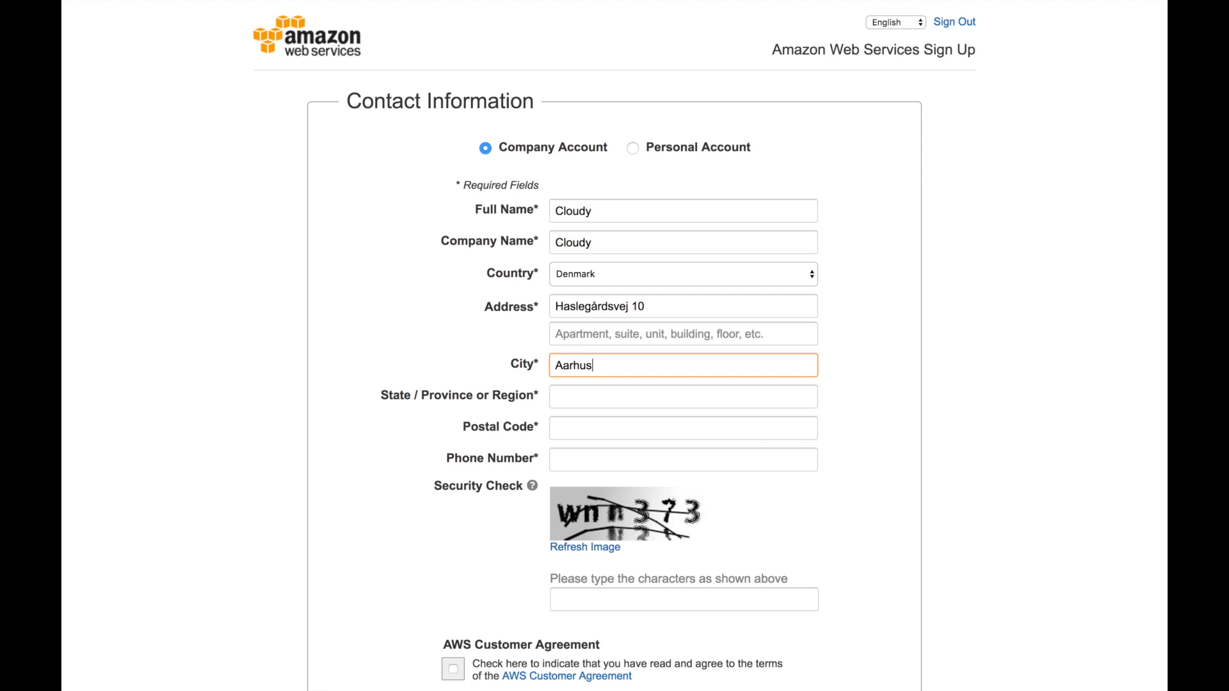
pyautogui.click(682, 395)
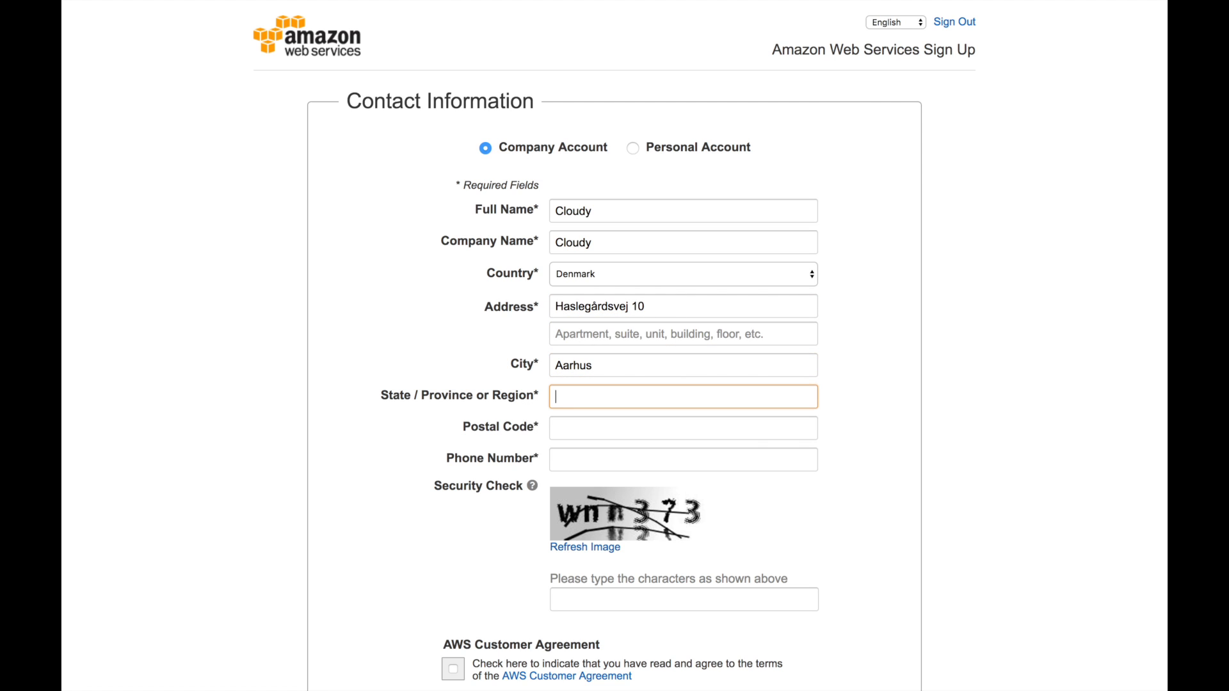
pyautogui.write('Aarhus')
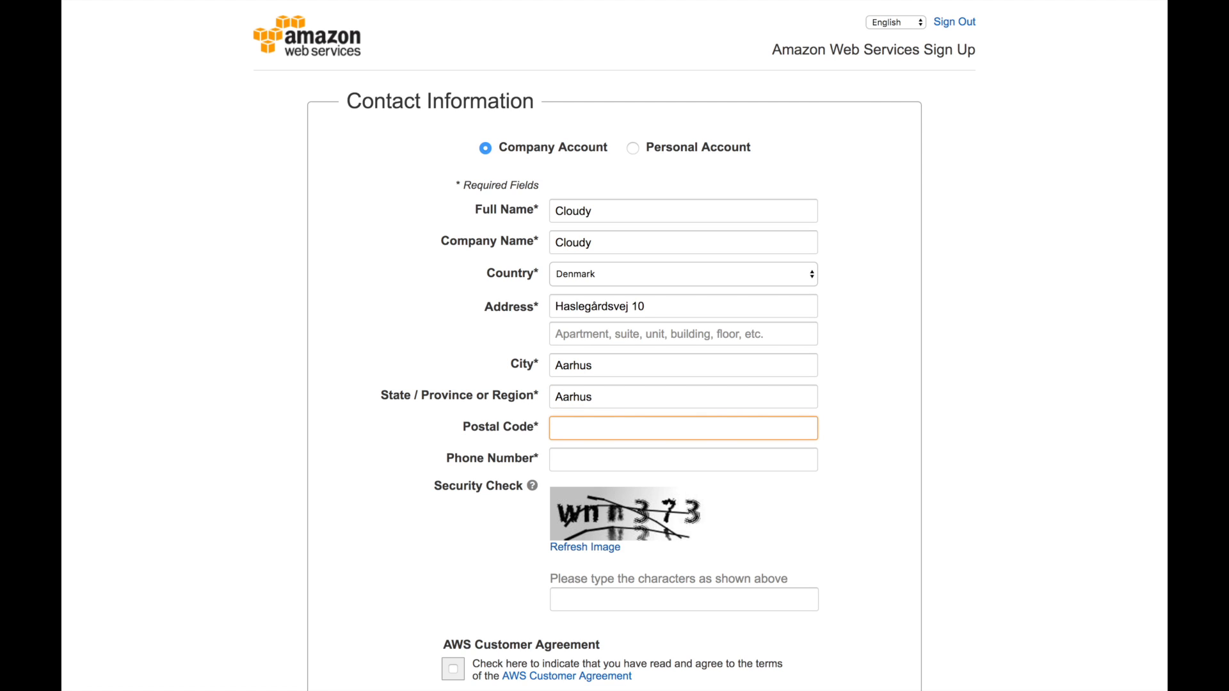
pyautogui.write('8380')
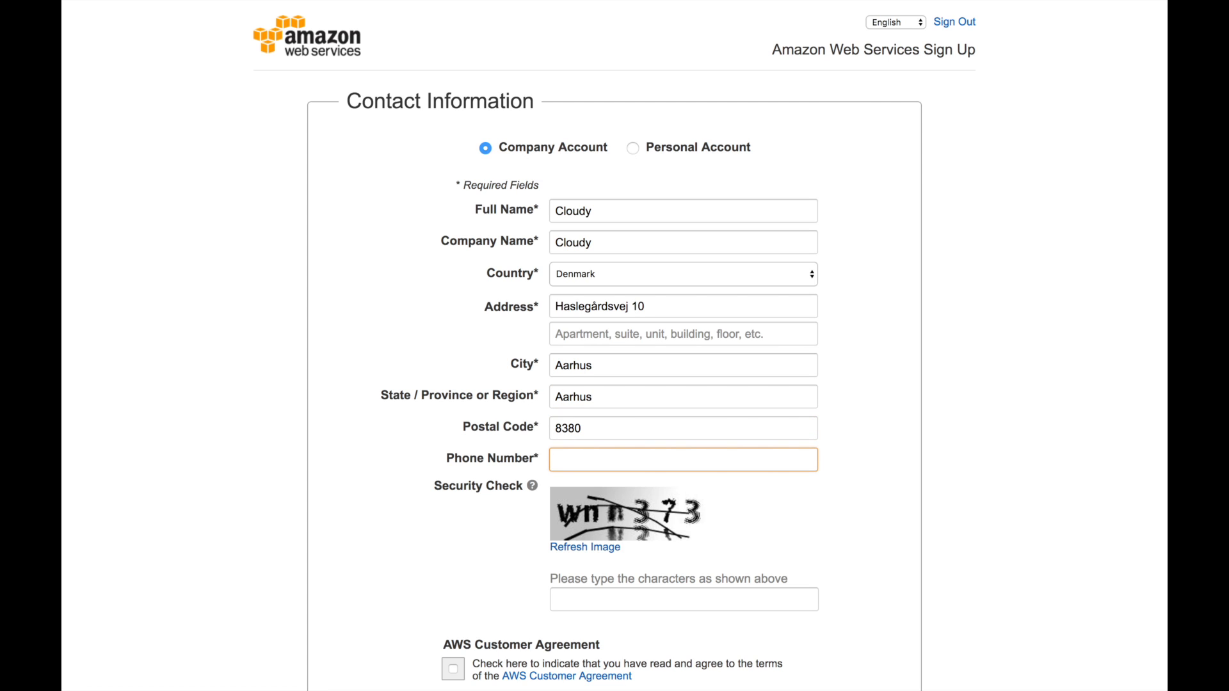
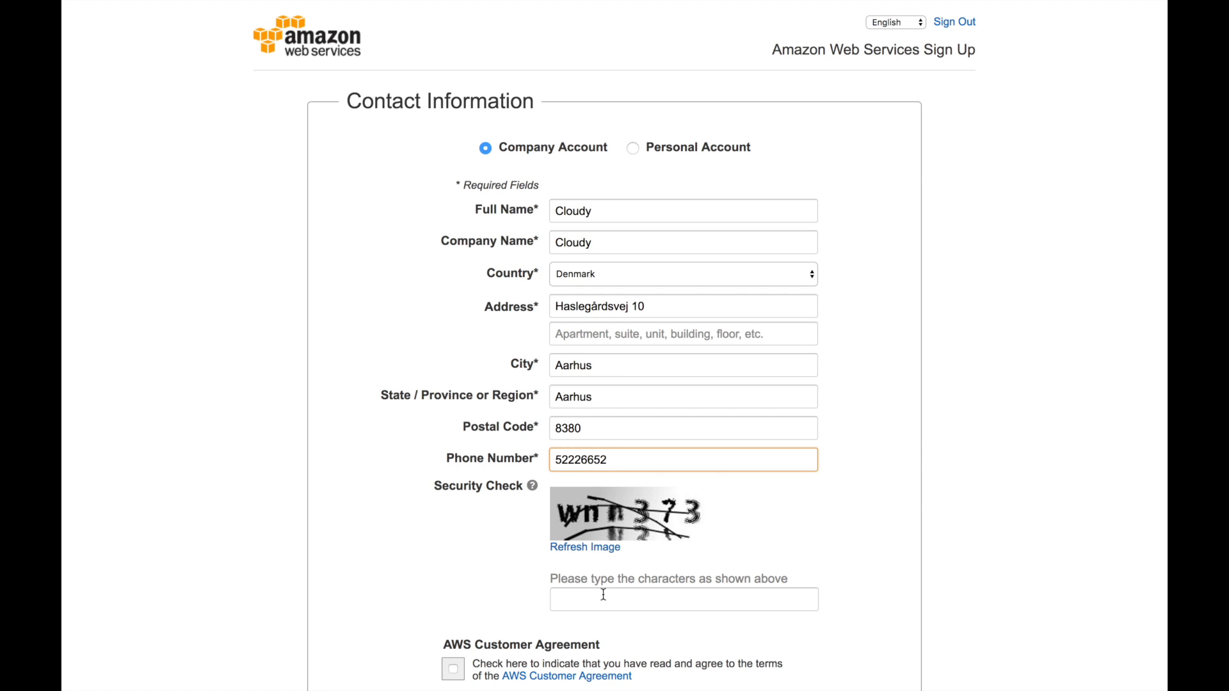
# Enter security check 'wnn373', accept the AWS Customer Agreement and create the account.
pyautogui.click(682, 599)
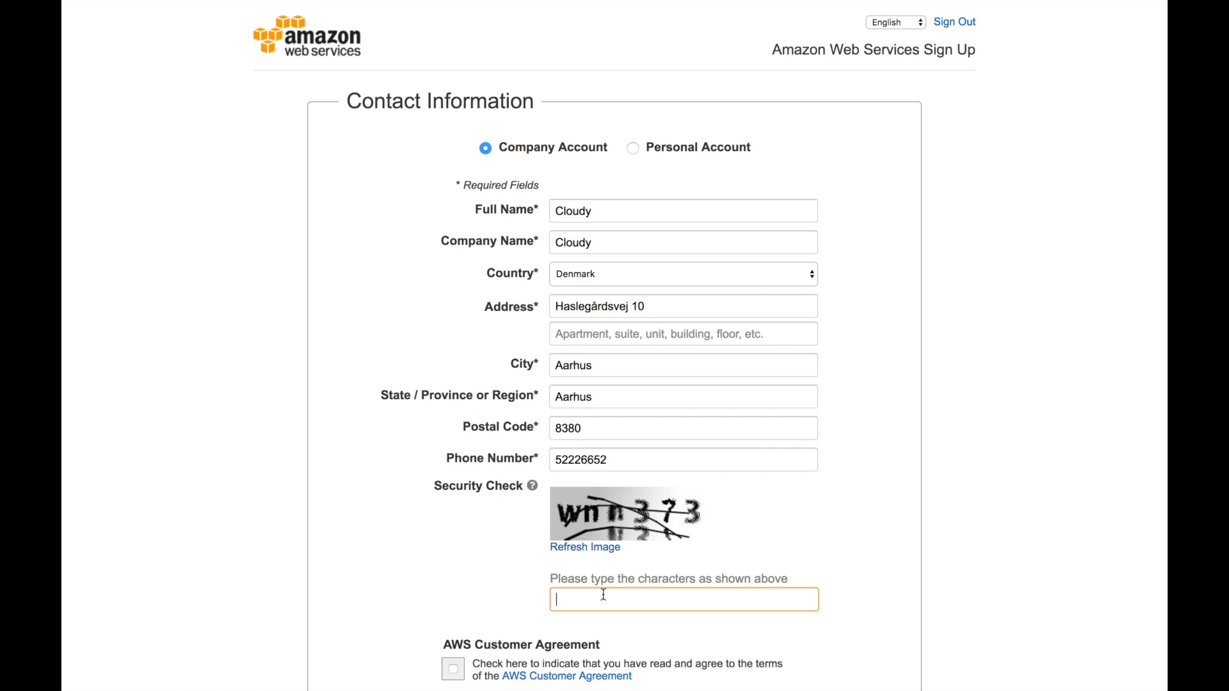
pyautogui.write('wnn')
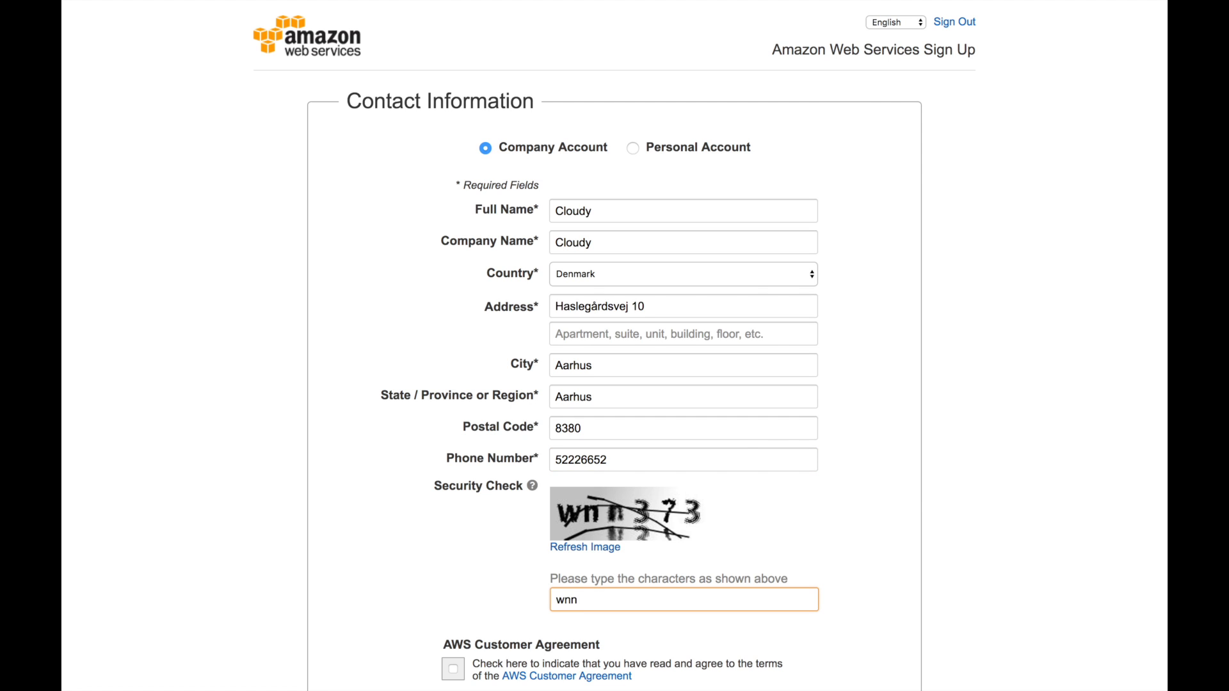
pyautogui.write('37')
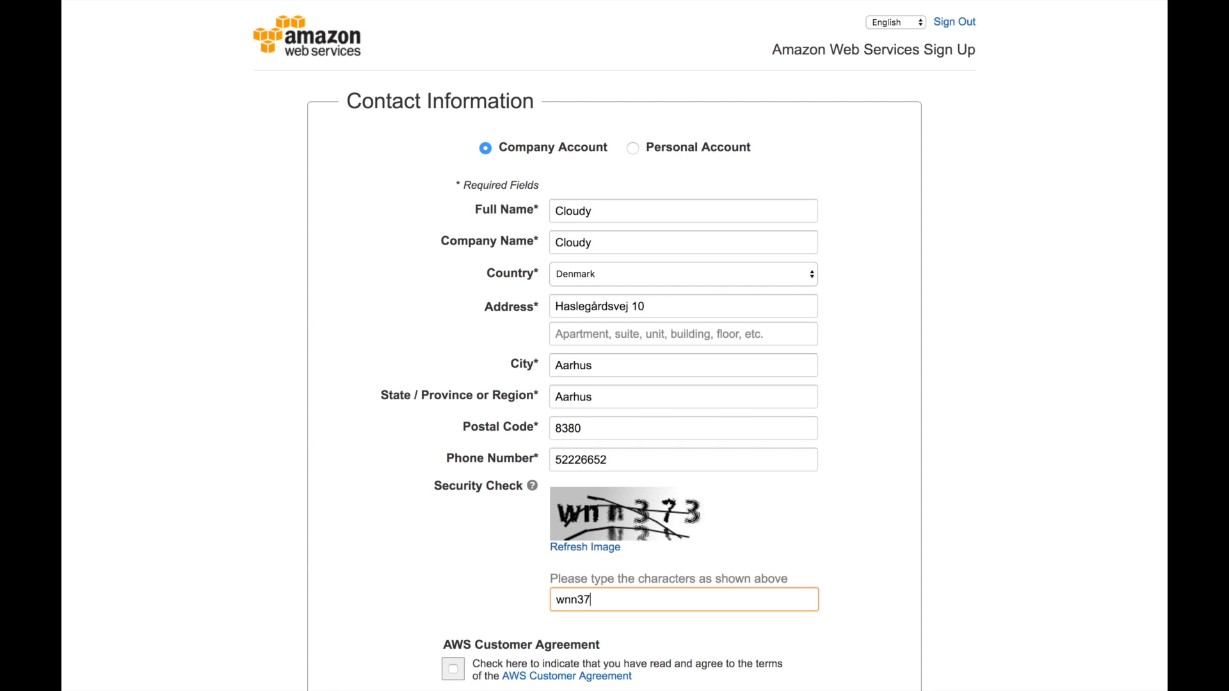
pyautogui.write('3')
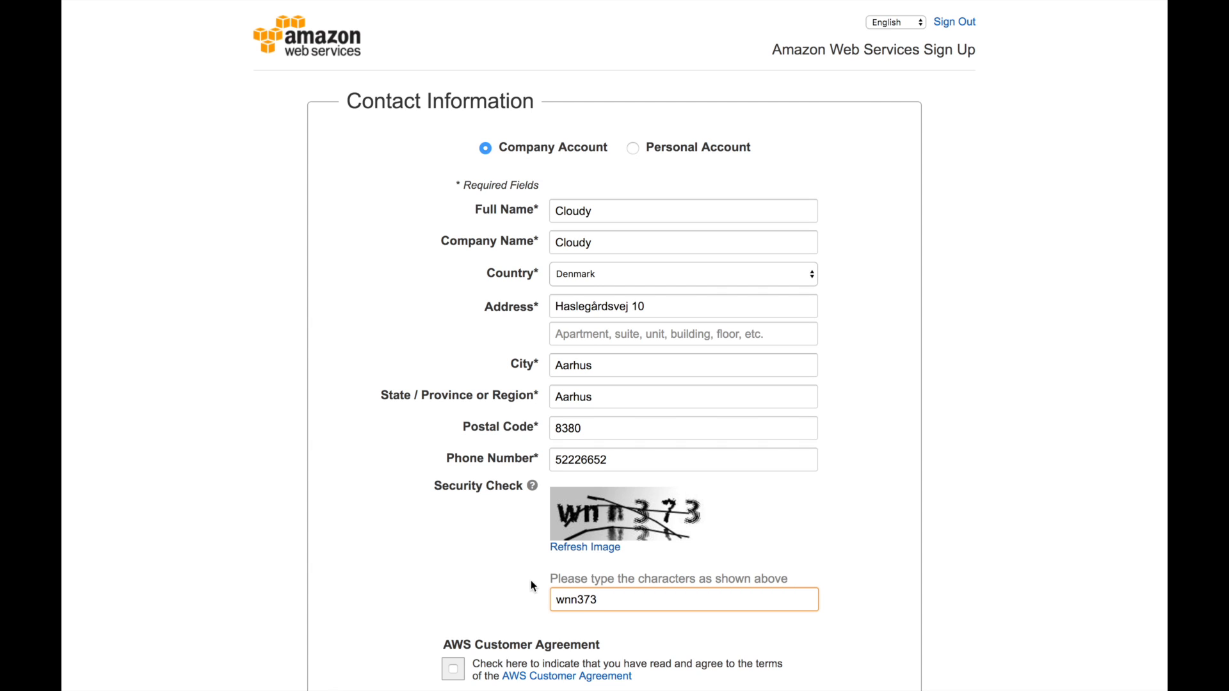
pyautogui.scroll(-3)
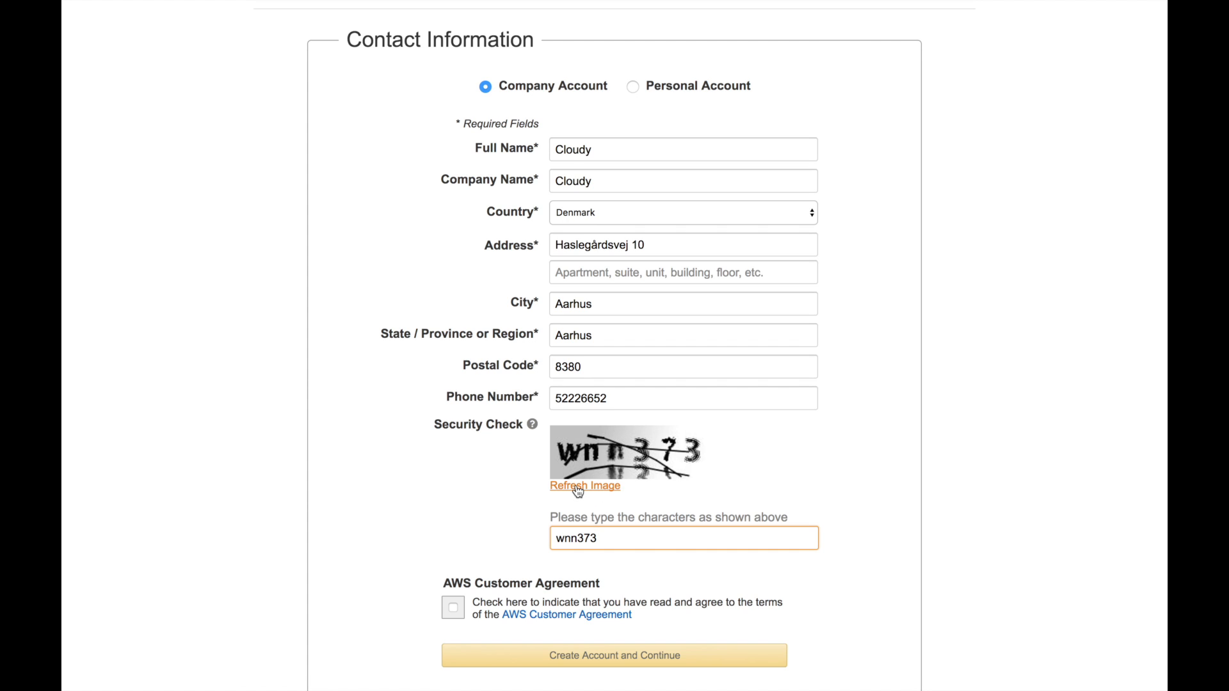
pyautogui.click(453, 608)
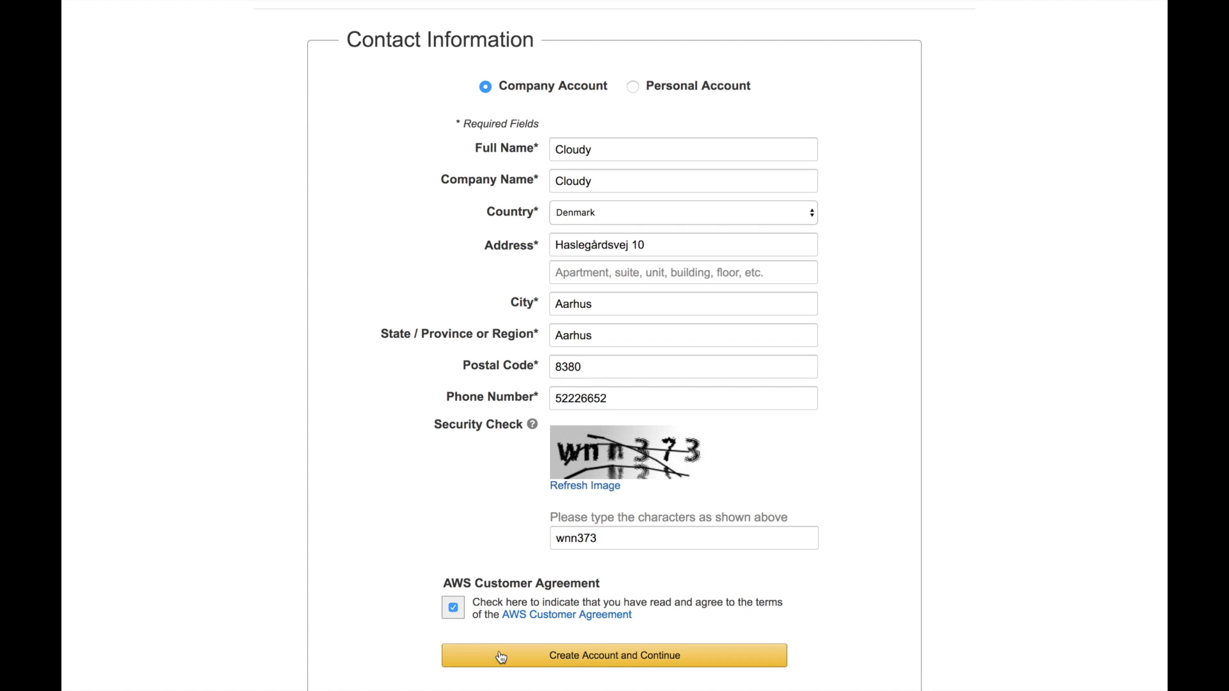
pyautogui.click(614, 655)
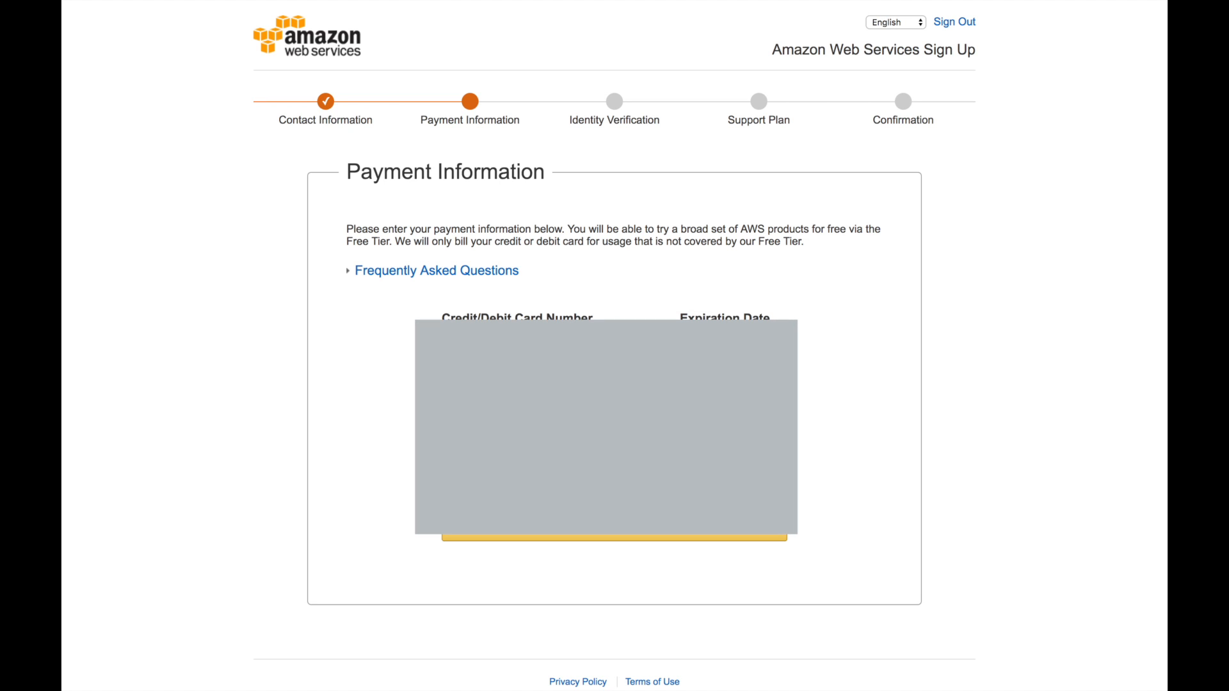
# Continue past the Payment Information page with the card details entered.
pyautogui.click(753, 533)
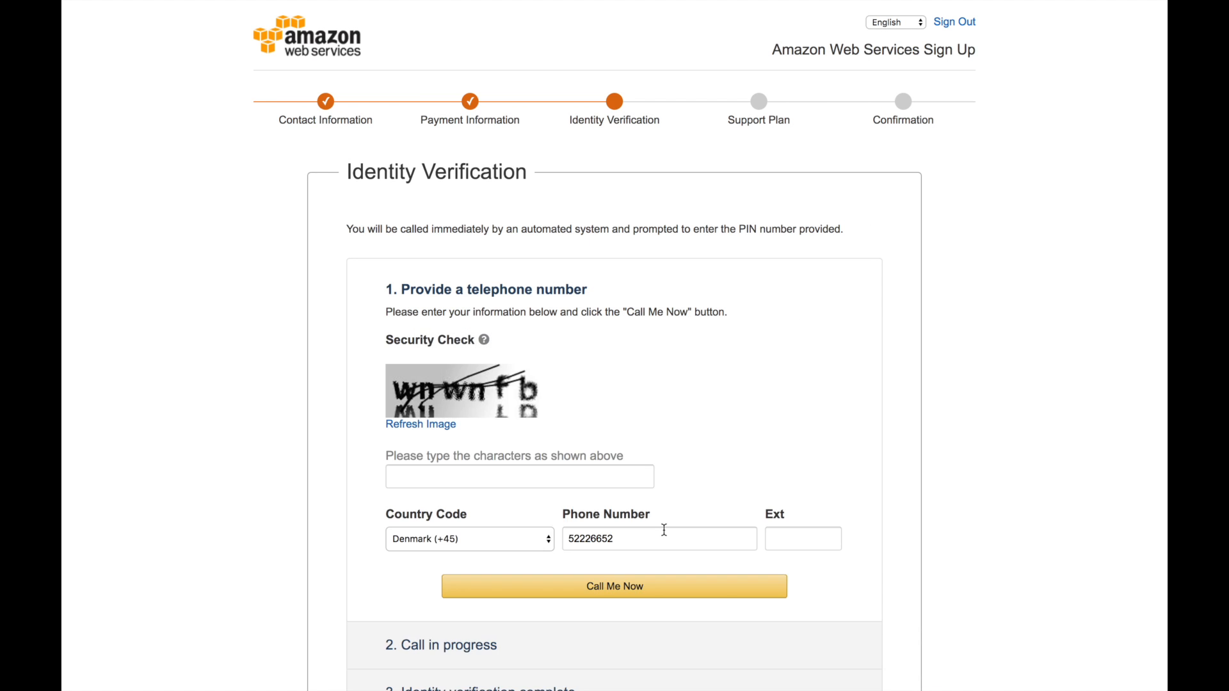
pyautogui.moveTo(670, 446)
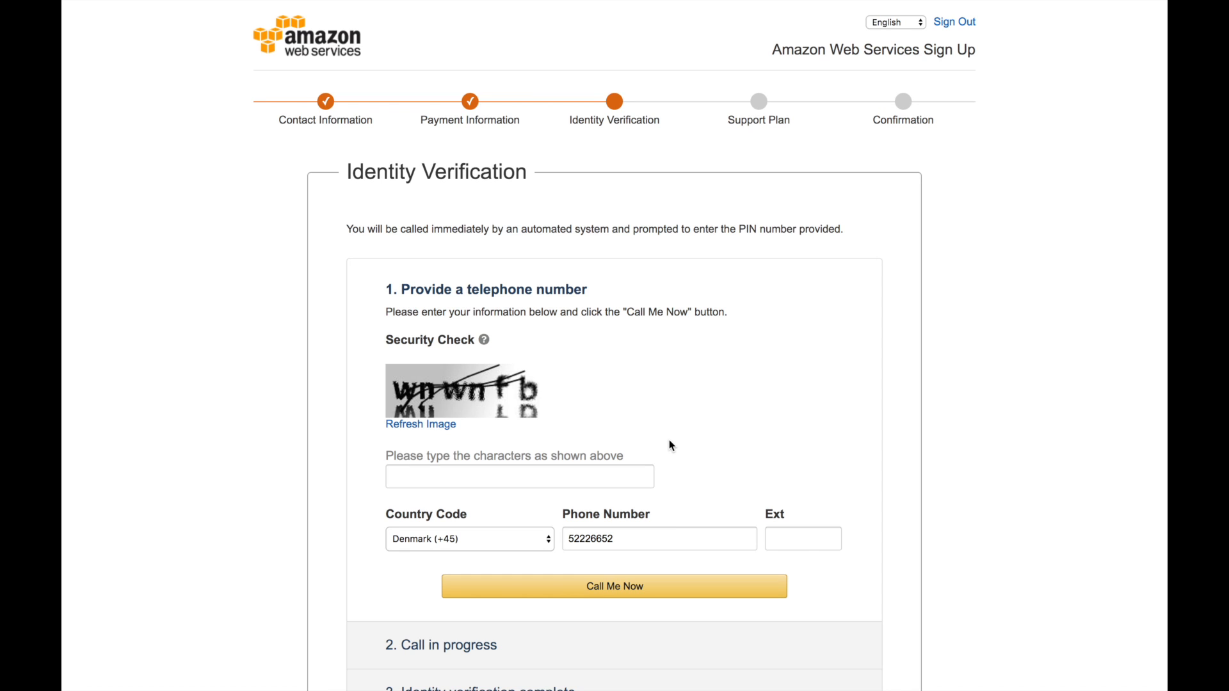
pyautogui.scroll(-3)
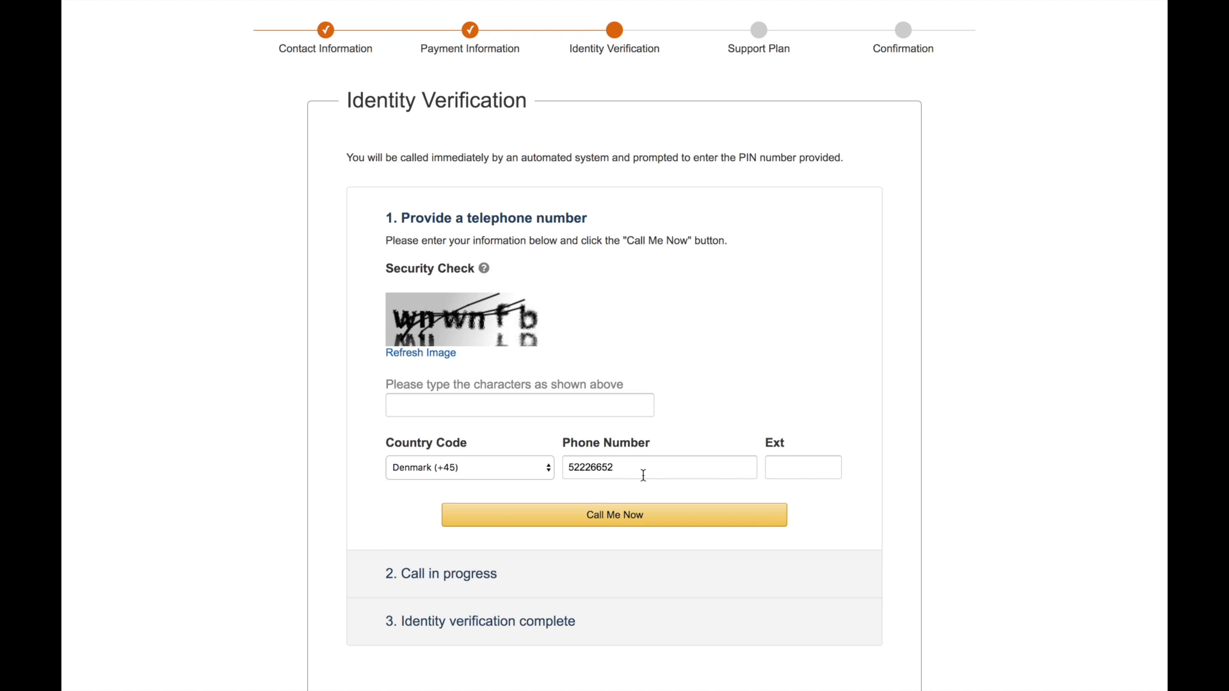
pyautogui.click(519, 405)
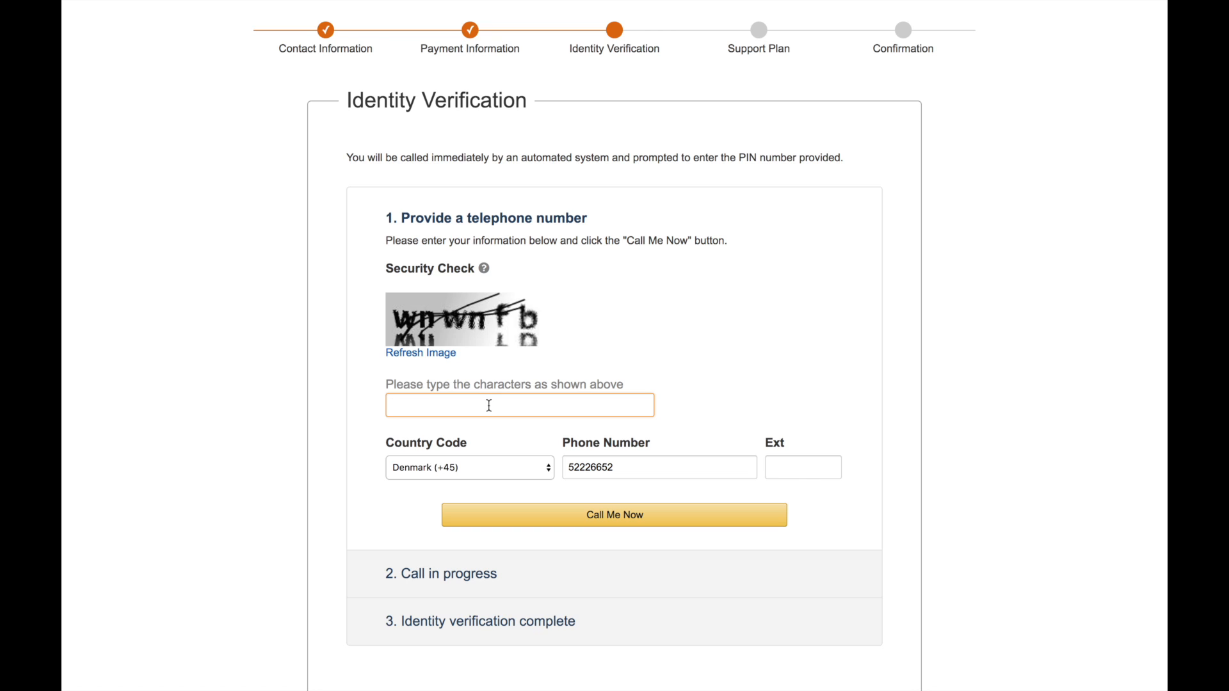
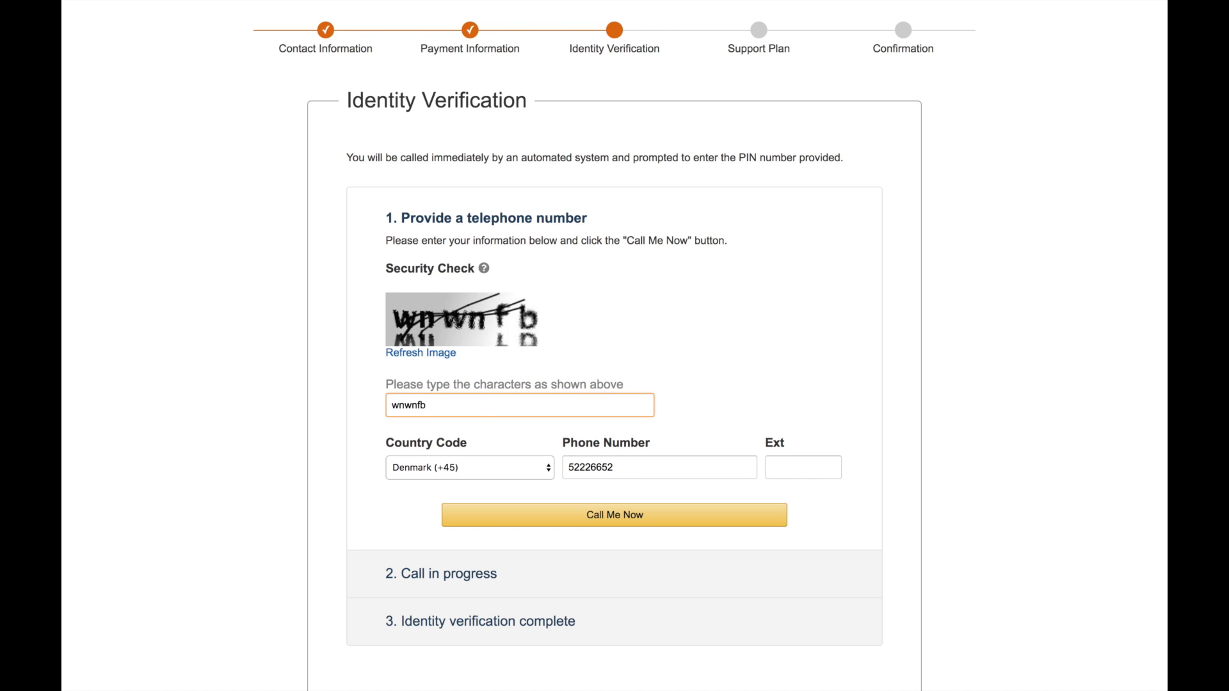
pyautogui.scroll(-3)
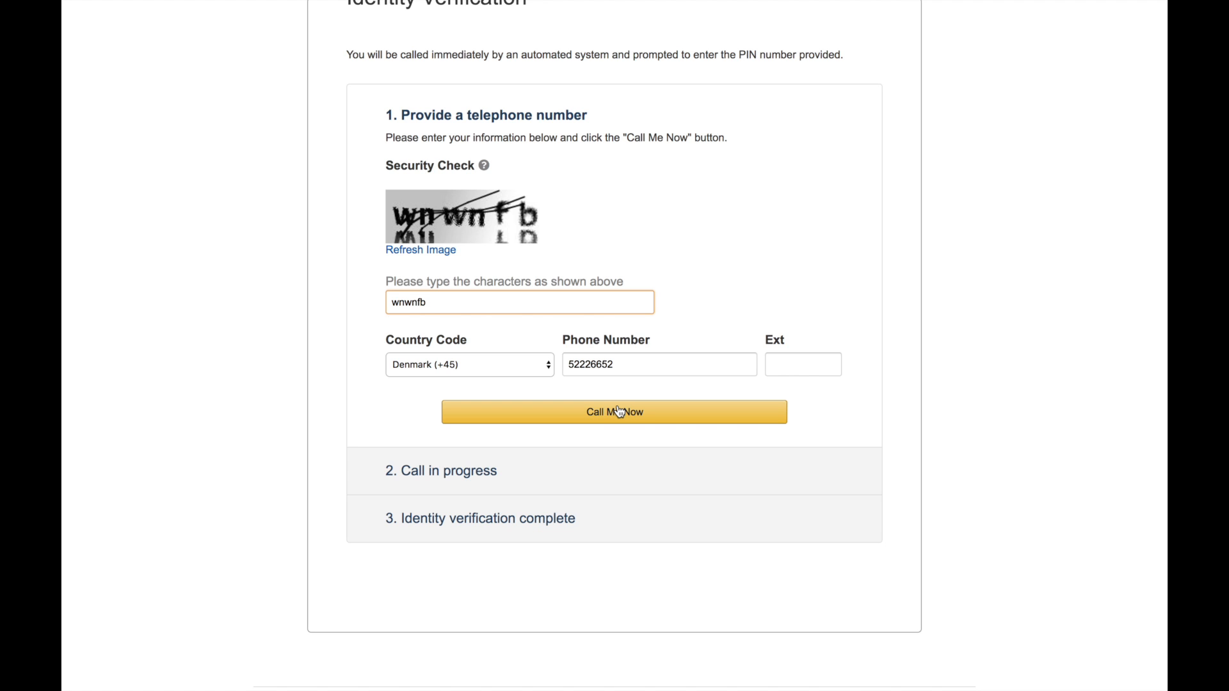
pyautogui.click(614, 411)
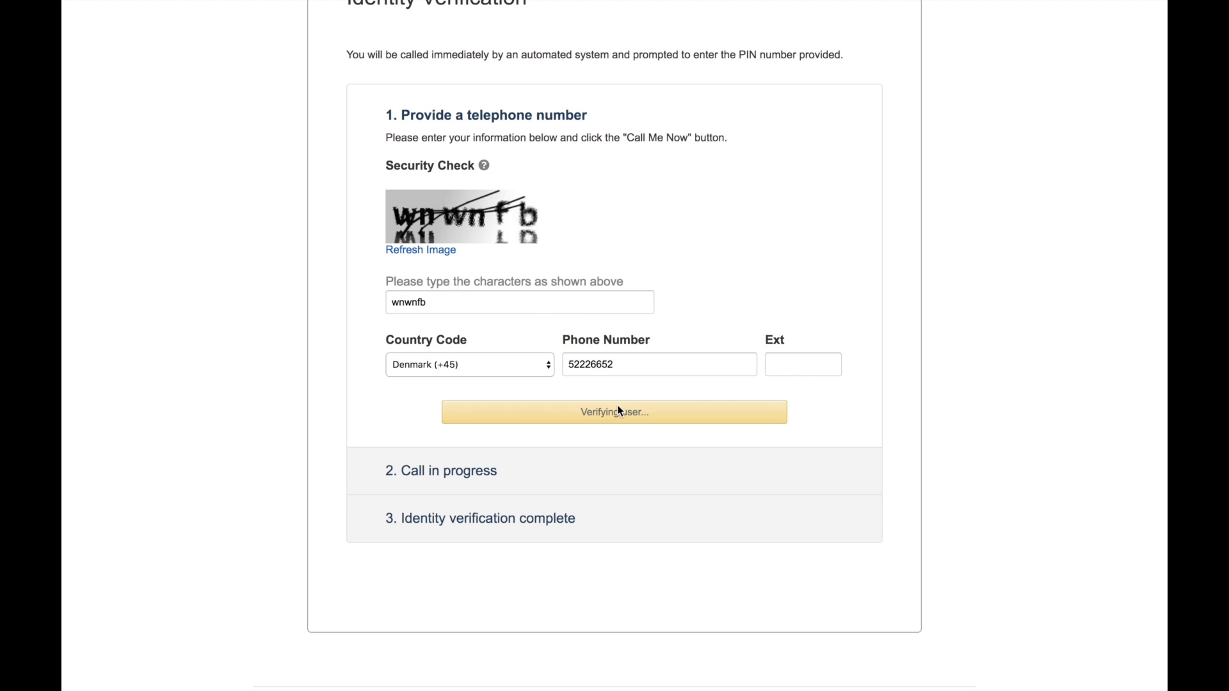
pyautogui.click(614, 412)
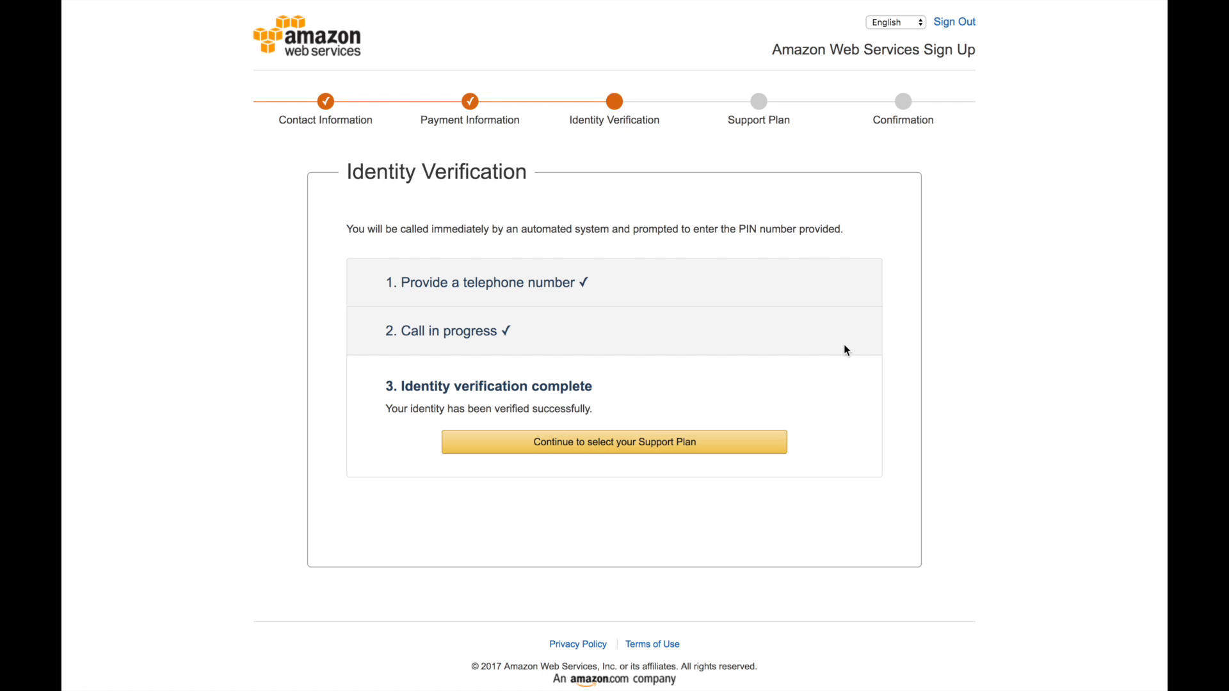
pyautogui.moveTo(812, 377)
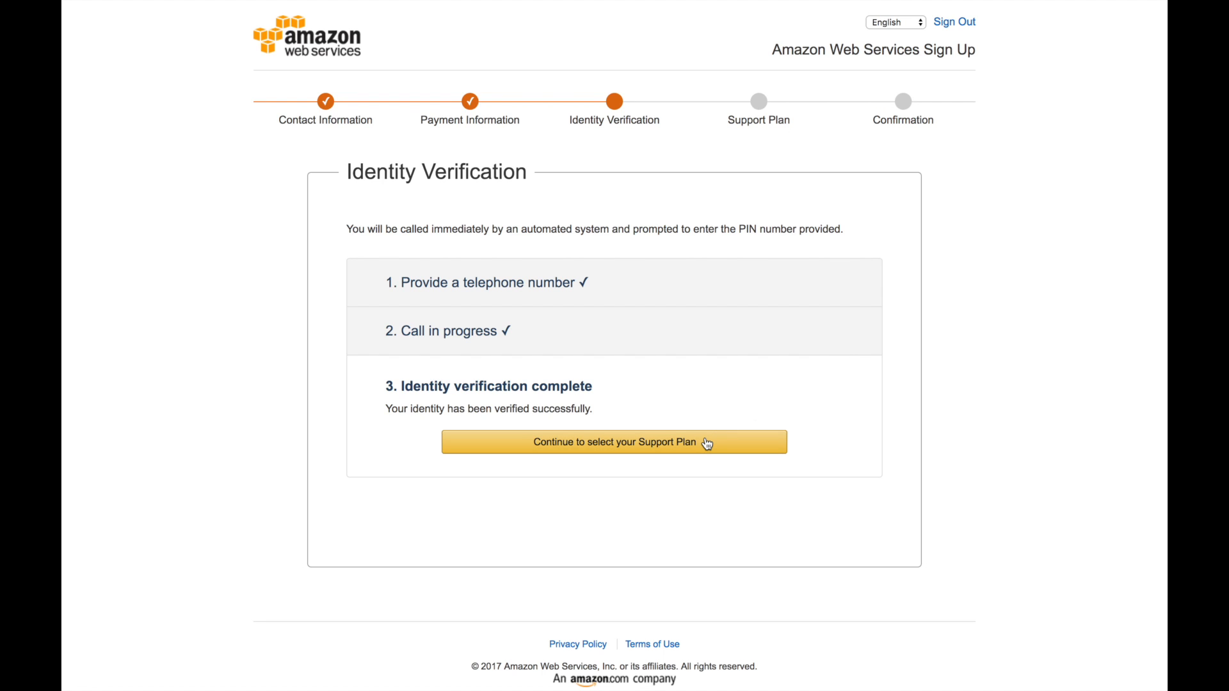
# Move on to support plans and submit the Basic plan, reaching the welcome page.
pyautogui.click(614, 440)
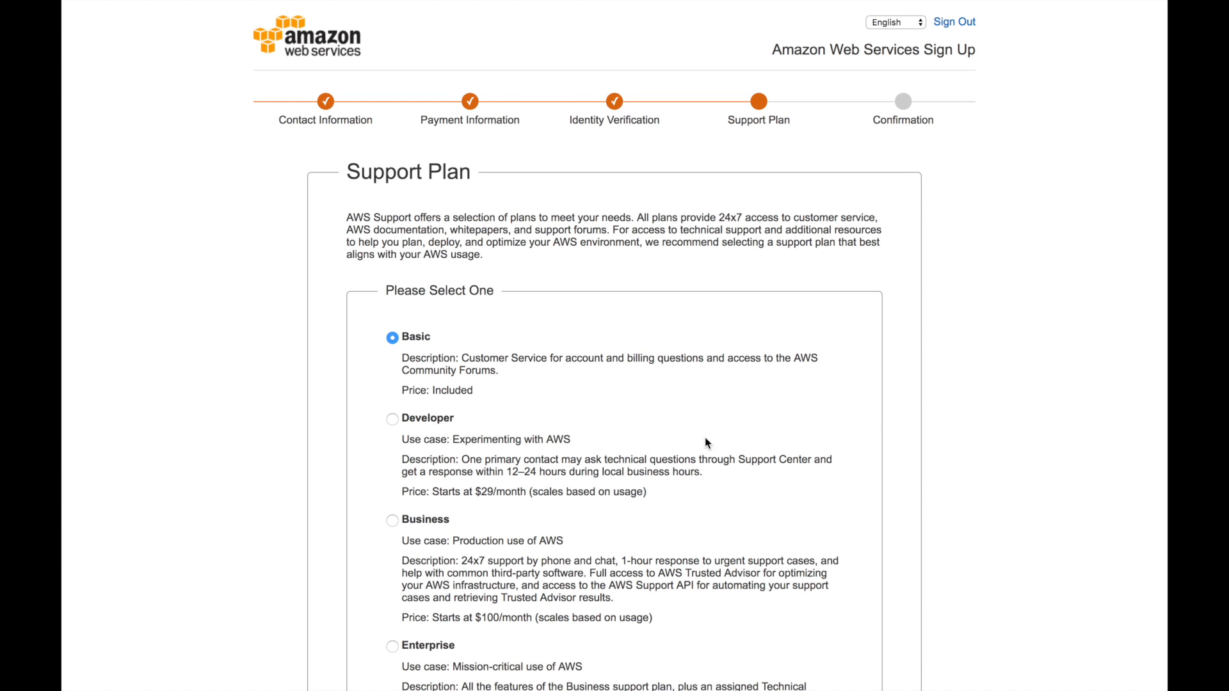
pyautogui.moveTo(599, 399)
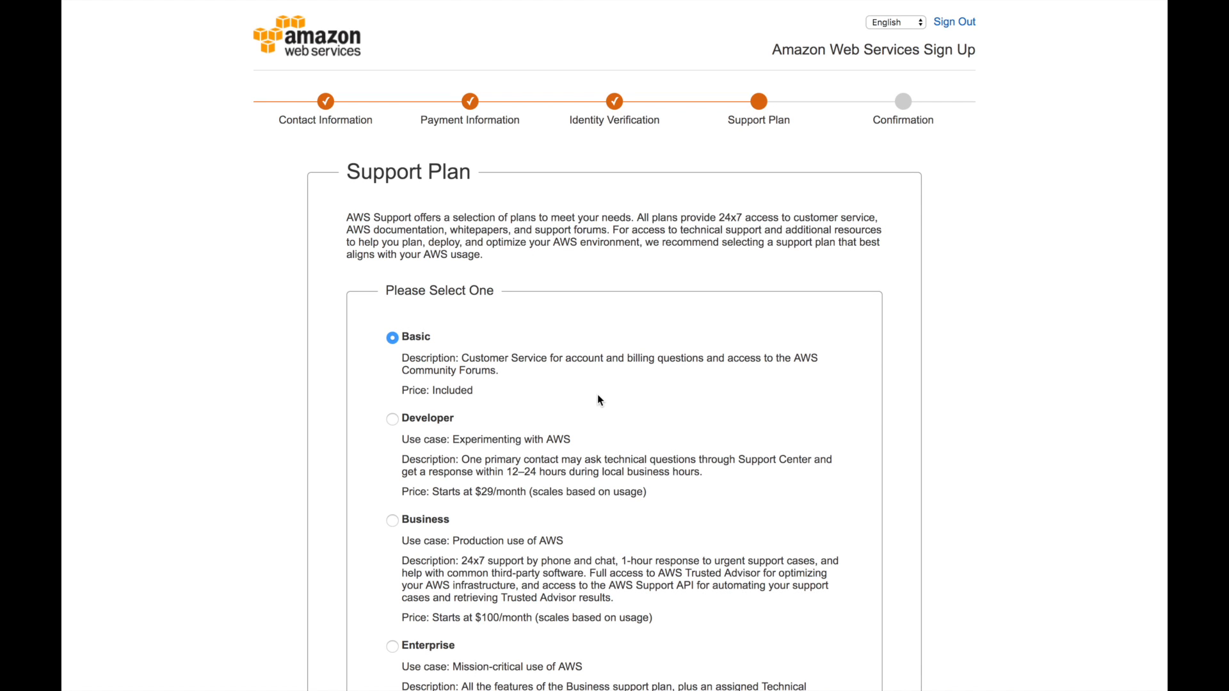
pyautogui.scroll(-3)
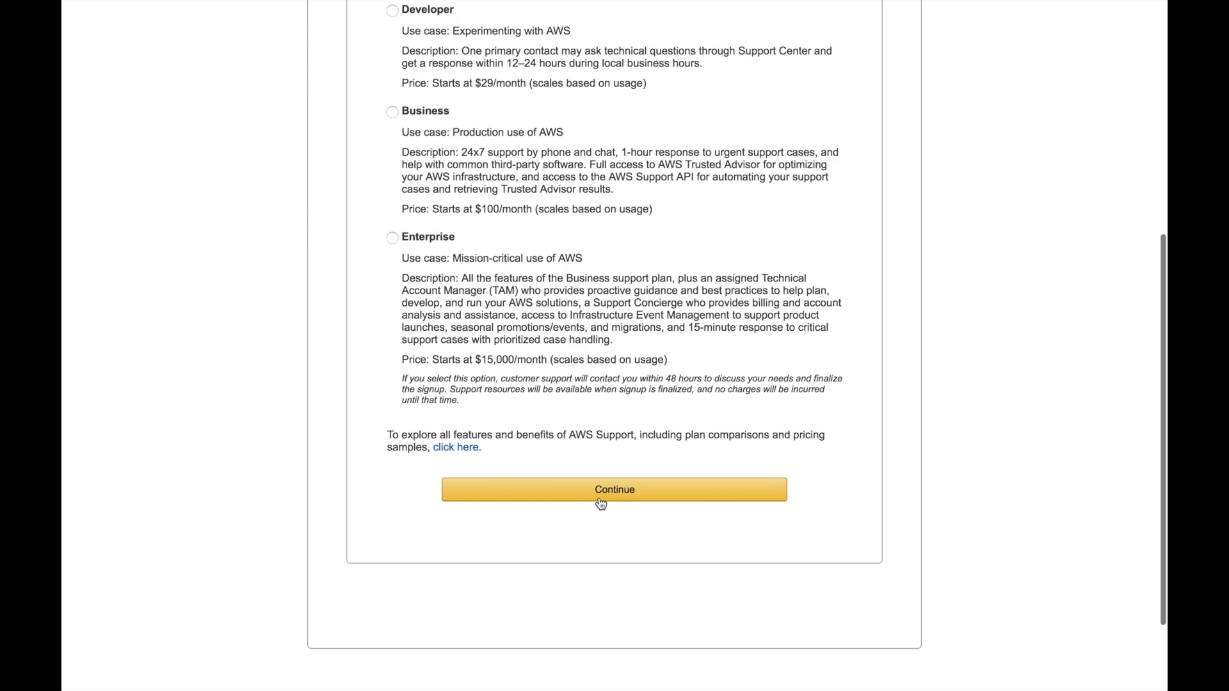
pyautogui.click(614, 488)
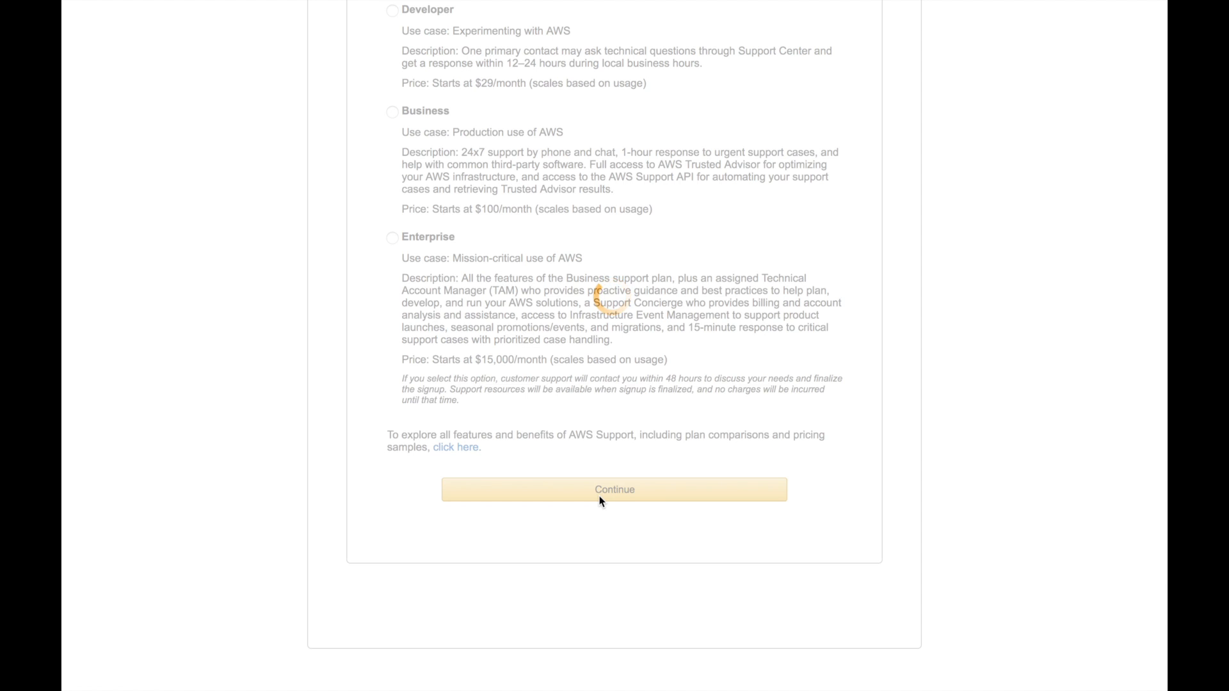
pyautogui.moveTo(663, 325)
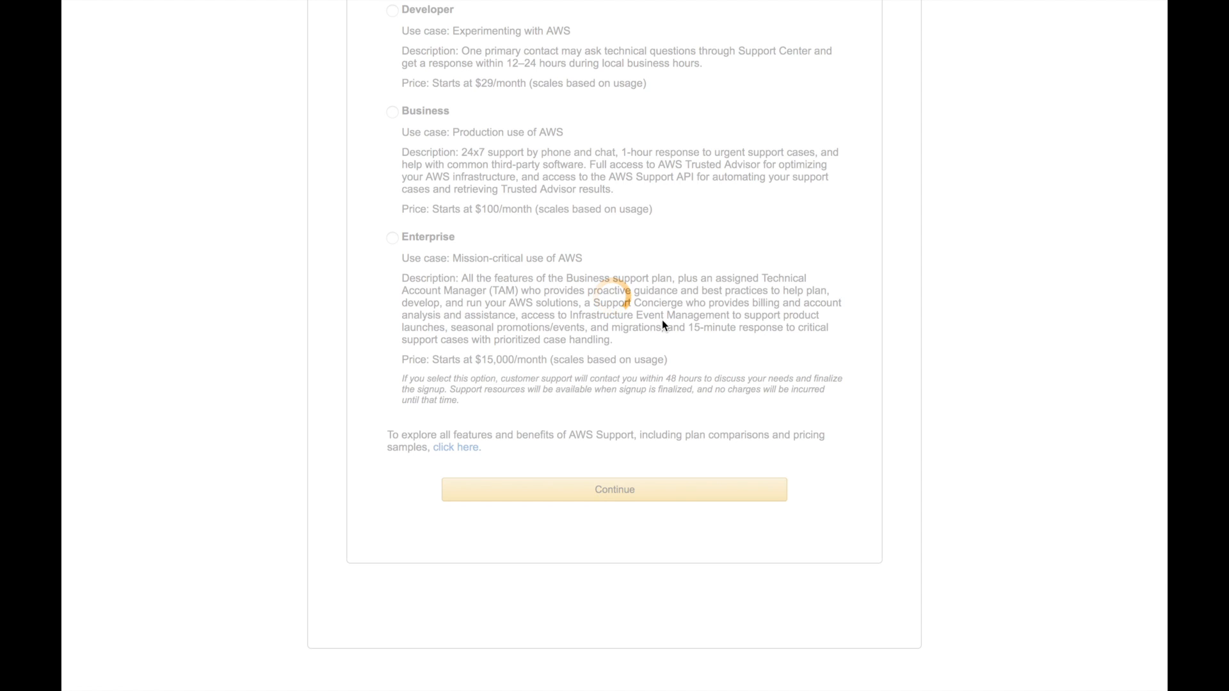
pyautogui.scroll(3)
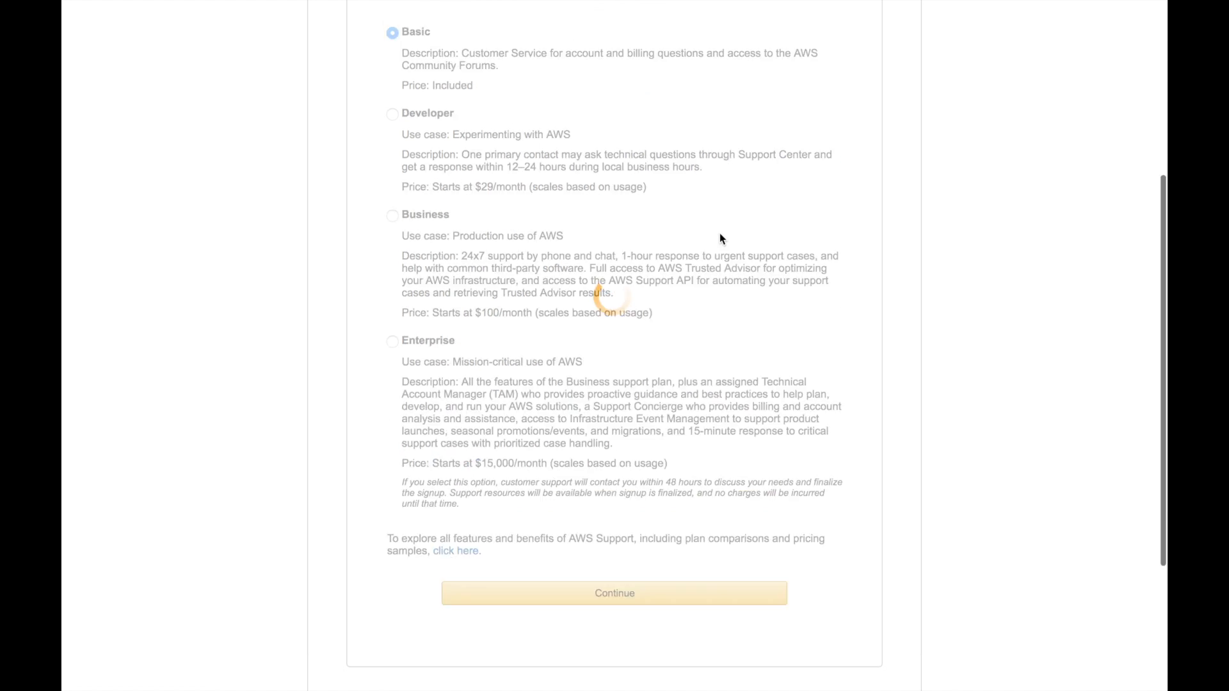
pyautogui.scroll(3)
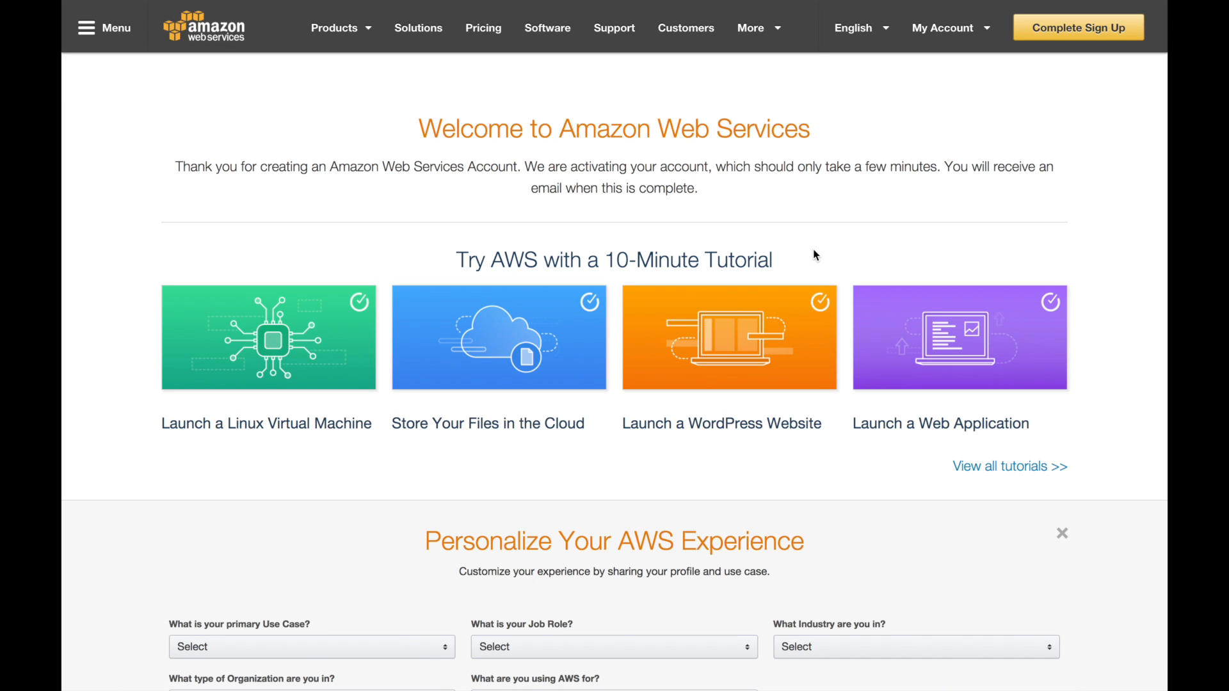
pyautogui.moveTo(1078, 27)
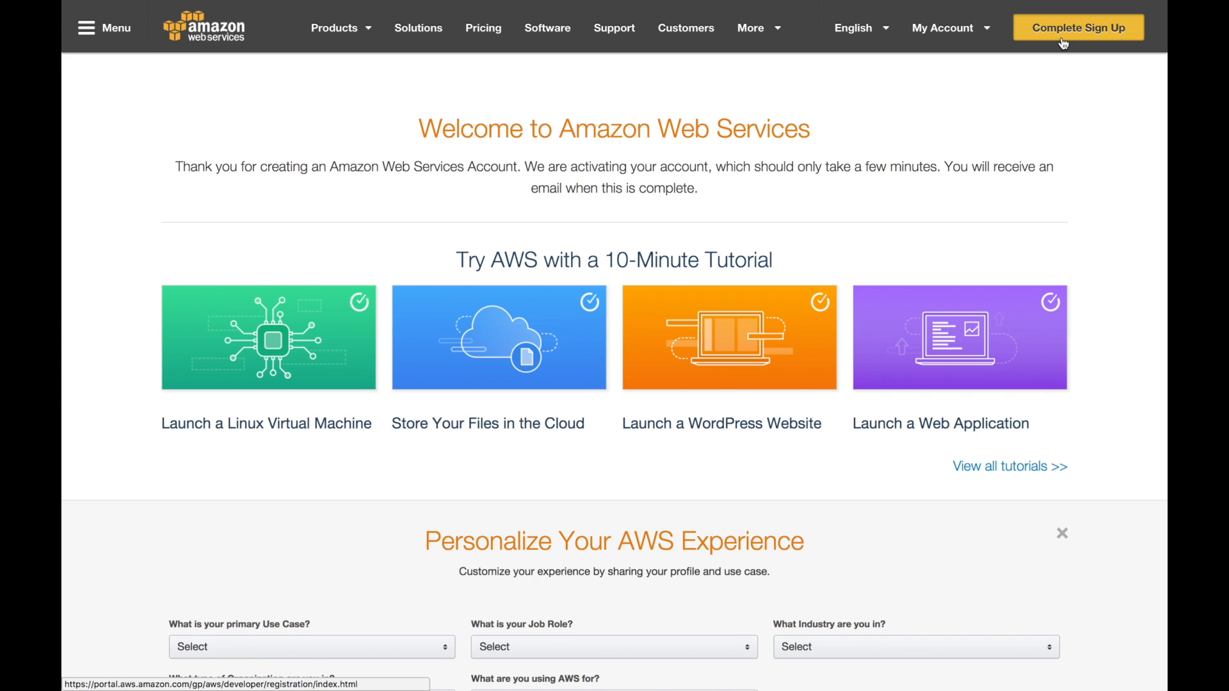
# Complete sign-up and sign back in as a returning user with the new password.
pyautogui.click(1077, 27)
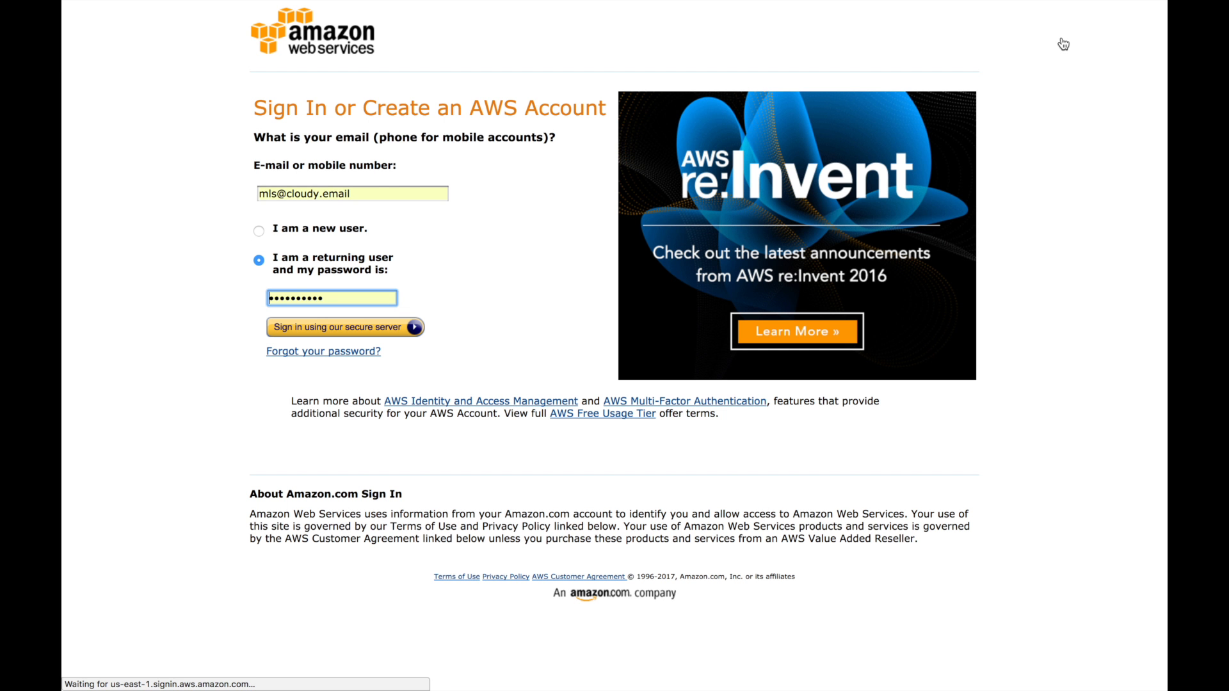
pyautogui.click(345, 327)
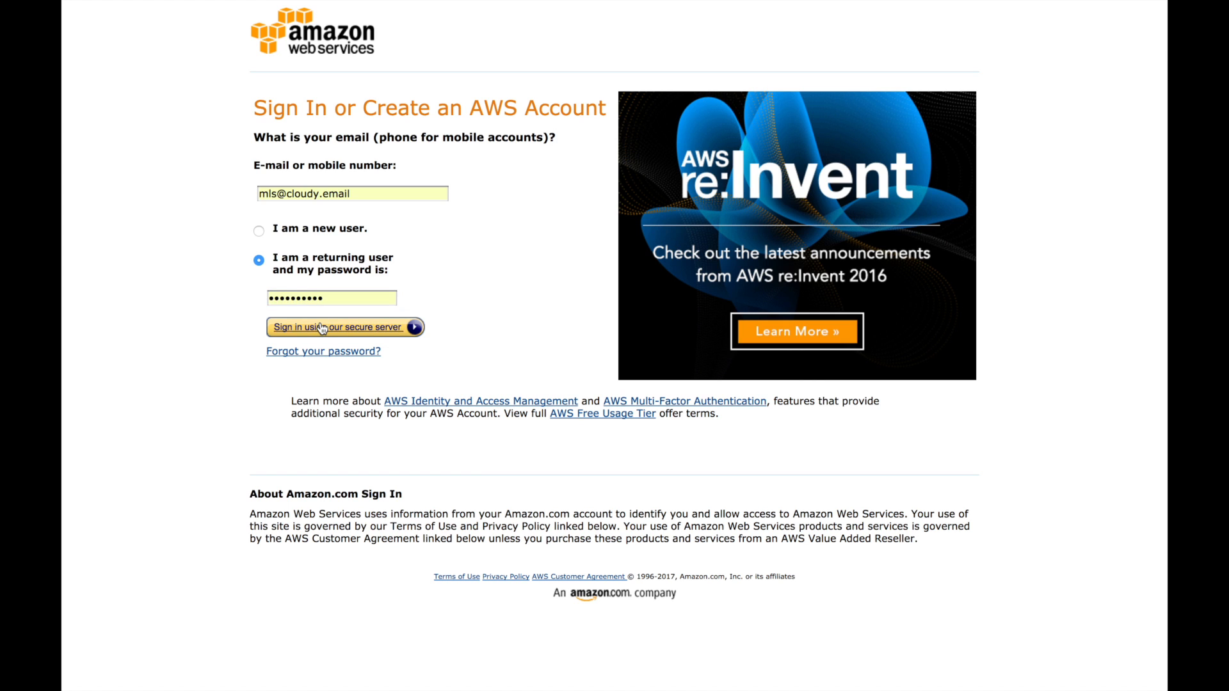
pyautogui.click(344, 327)
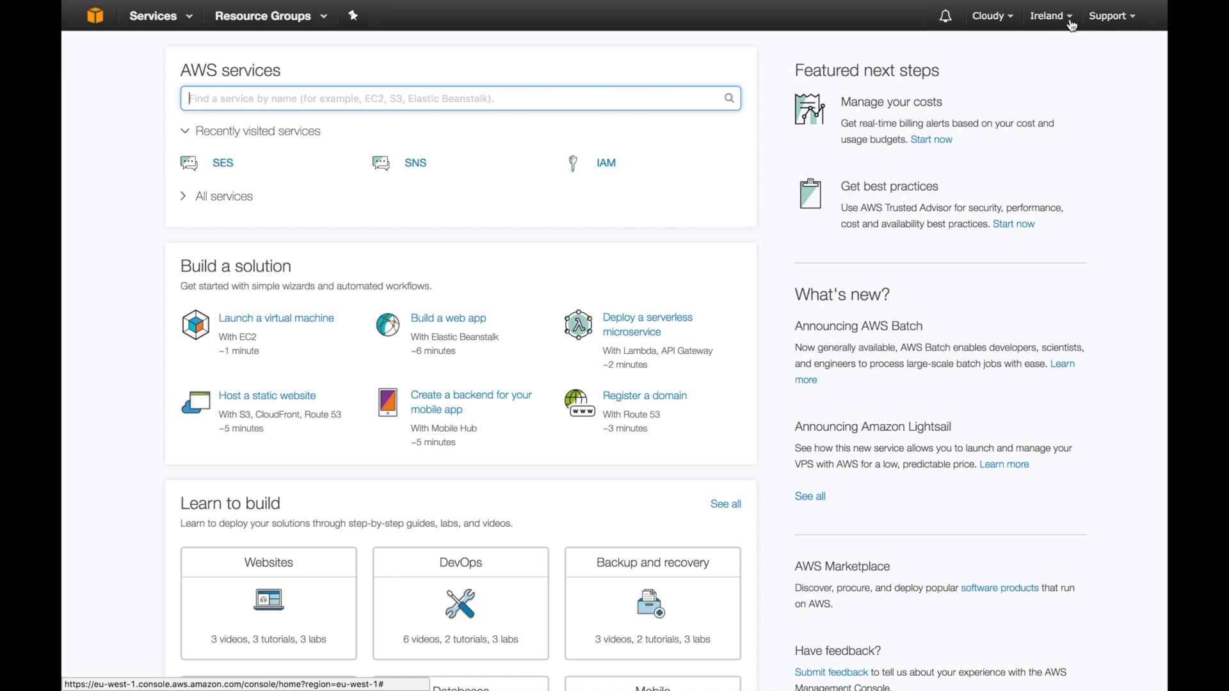
pyautogui.click(1048, 15)
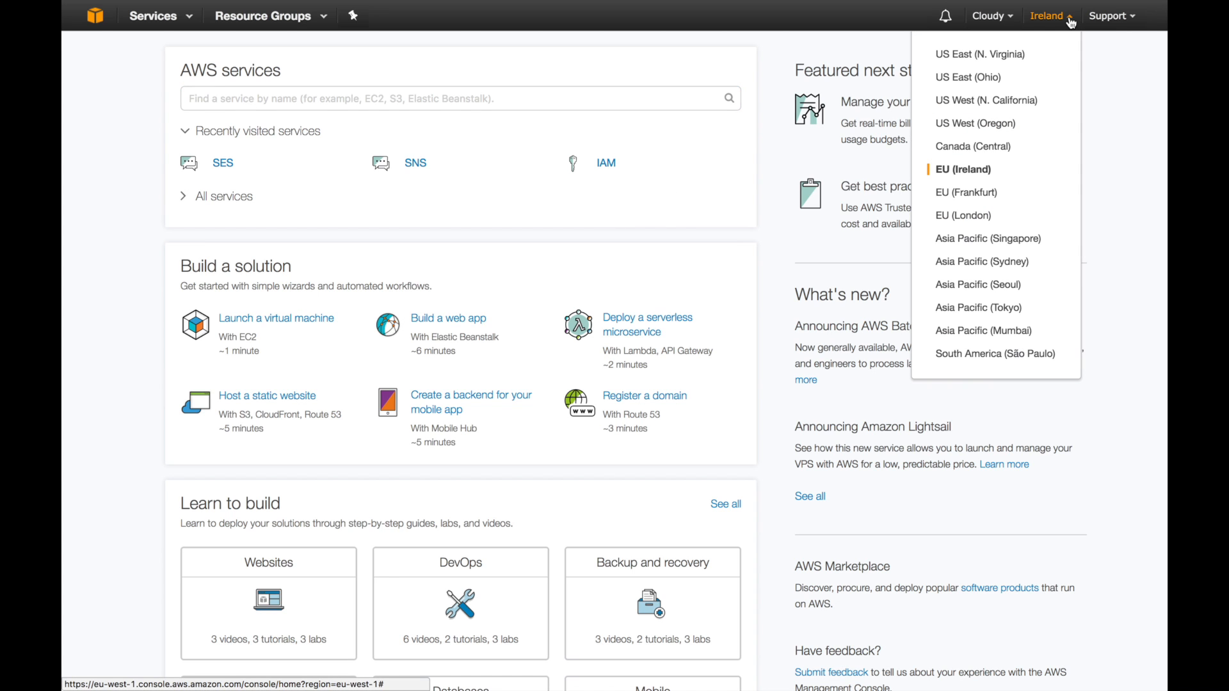
pyautogui.moveTo(980, 53)
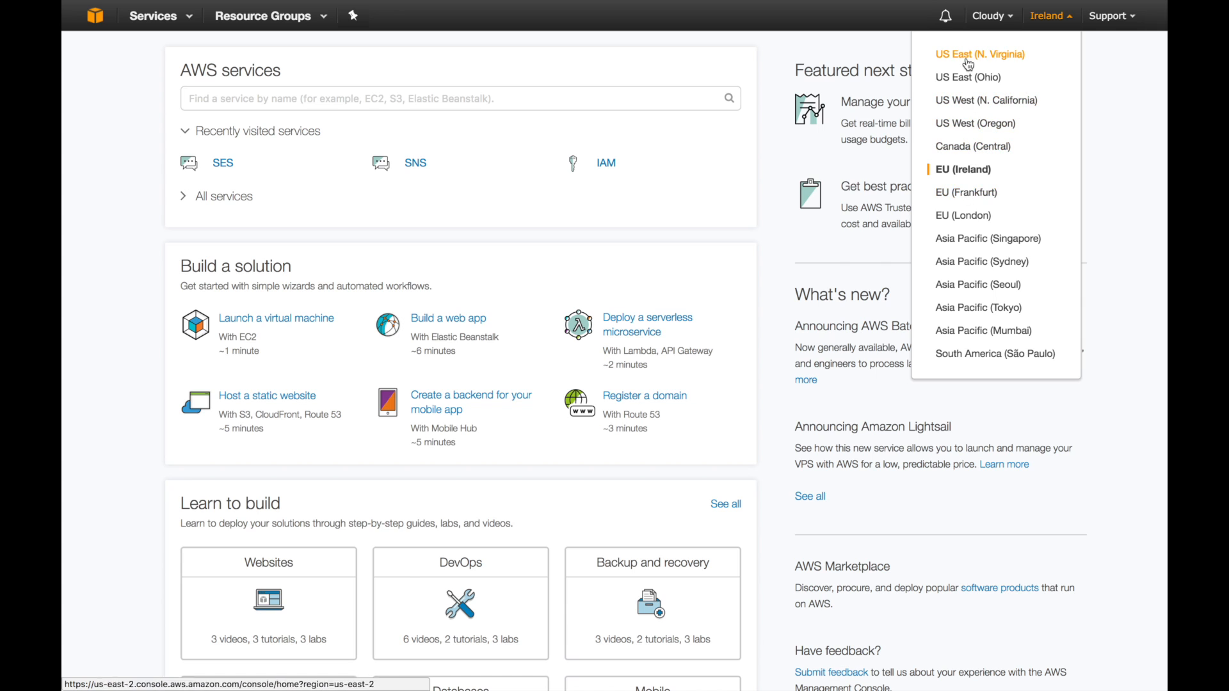
pyautogui.moveTo(973, 173)
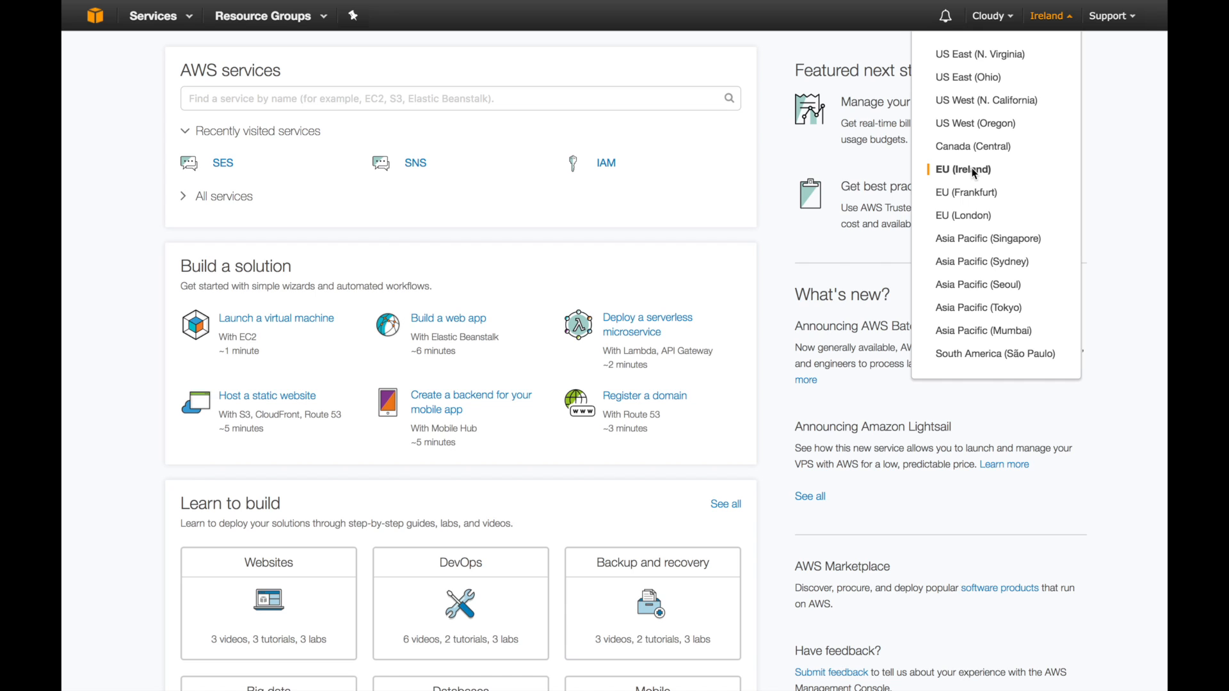
pyautogui.moveTo(1106, 184)
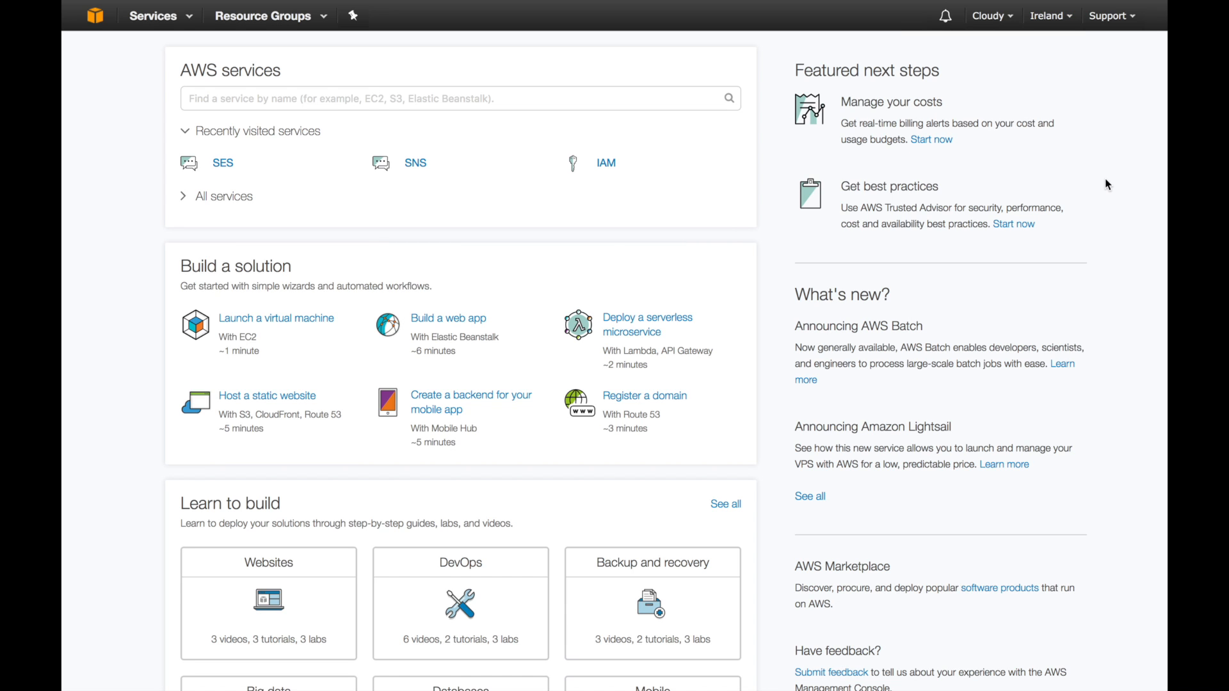
pyautogui.moveTo(223, 164)
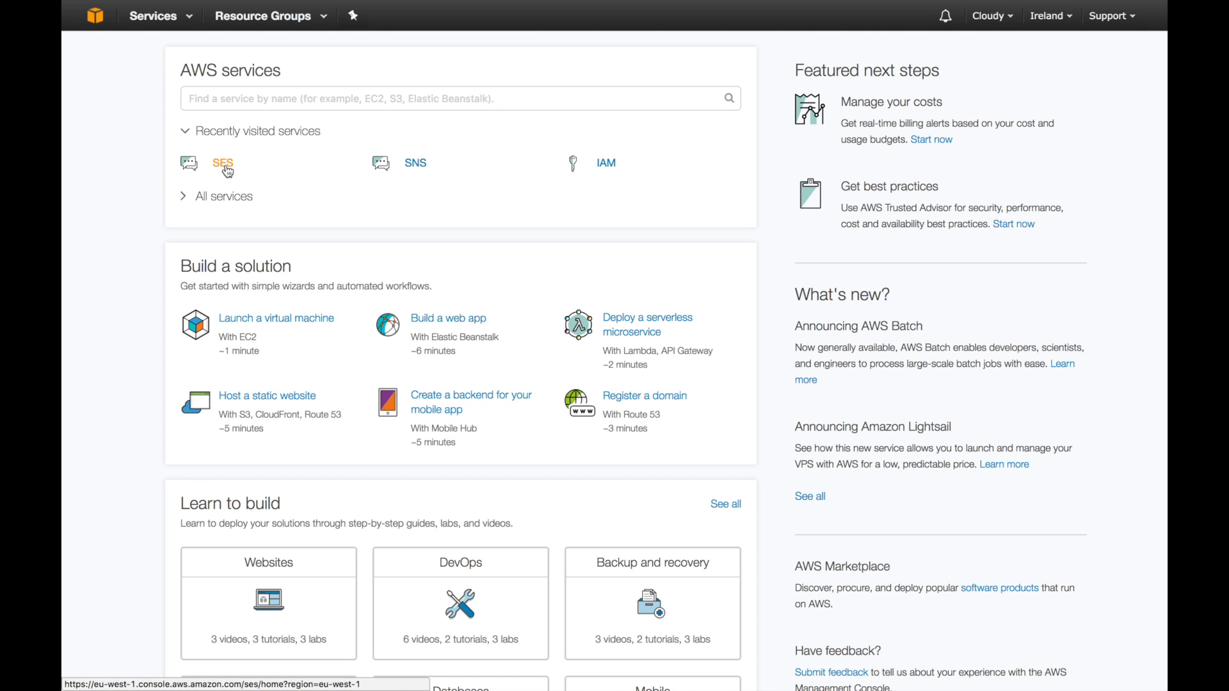
# Search 'ses', open Amazon SES and view its Sending Statistics.
pyautogui.click(460, 98)
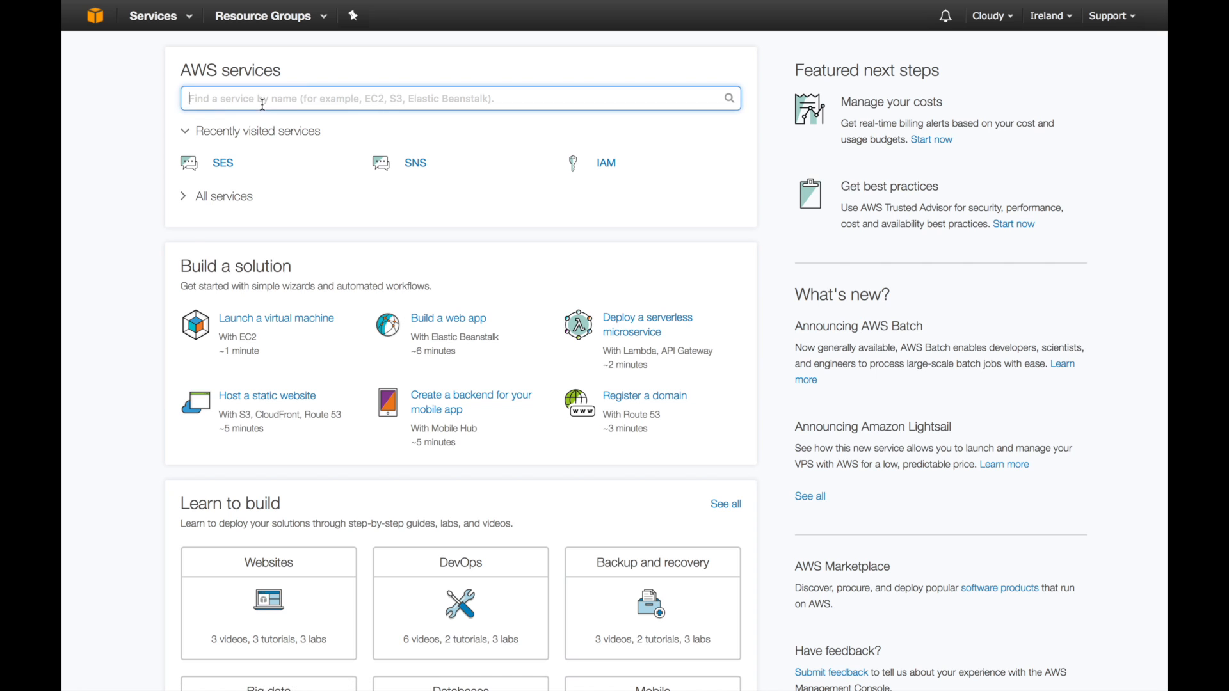
pyautogui.write('ses')
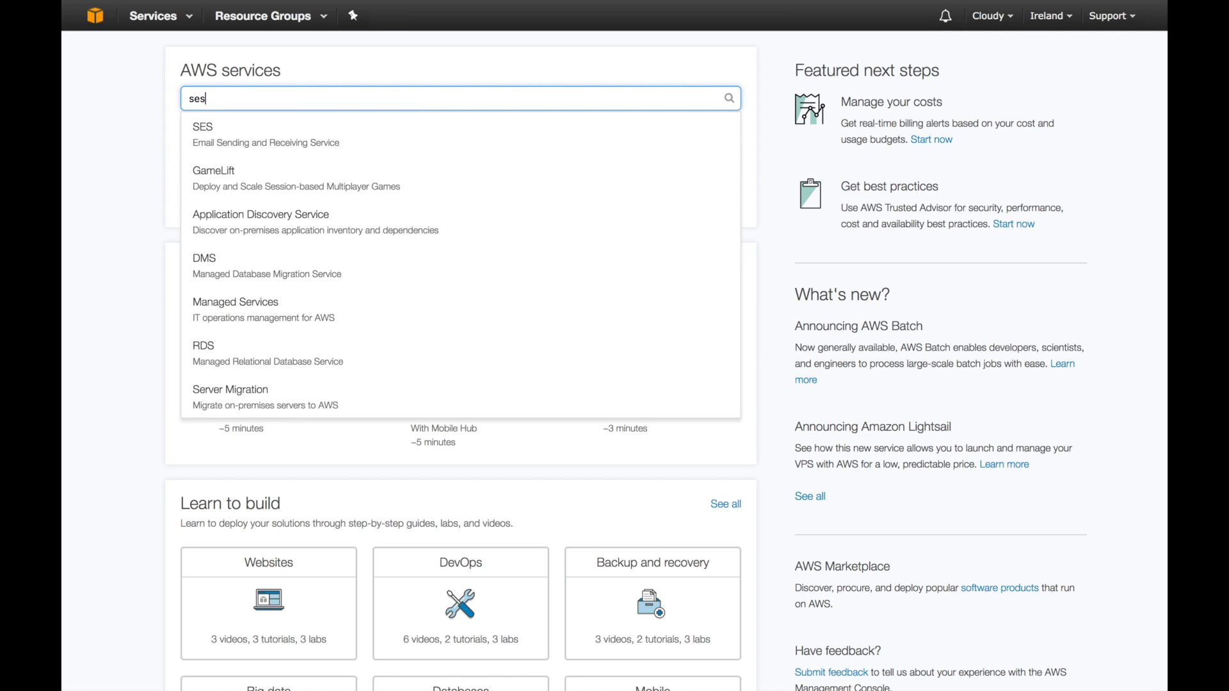
pyautogui.moveTo(213, 133)
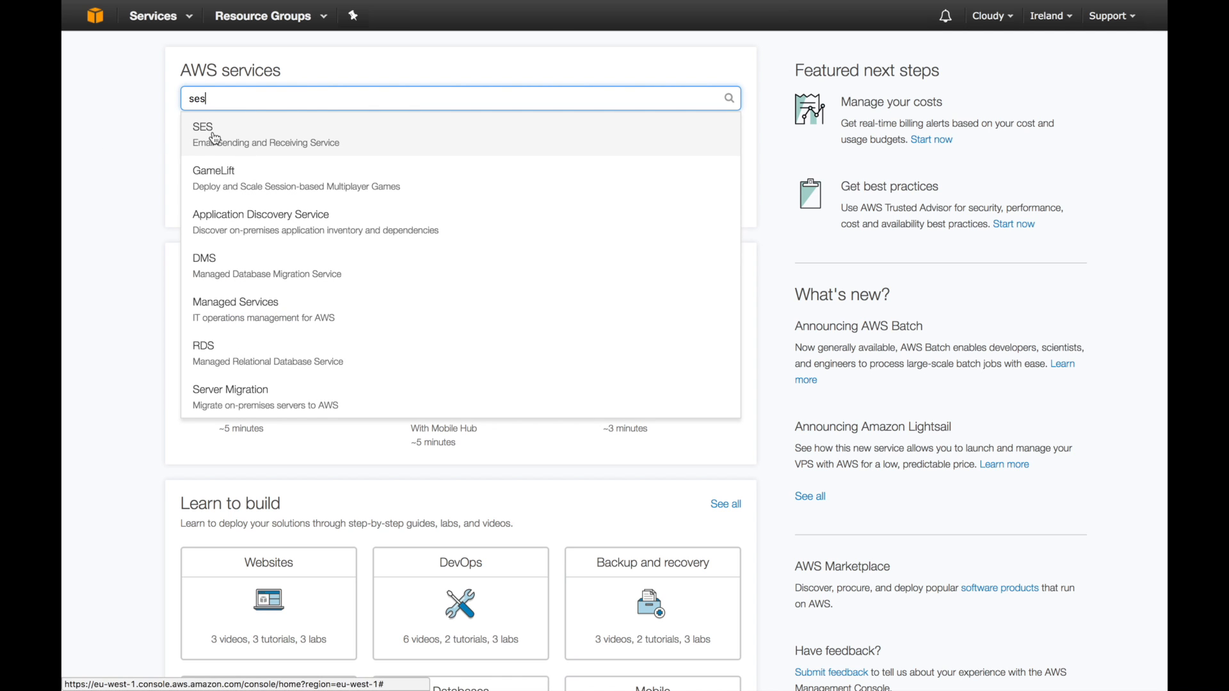
pyautogui.click(203, 133)
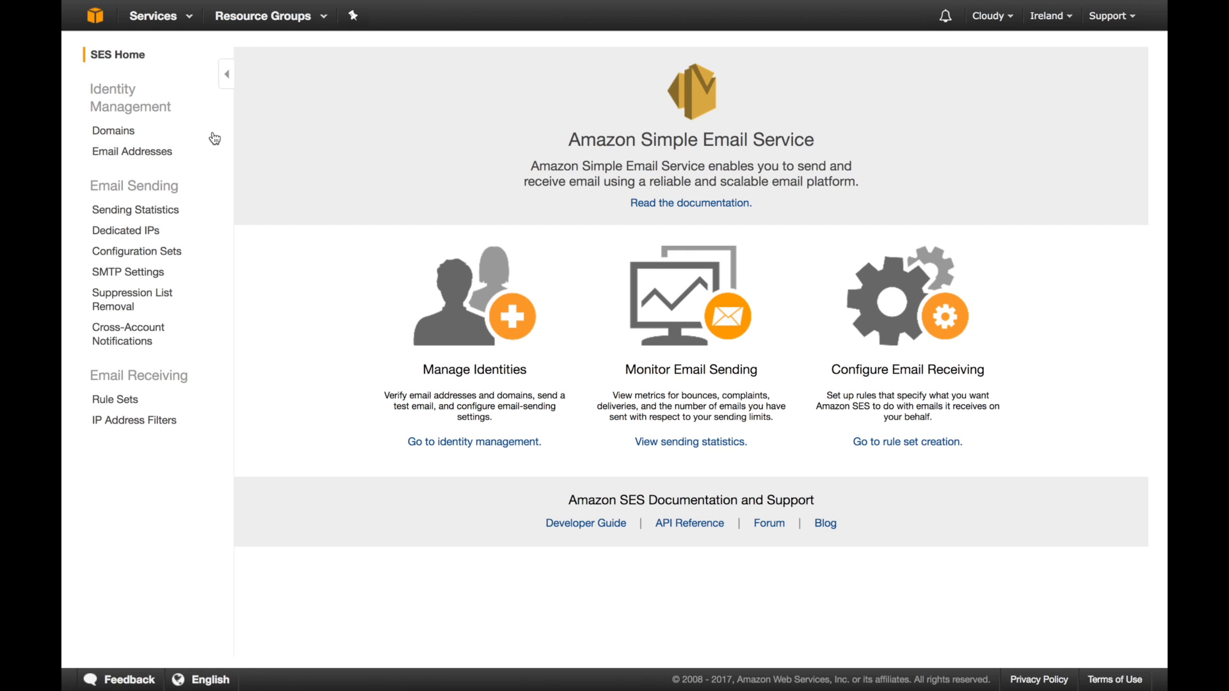
pyautogui.moveTo(266, 247)
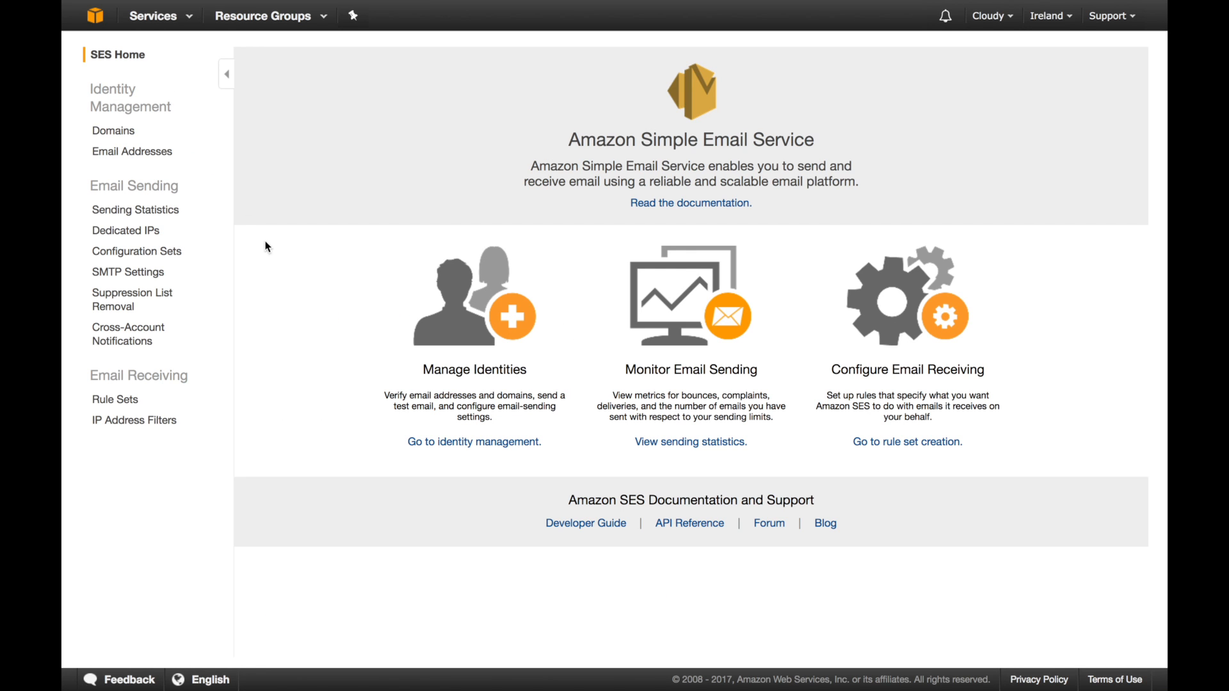
pyautogui.moveTo(282, 284)
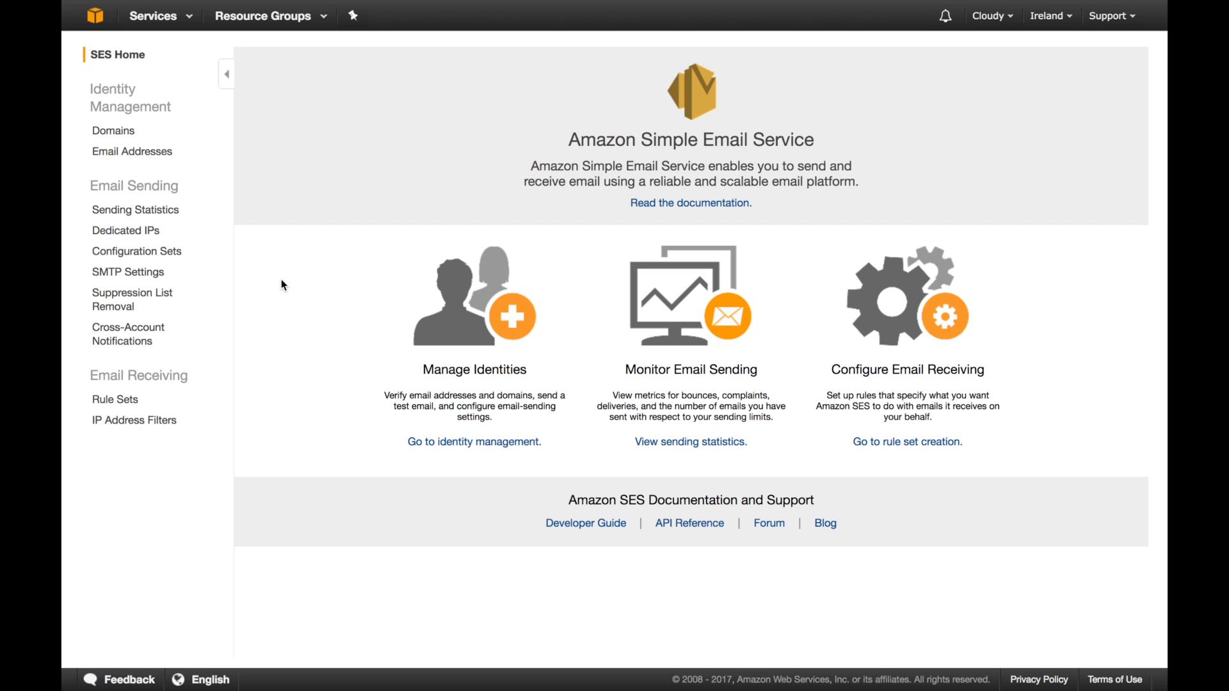
pyautogui.moveTo(193, 220)
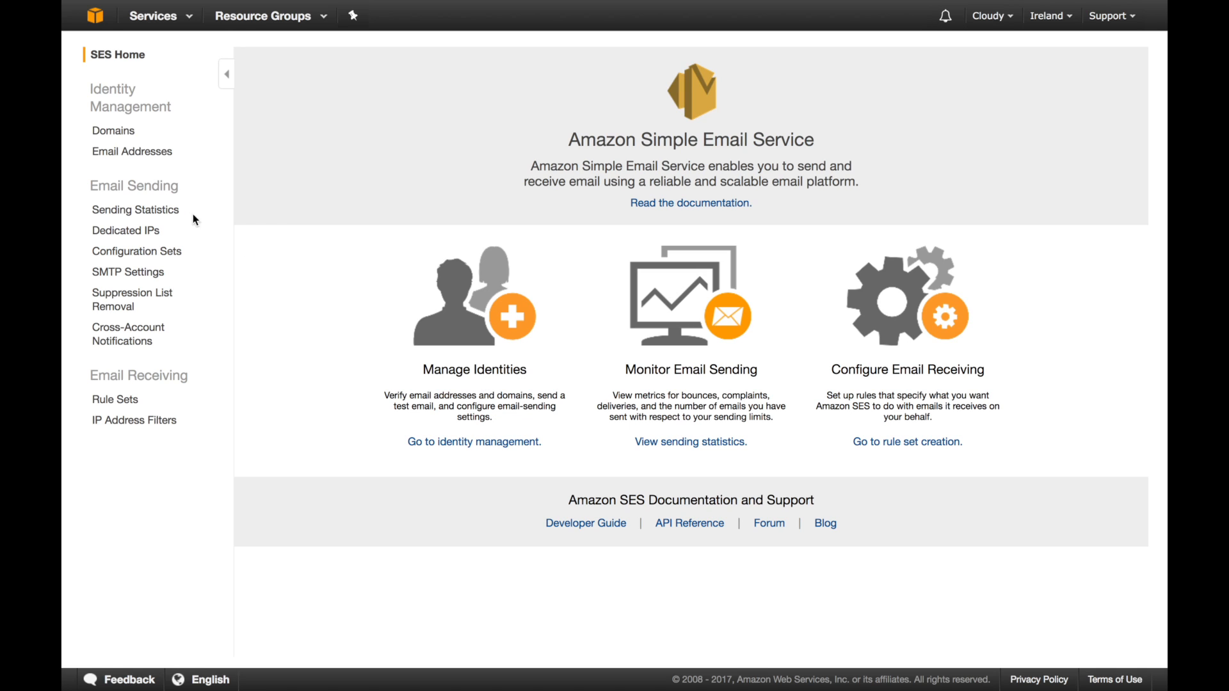
pyautogui.moveTo(150, 204)
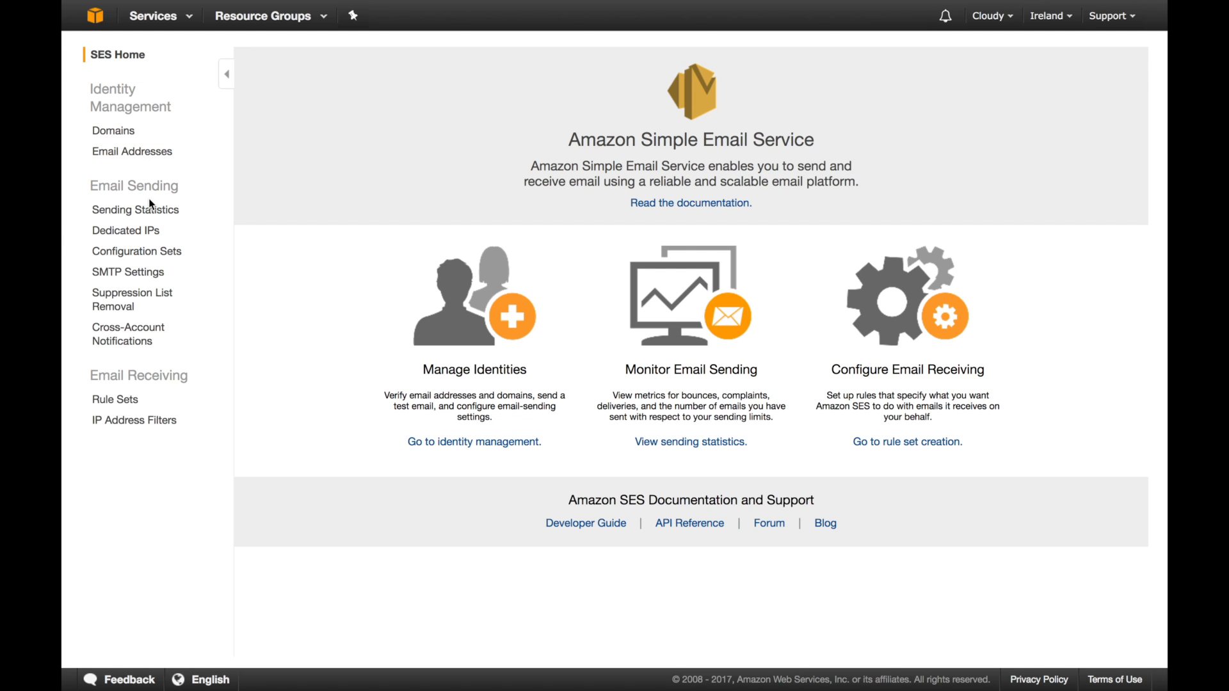
pyautogui.click(135, 209)
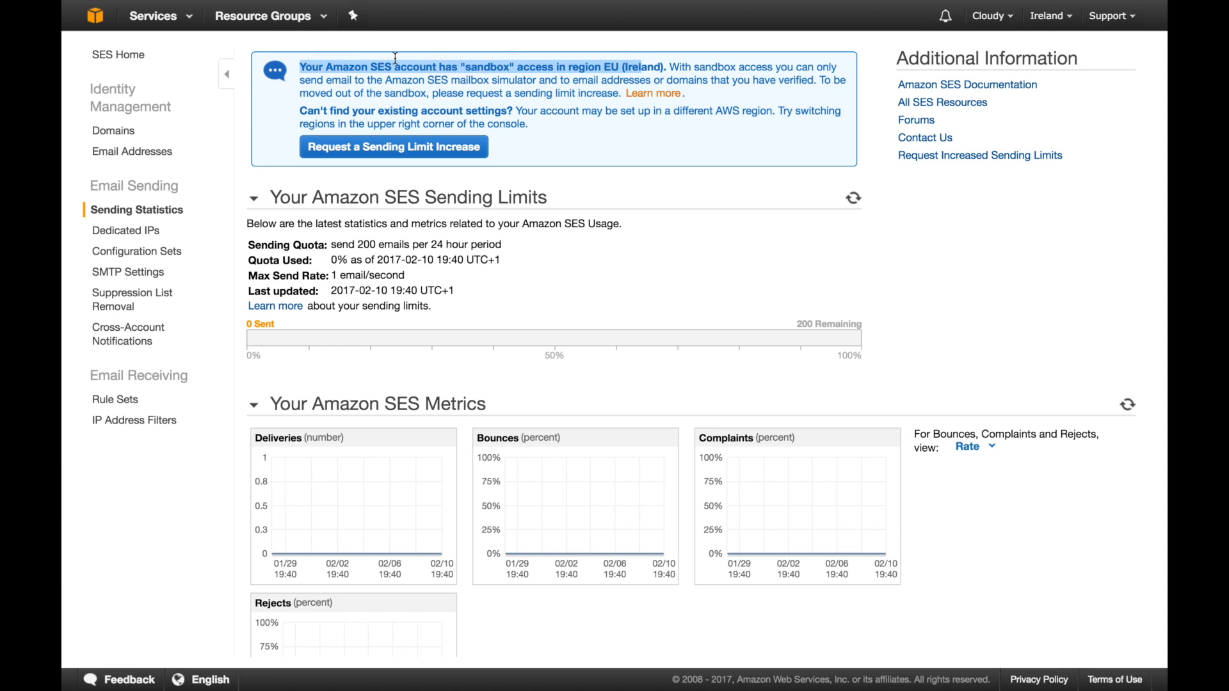
pyautogui.moveTo(300, 68)
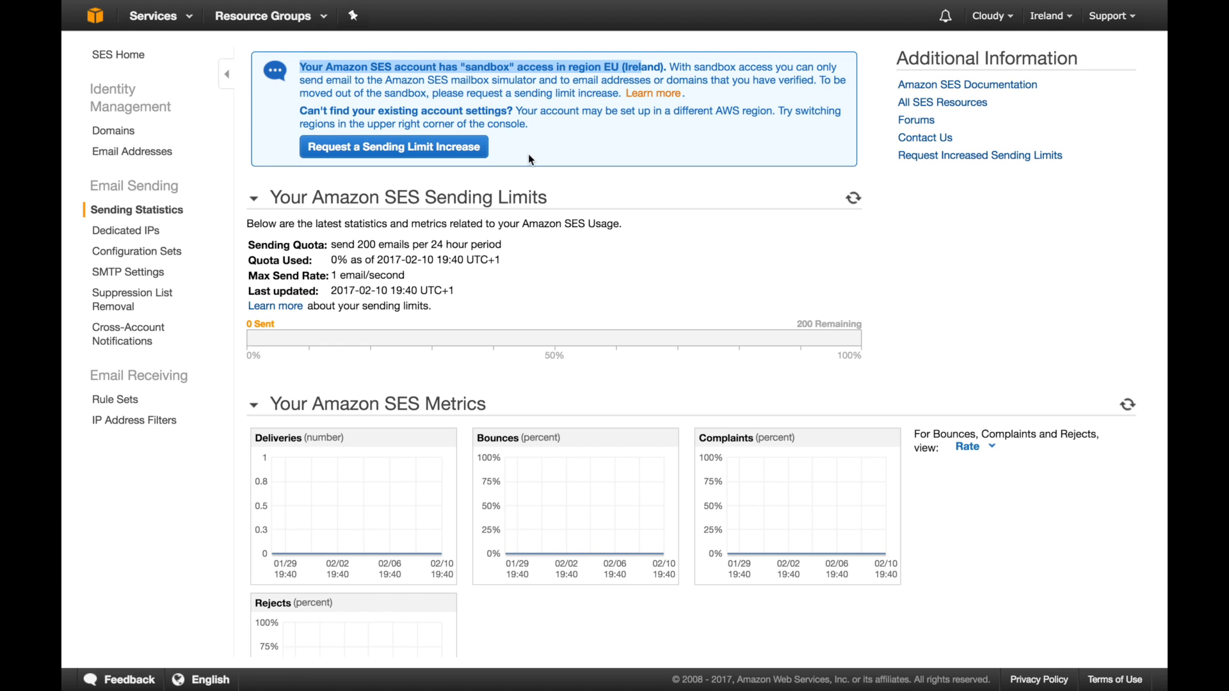
pyautogui.moveTo(452, 160)
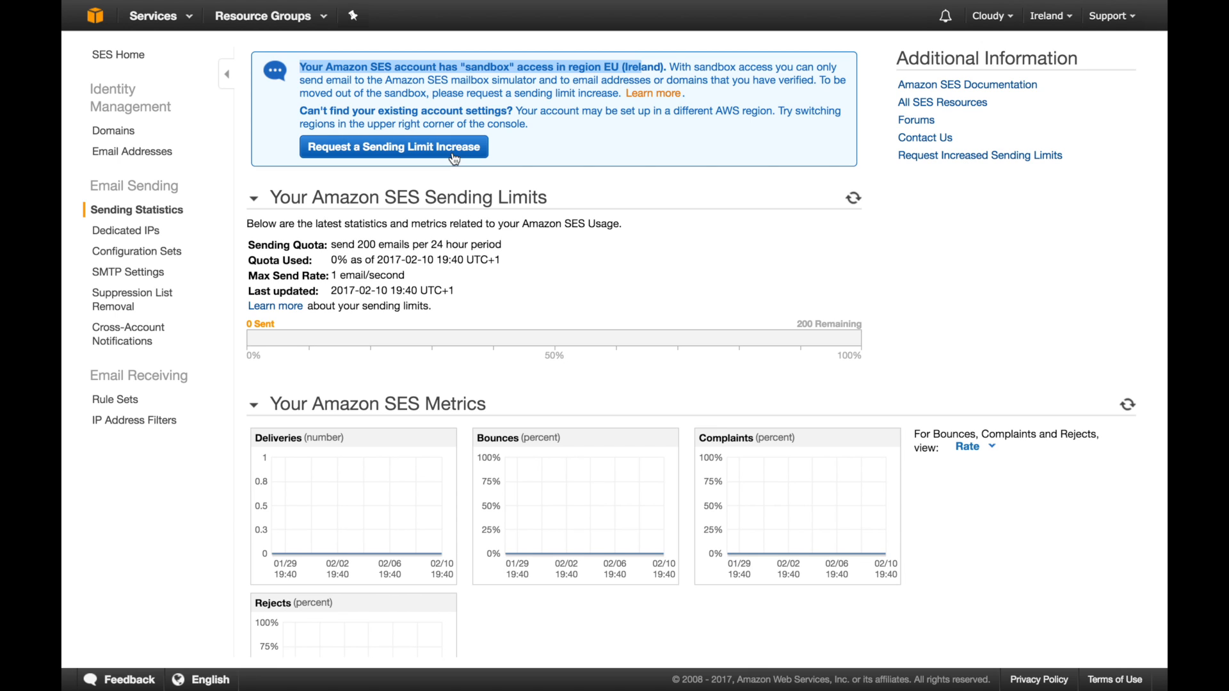
# Start a Sending Limit Increase request from the SES sandbox notice.
pyautogui.click(394, 146)
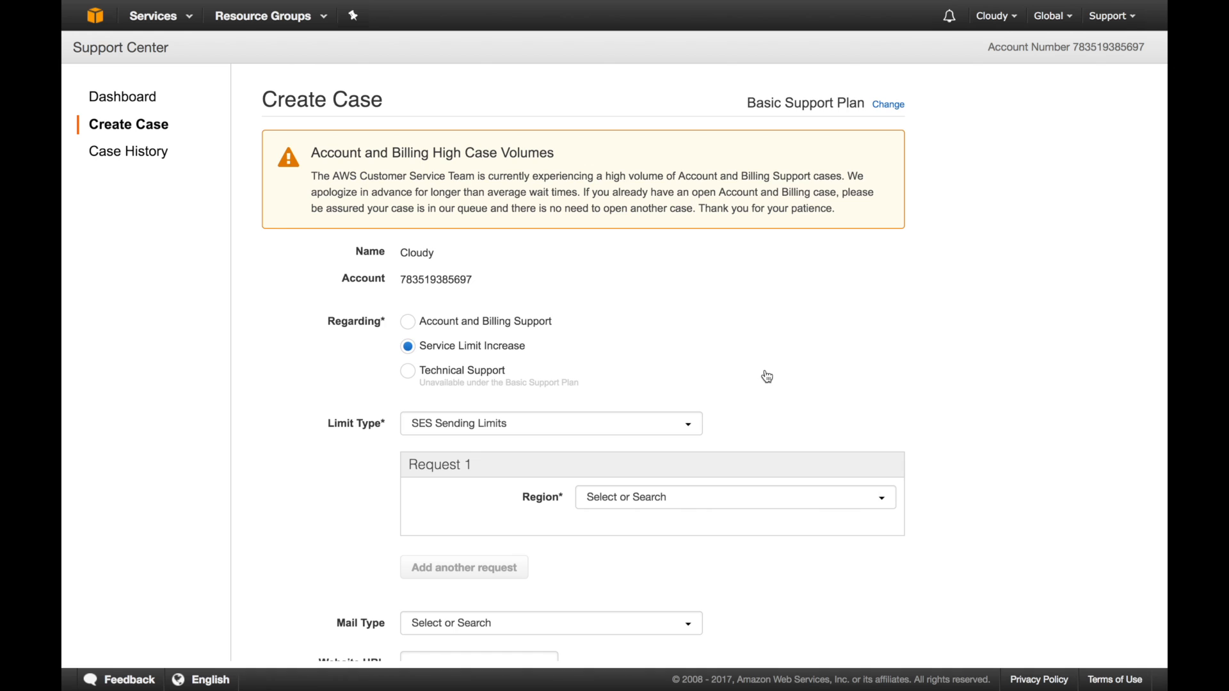
pyautogui.moveTo(402, 273)
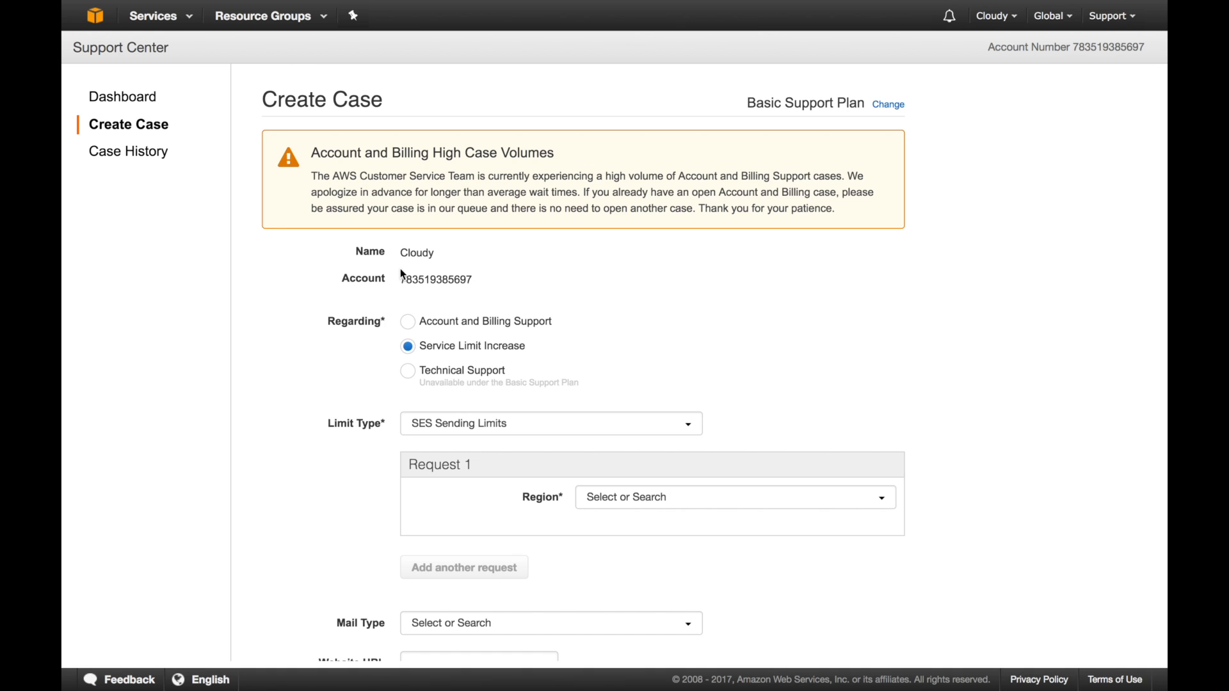
# Open a service limit increase case requesting a 50000 daily sending quota in EU (Ireland).
pyautogui.scroll(-3)
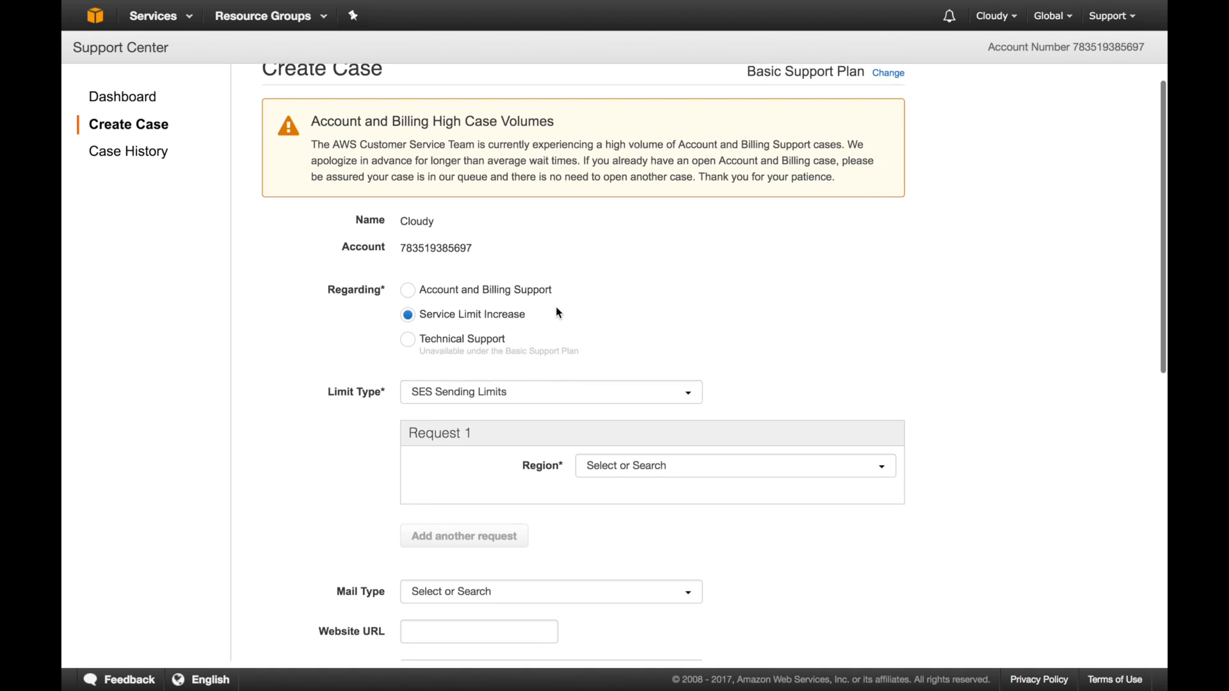
pyautogui.scroll(-3)
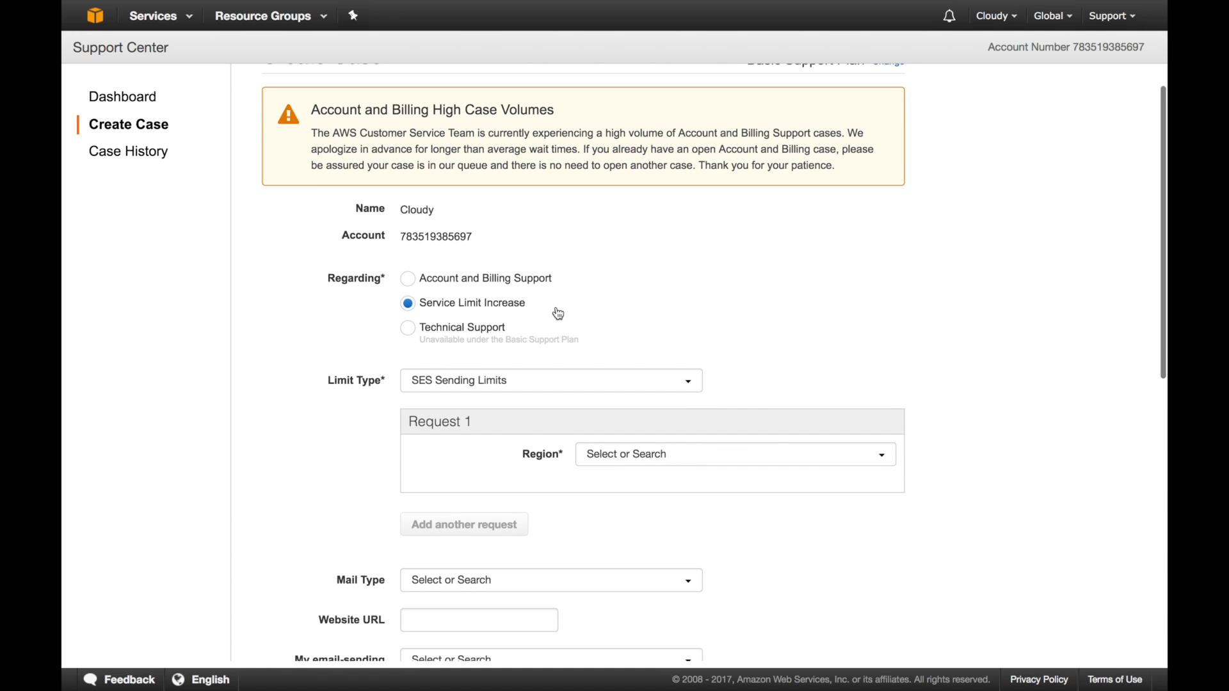
pyautogui.moveTo(470, 323)
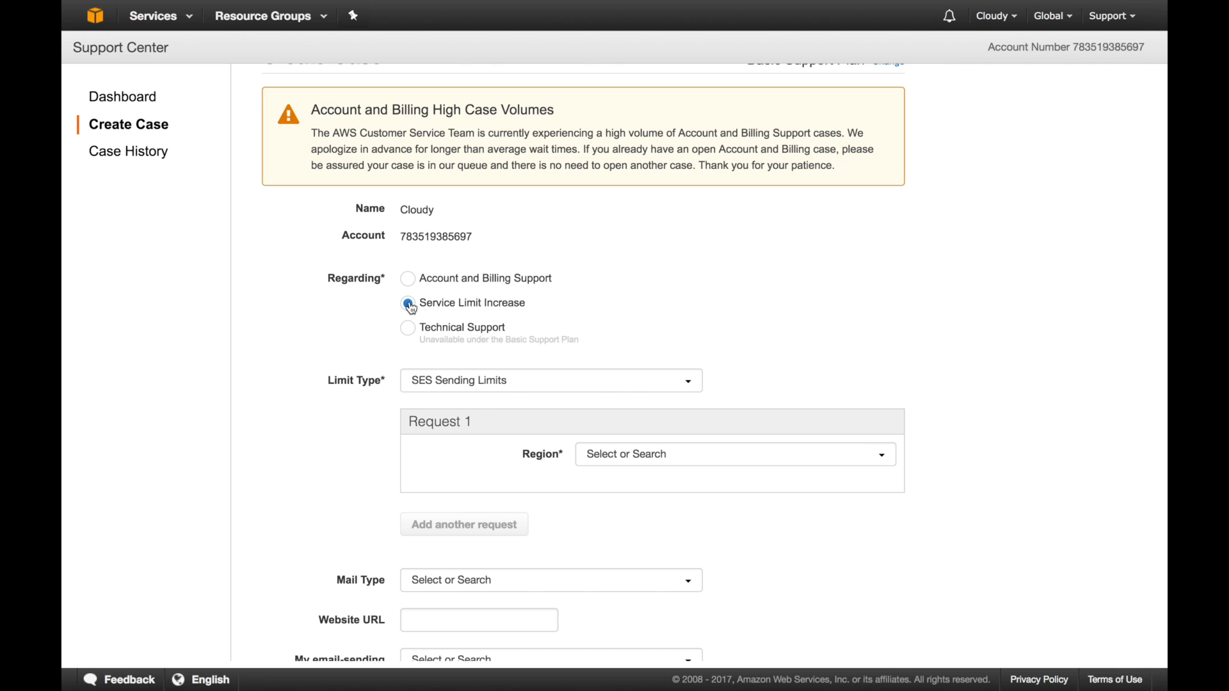
pyautogui.click(407, 303)
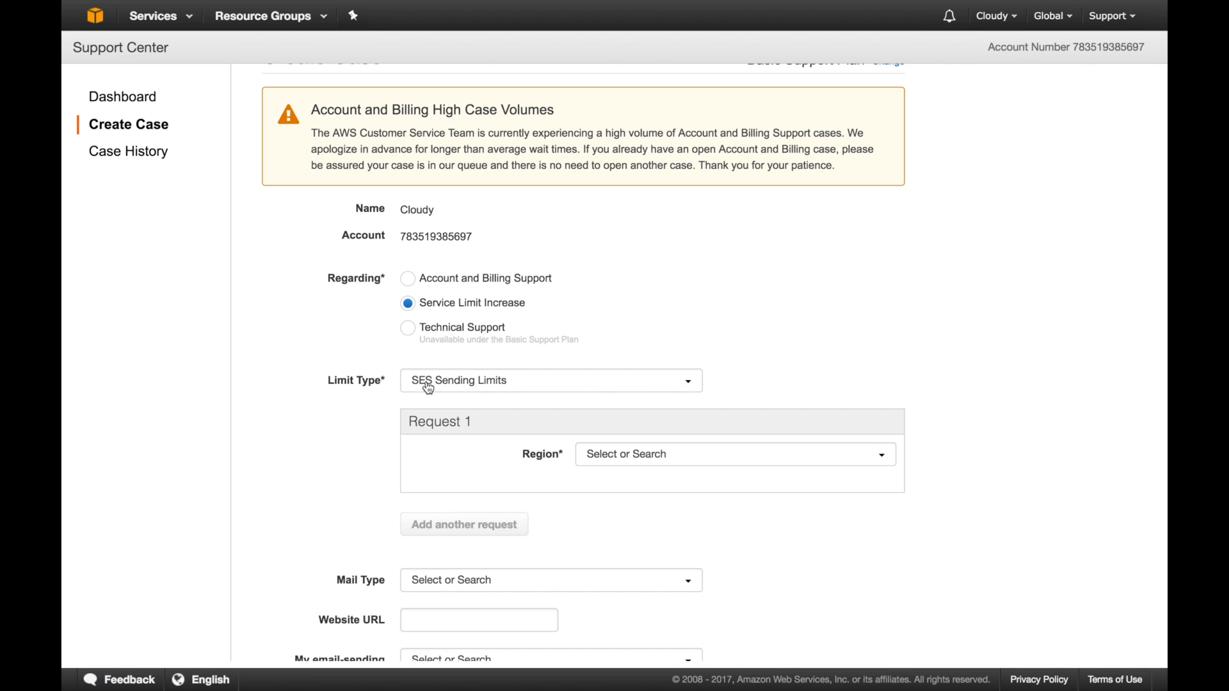
pyautogui.moveTo(498, 390)
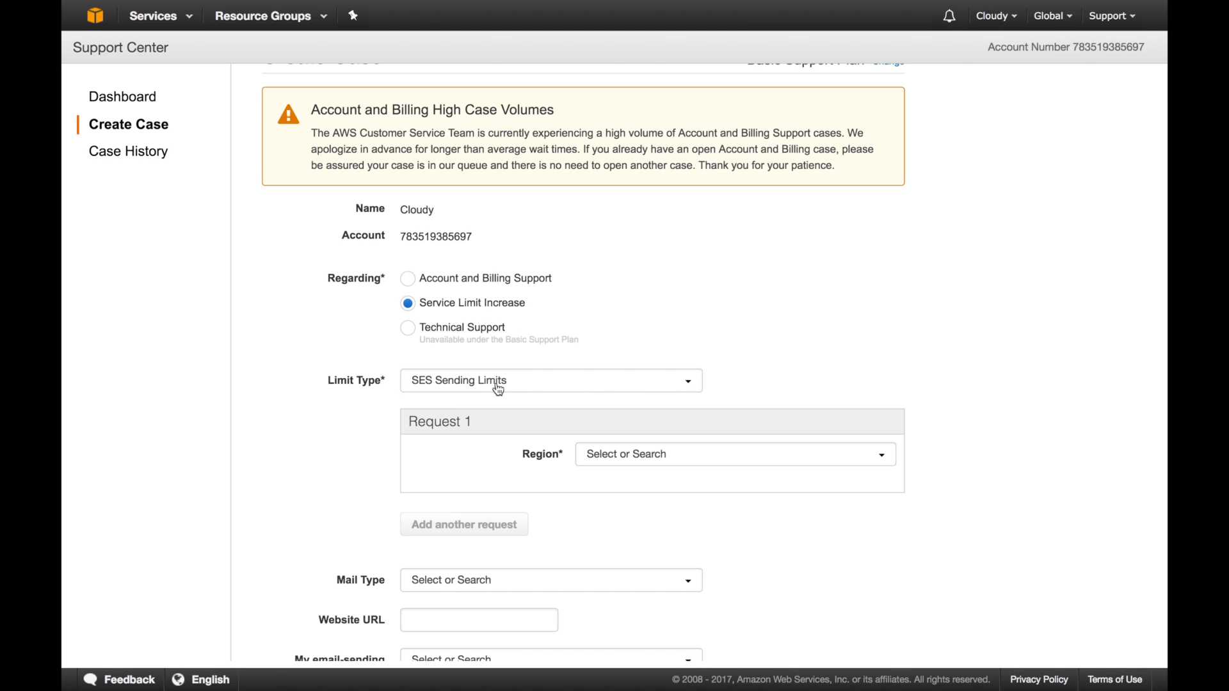
pyautogui.moveTo(663, 468)
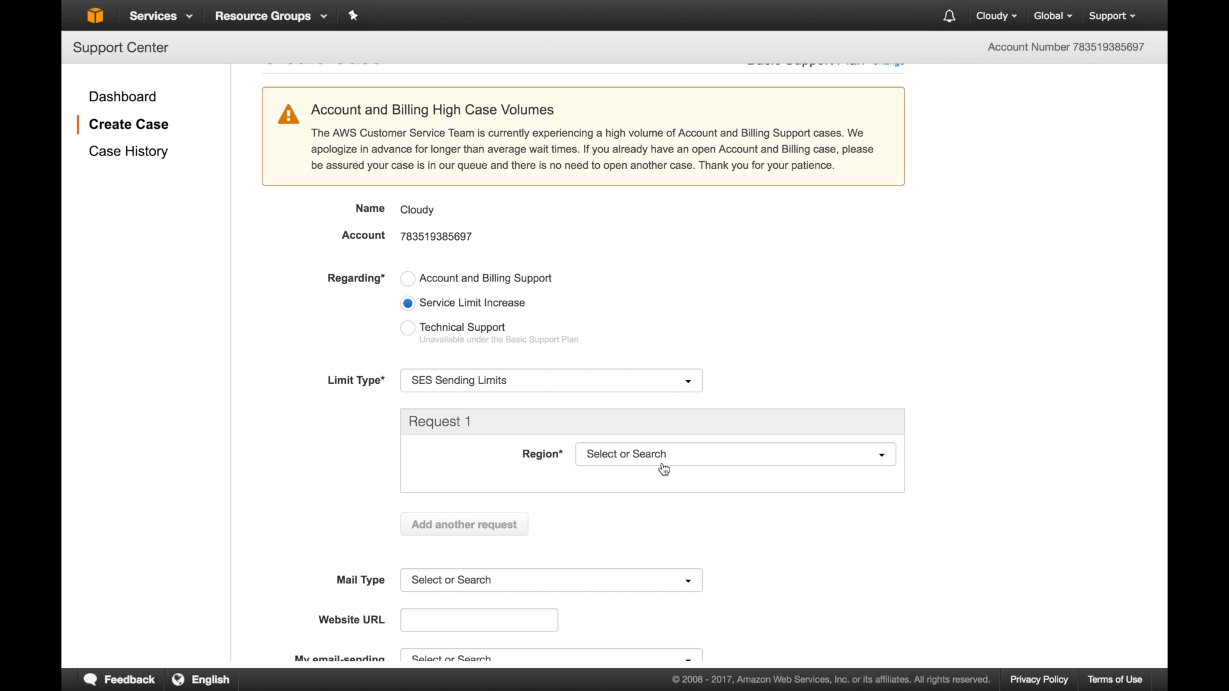
pyautogui.click(733, 453)
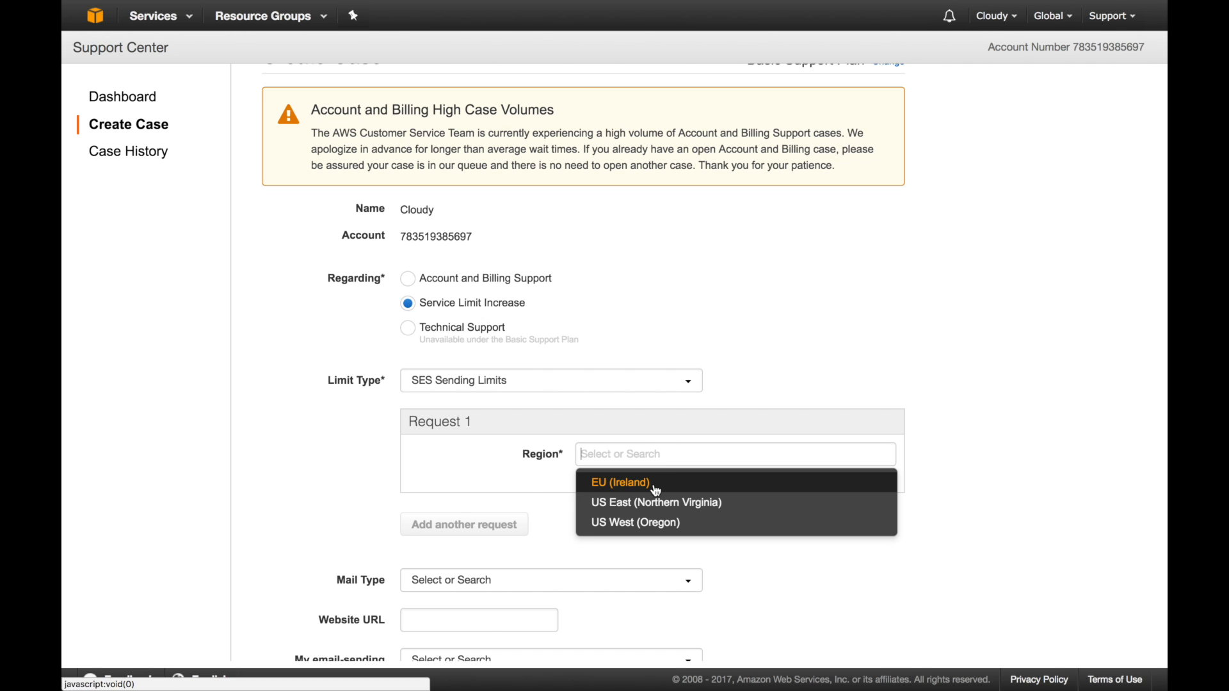
pyautogui.click(619, 482)
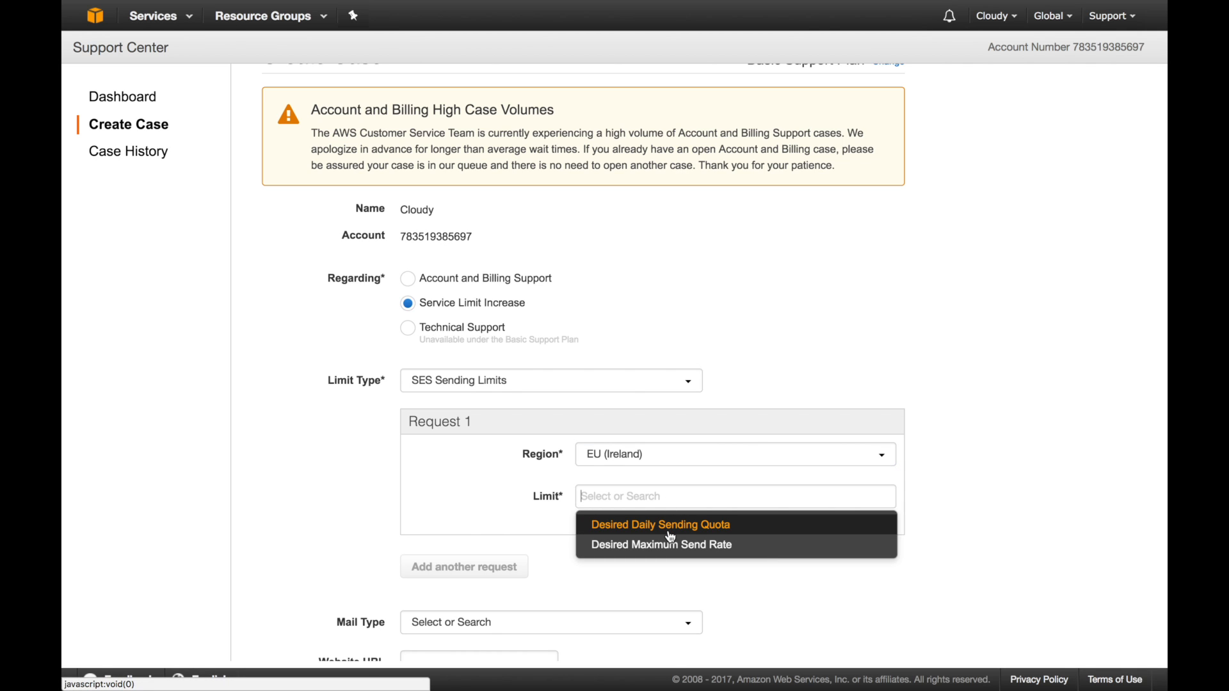
pyautogui.click(659, 524)
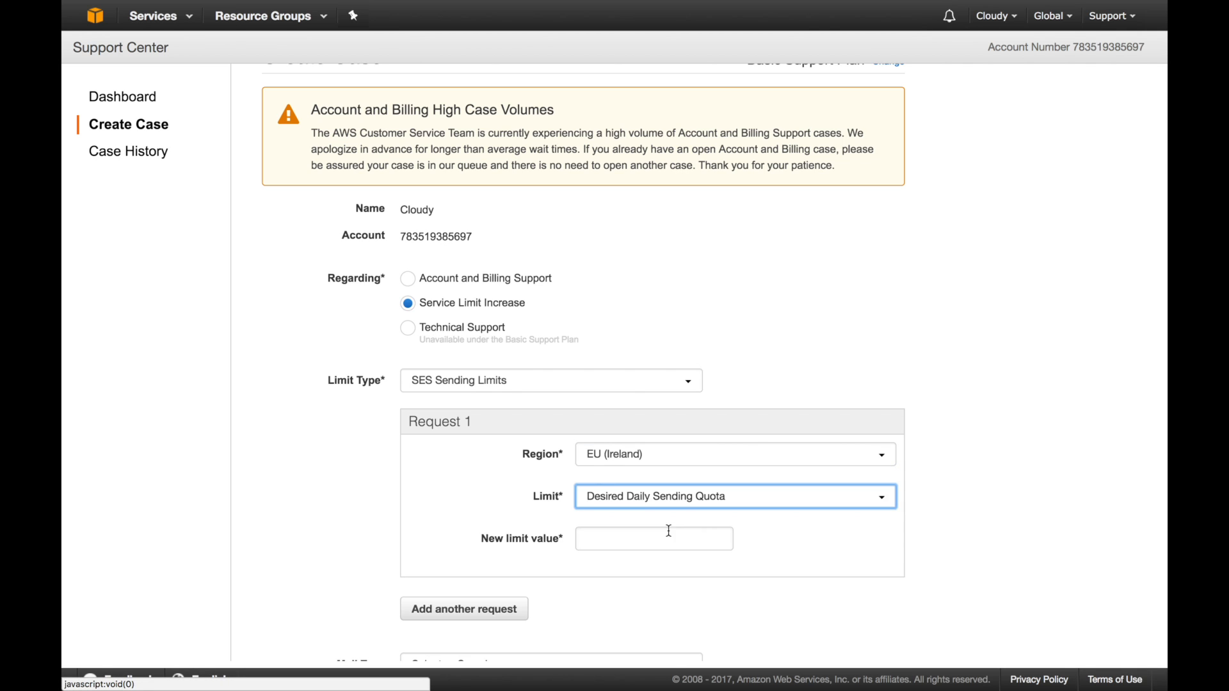
pyautogui.scroll(-3)
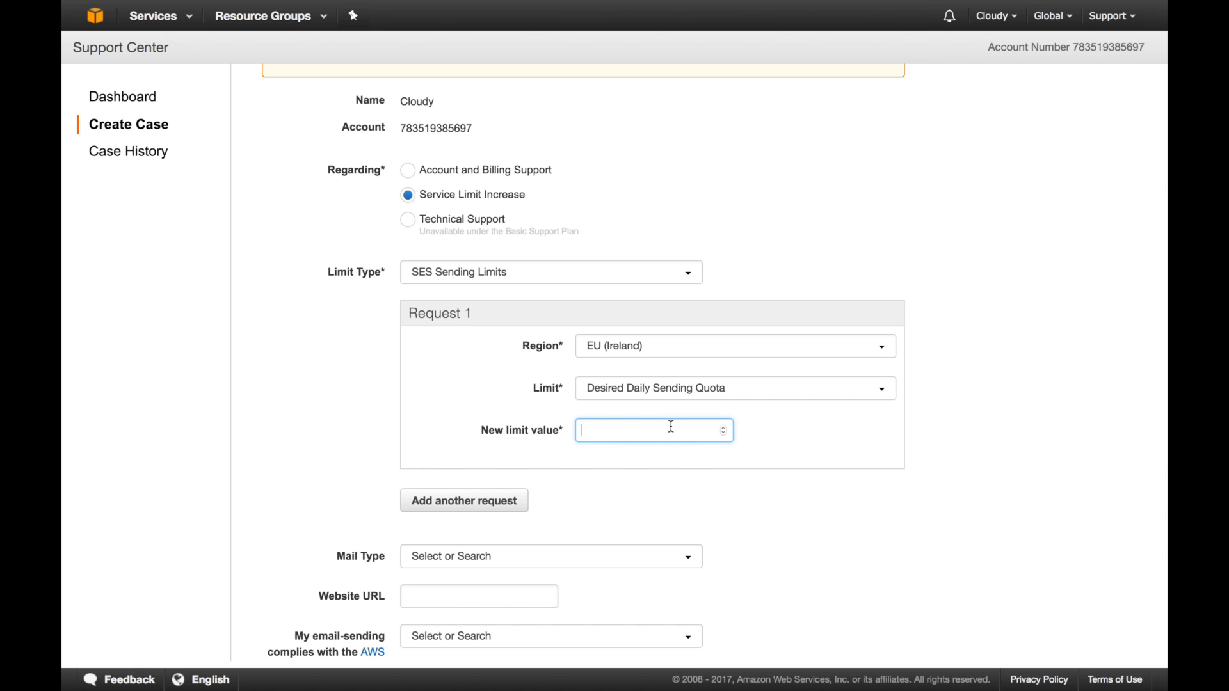
pyautogui.moveTo(671, 391)
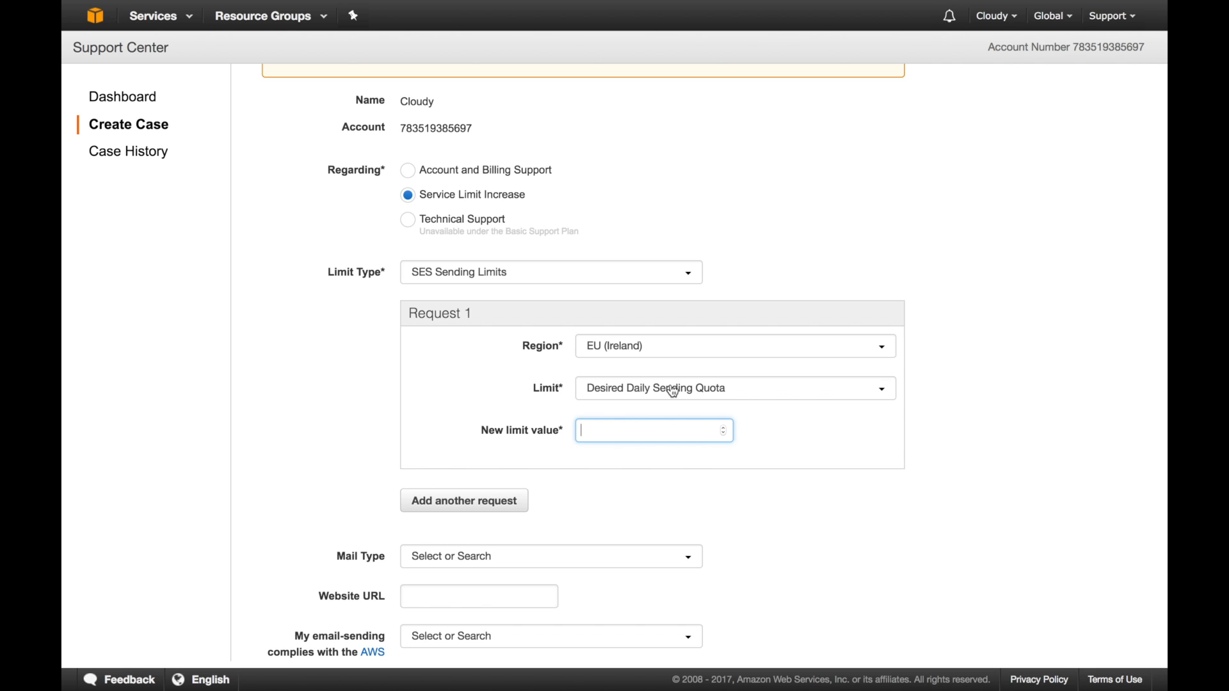
pyautogui.moveTo(657, 425)
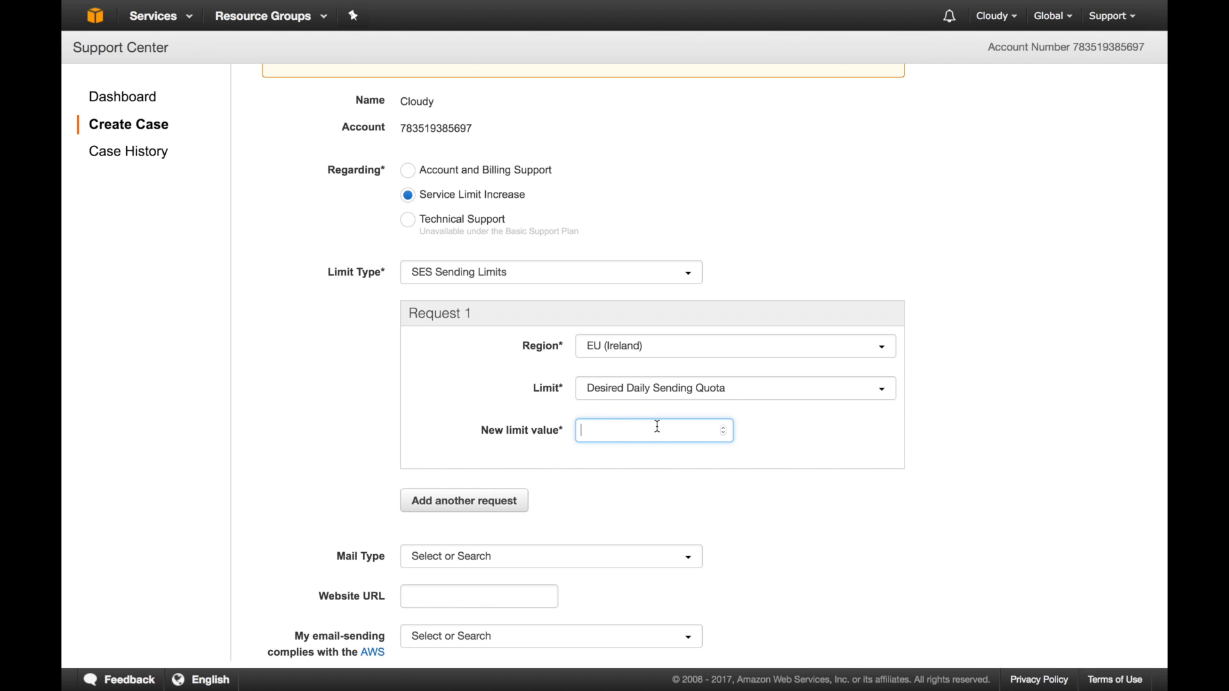
pyautogui.write('50000')
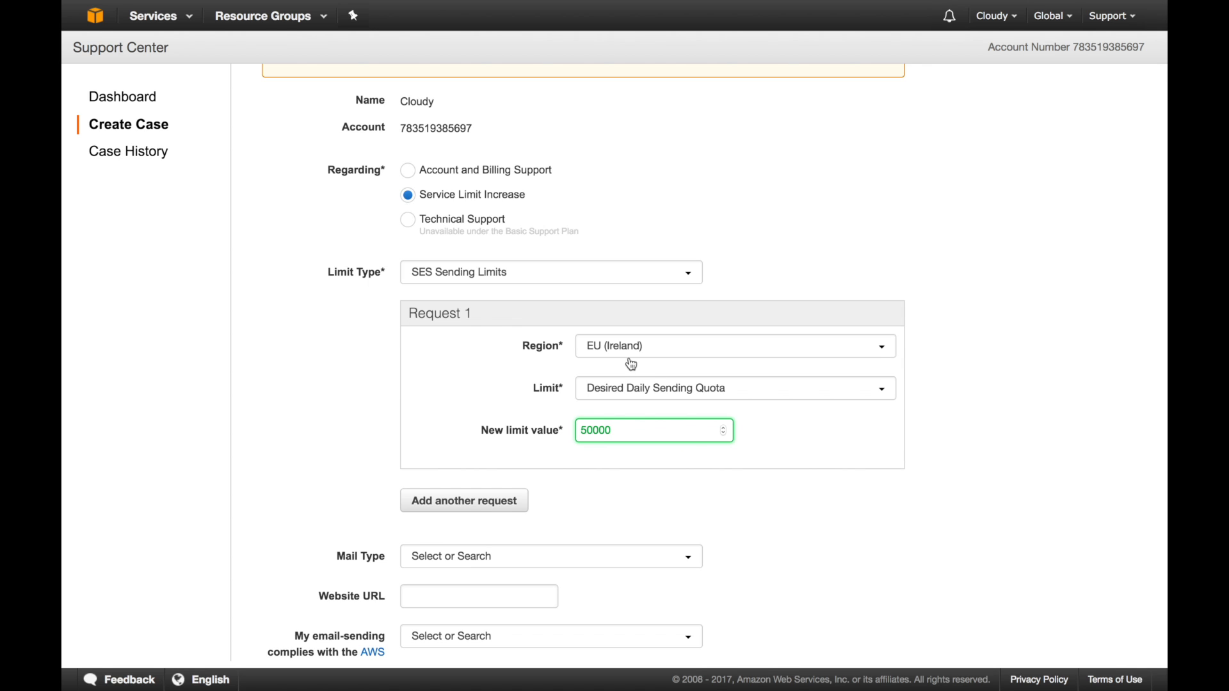
pyautogui.moveTo(641, 429)
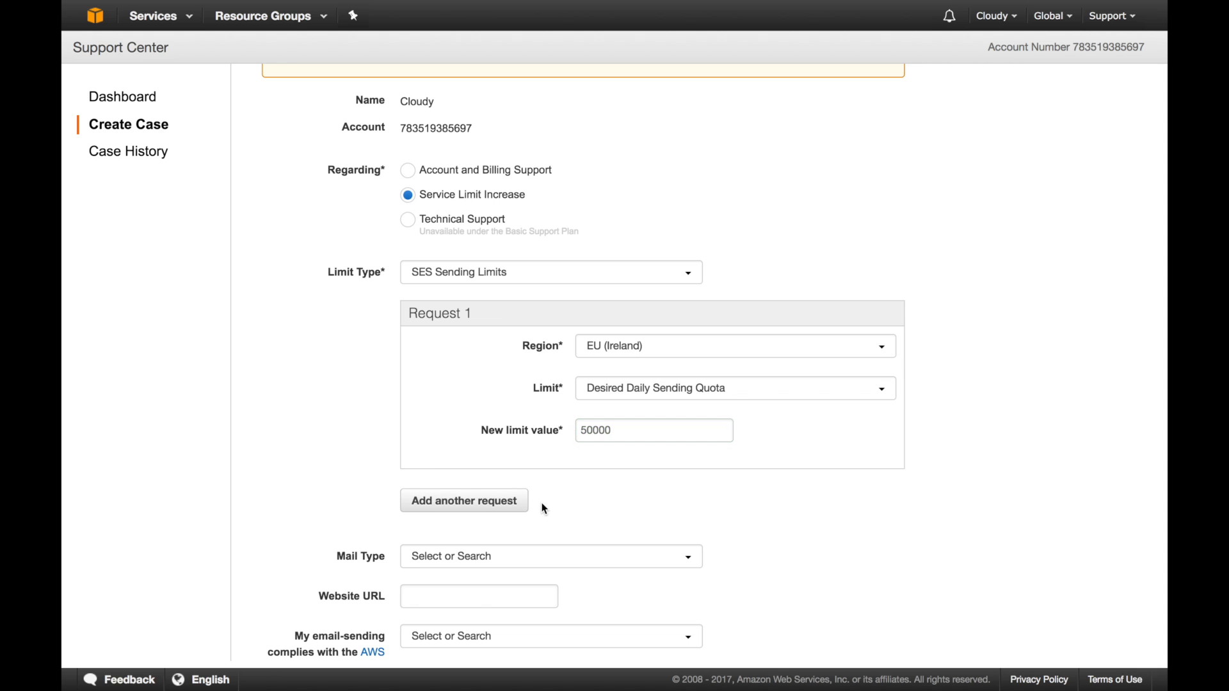
# Add request 2: EU (Ireland), Desired Maximum Send Rate, new limit value 100.
pyautogui.click(464, 500)
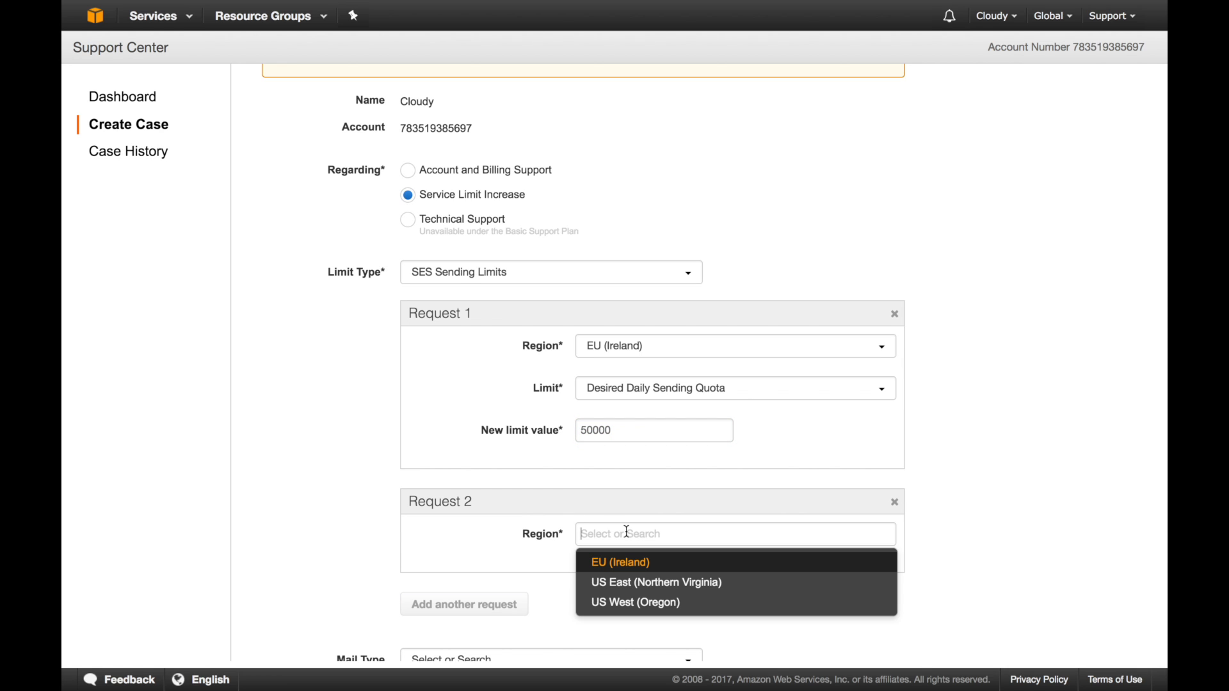
pyautogui.click(618, 562)
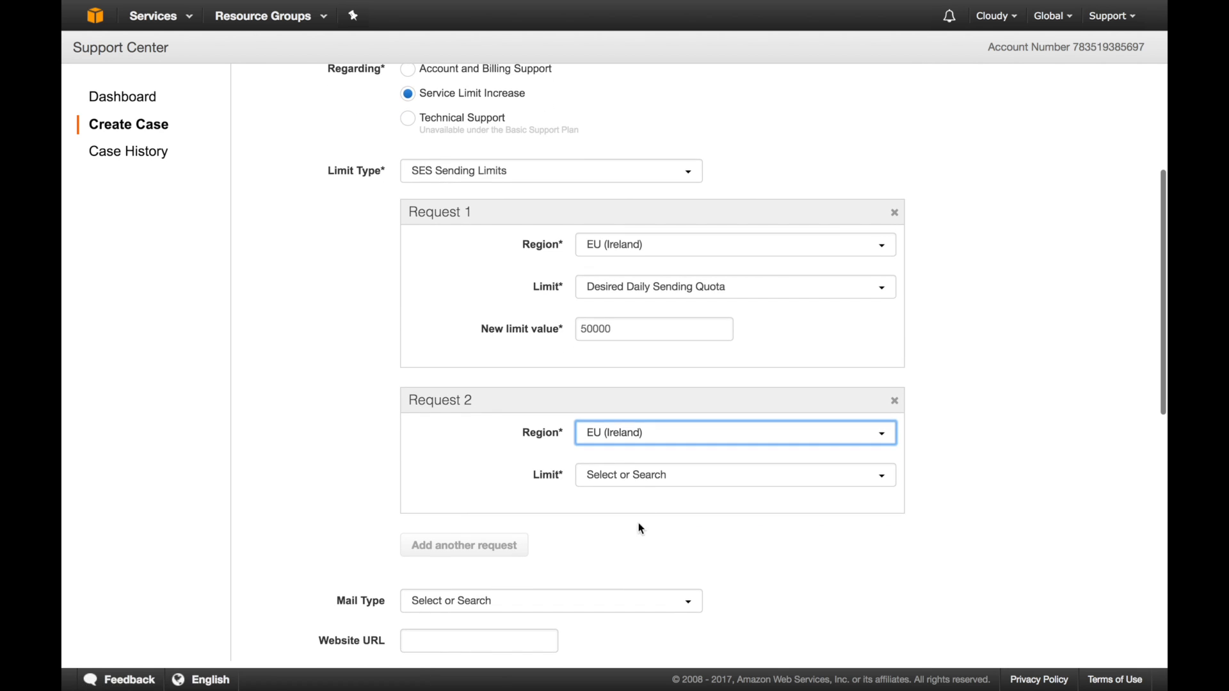
pyautogui.click(733, 474)
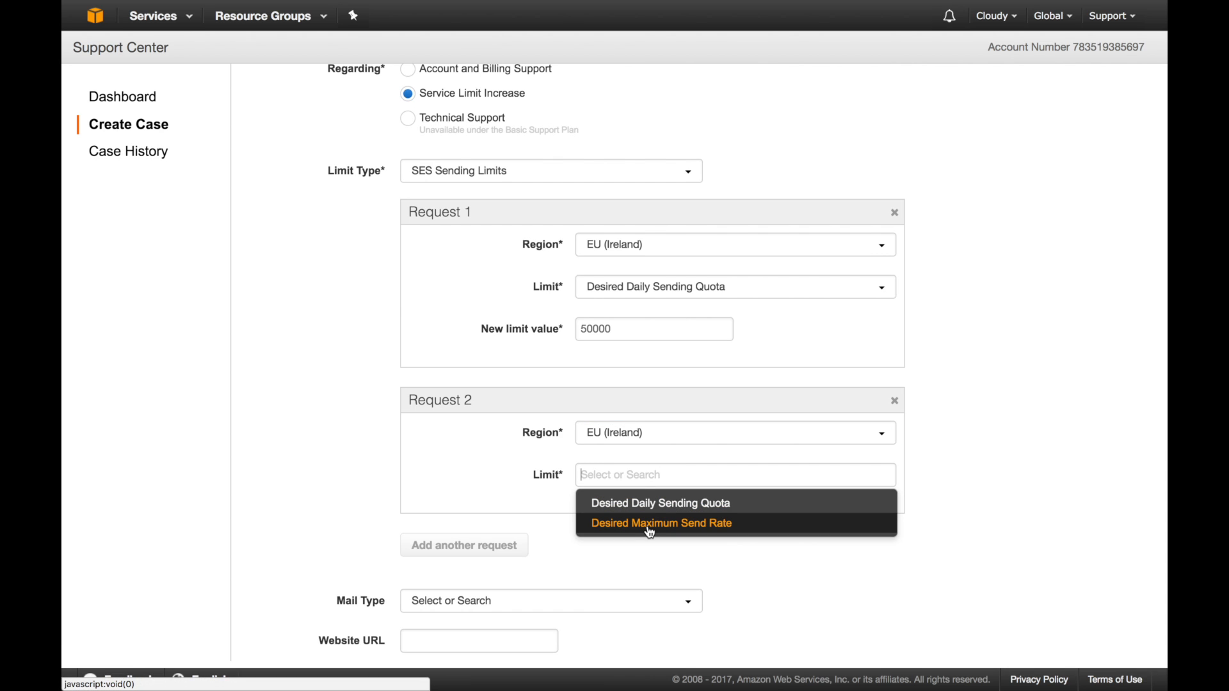
pyautogui.click(660, 523)
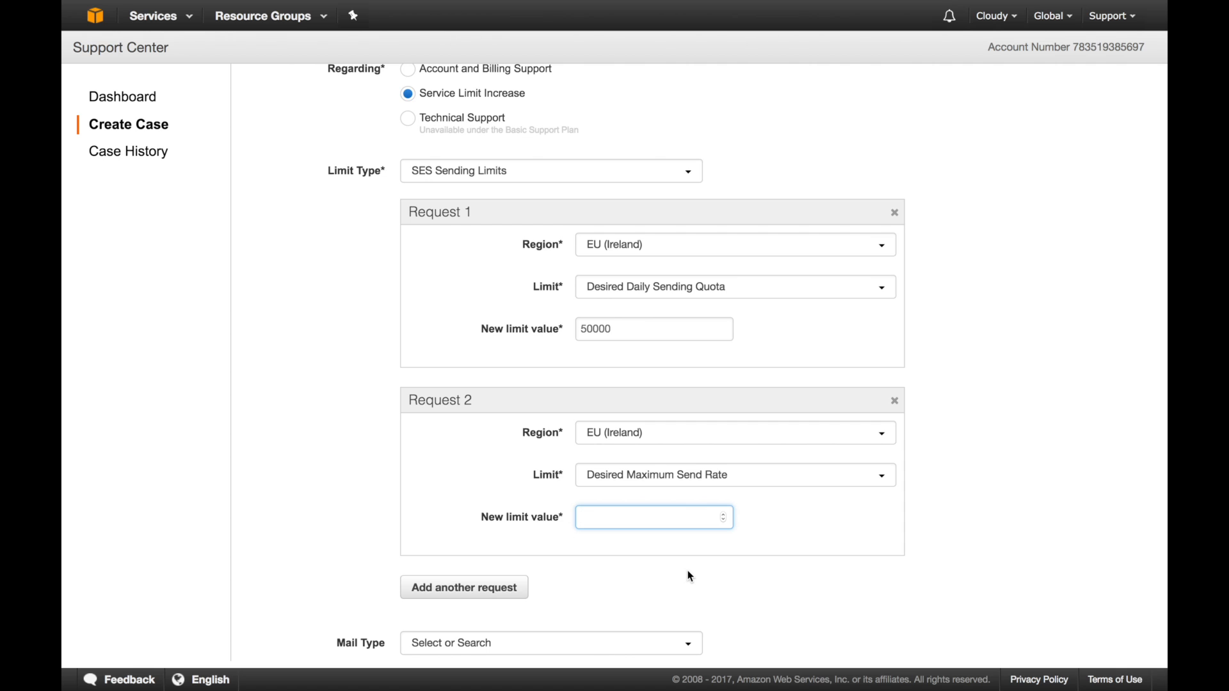
pyautogui.write('10')
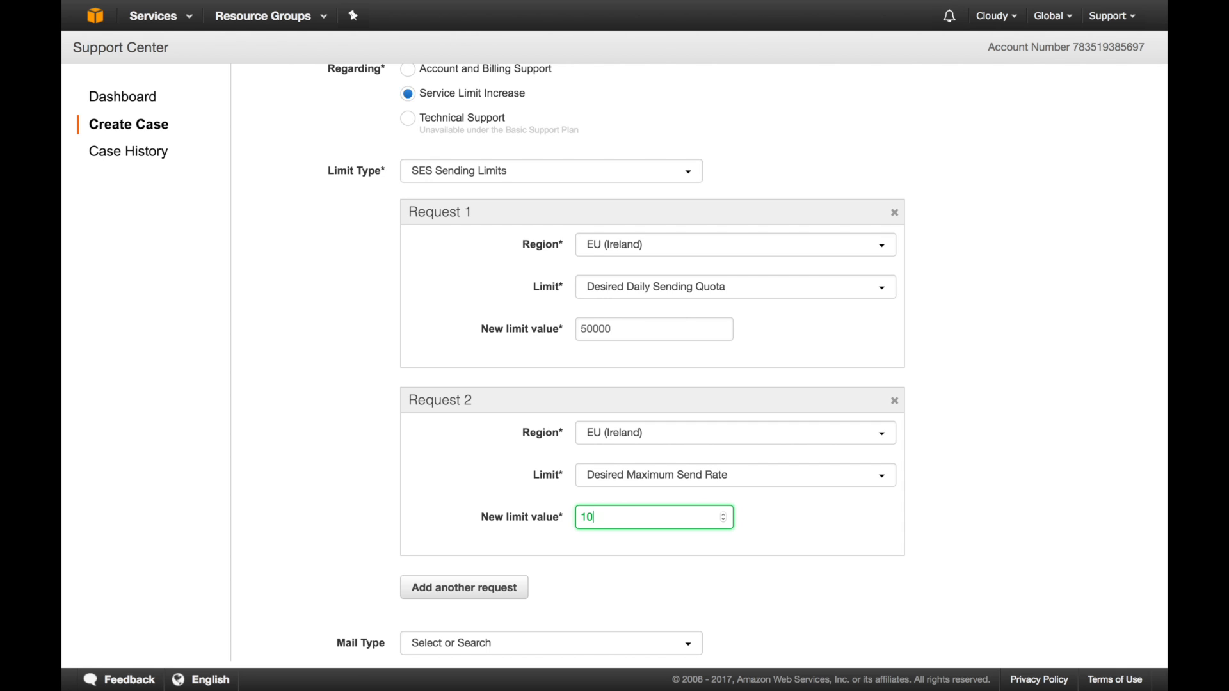
pyautogui.write('0')
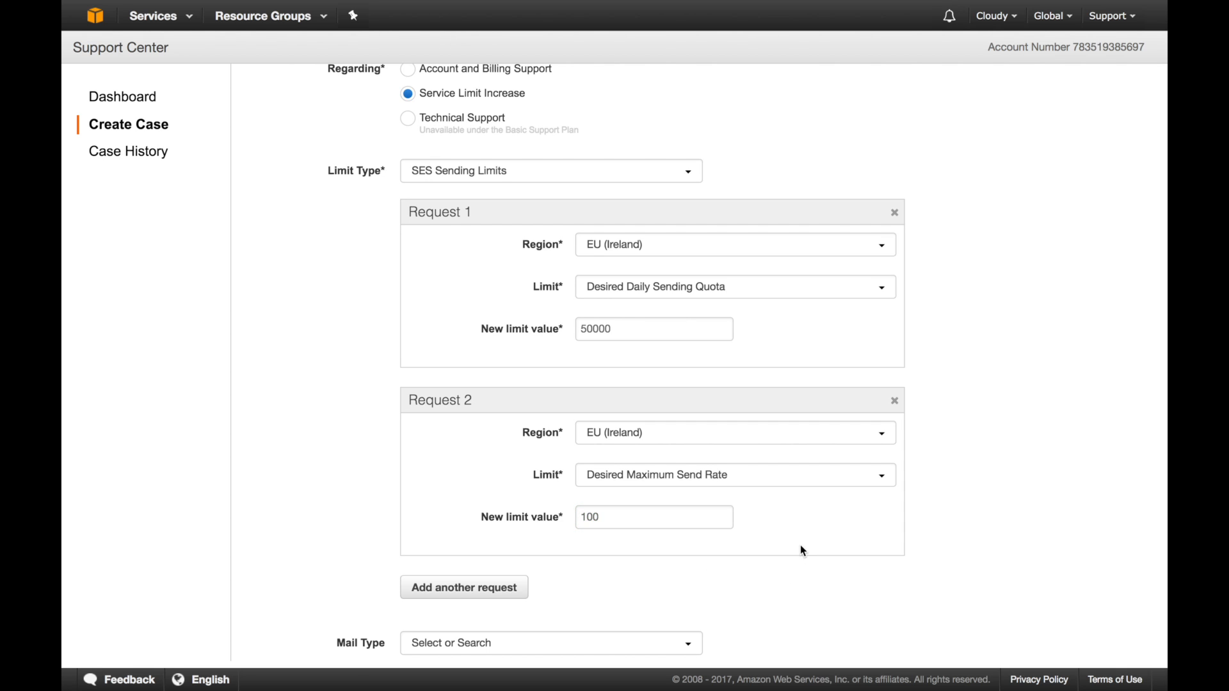
pyautogui.scroll(-3)
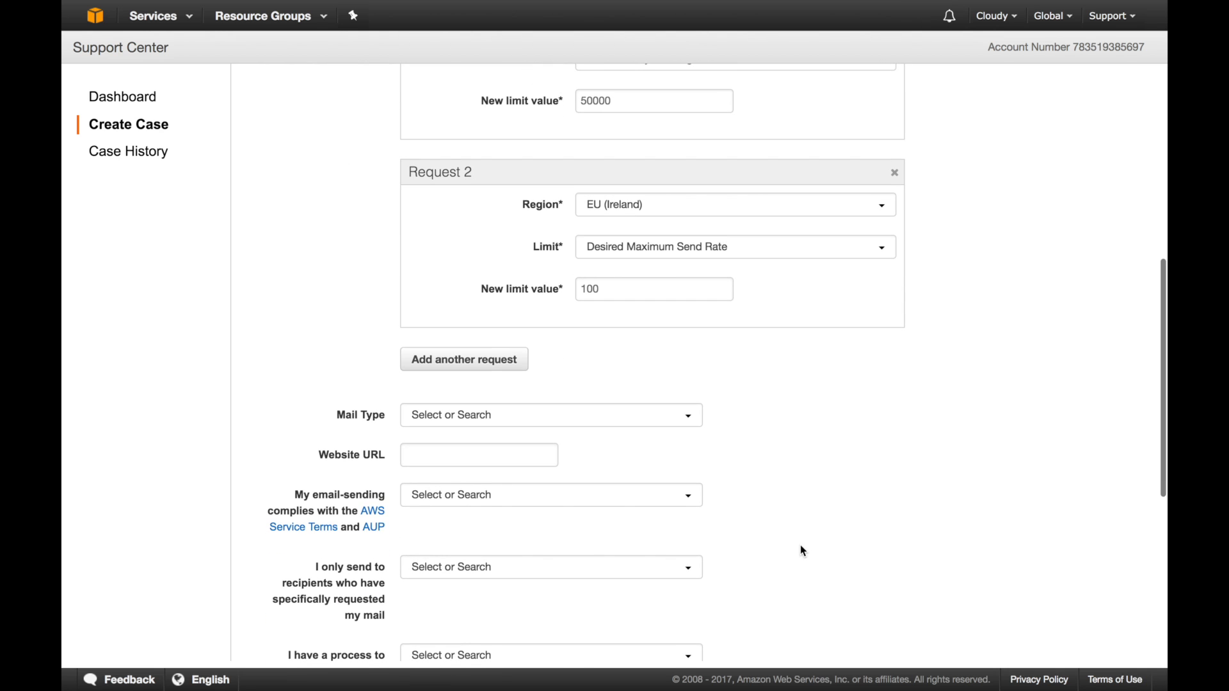
pyautogui.click(549, 415)
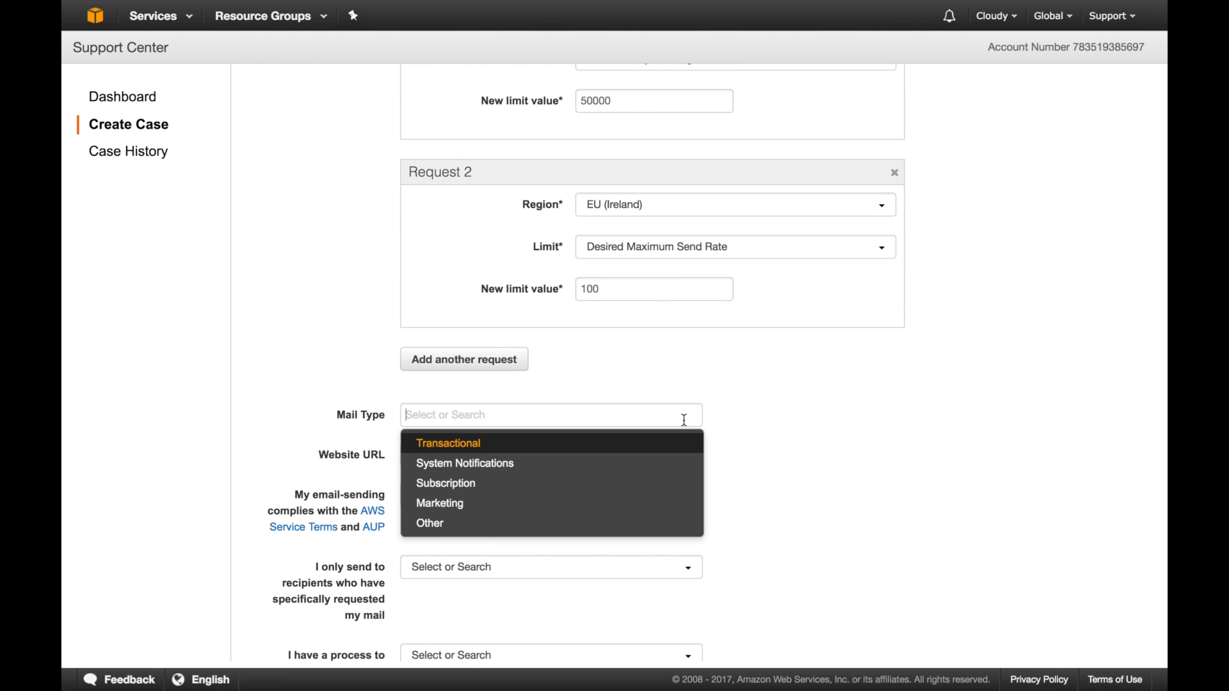
pyautogui.moveTo(429, 523)
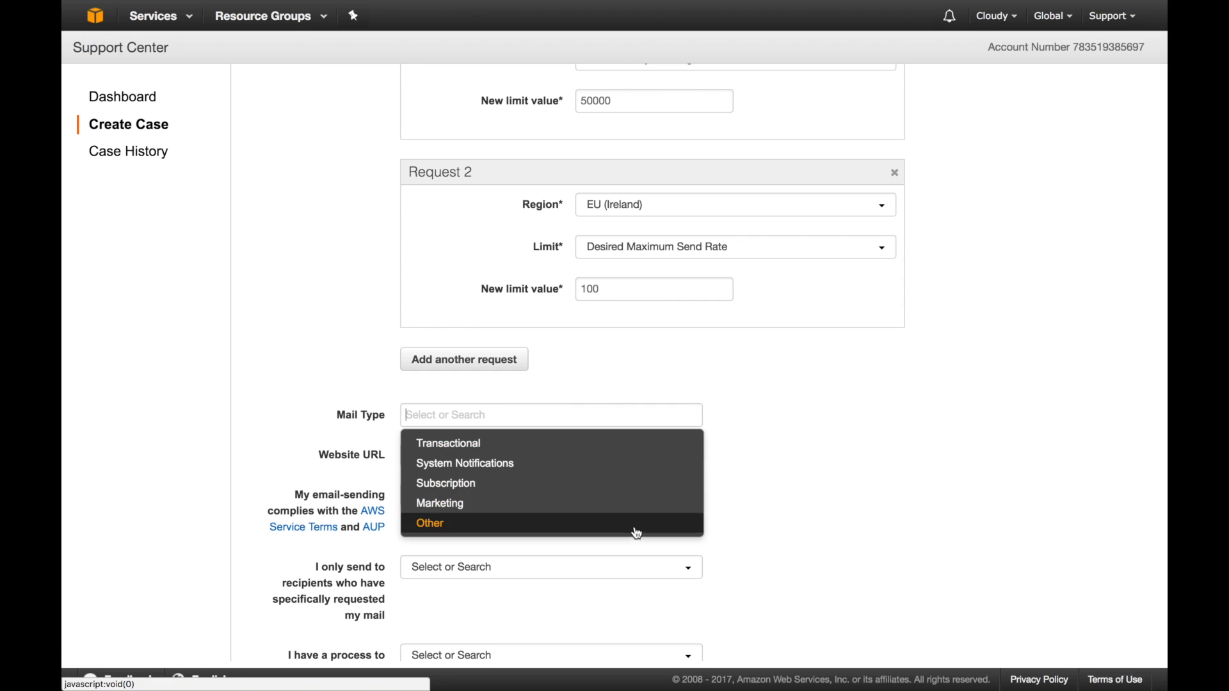
pyautogui.moveTo(624, 475)
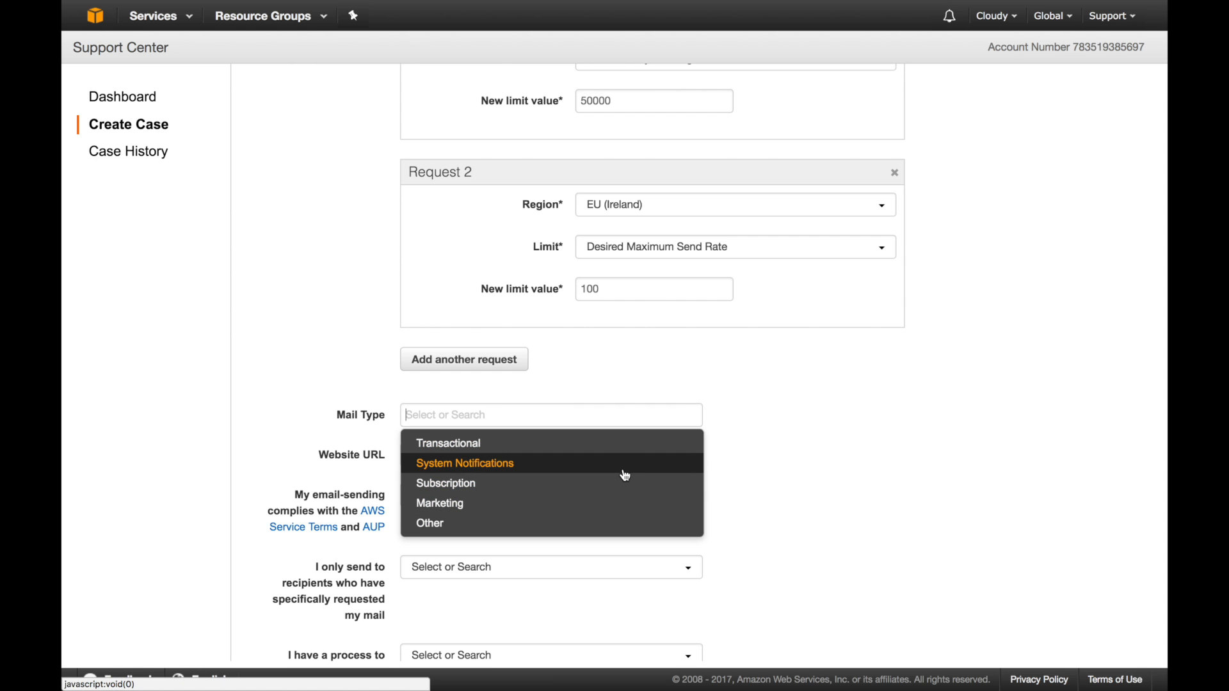
pyautogui.moveTo(606, 504)
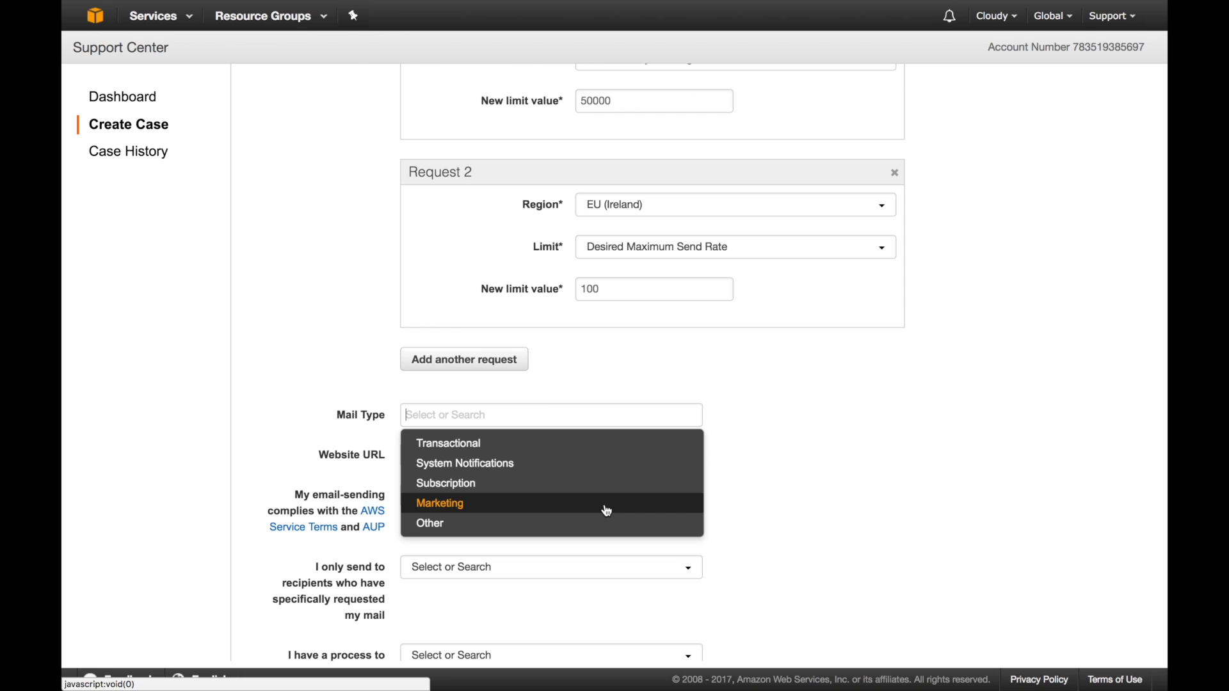
pyautogui.click(440, 503)
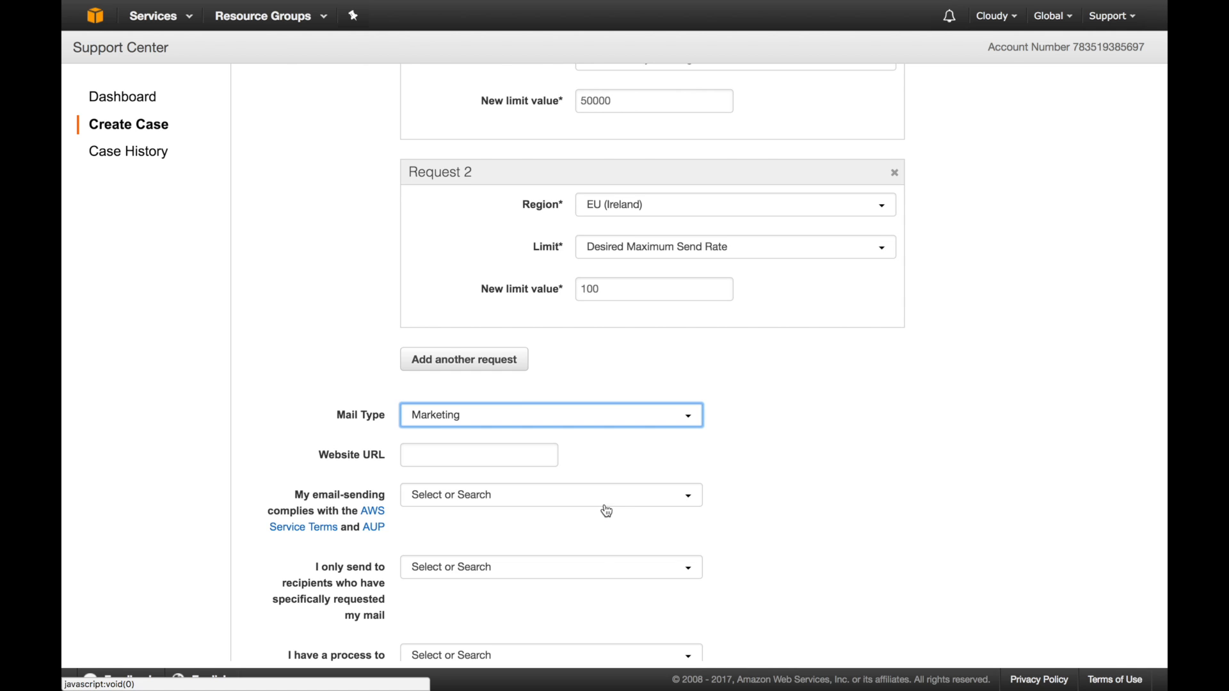
pyautogui.click(478, 454)
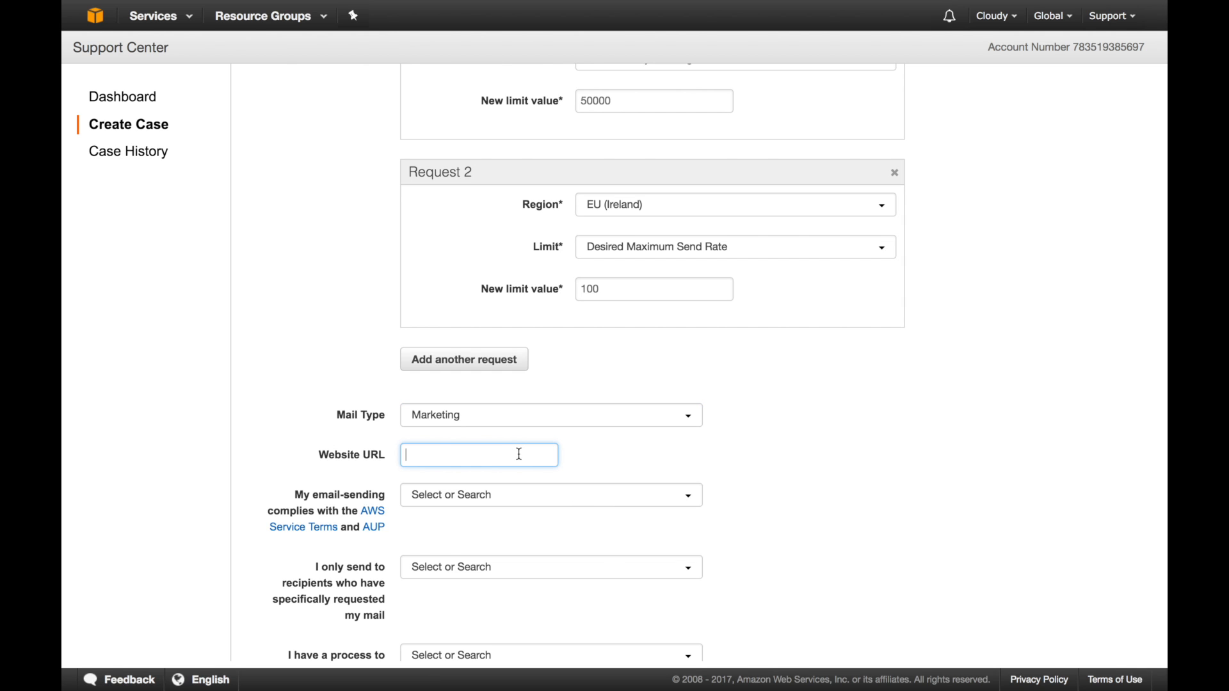
pyautogui.write('www')
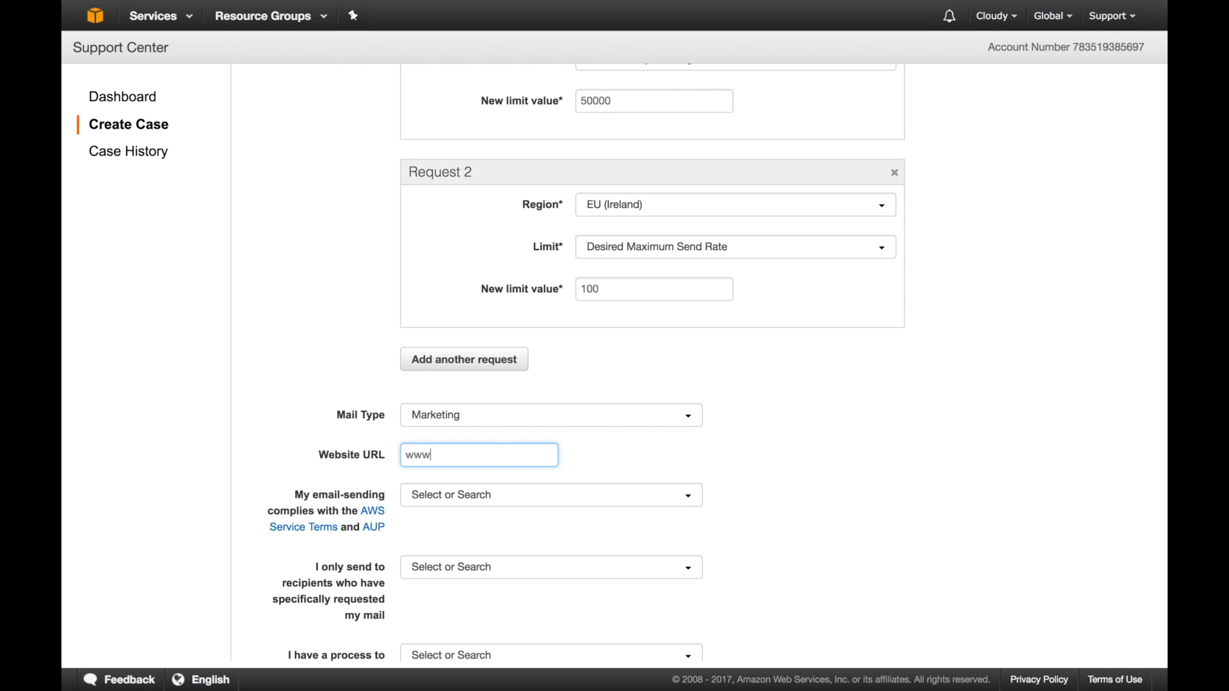
pyautogui.write('.cloudy.')
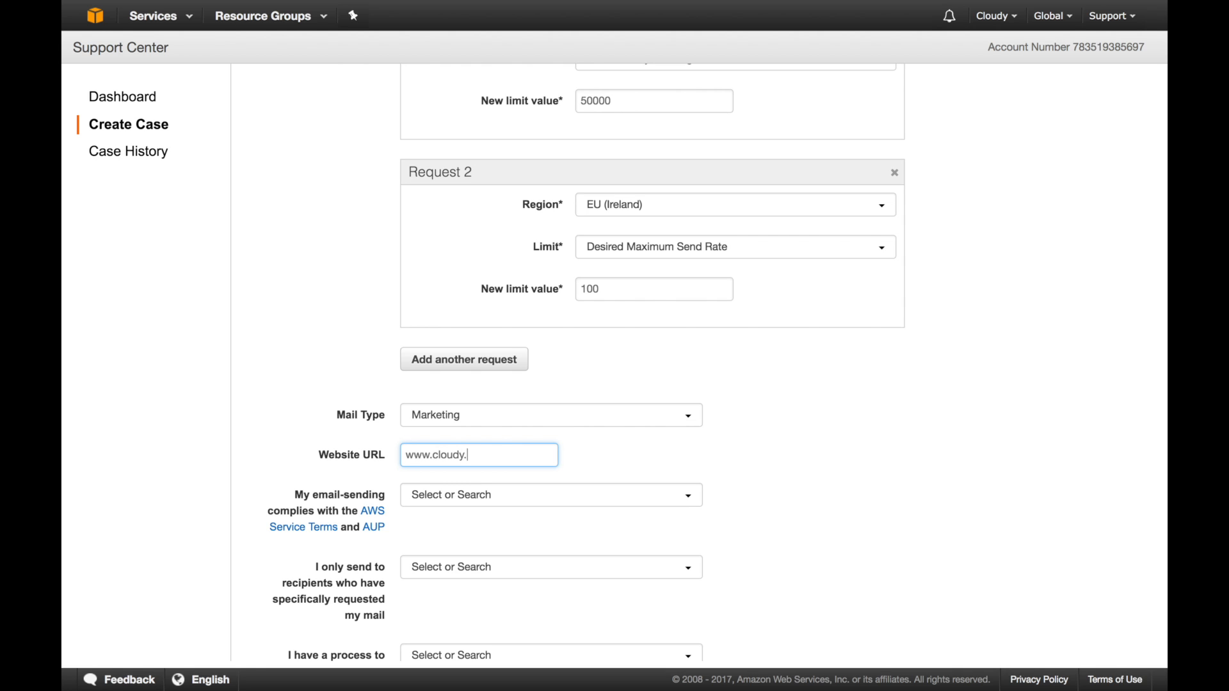
pyautogui.write('email')
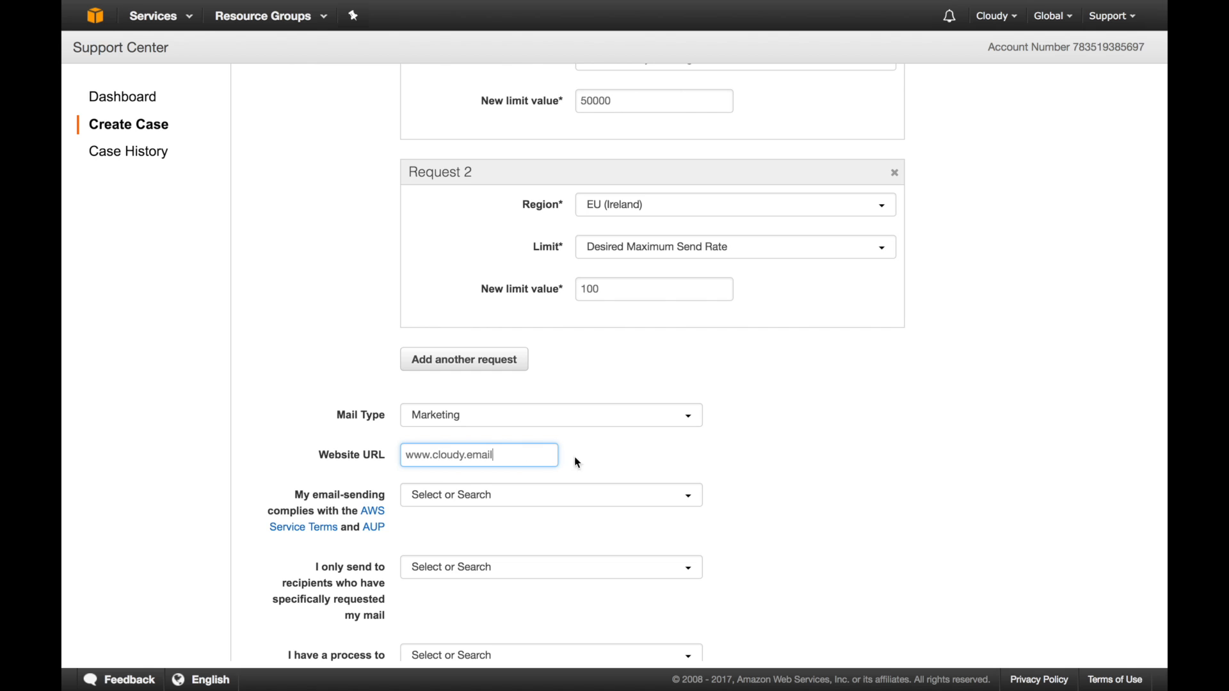
pyautogui.moveTo(632, 470)
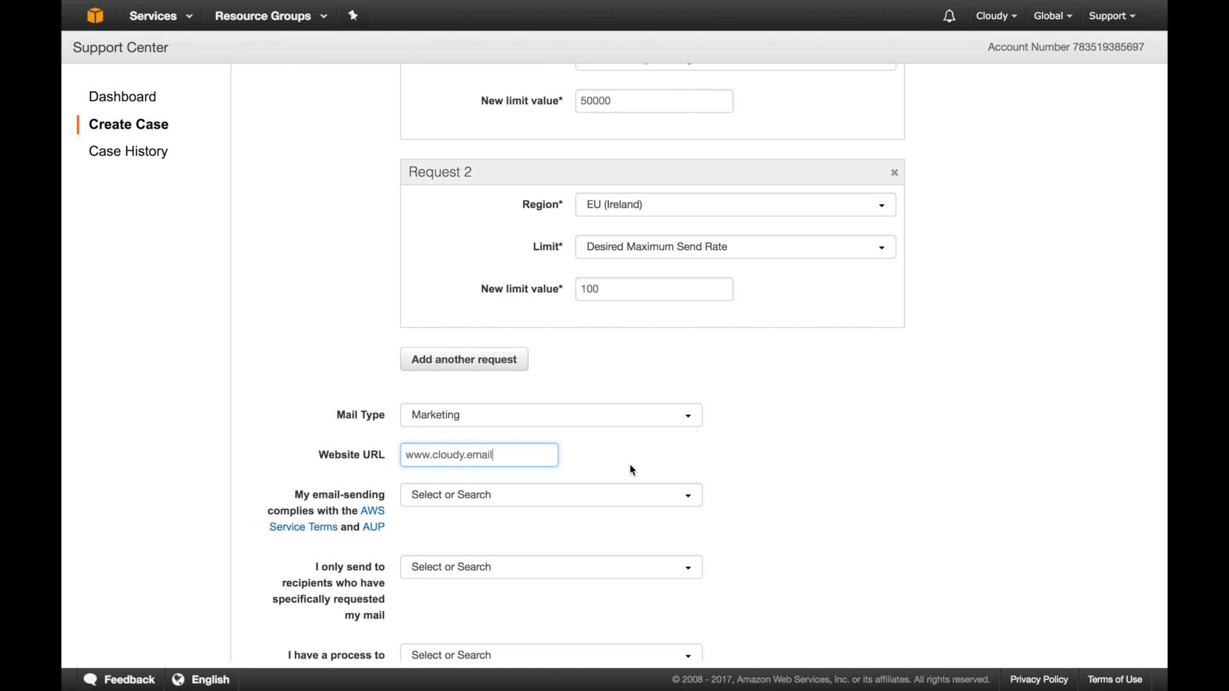
# Answer Yes to the AWS terms compliance and bounce/complaint handling questions.
pyautogui.scroll(-3)
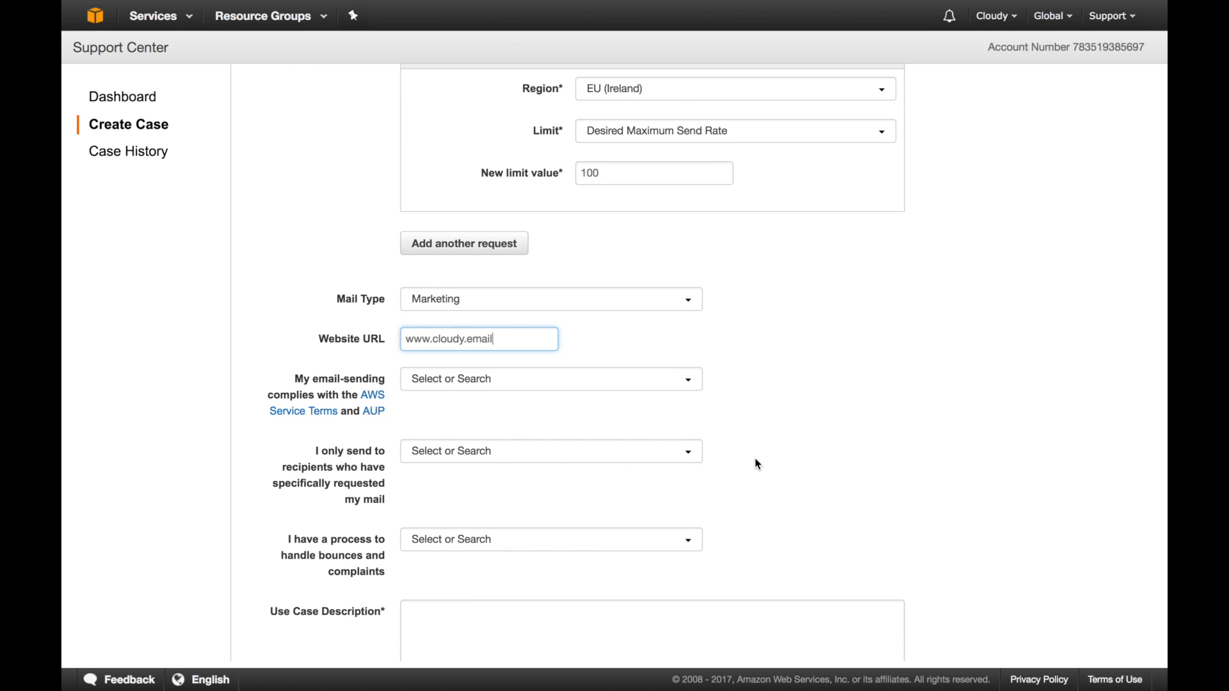
pyautogui.moveTo(683, 416)
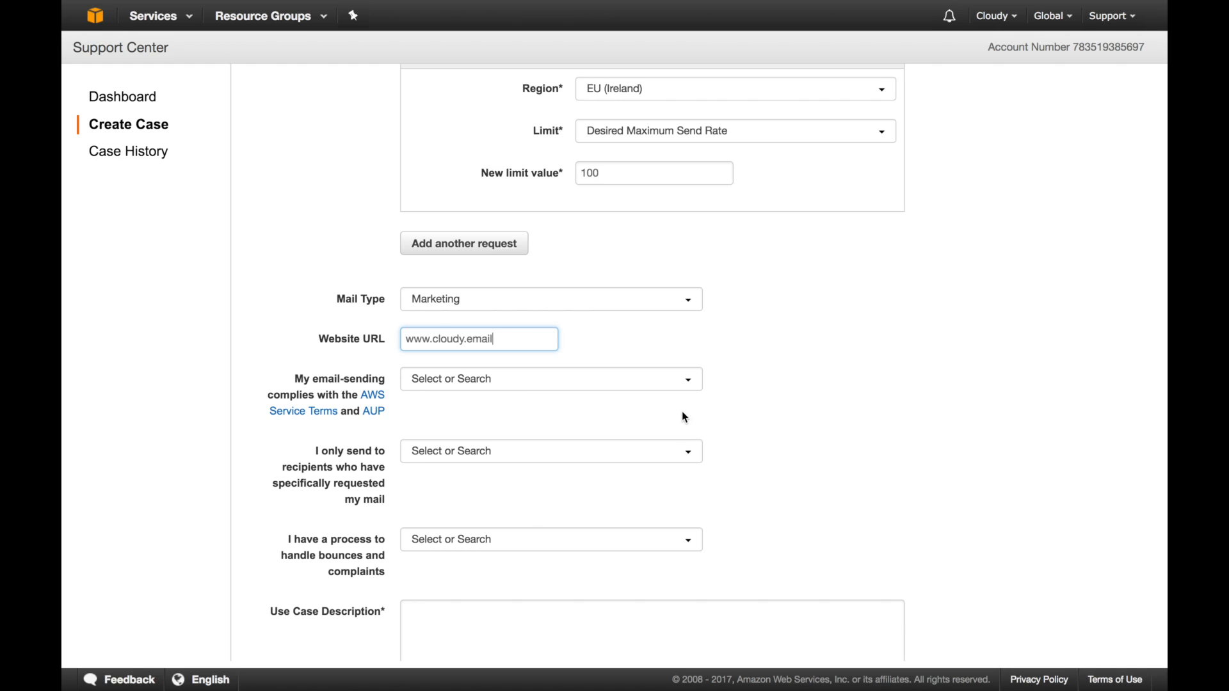
pyautogui.moveTo(687, 387)
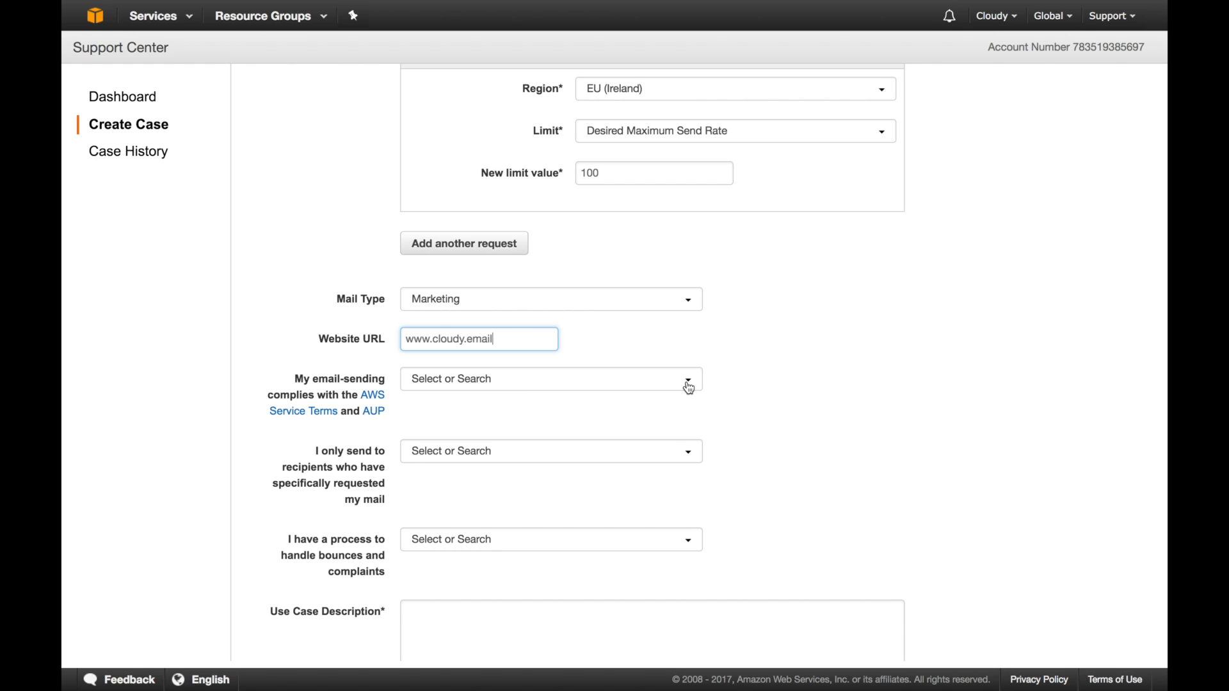
pyautogui.moveTo(381, 405)
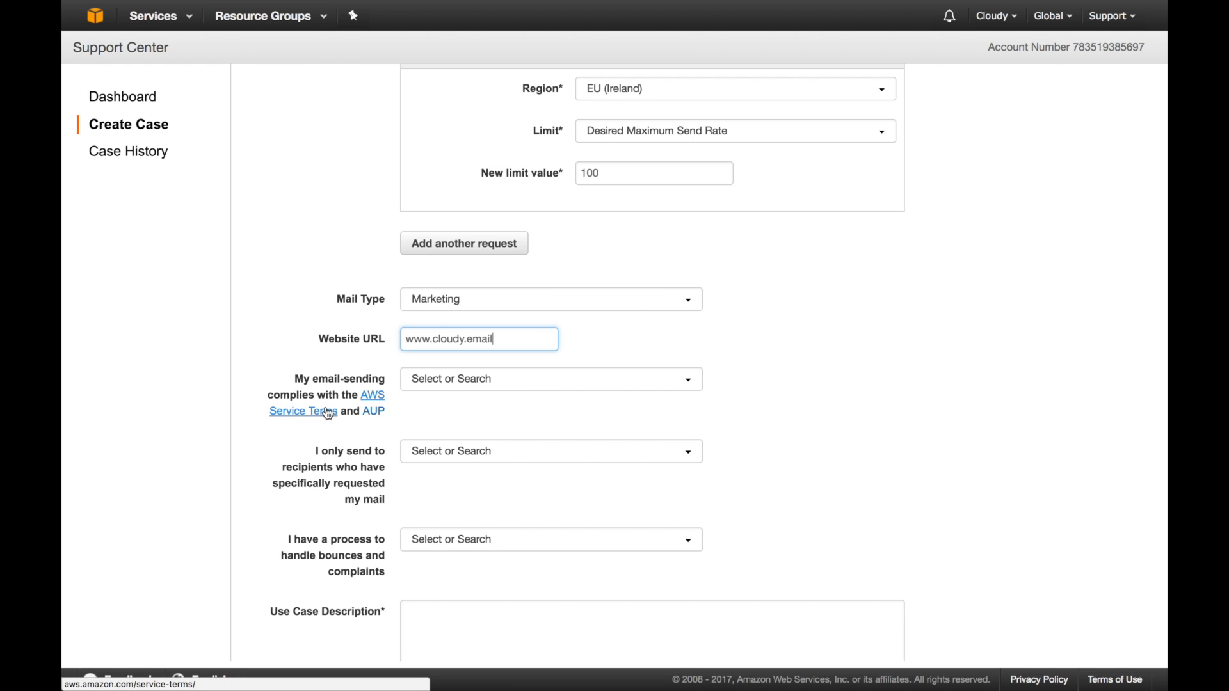
pyautogui.click(548, 378)
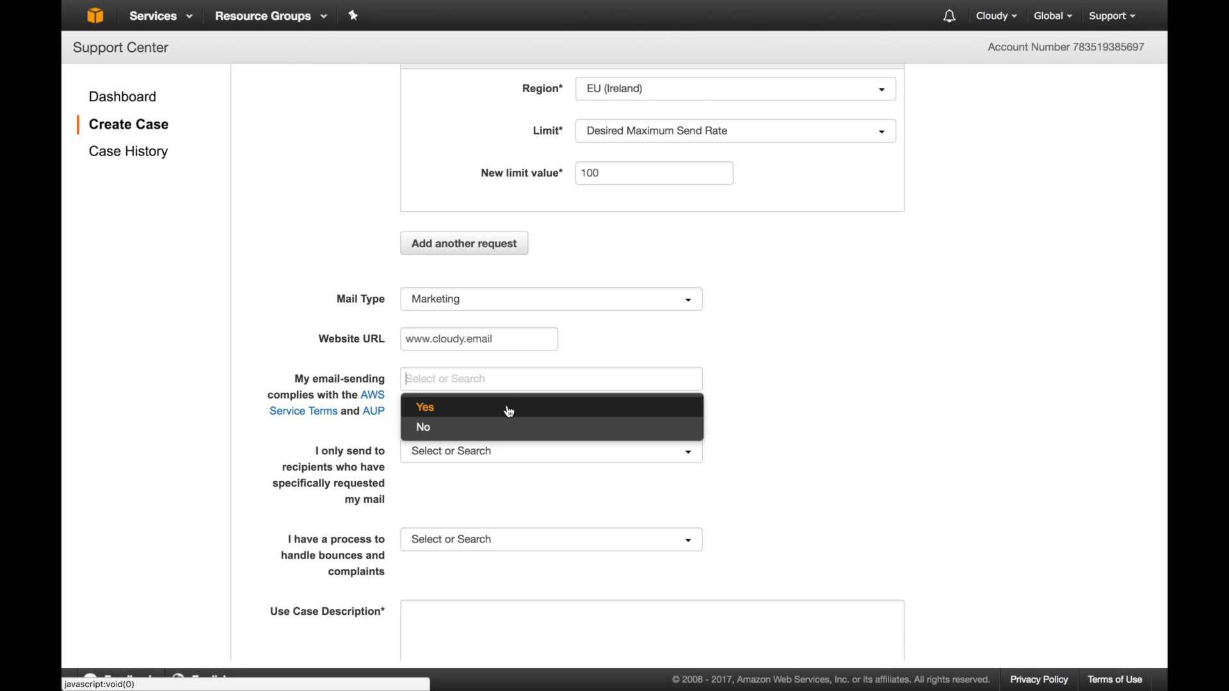
pyautogui.click(424, 407)
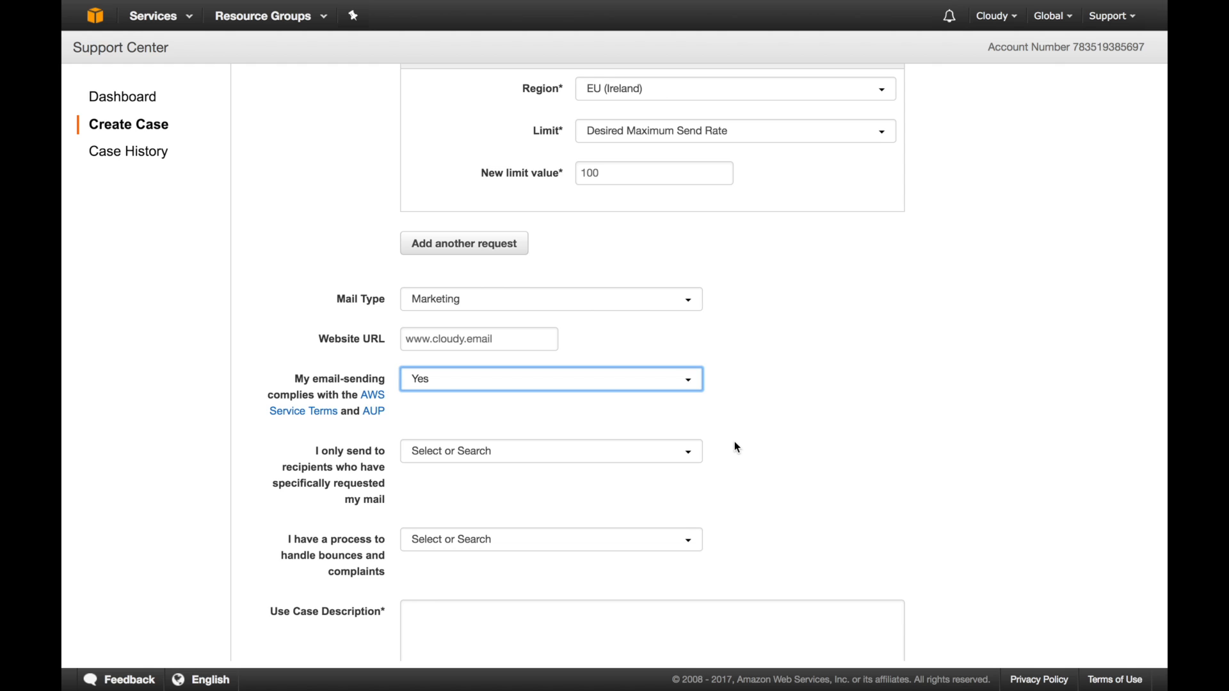
pyautogui.moveTo(684, 457)
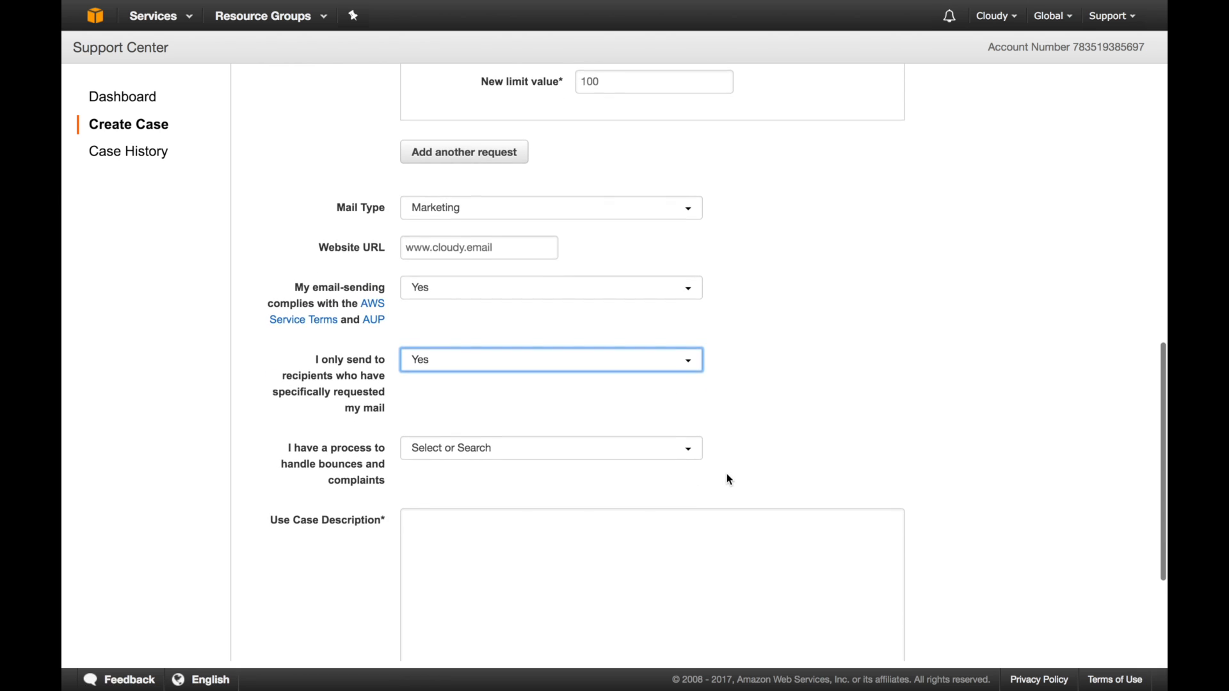
pyautogui.scroll(-3)
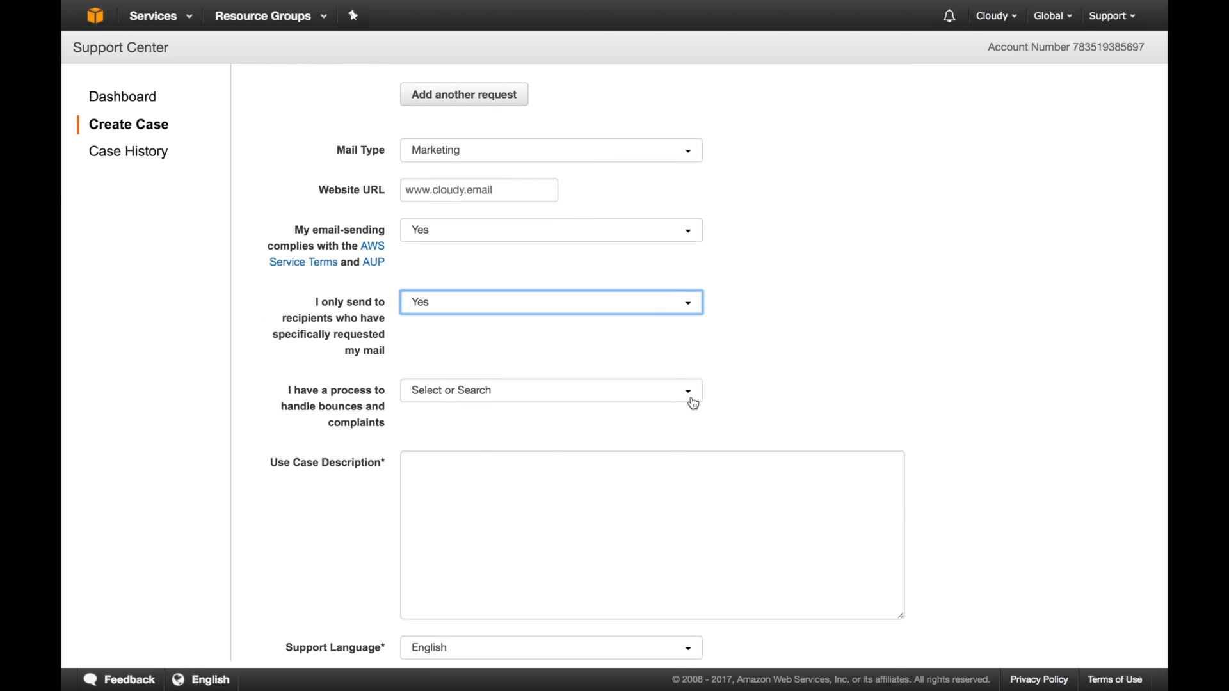
pyautogui.click(549, 390)
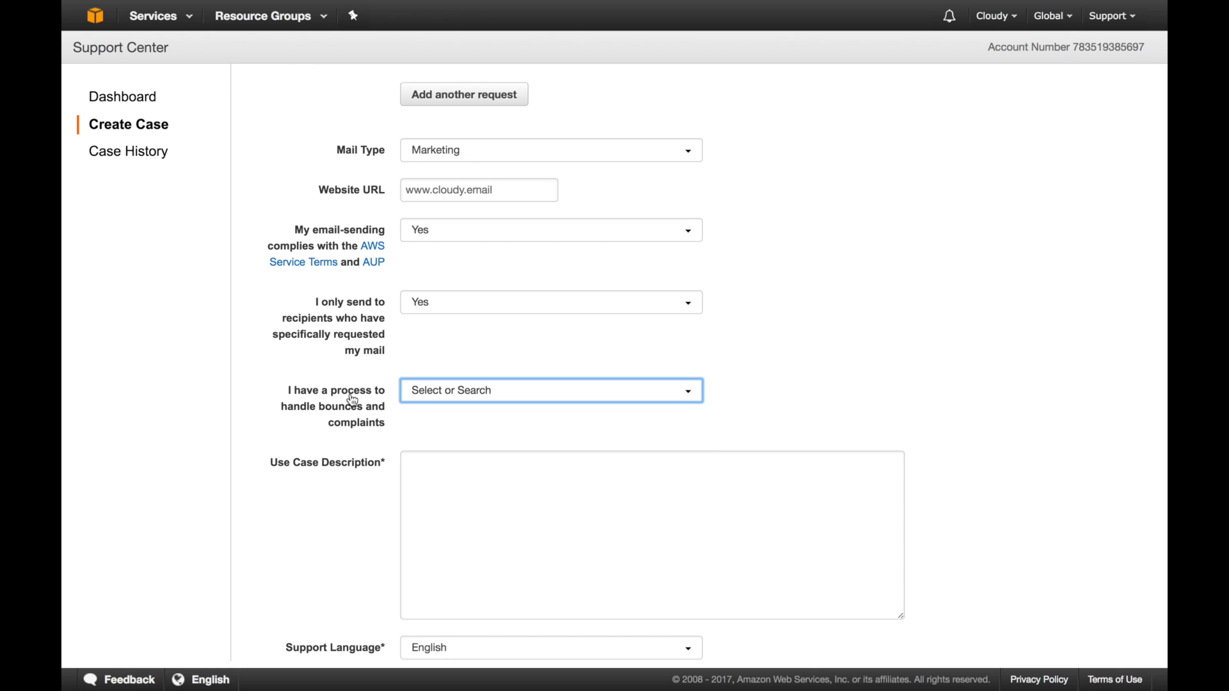
pyautogui.moveTo(393, 429)
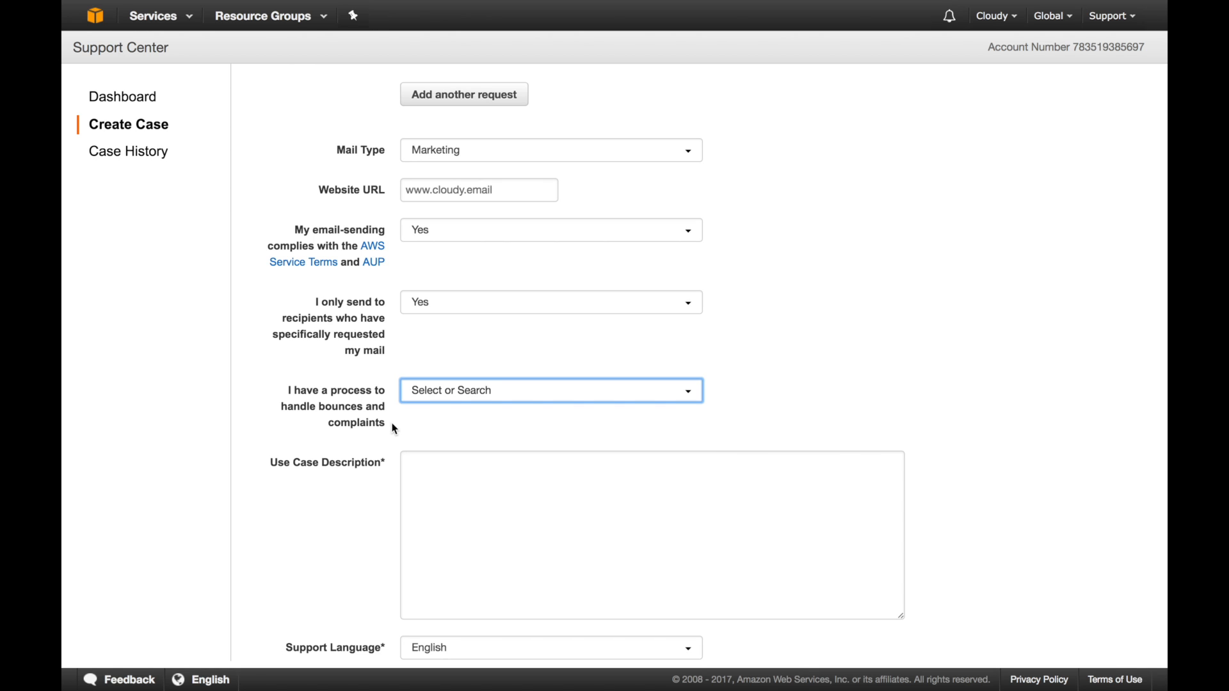
pyautogui.moveTo(345, 407)
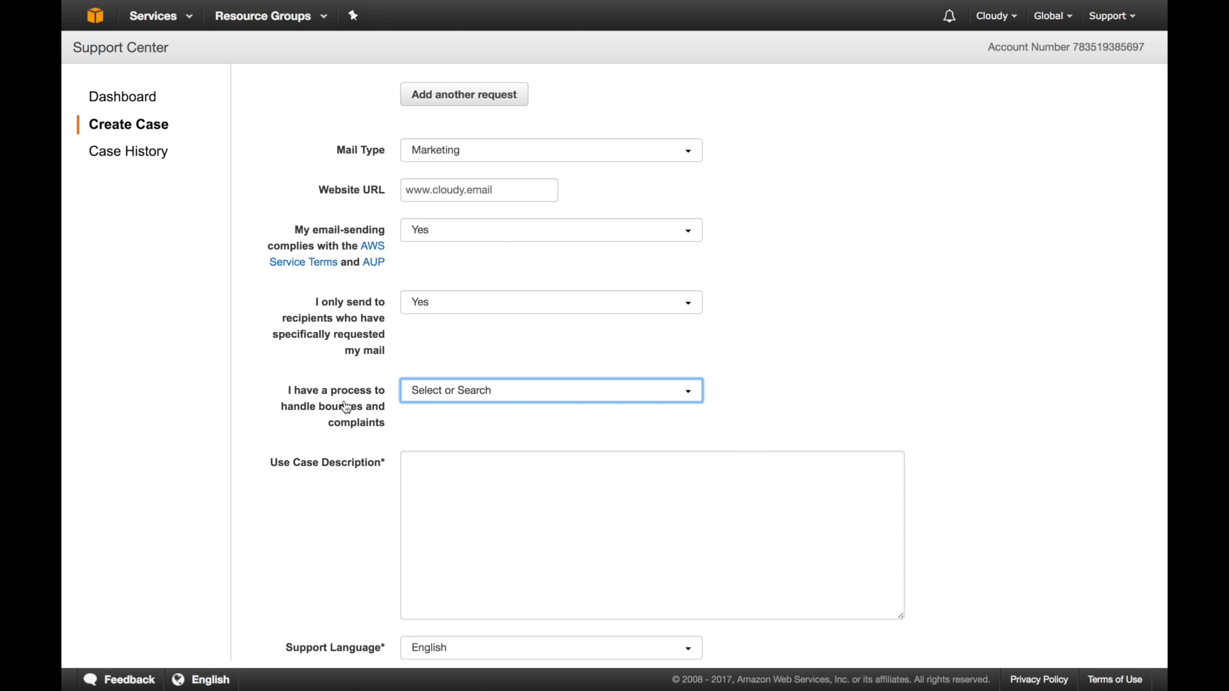
pyautogui.moveTo(429, 402)
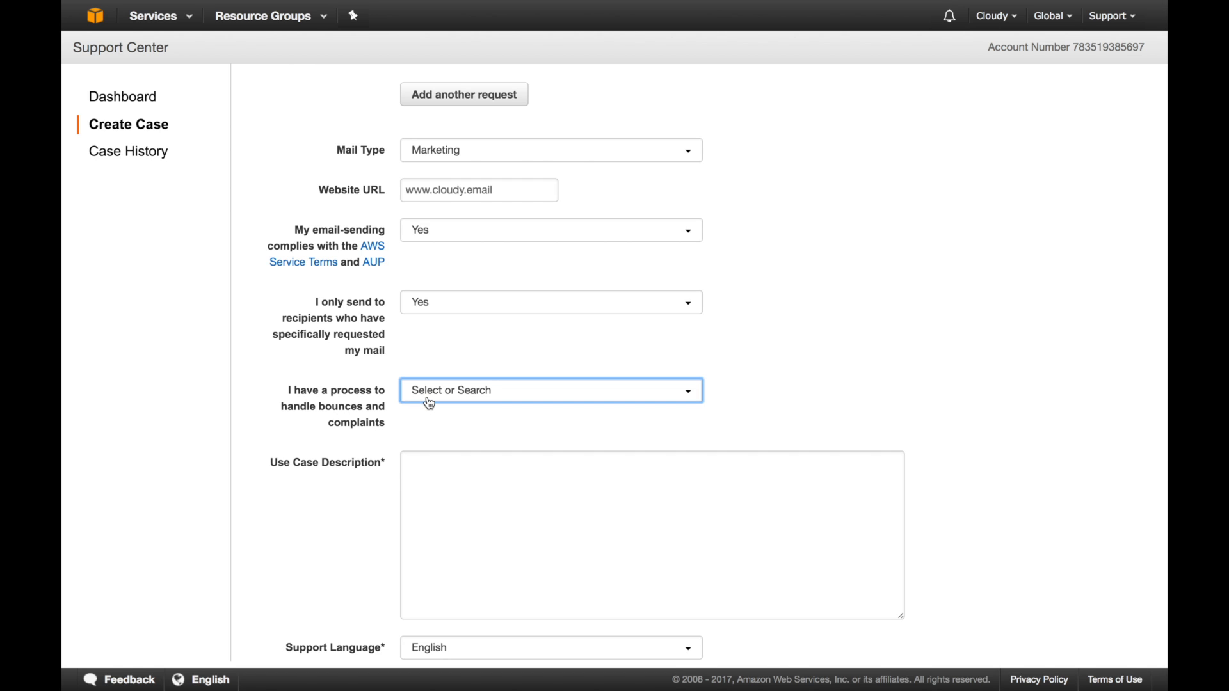
pyautogui.click(548, 390)
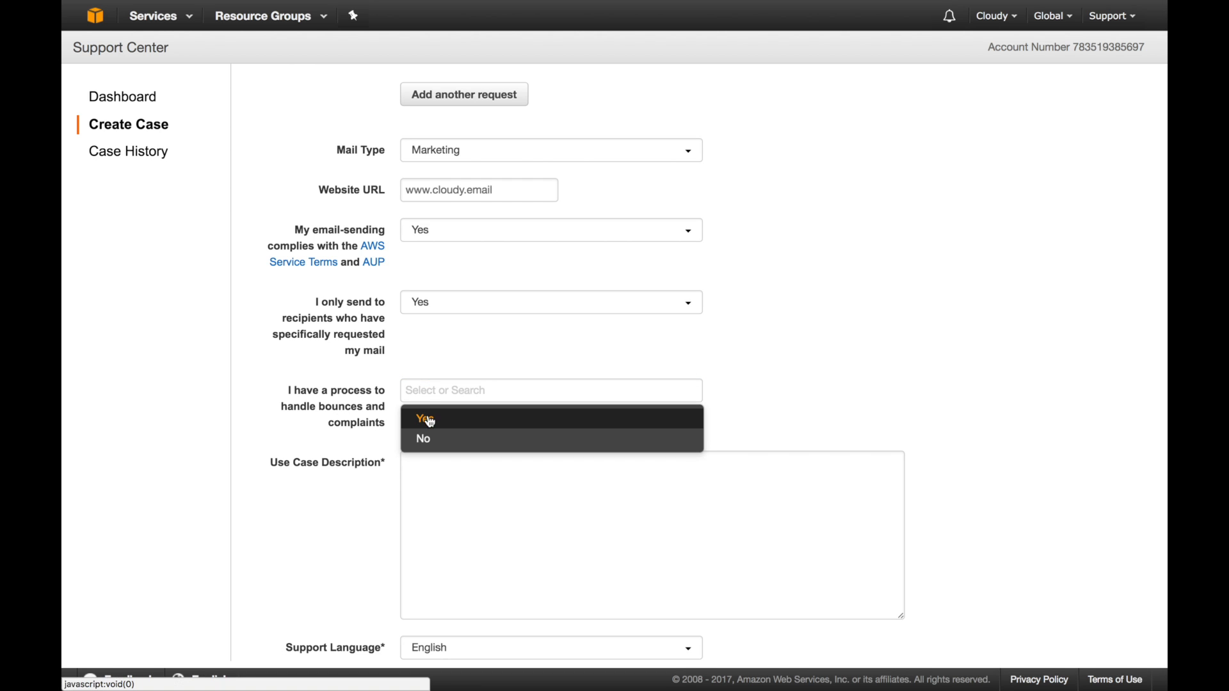
pyautogui.click(425, 418)
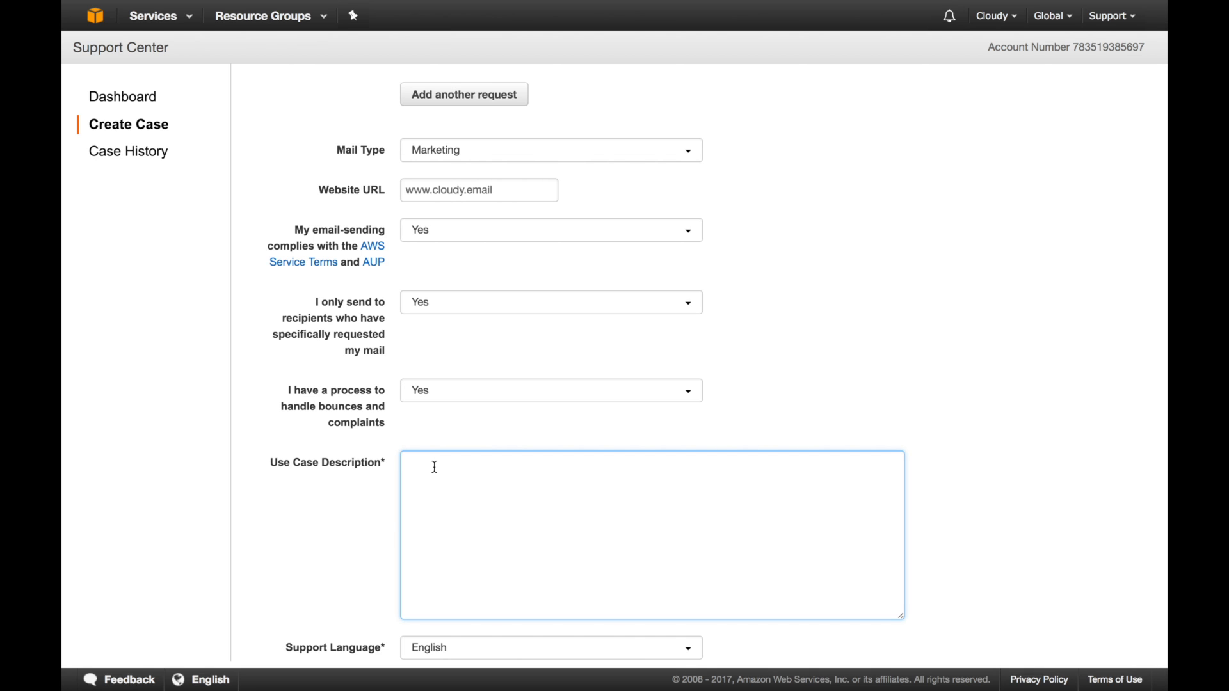
pyautogui.write('H')
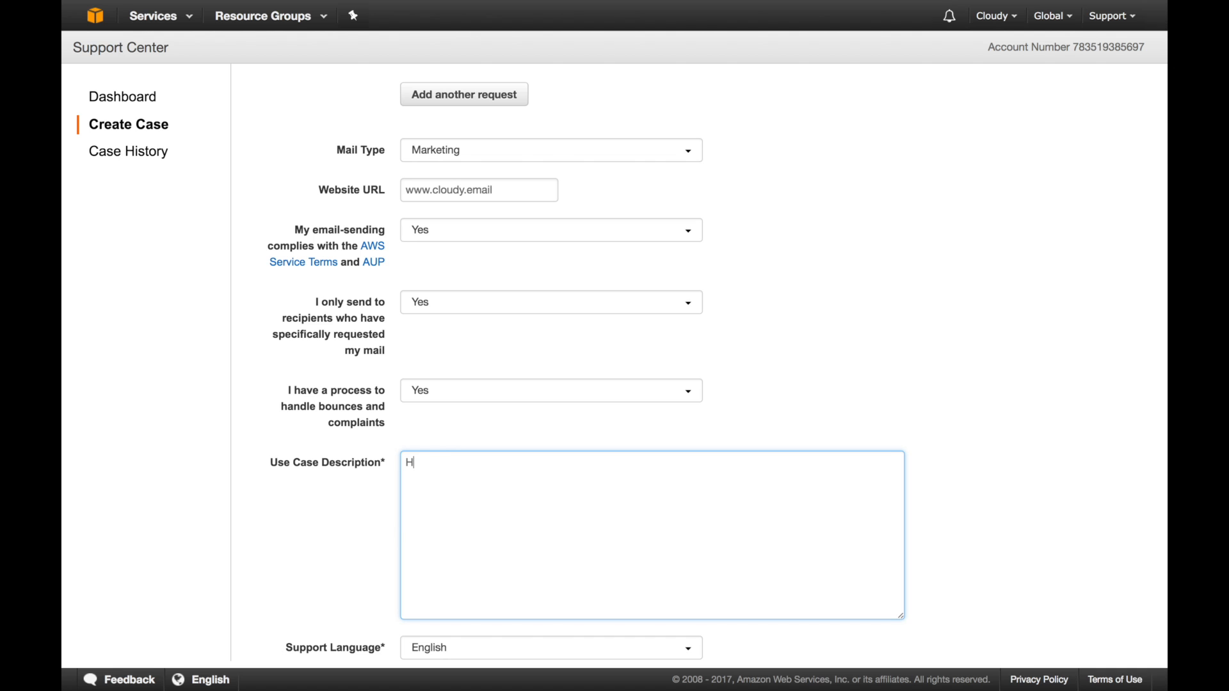
pyautogui.write('ello AWS Team,')
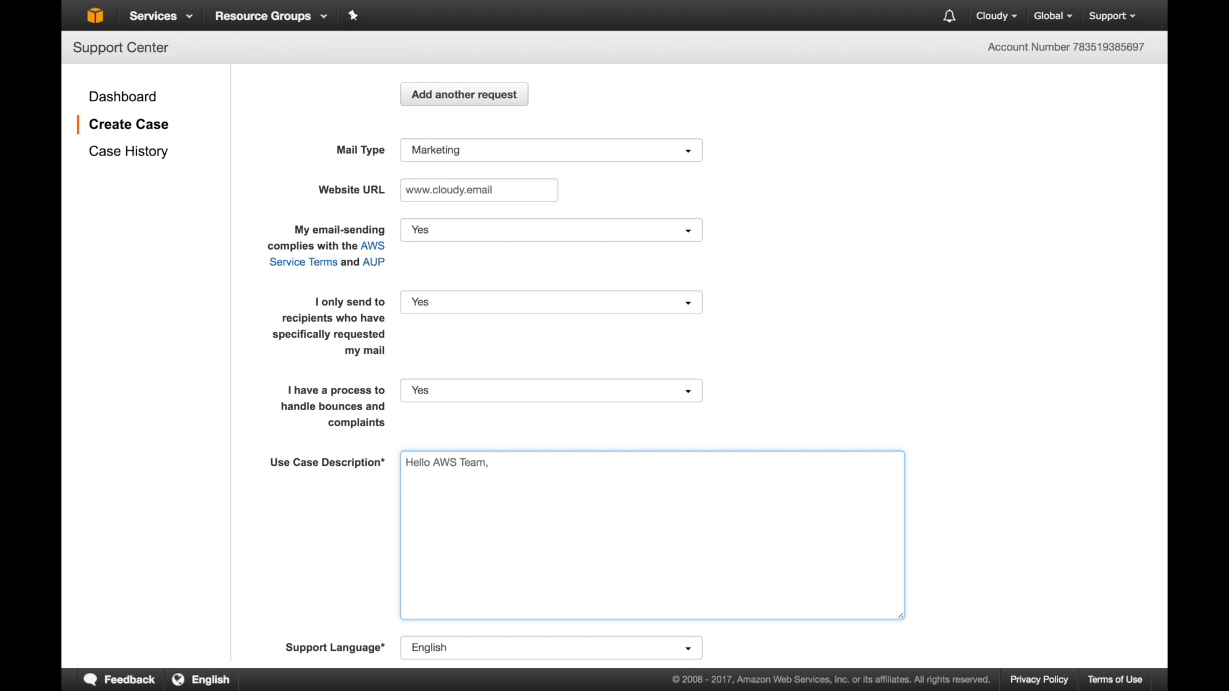
pyautogui.write('We')
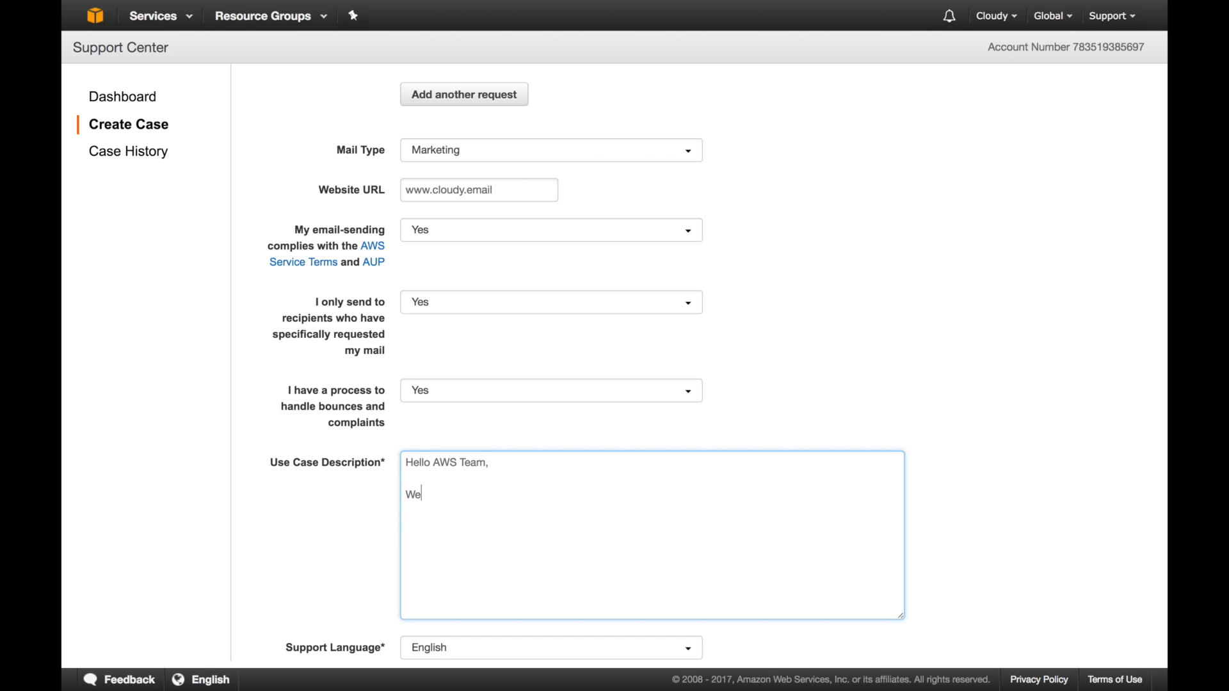
pyautogui.press('Backspace')
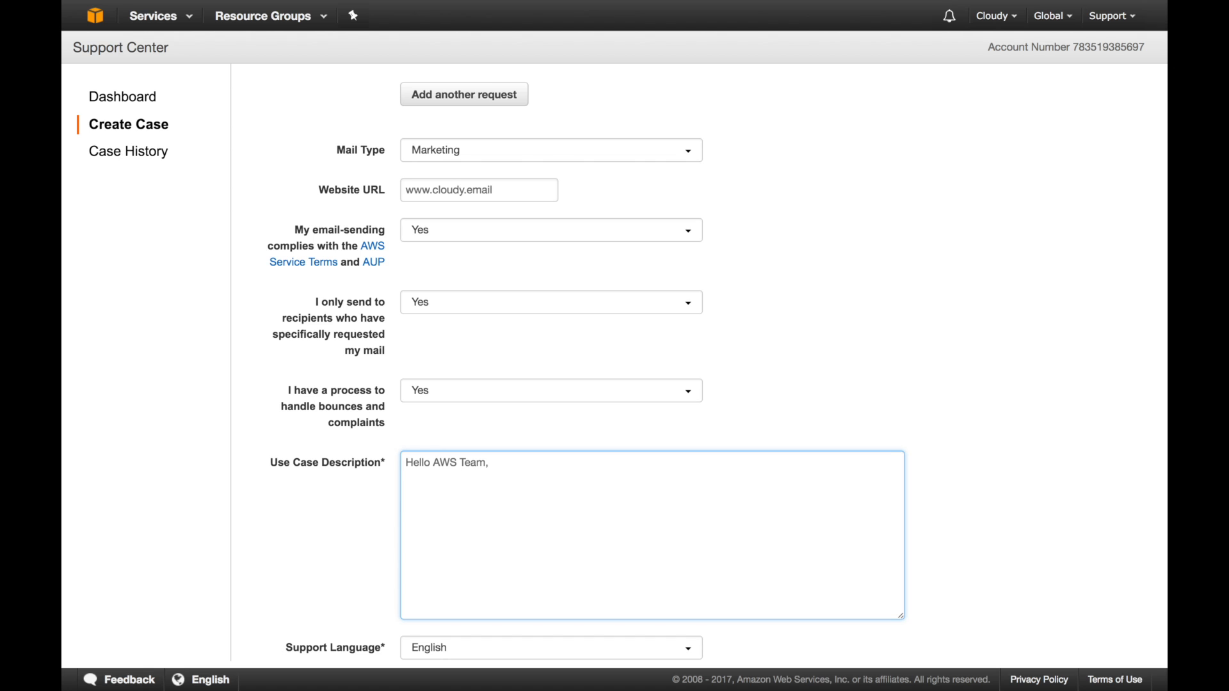
pyautogui.write('www.clo')
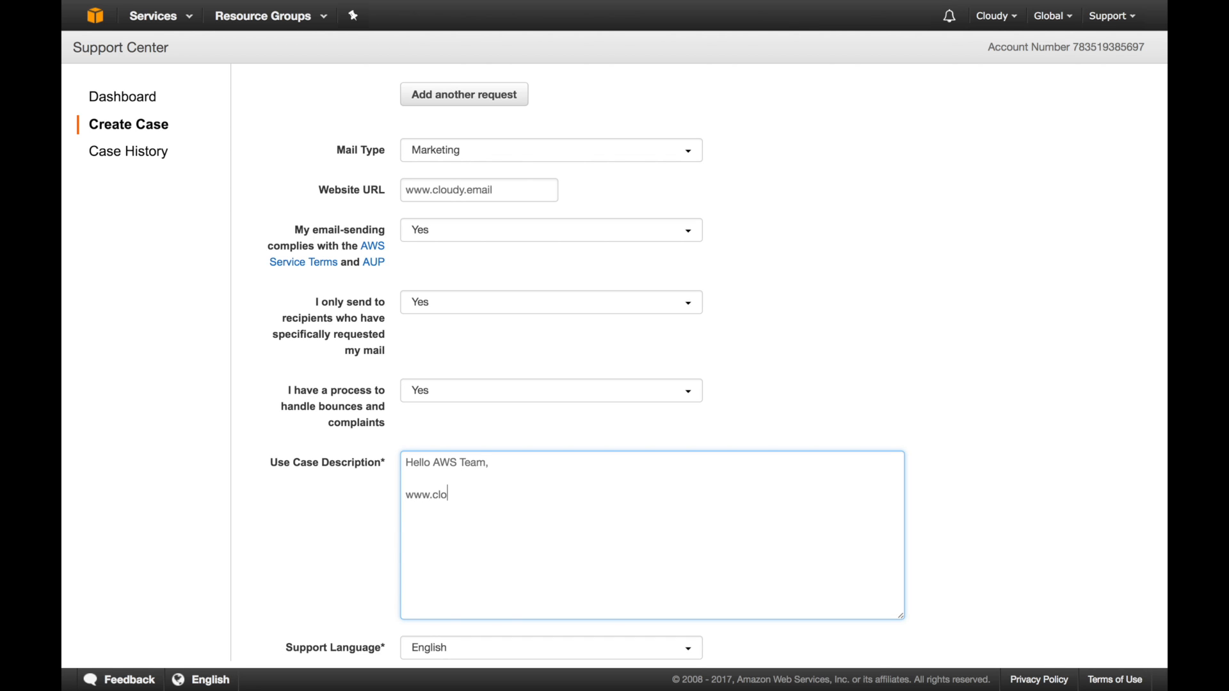
pyautogui.write('udy.email is')
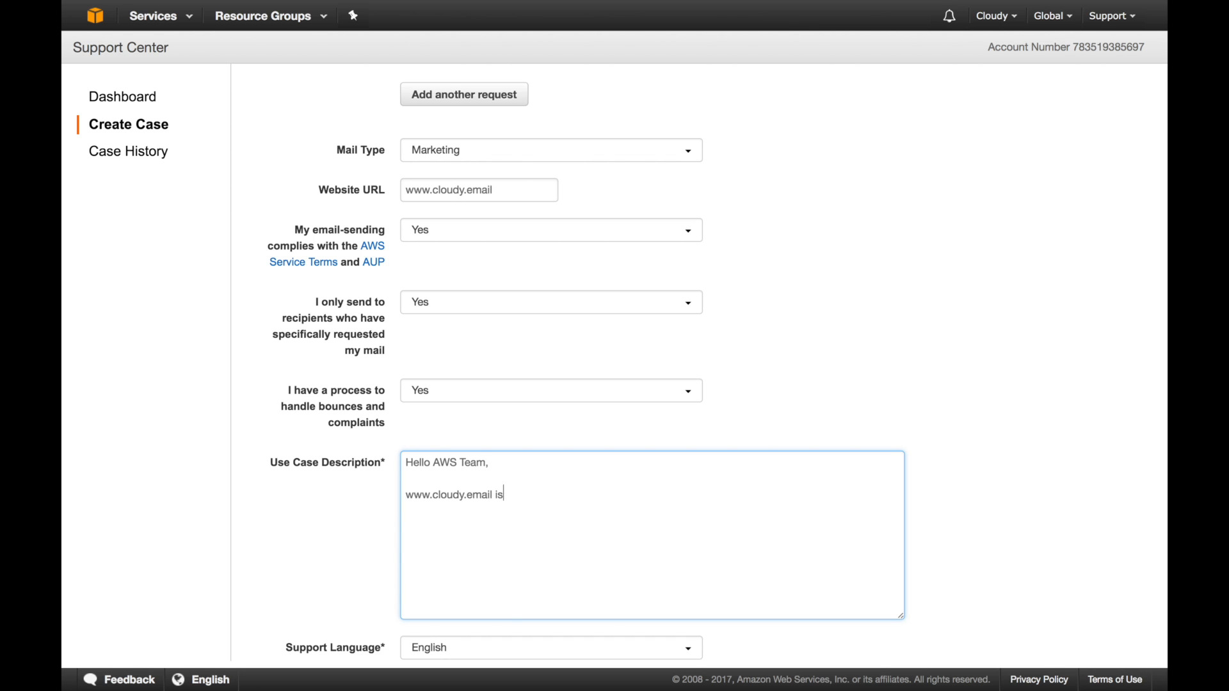
pyautogui.write('an em')
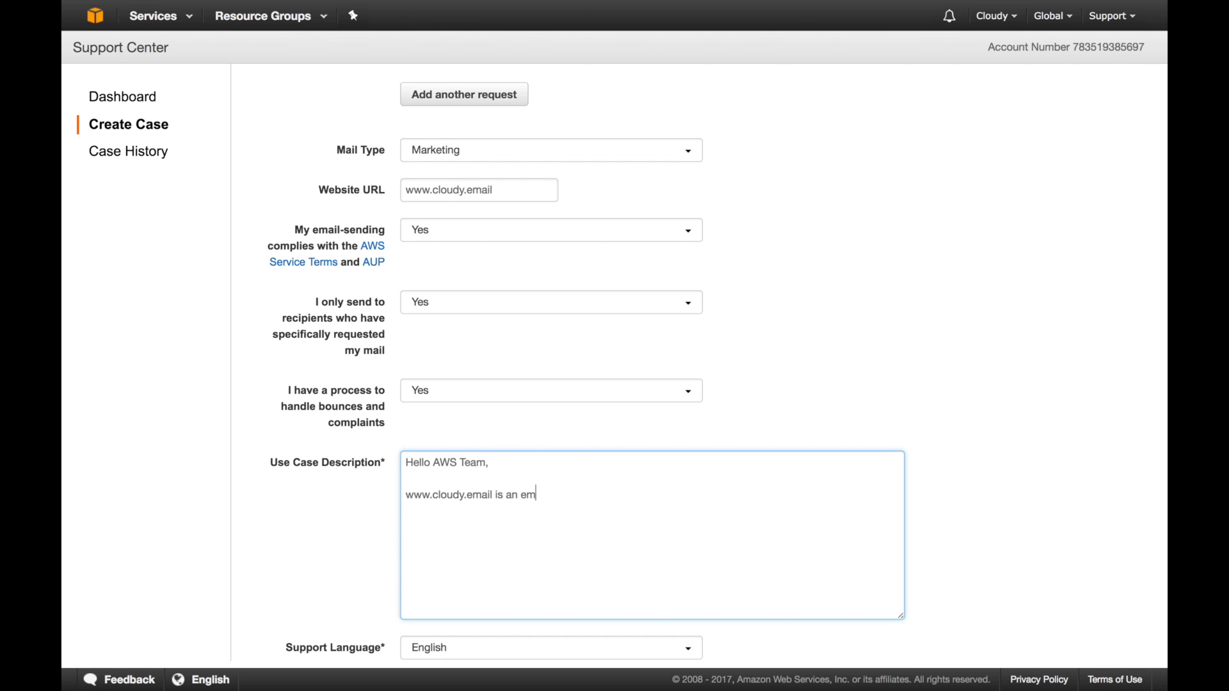
pyautogui.write('ail marketing')
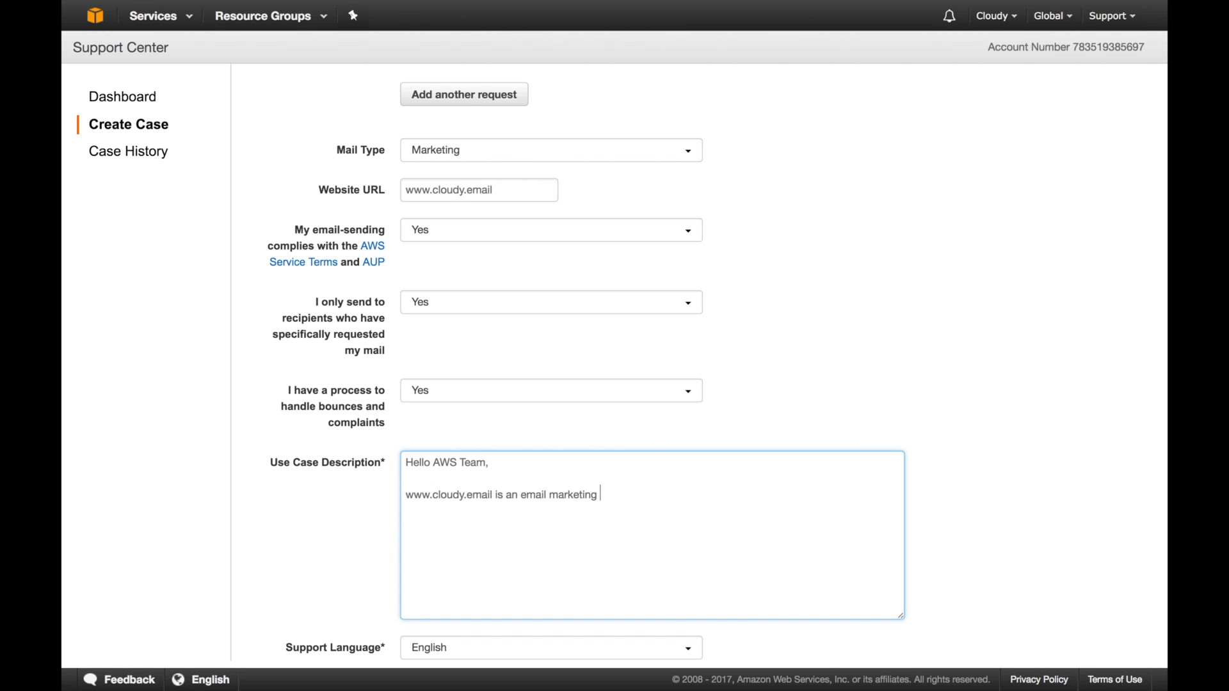
pyautogui.write('software')
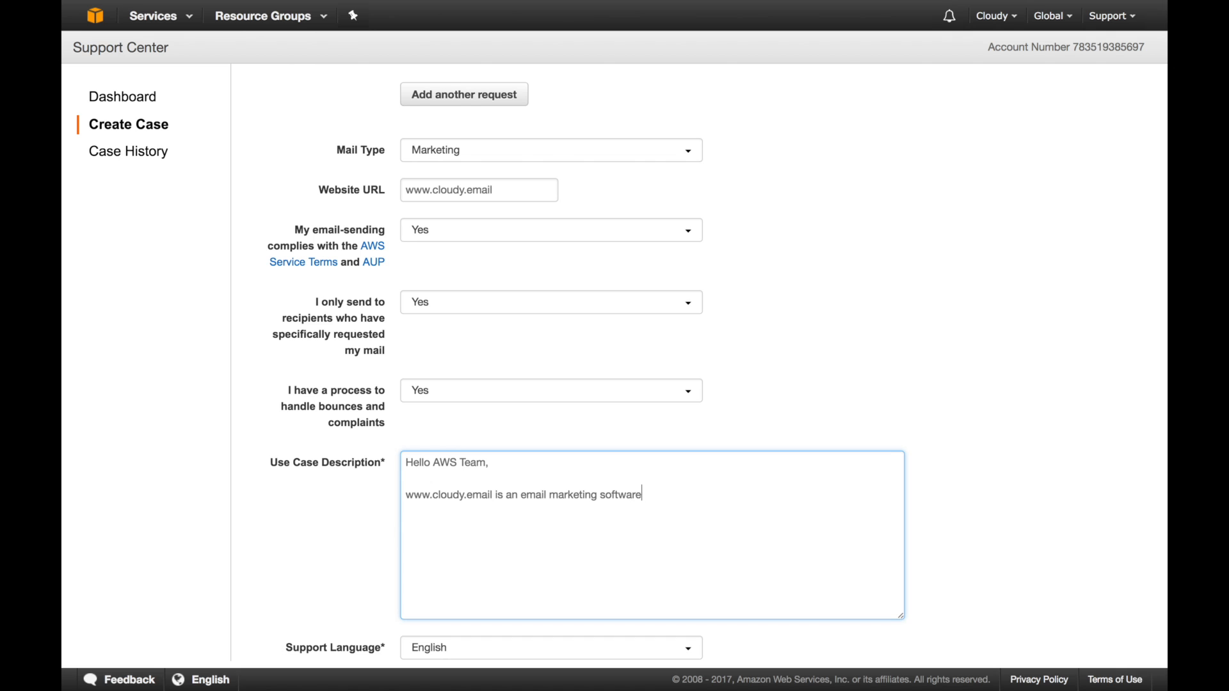
pyautogui.write('.')
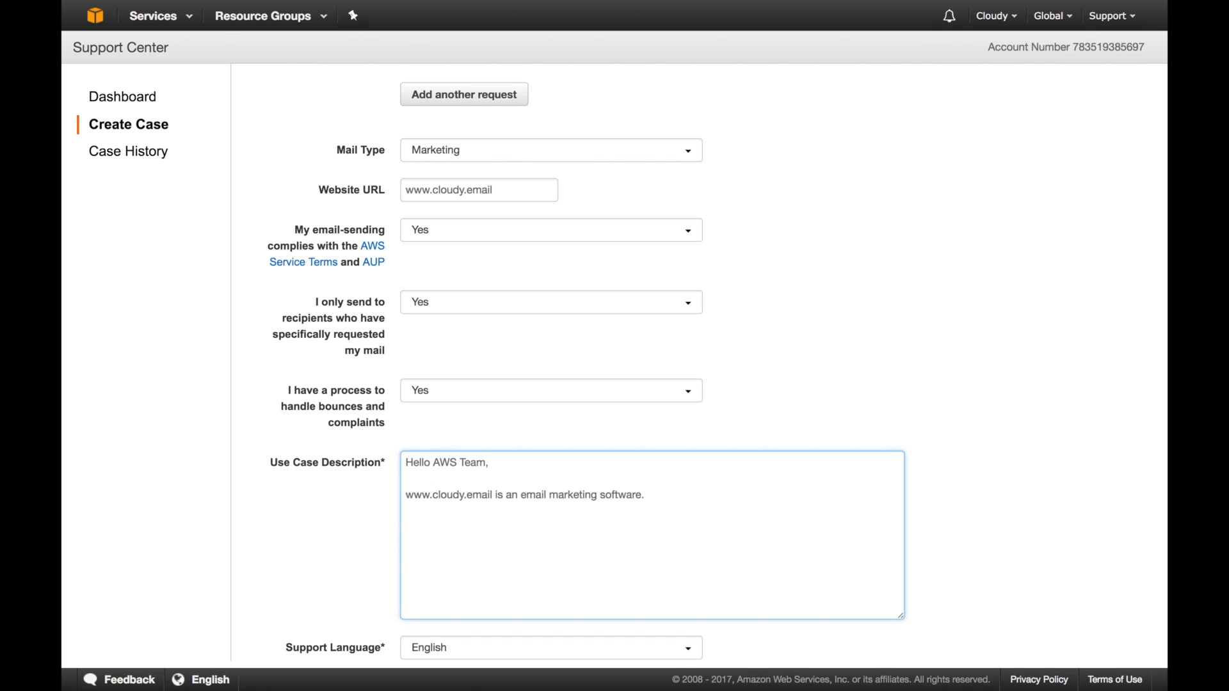
pyautogui.write('We want')
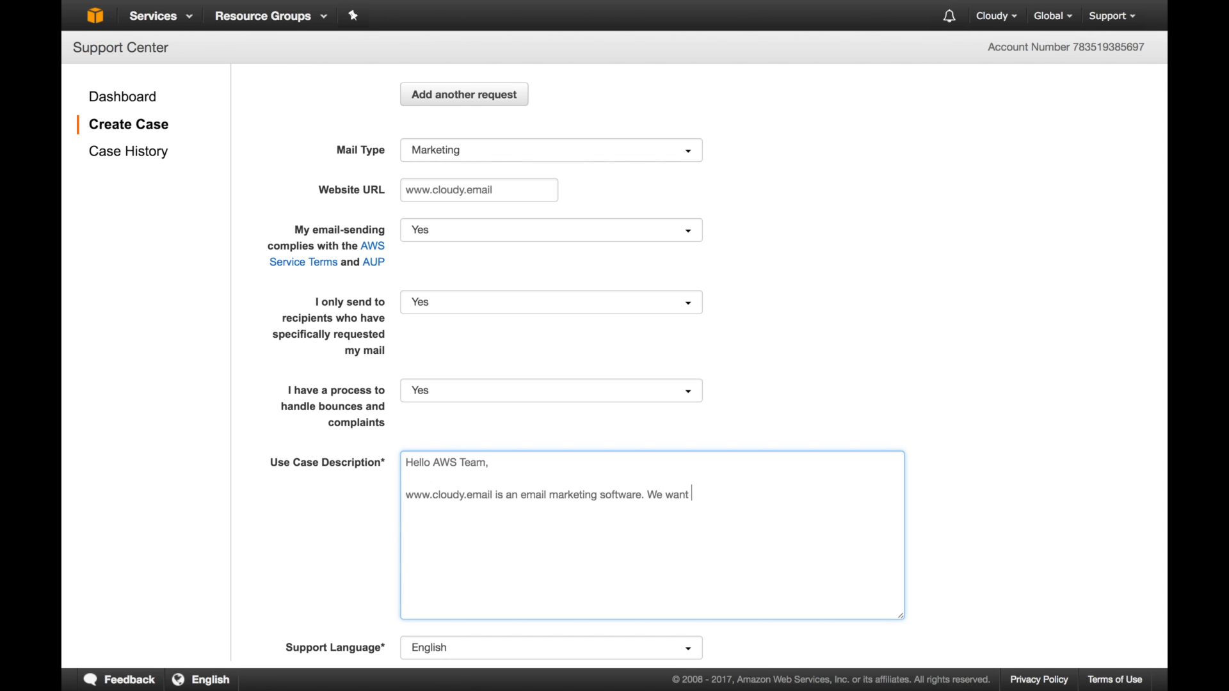
pyautogui.write('to send')
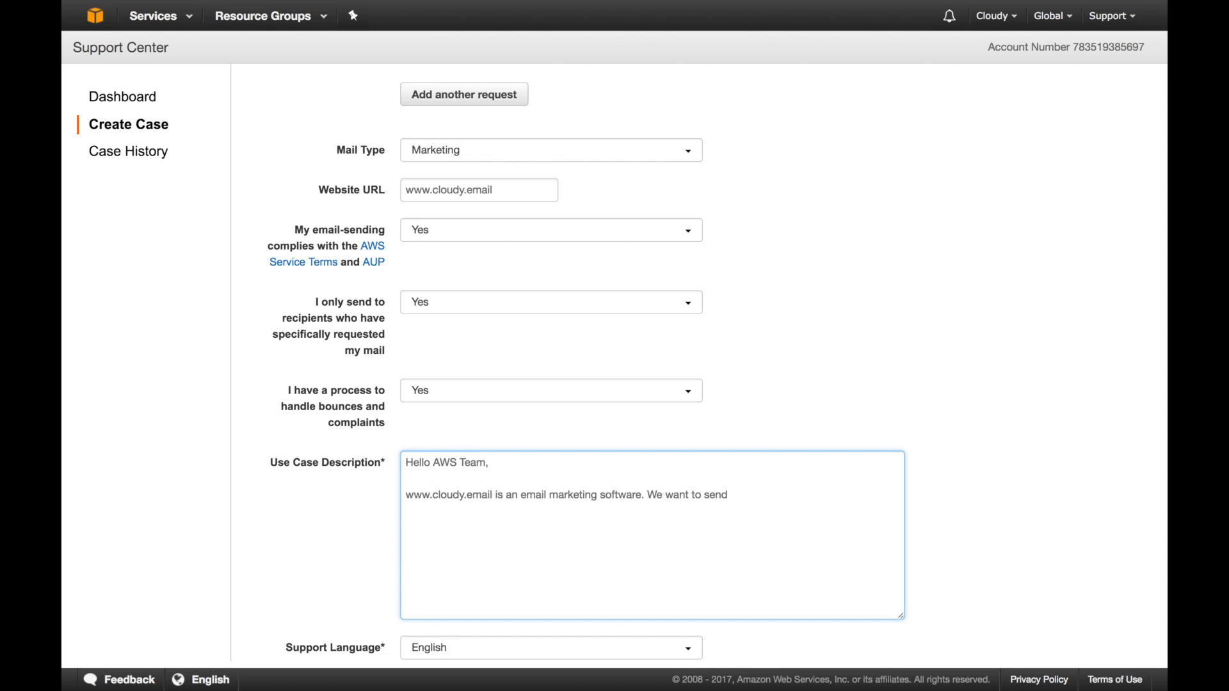
pyautogui.write('weekly emails to')
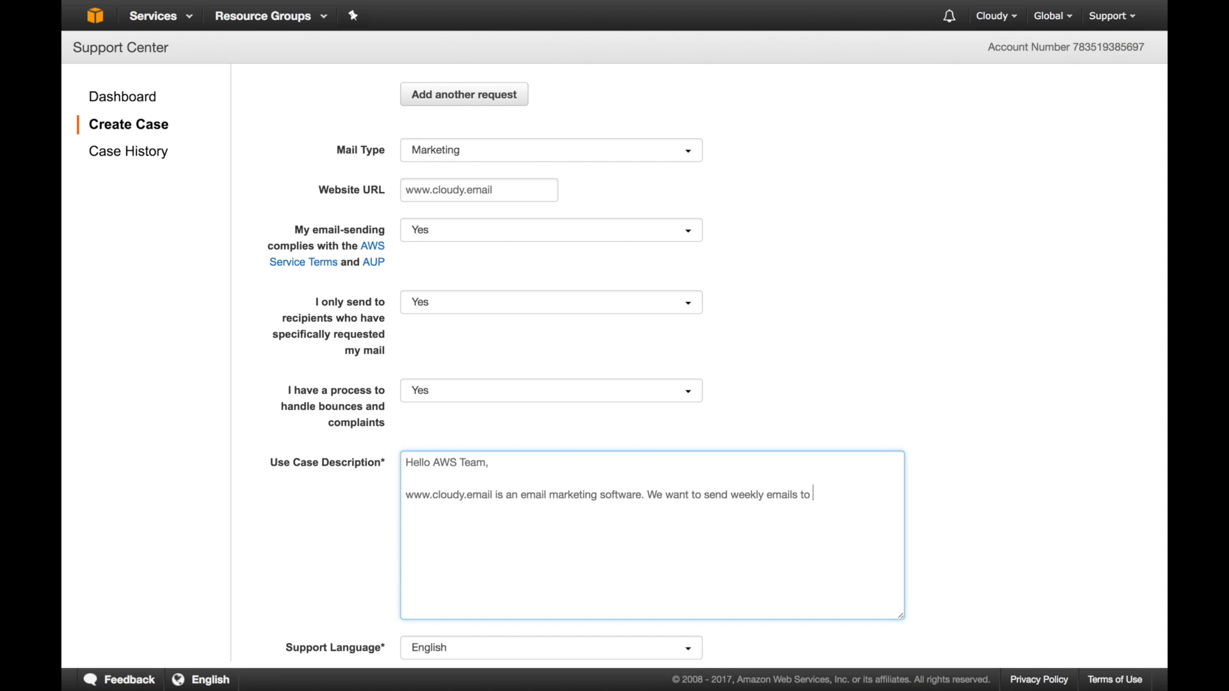
pyautogui.write('our 50.000 subscri')
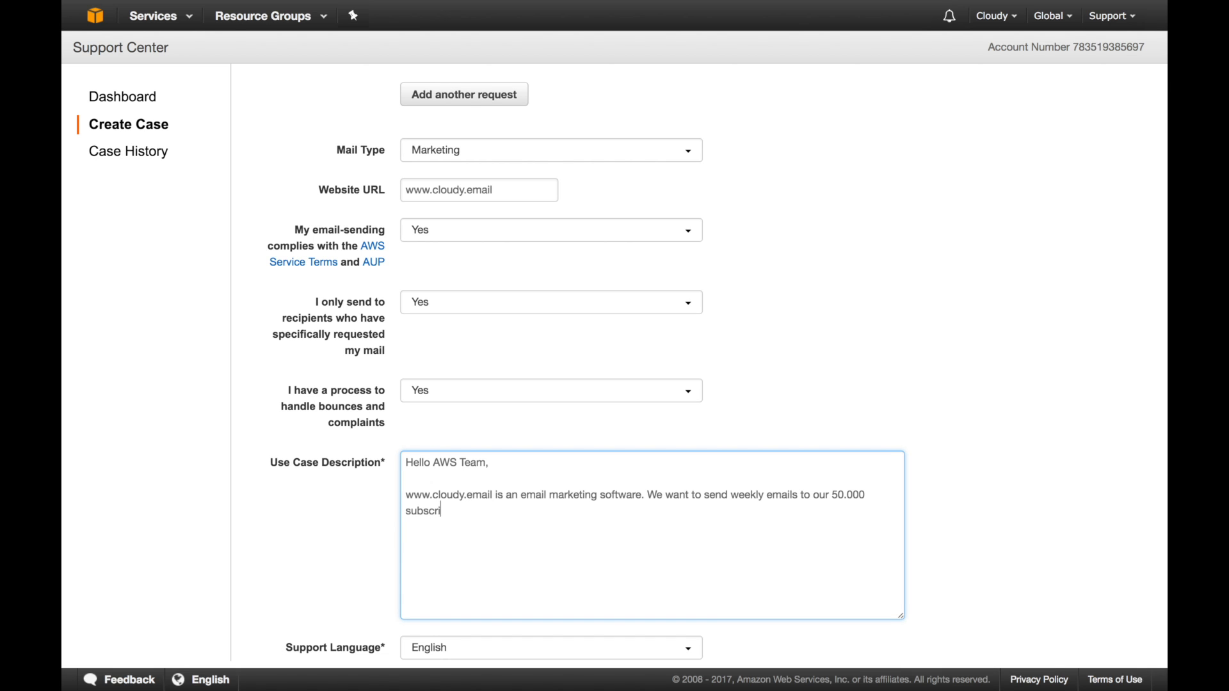
pyautogui.write('be')
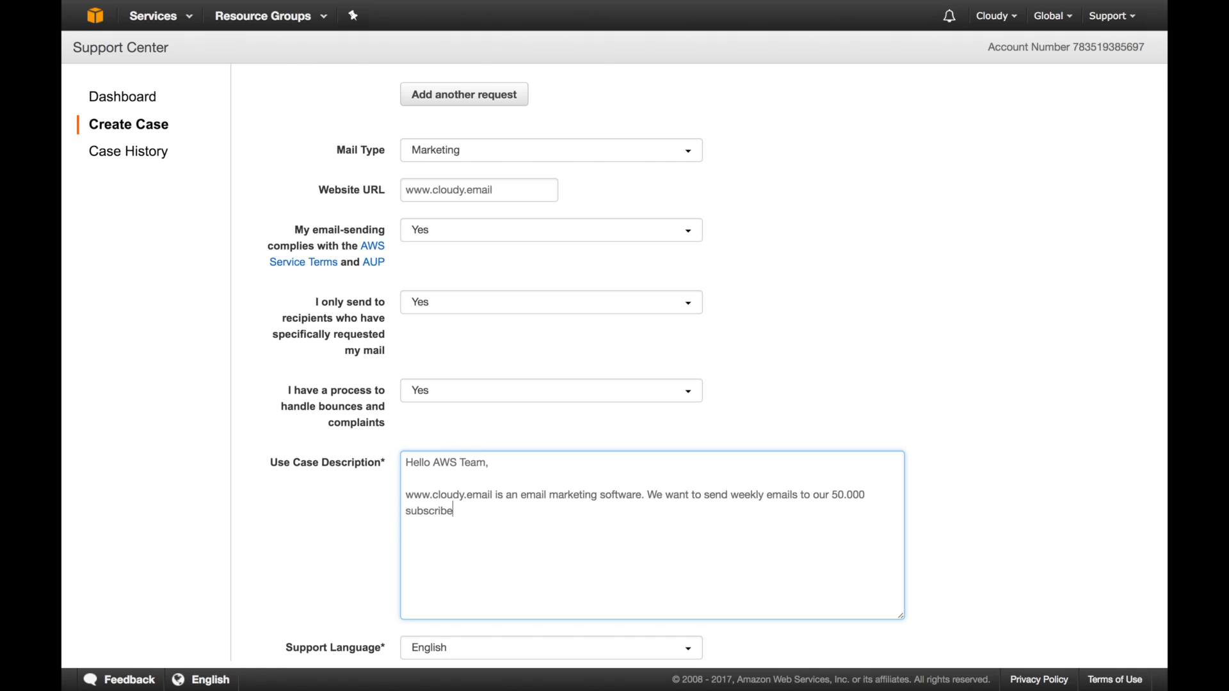
pyautogui.write('rs.')
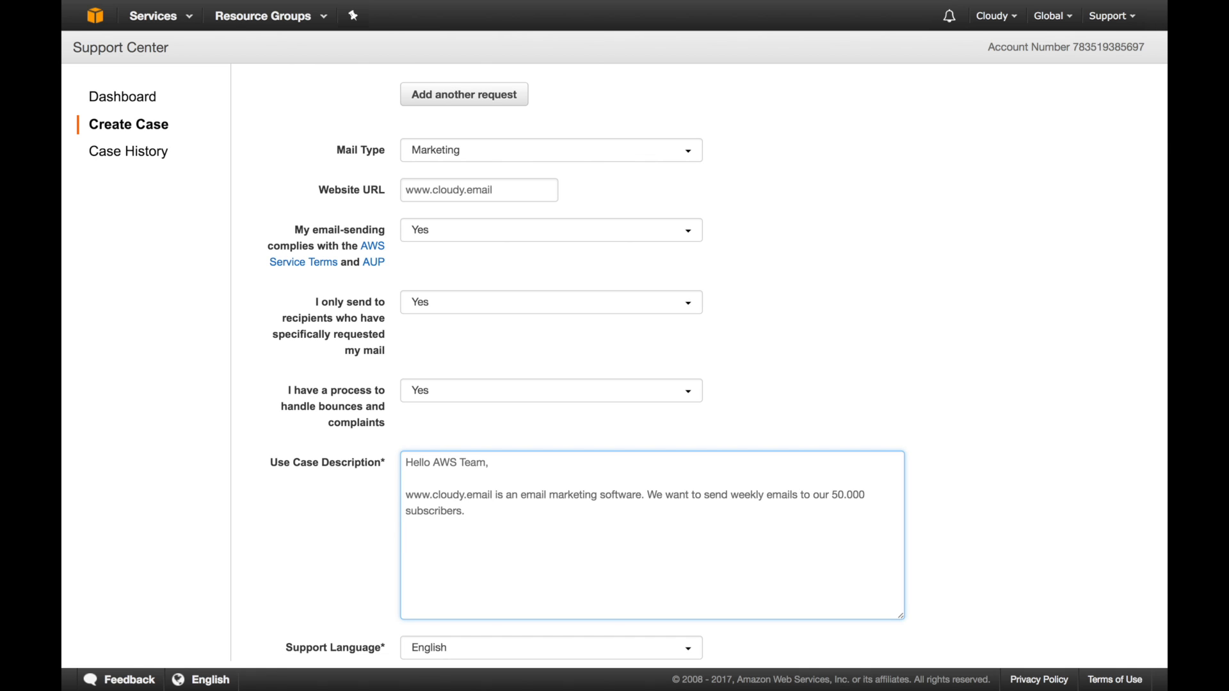
pyautogui.write('L')
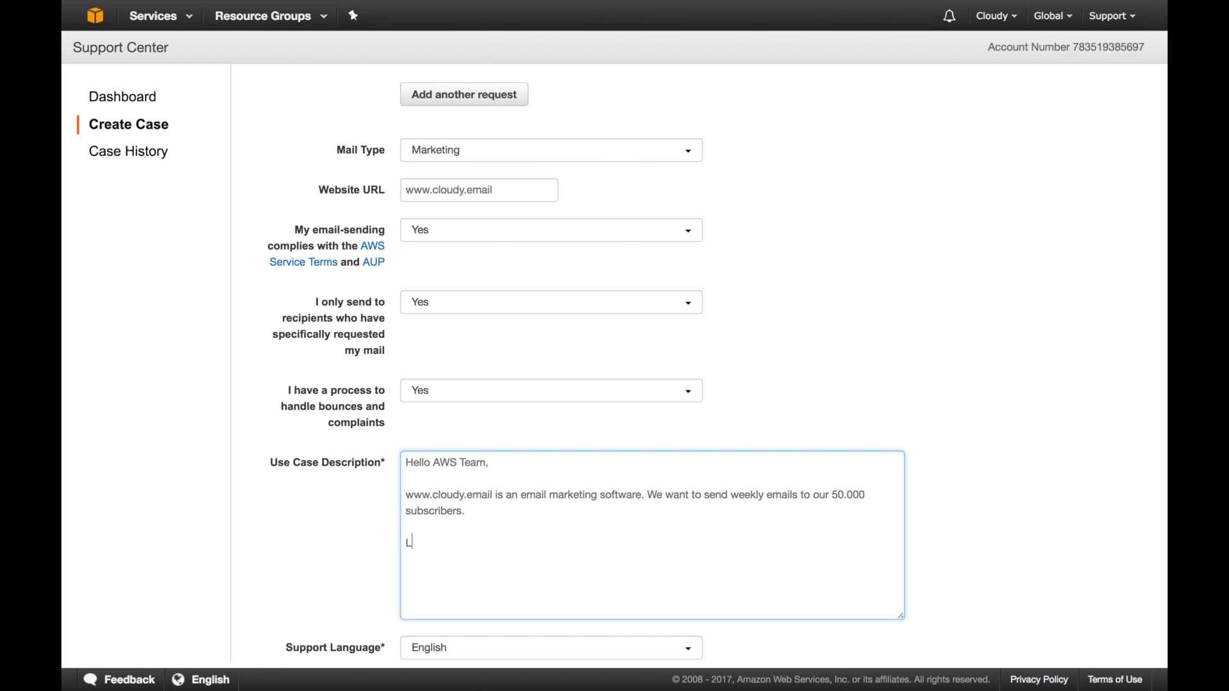
pyautogui.write('et')
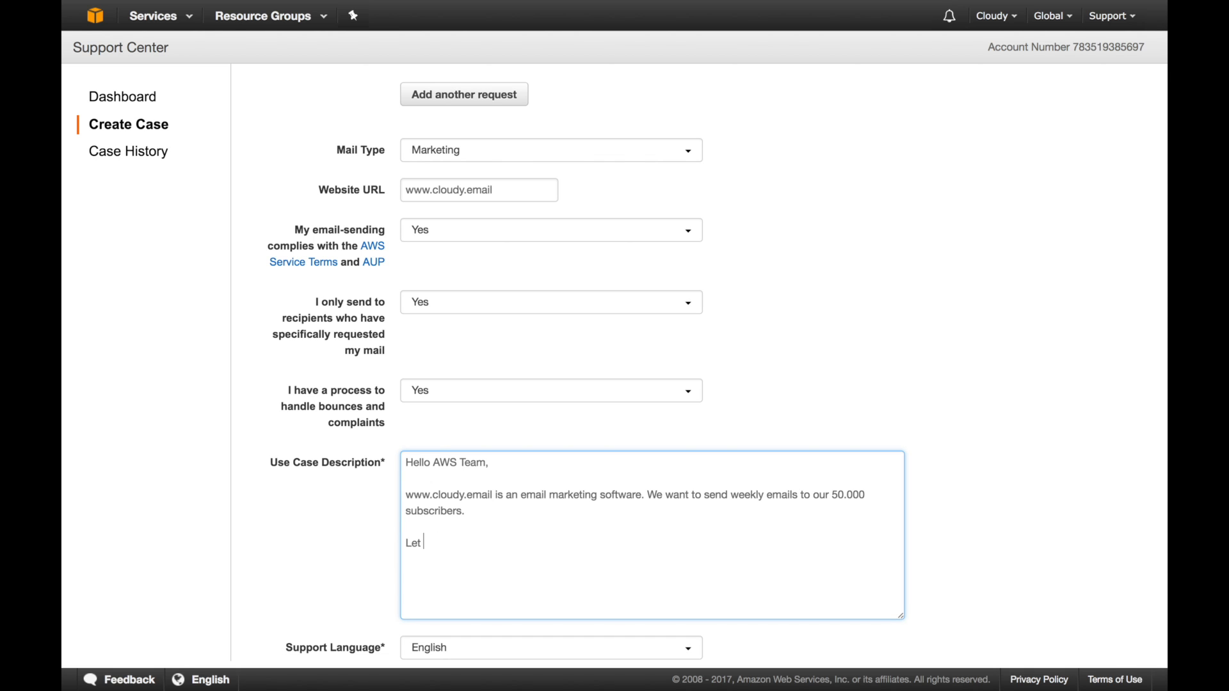
pyautogui.write('Thank')
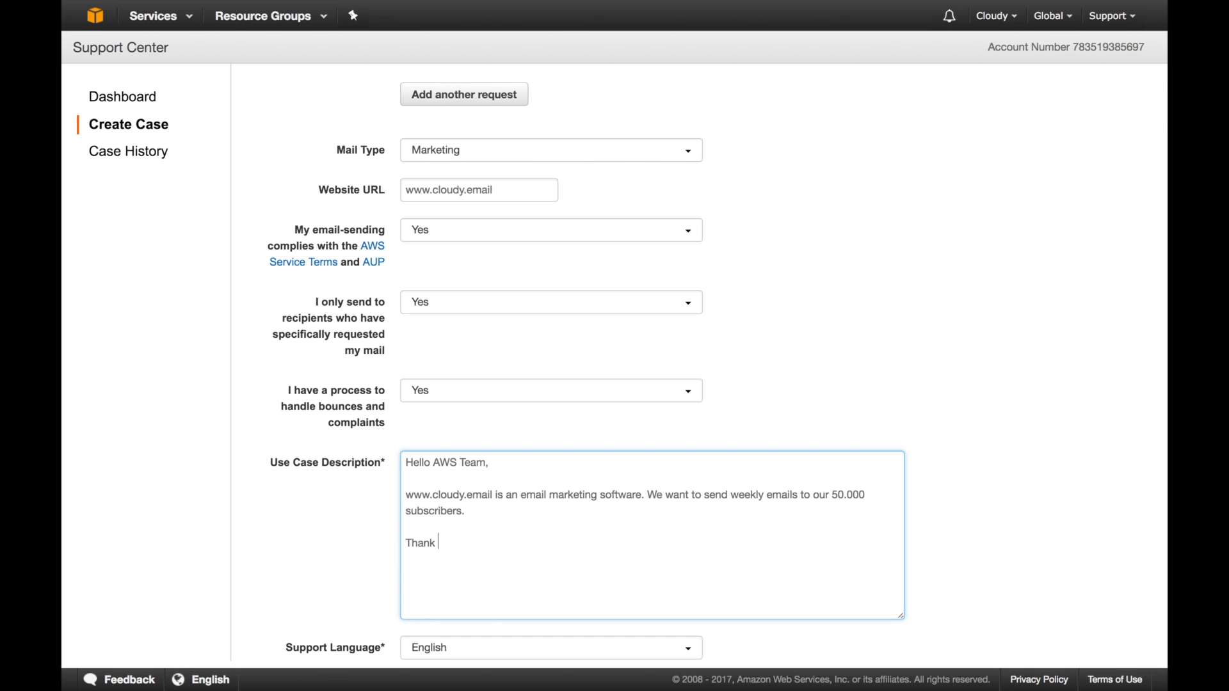
pyautogui.write('you.')
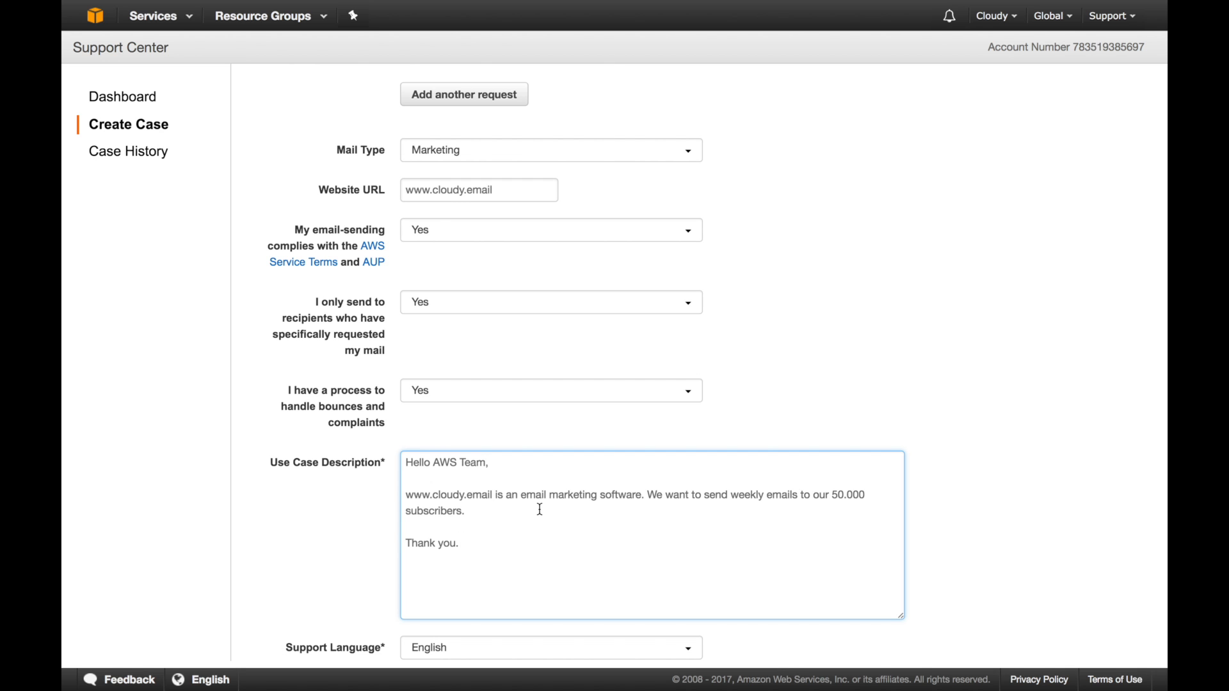
pyautogui.scroll(-3)
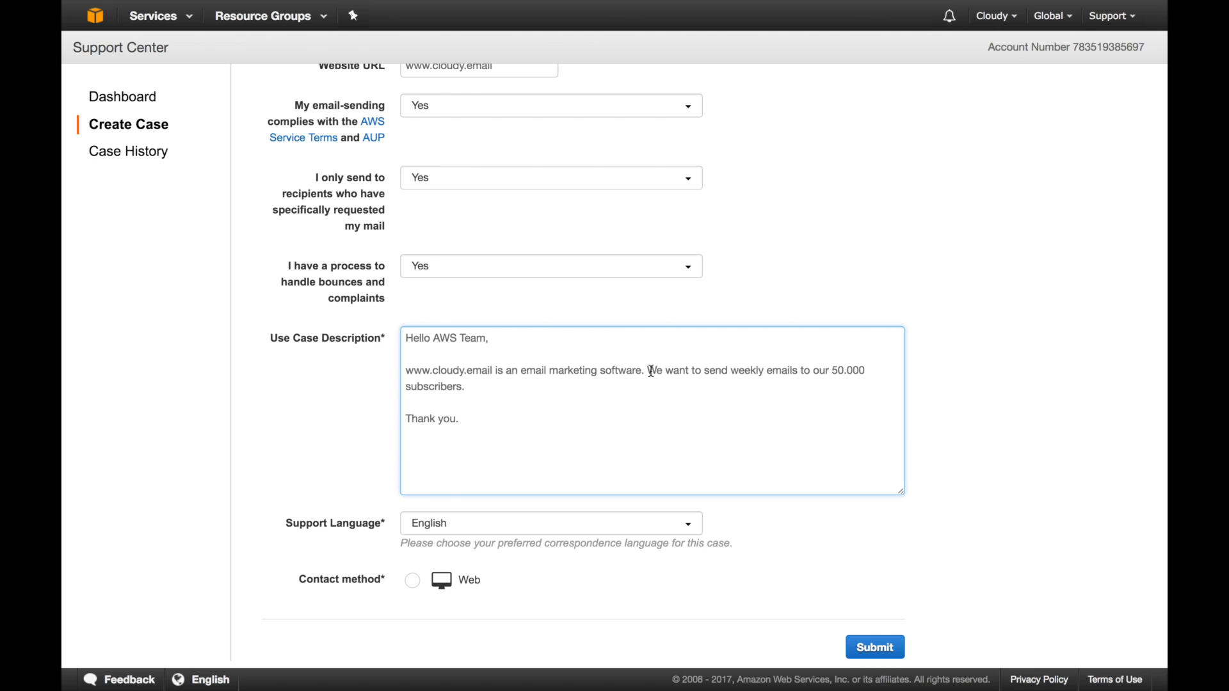
# Split the description into paragraphs, choose Web contact, submit the case, and return to console home.
pyautogui.press('Enter')
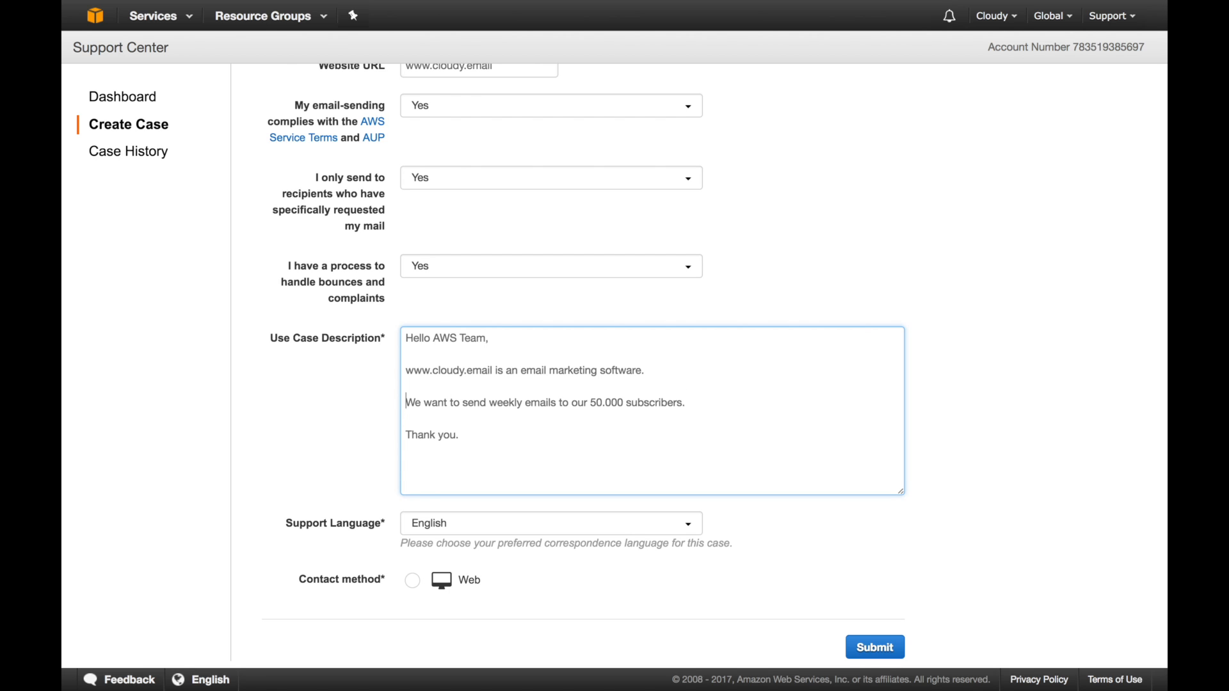
pyautogui.click(412, 580)
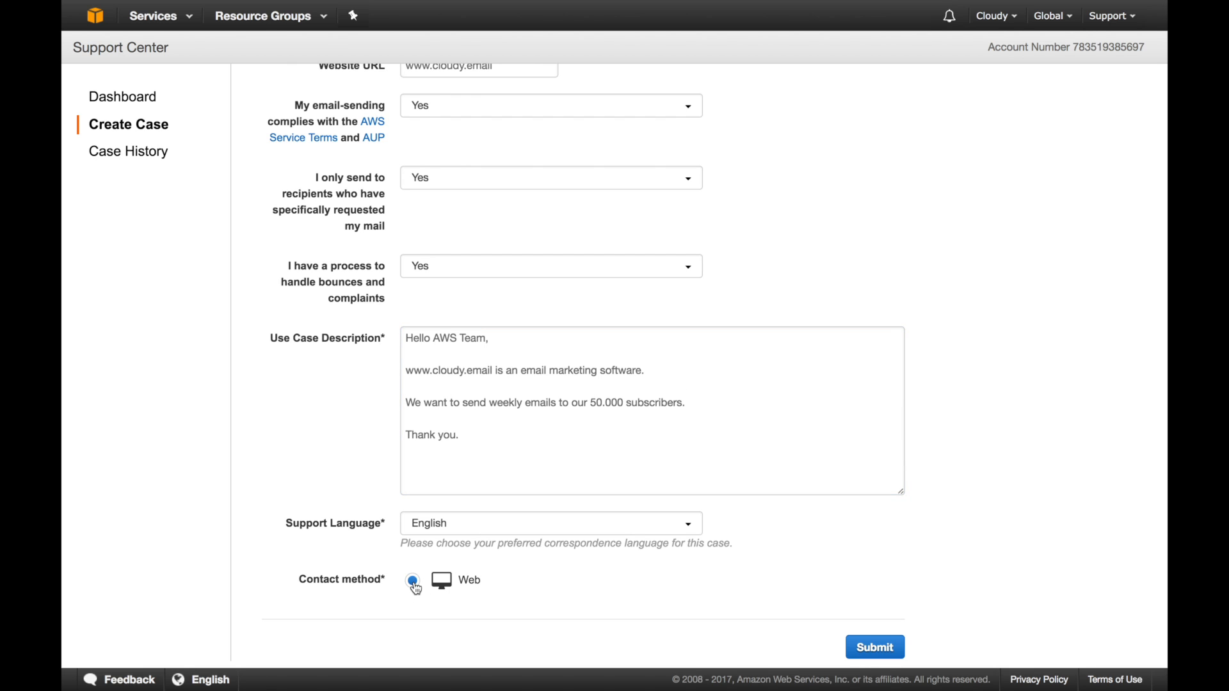
pyautogui.click(874, 647)
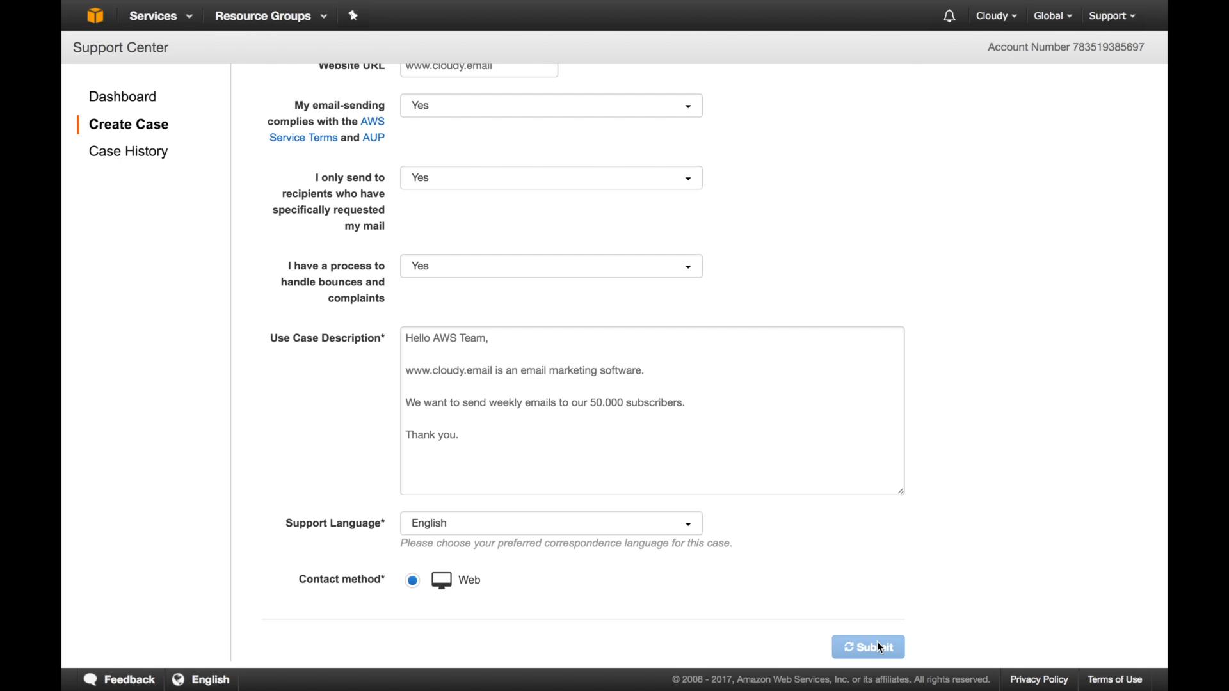
pyautogui.click(868, 646)
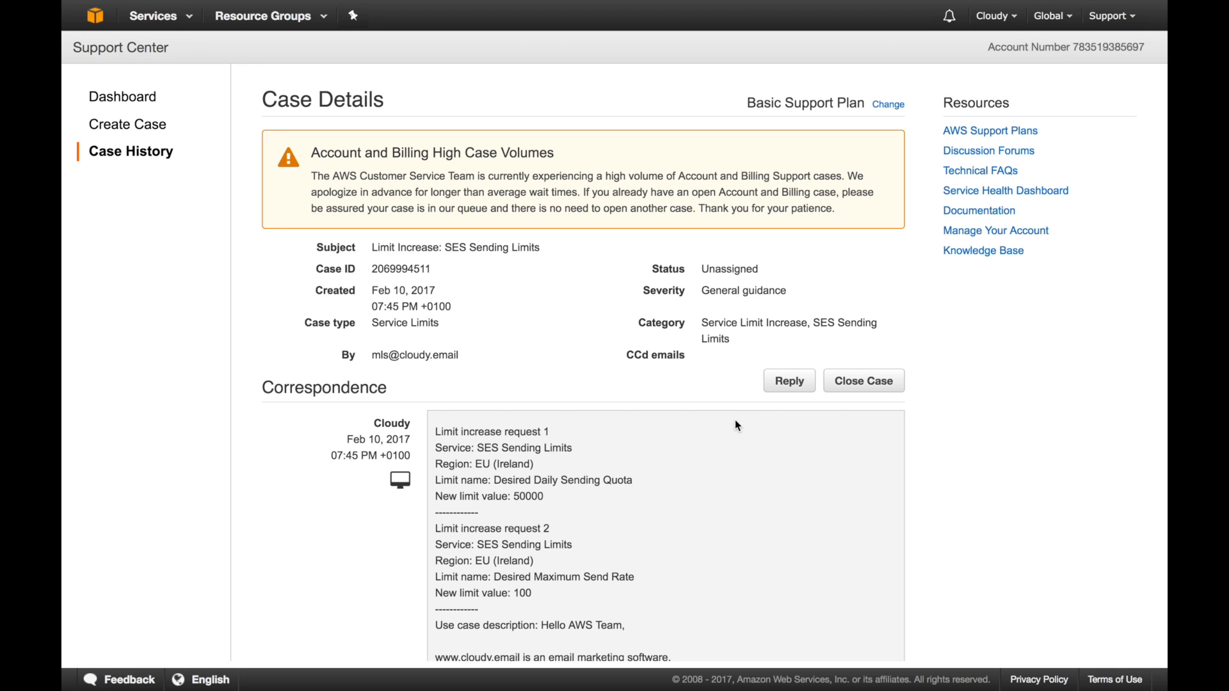
pyautogui.moveTo(95, 16)
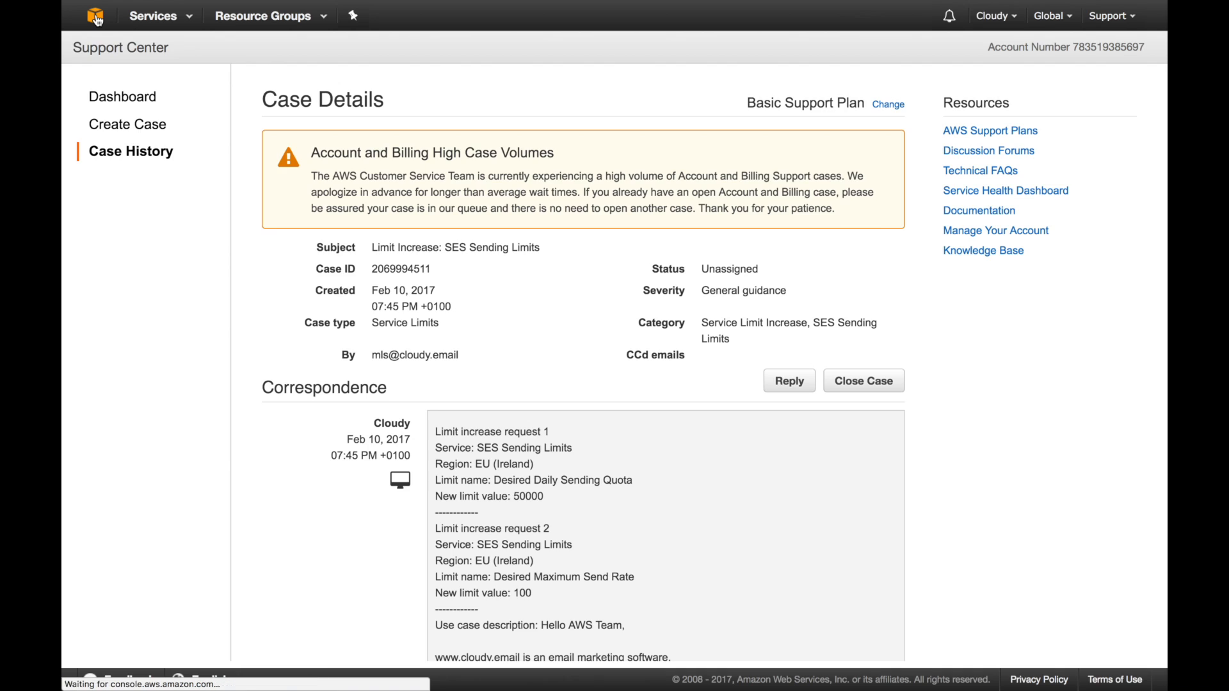
pyautogui.click(95, 15)
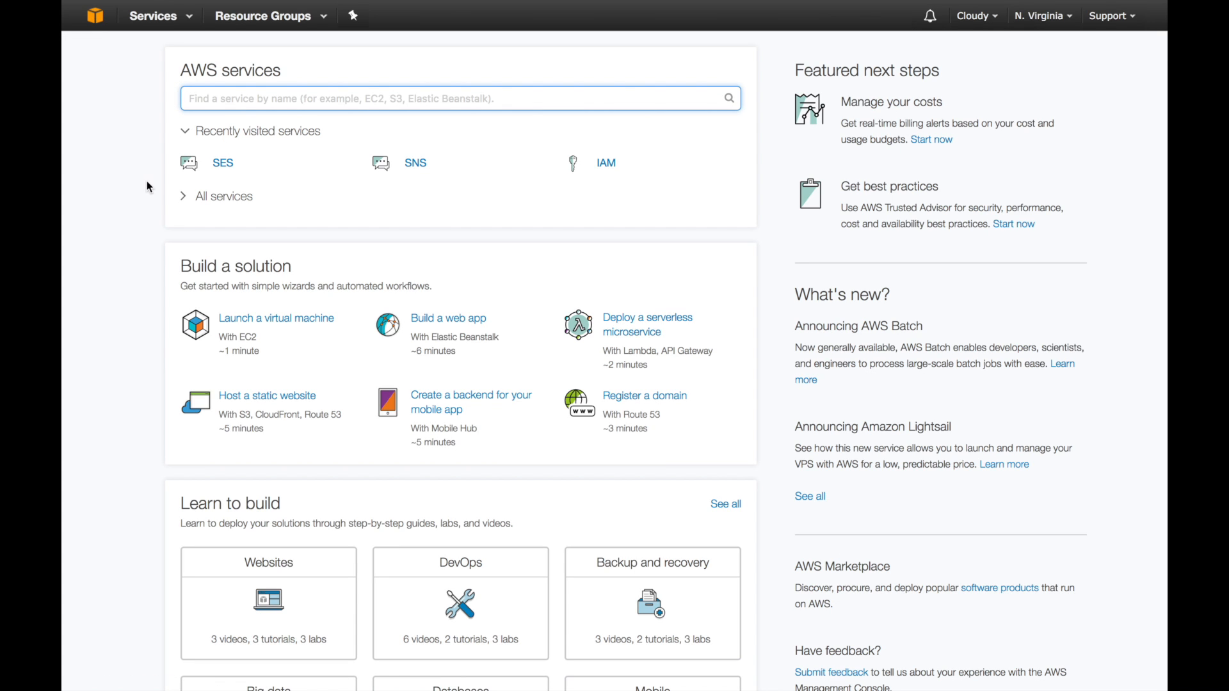
pyautogui.moveTo(264, 98)
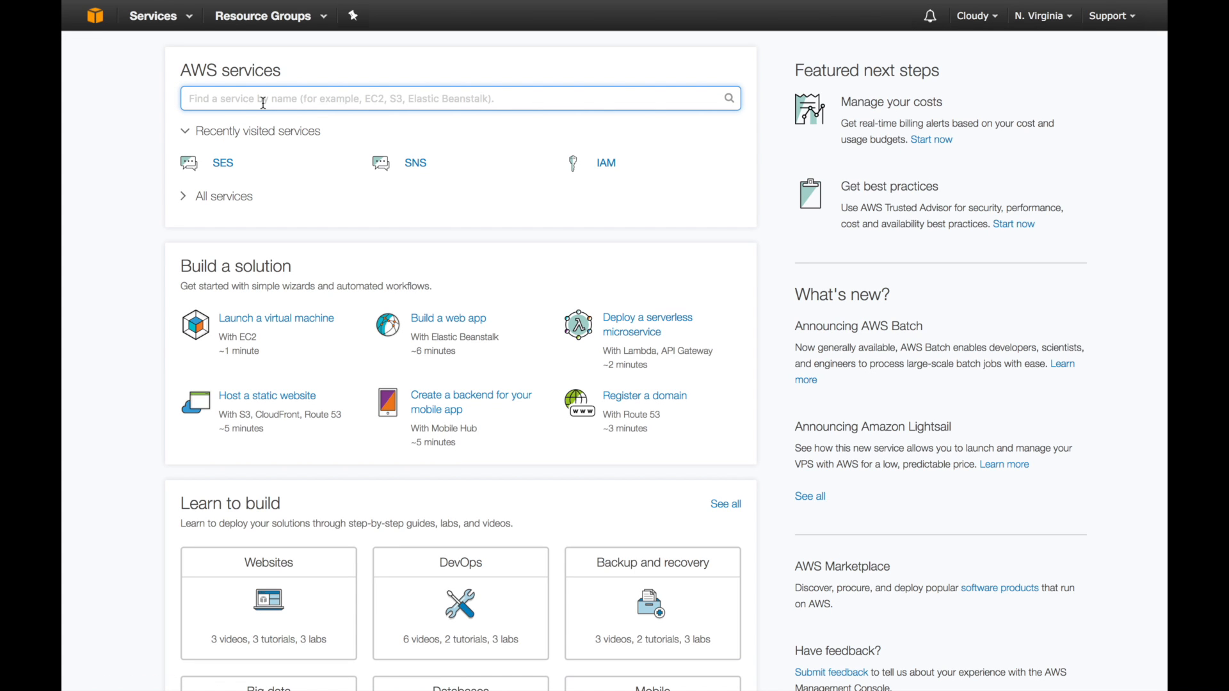
# Search the services box for 'iam' and open the IAM dashboard.
pyautogui.write('sns')
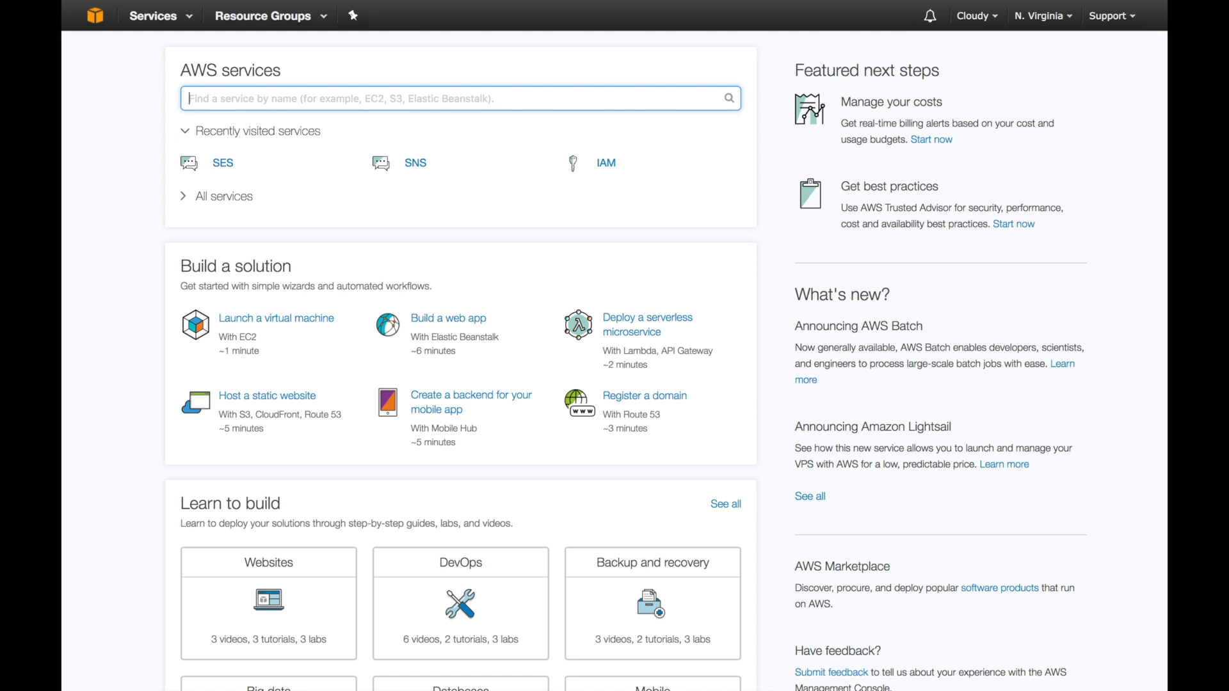
pyautogui.write('iam')
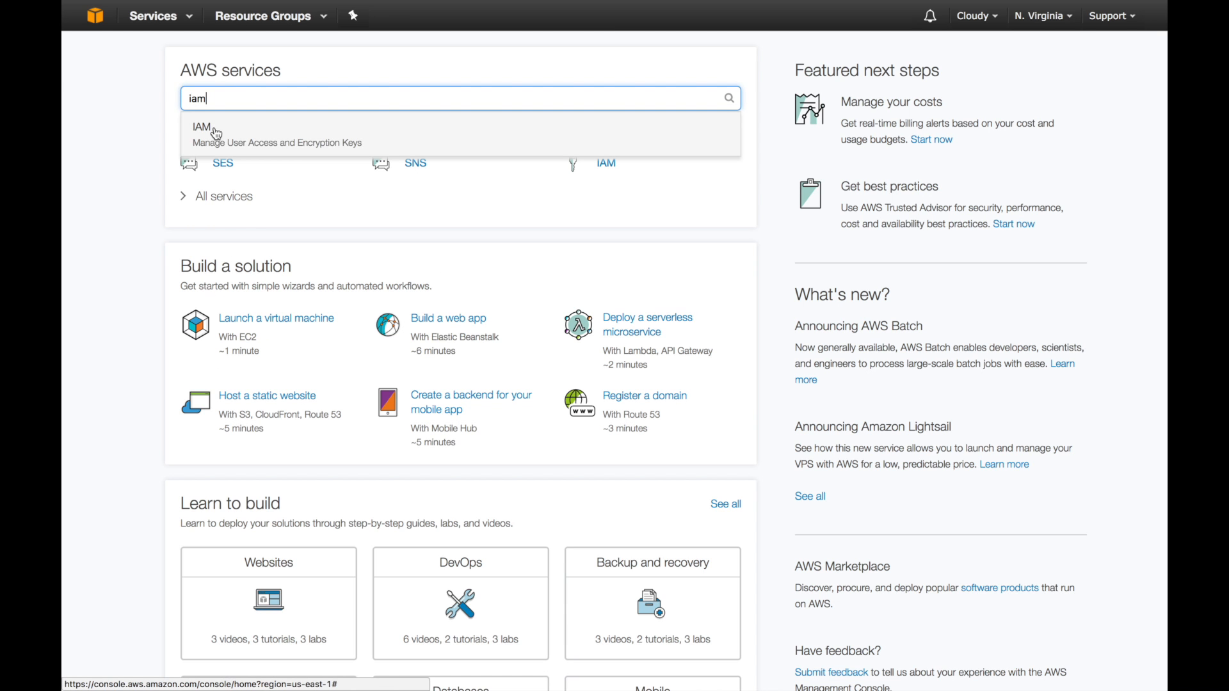
pyautogui.click(202, 126)
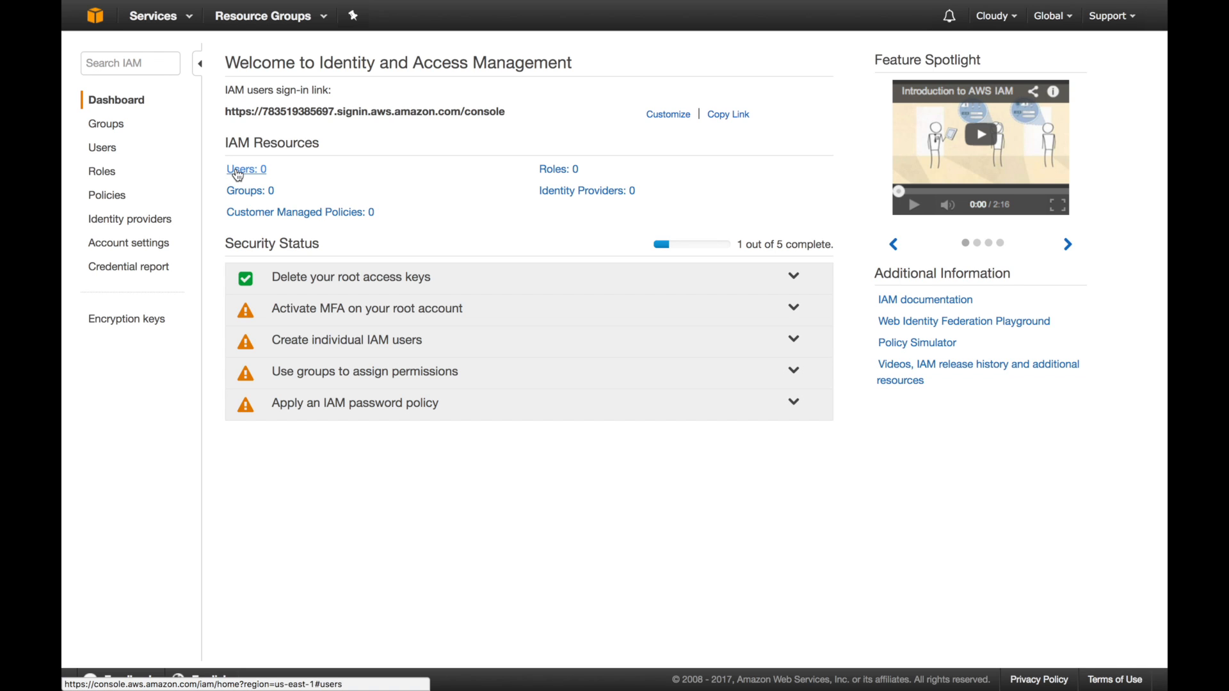
pyautogui.moveTo(105, 195)
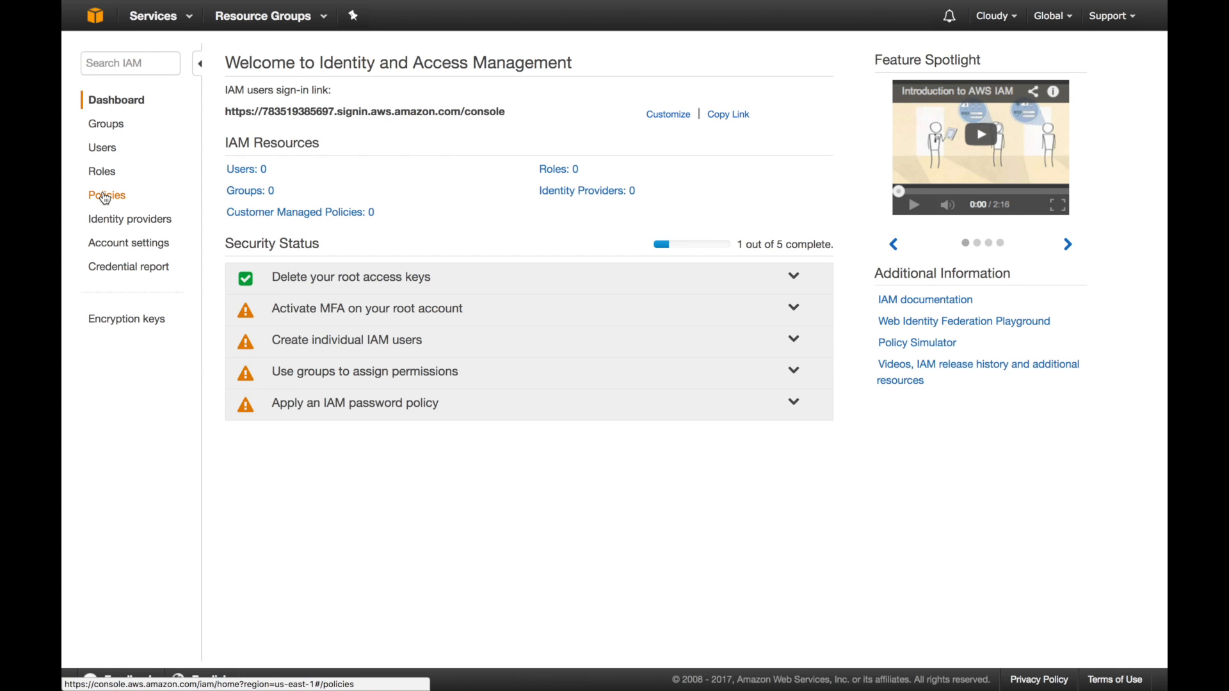
# Create custom policy 'cloudy' with a JSON document allowing ses:* and SNS topic actions.
pyautogui.click(106, 196)
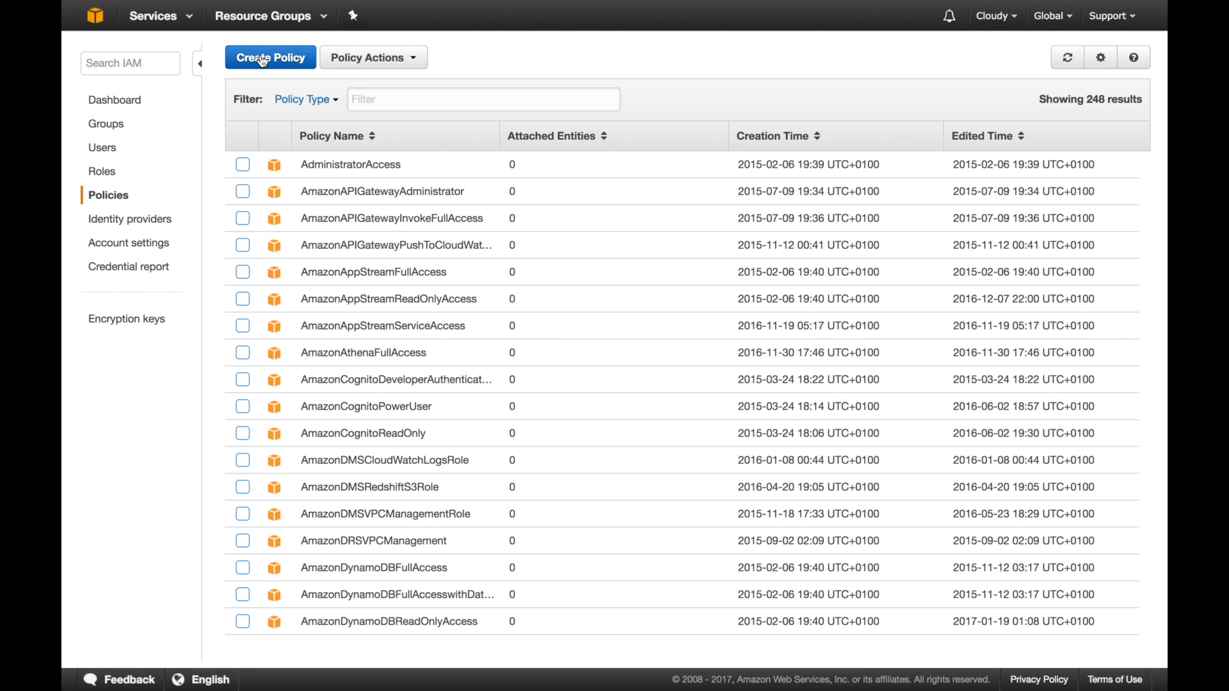
pyautogui.click(270, 57)
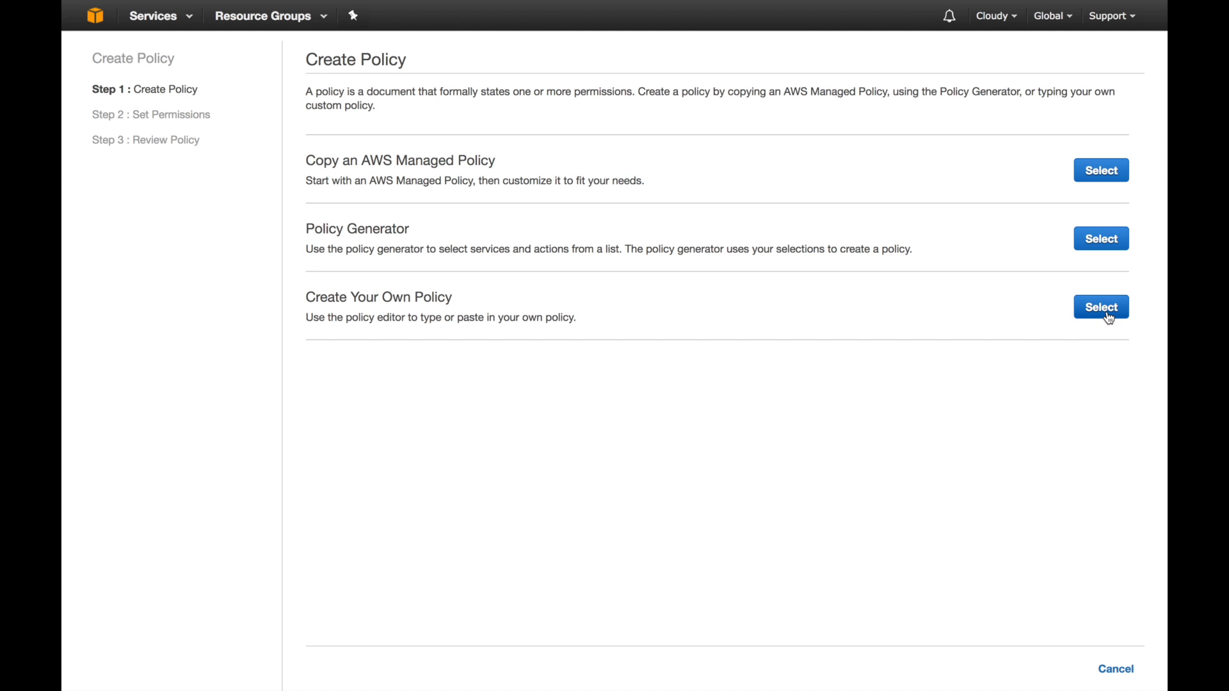
pyautogui.click(1100, 307)
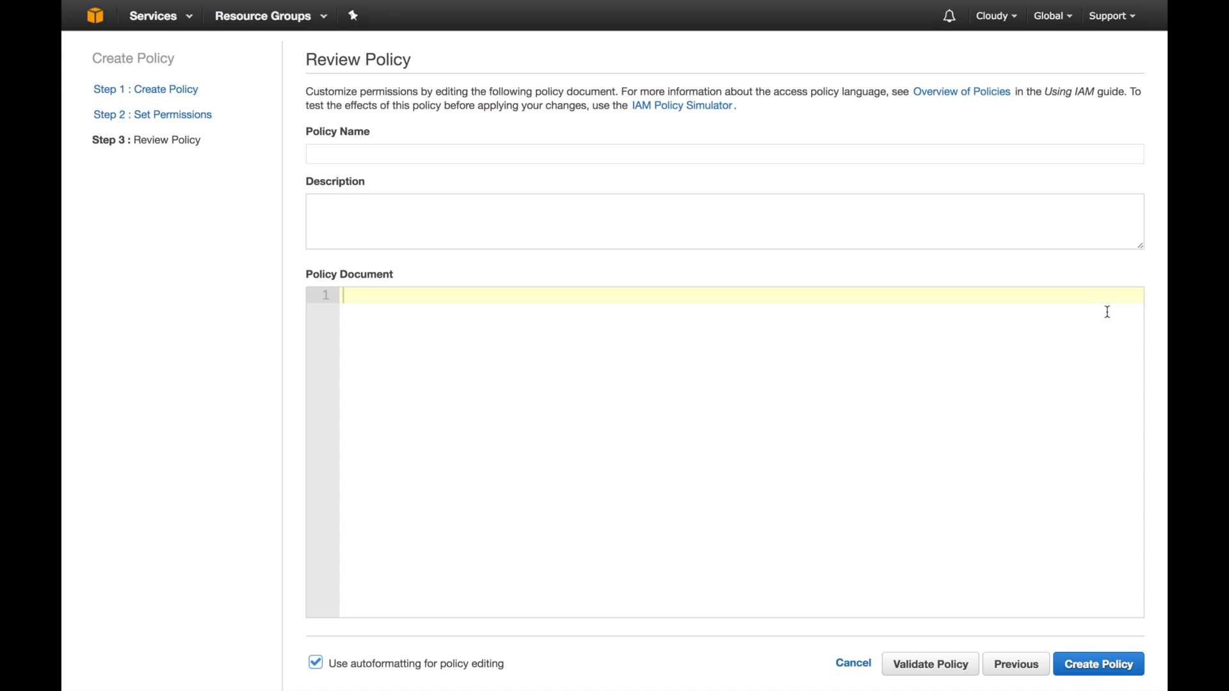
pyautogui.write('cl')
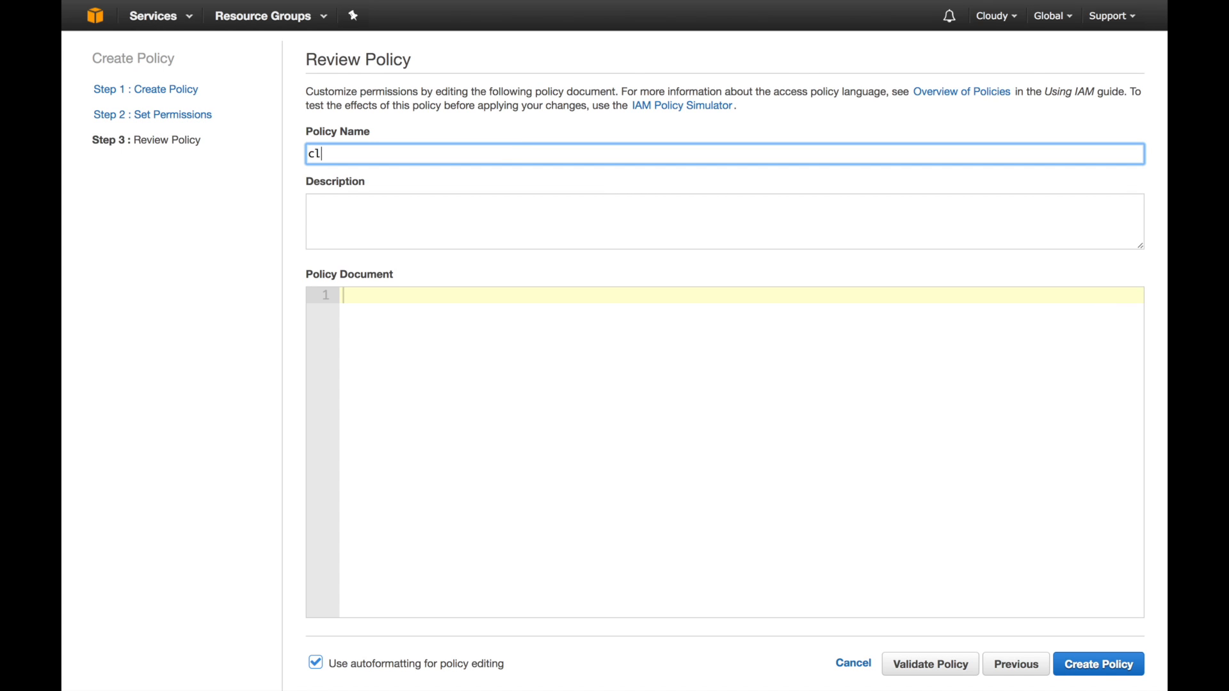
pyautogui.write('oudy')
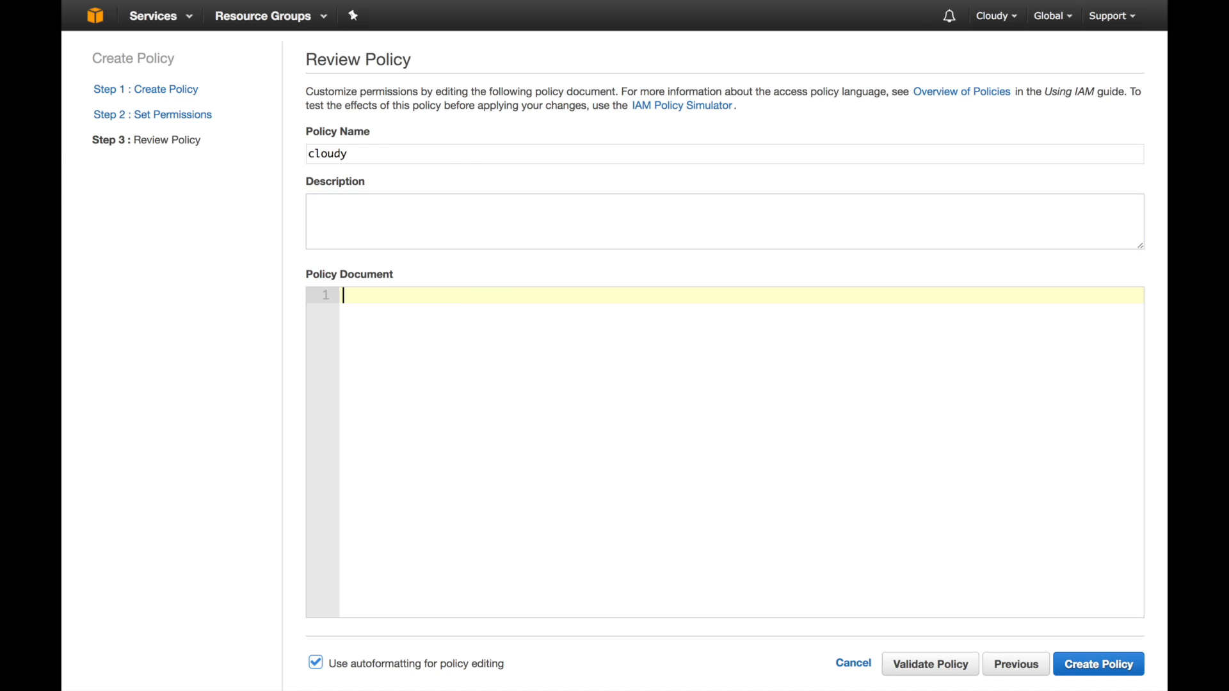
pyautogui.moveTo(458, 299)
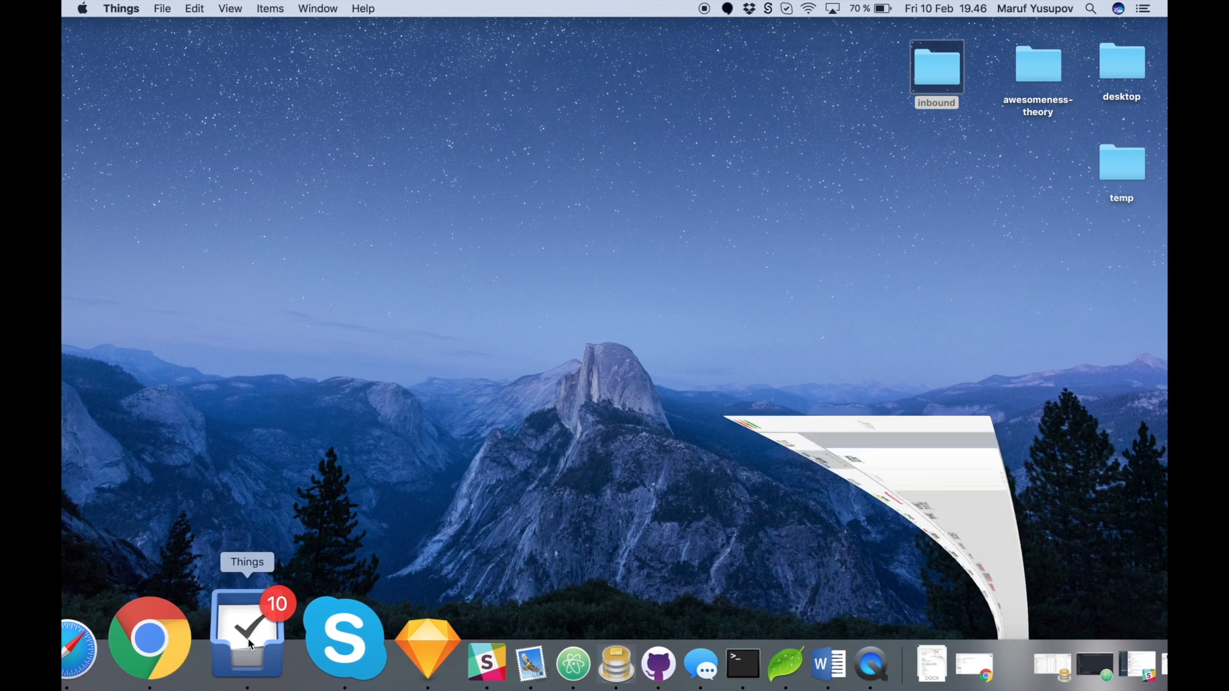
pyautogui.click(247, 631)
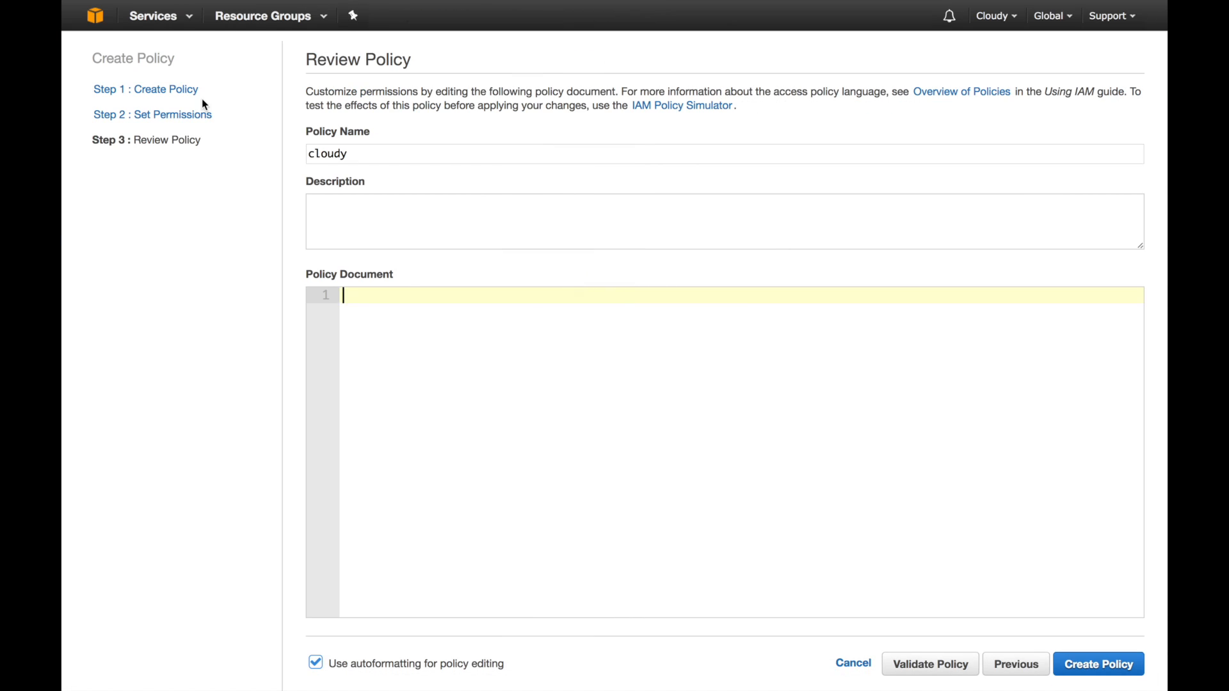
pyautogui.write('{"Version": "2012-10-17", "Statement": [{"Effect": "Allow", "Action": ["ses:*", "sns:CreateTopic", "sns:GetTopicAttributes", "sns:Subscribe"], "Resource": ["*"]}]}')
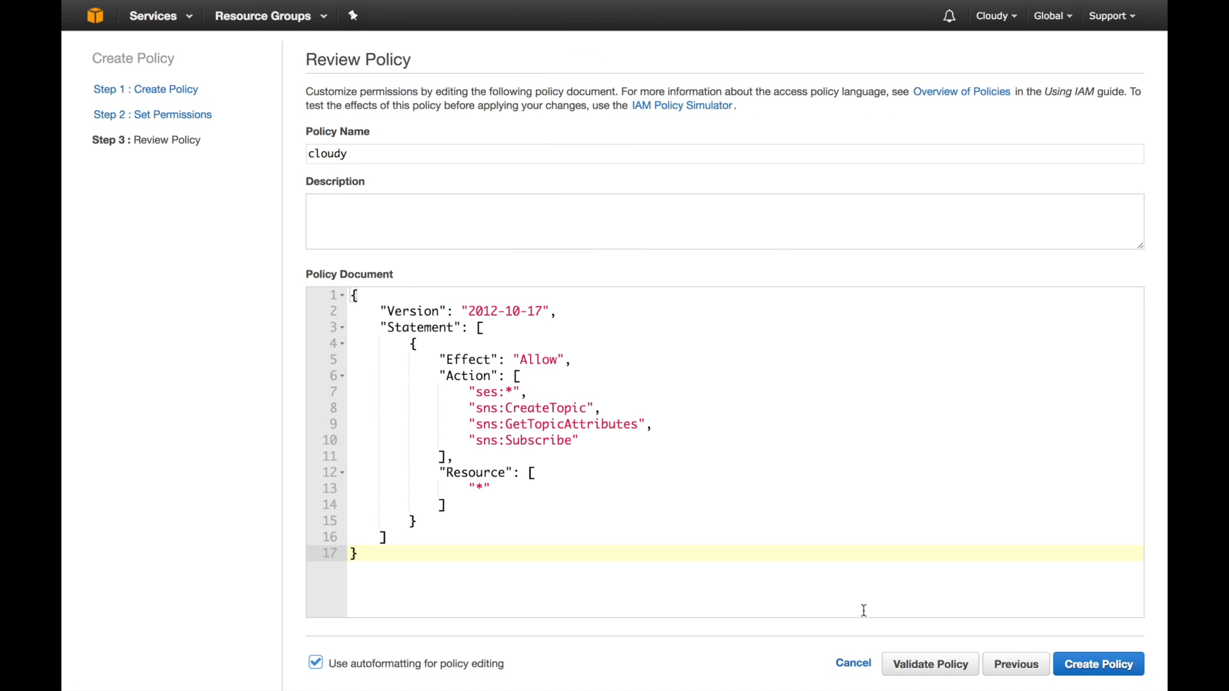
pyautogui.click(1098, 664)
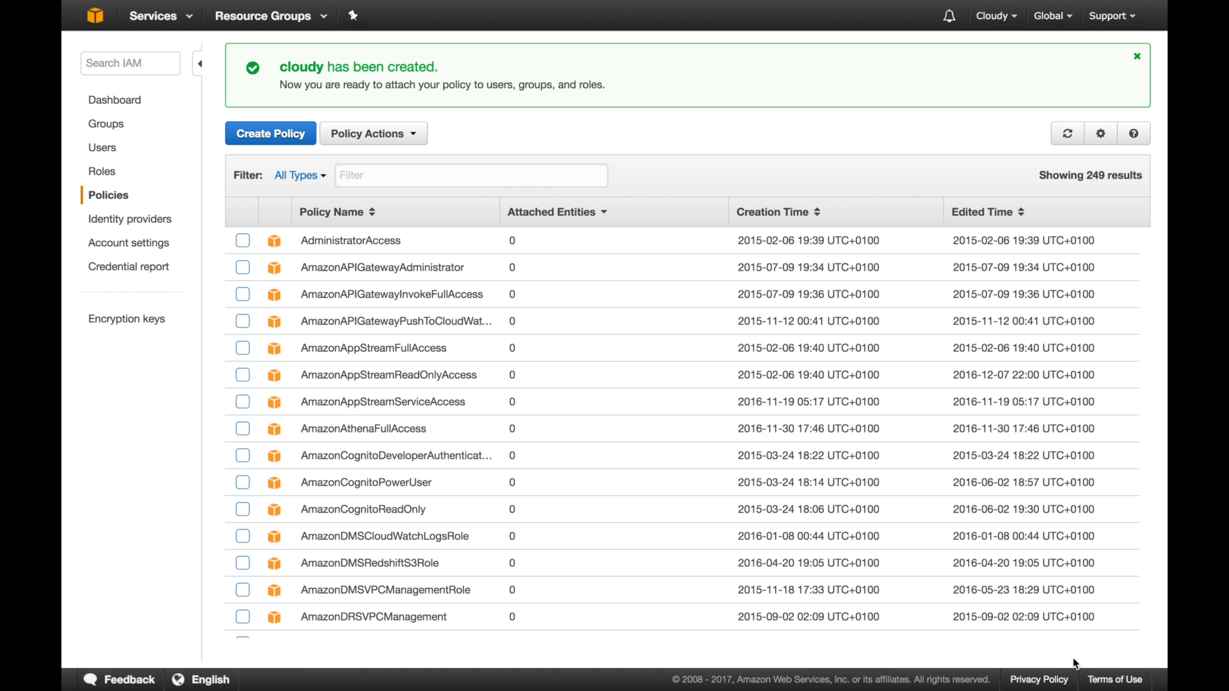
pyautogui.moveTo(157, 149)
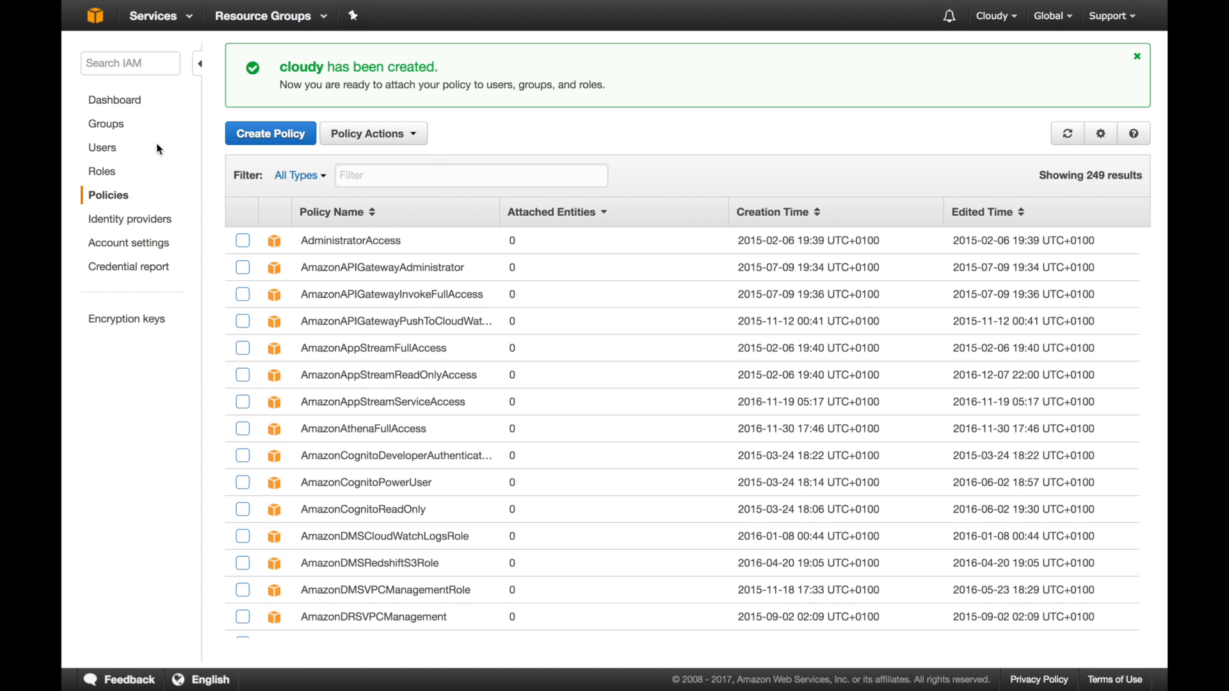
# Add user 'cloudy' with programmatic access and proceed to permissions.
pyautogui.click(102, 147)
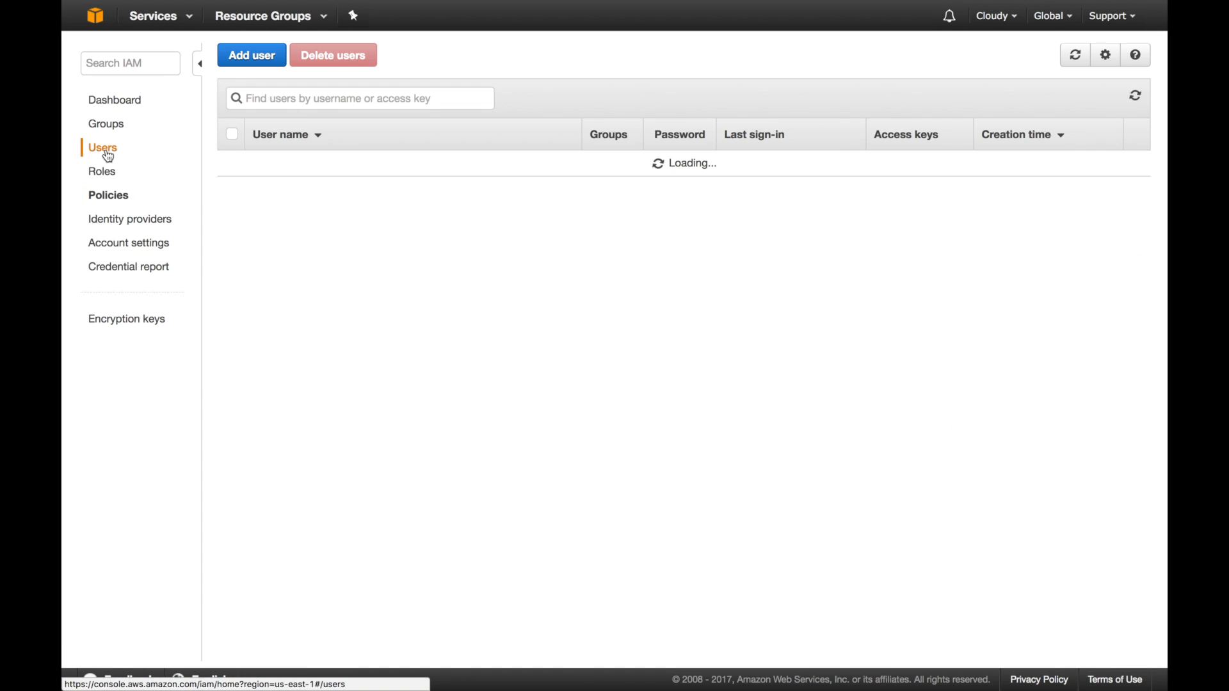
pyautogui.click(251, 55)
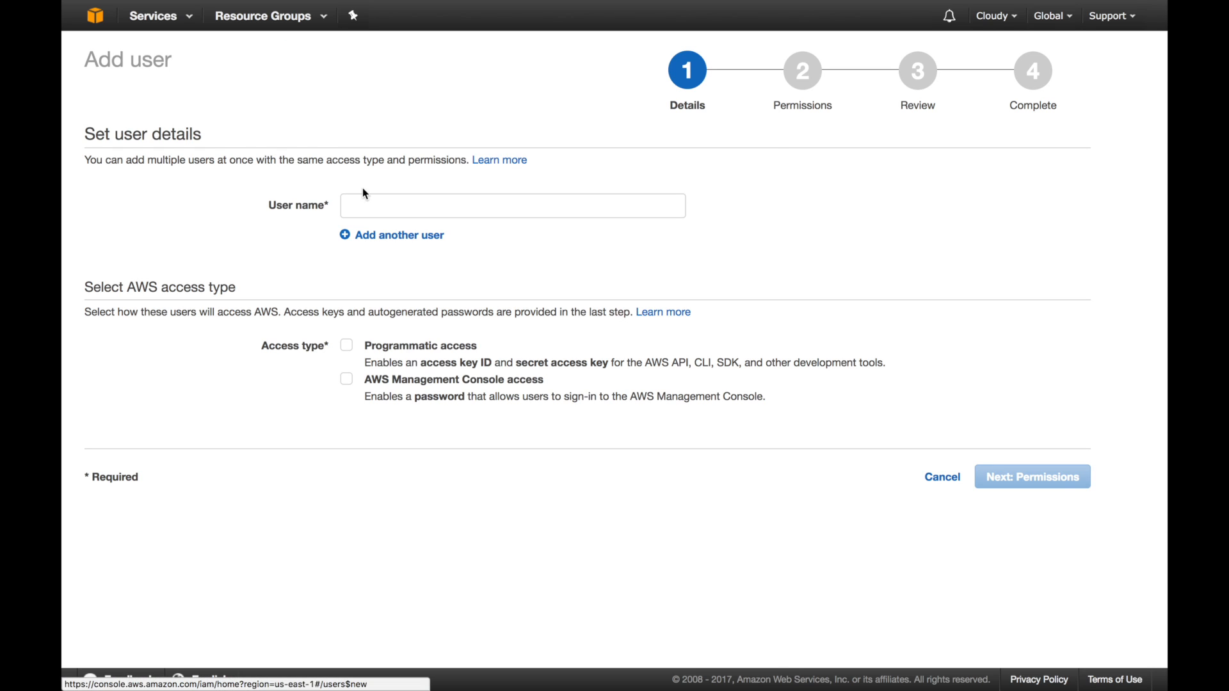
pyautogui.write('cloudy')
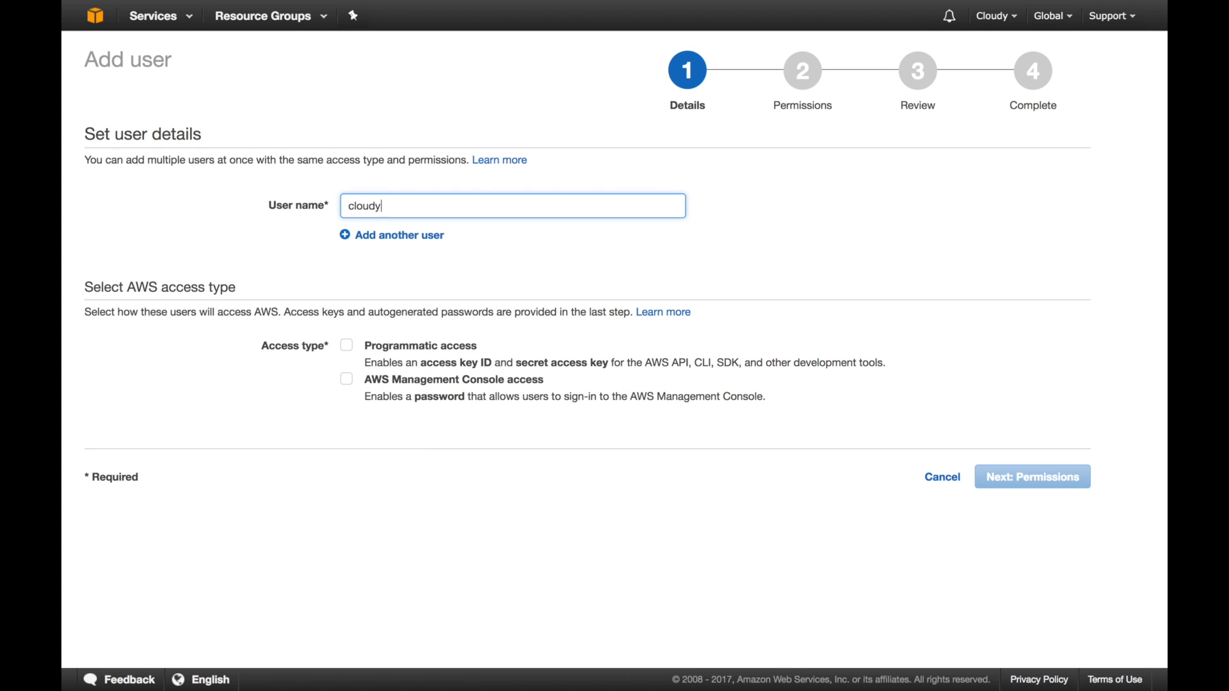
pyautogui.moveTo(351, 352)
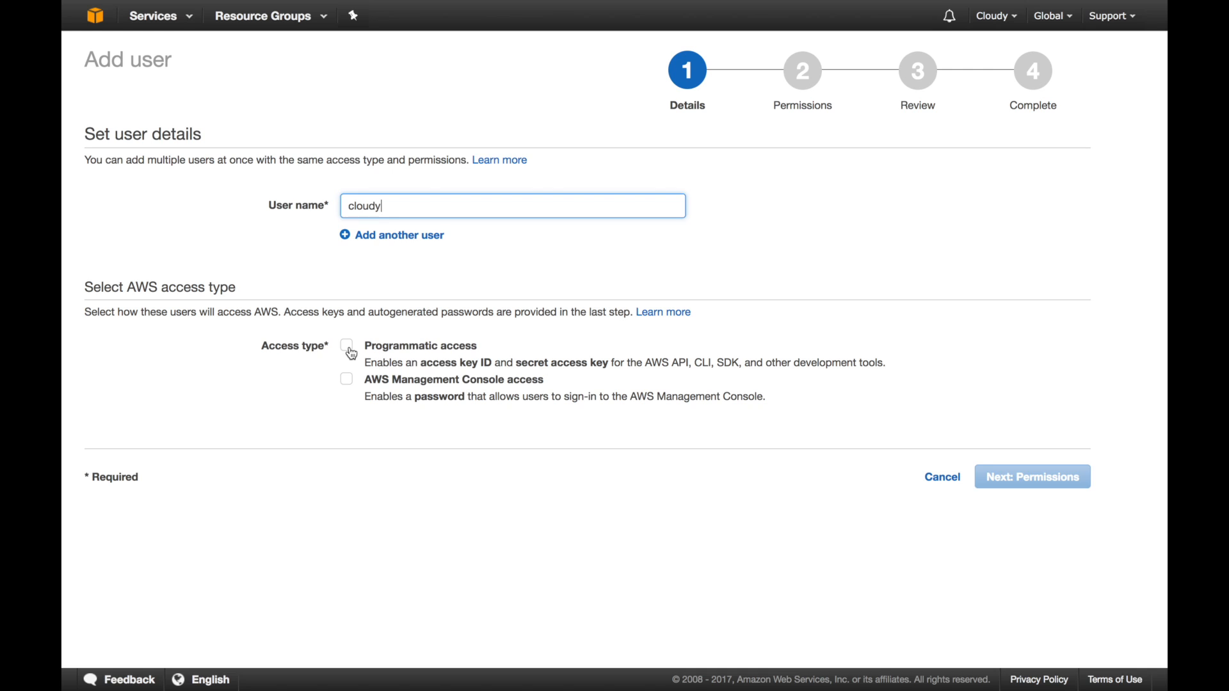
pyautogui.click(346, 346)
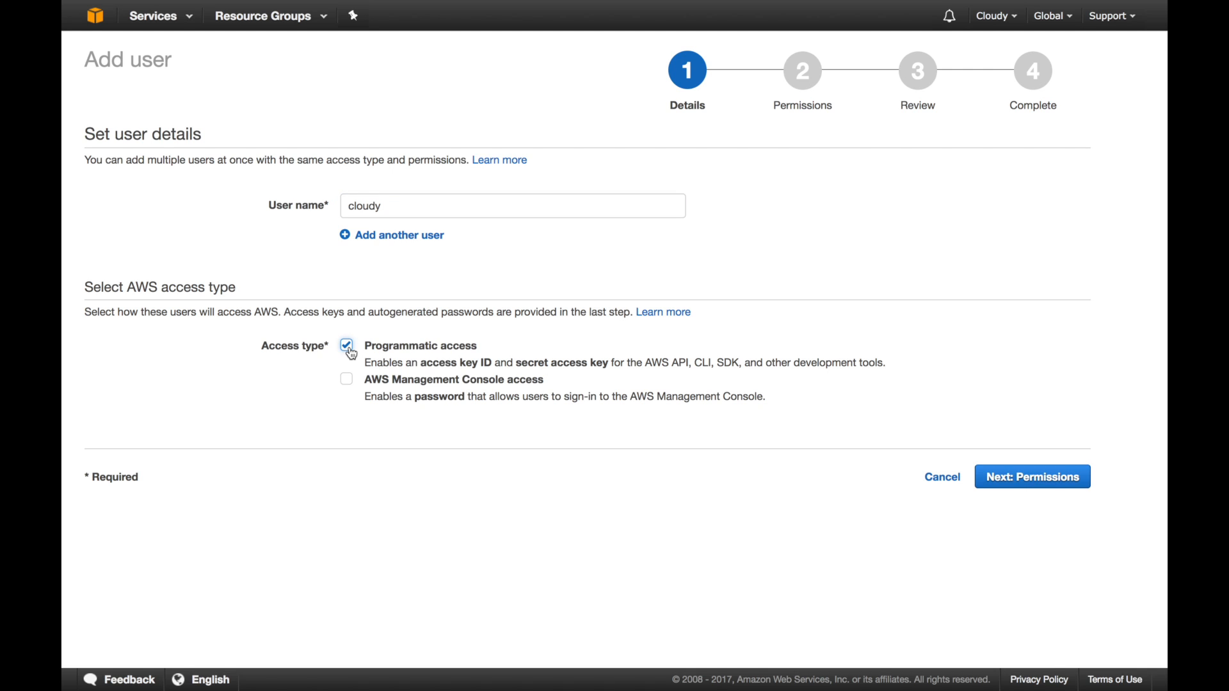
pyautogui.moveTo(464, 297)
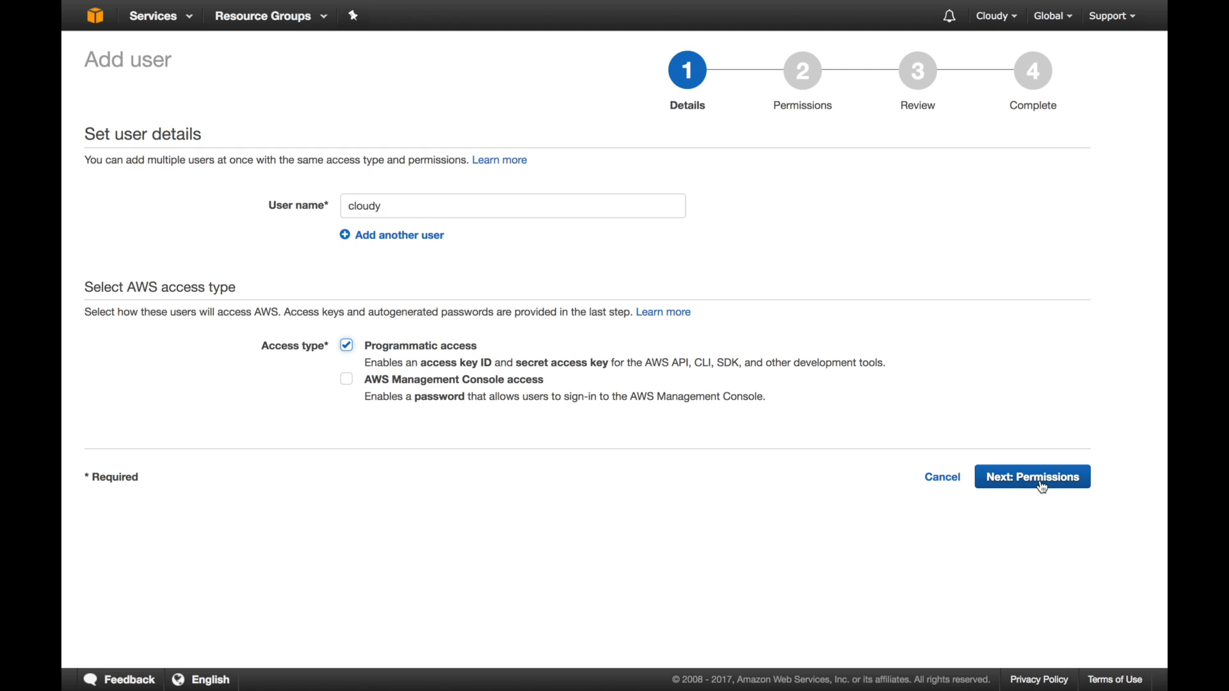
pyautogui.click(1031, 476)
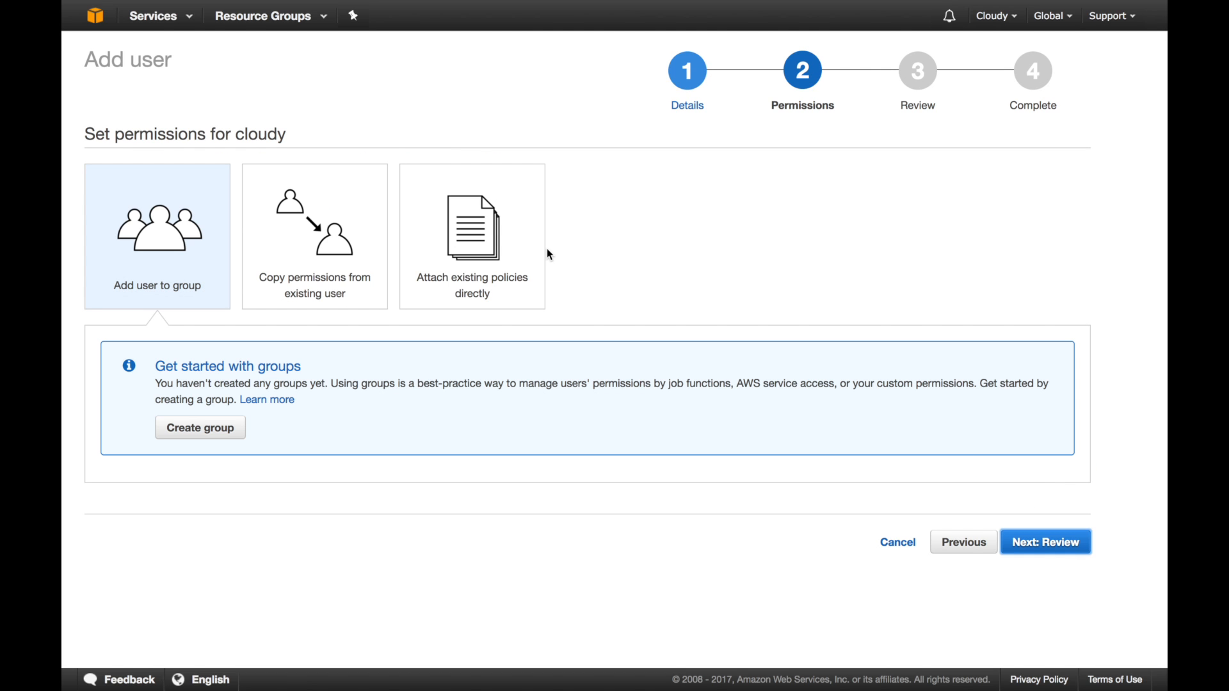
pyautogui.moveTo(473, 235)
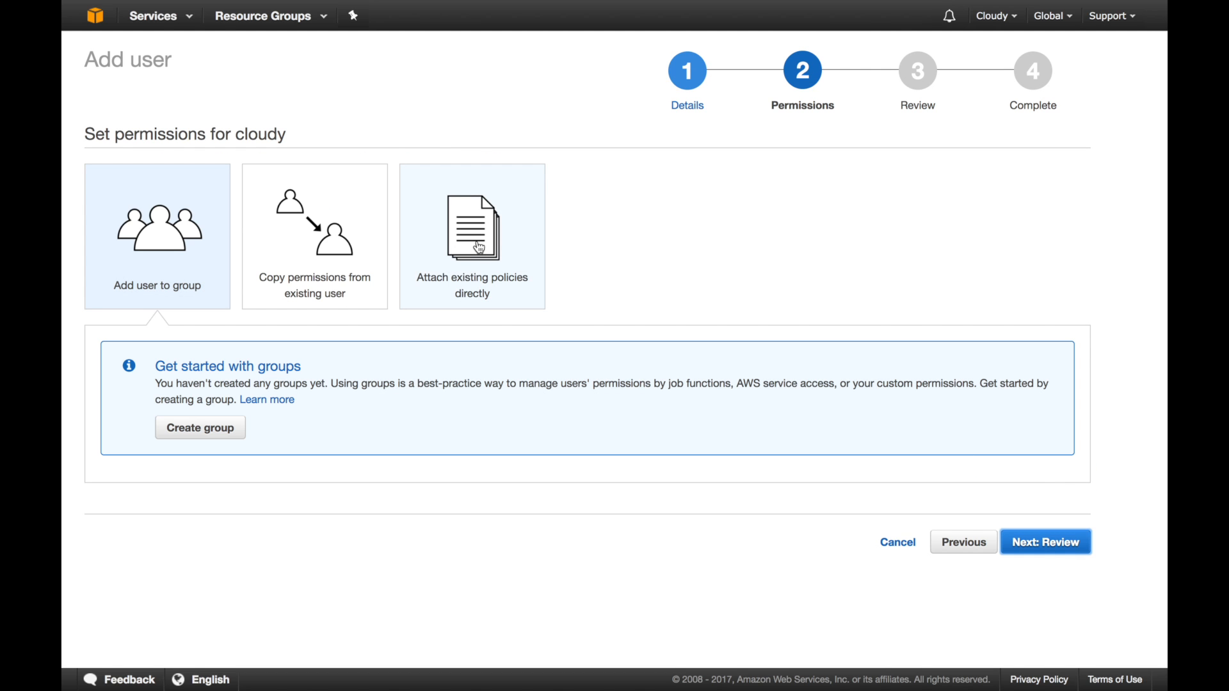
# Attach the existing cloudy policy directly, review, and create the user.
pyautogui.click(472, 235)
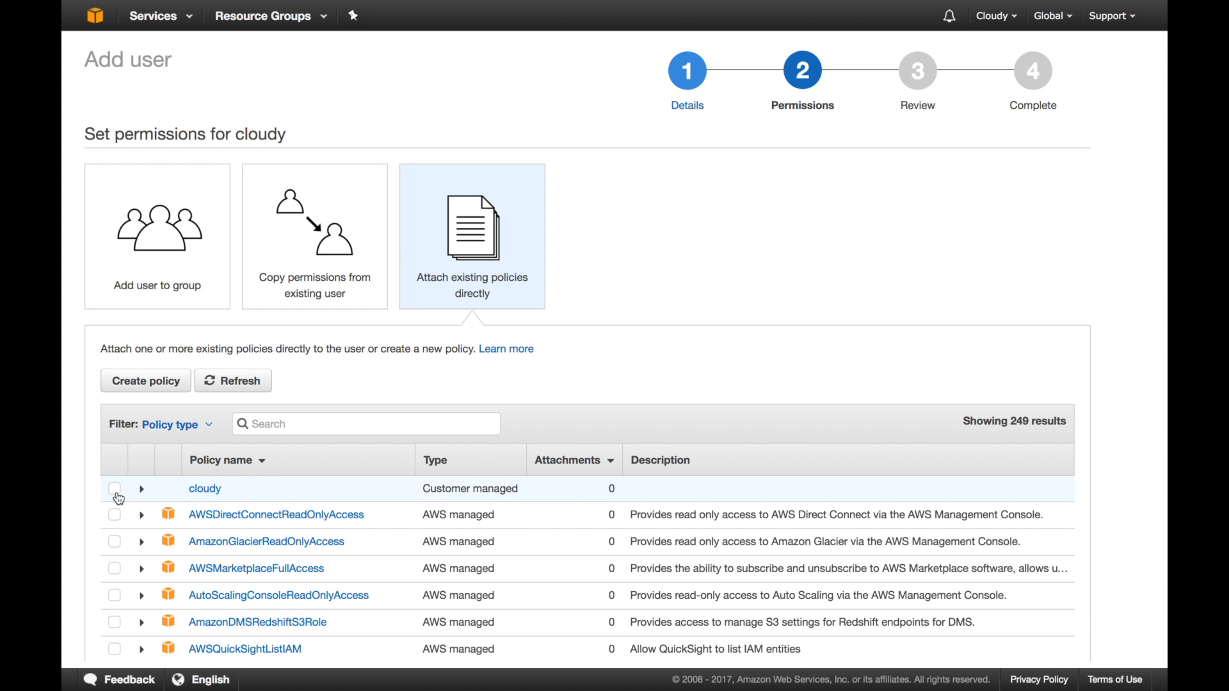
pyautogui.click(115, 488)
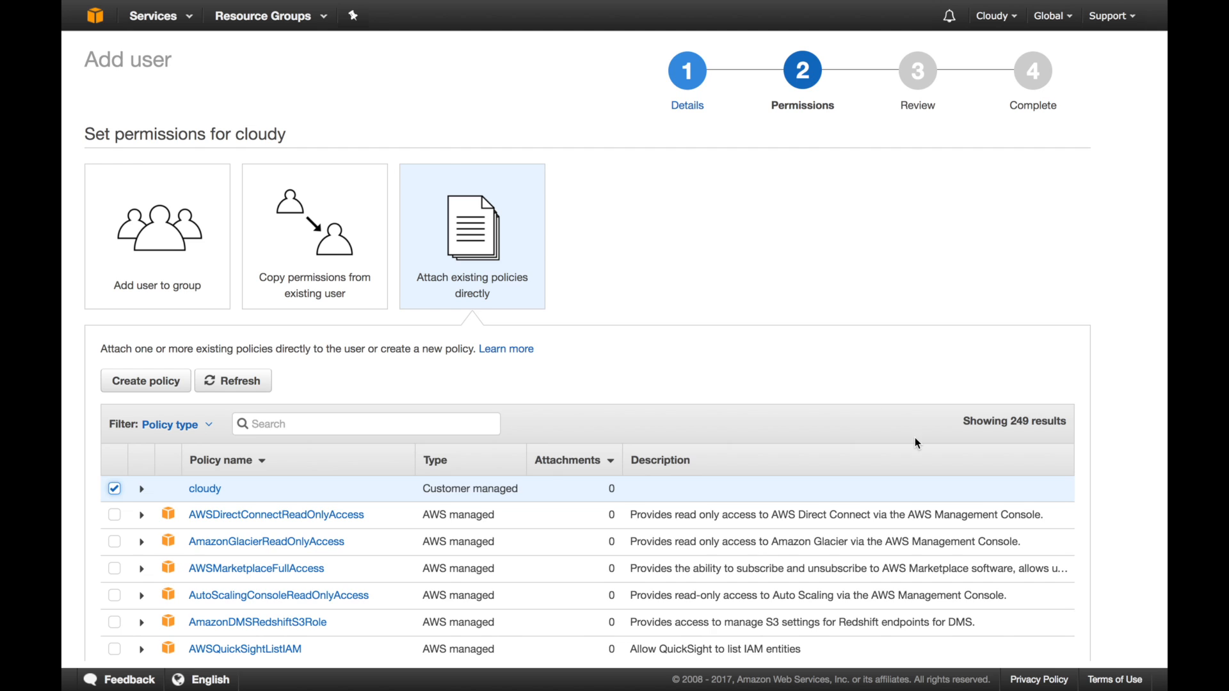
pyautogui.scroll(-3)
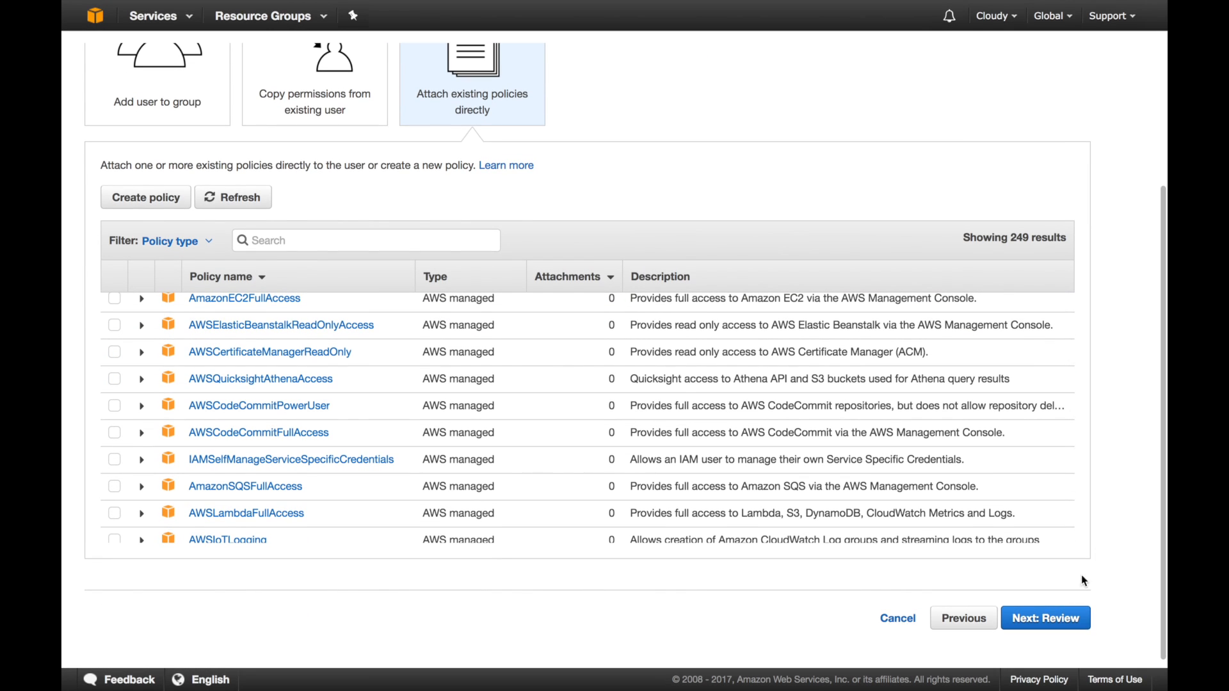
pyautogui.click(1045, 618)
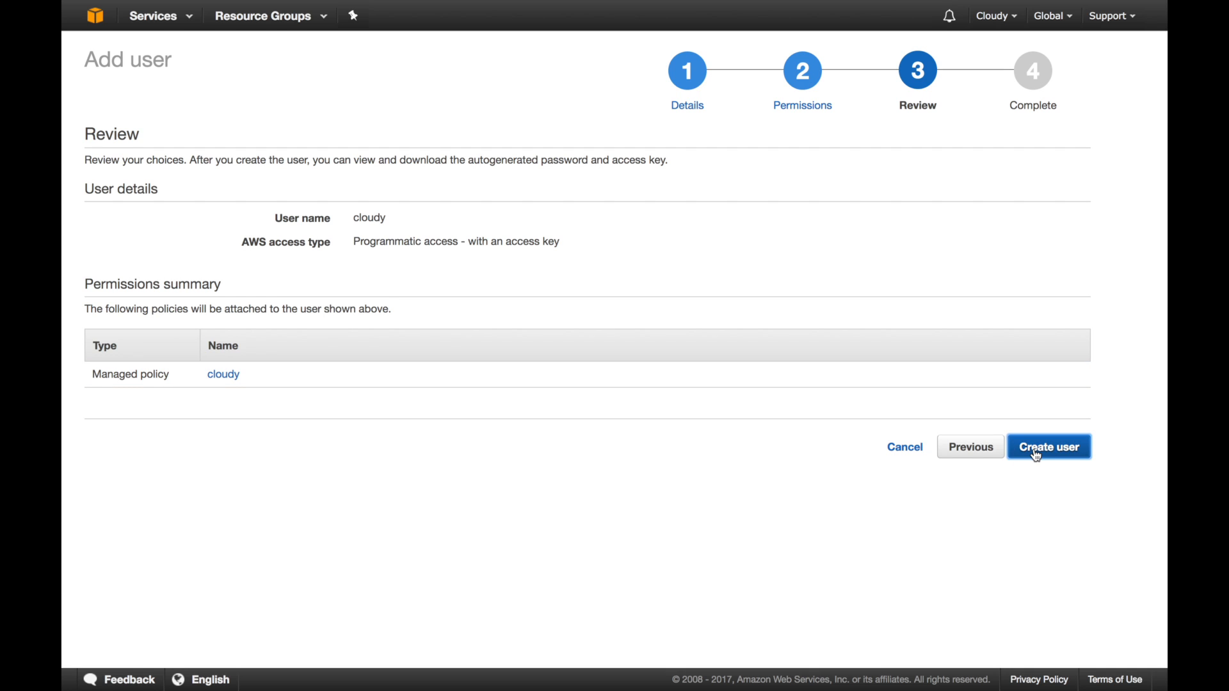
pyautogui.click(1048, 447)
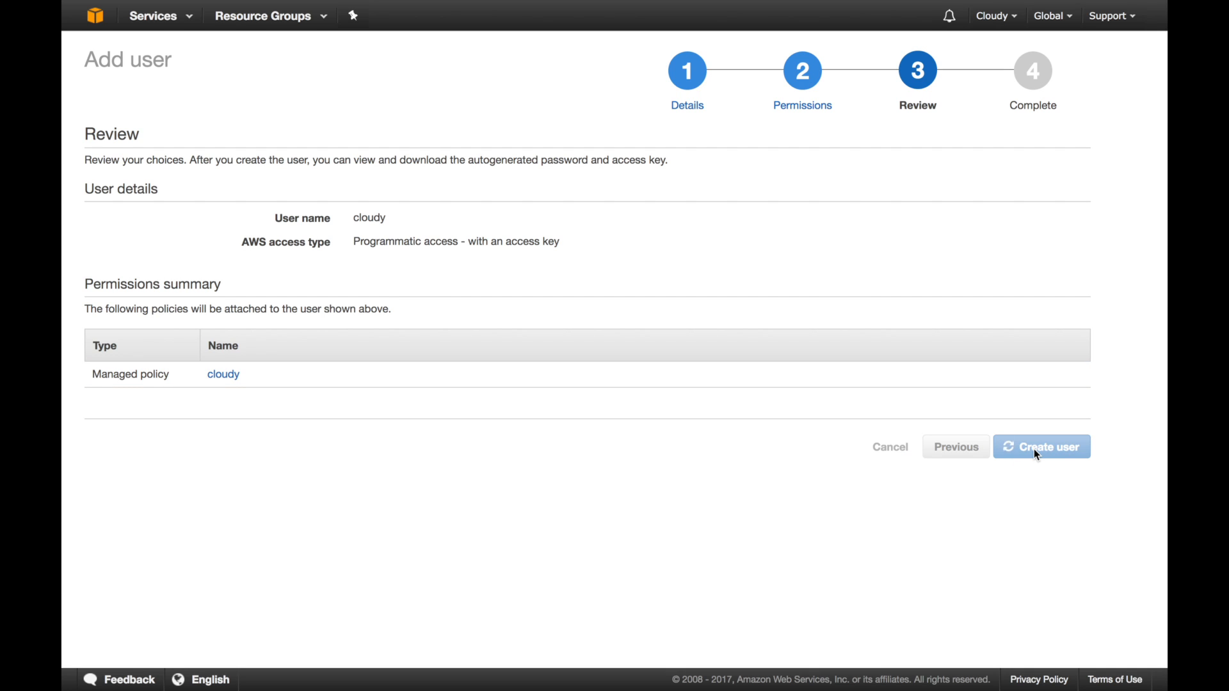
pyautogui.click(1040, 446)
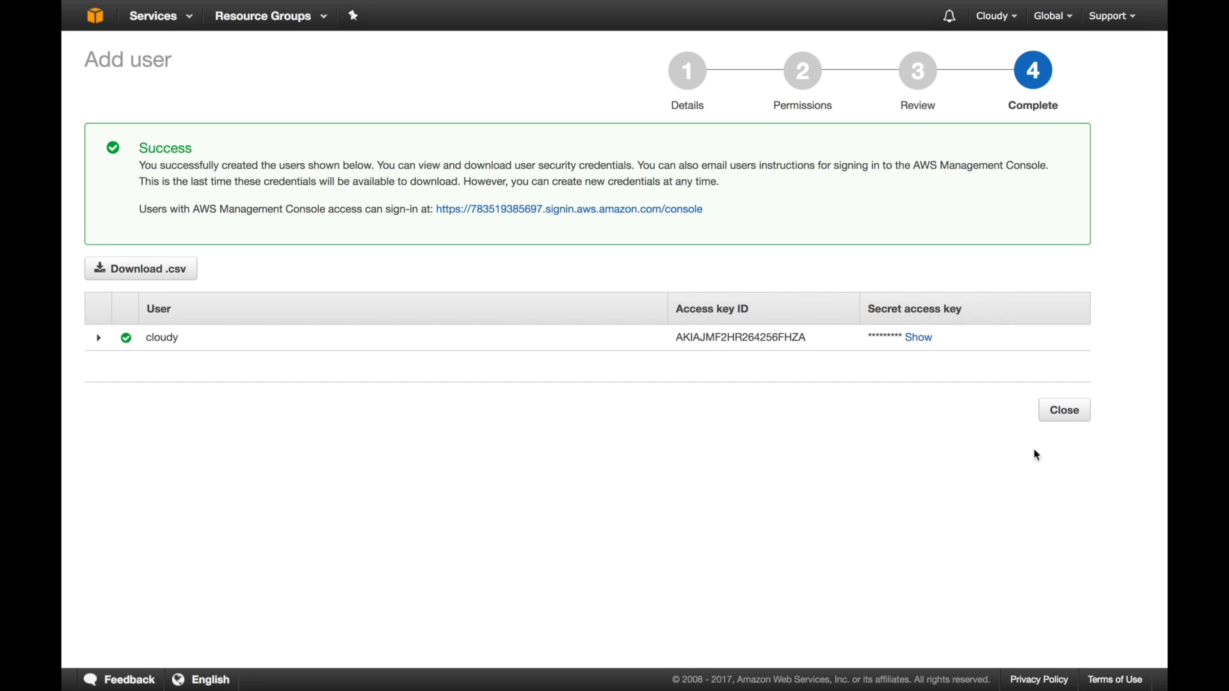
pyautogui.moveTo(811, 347)
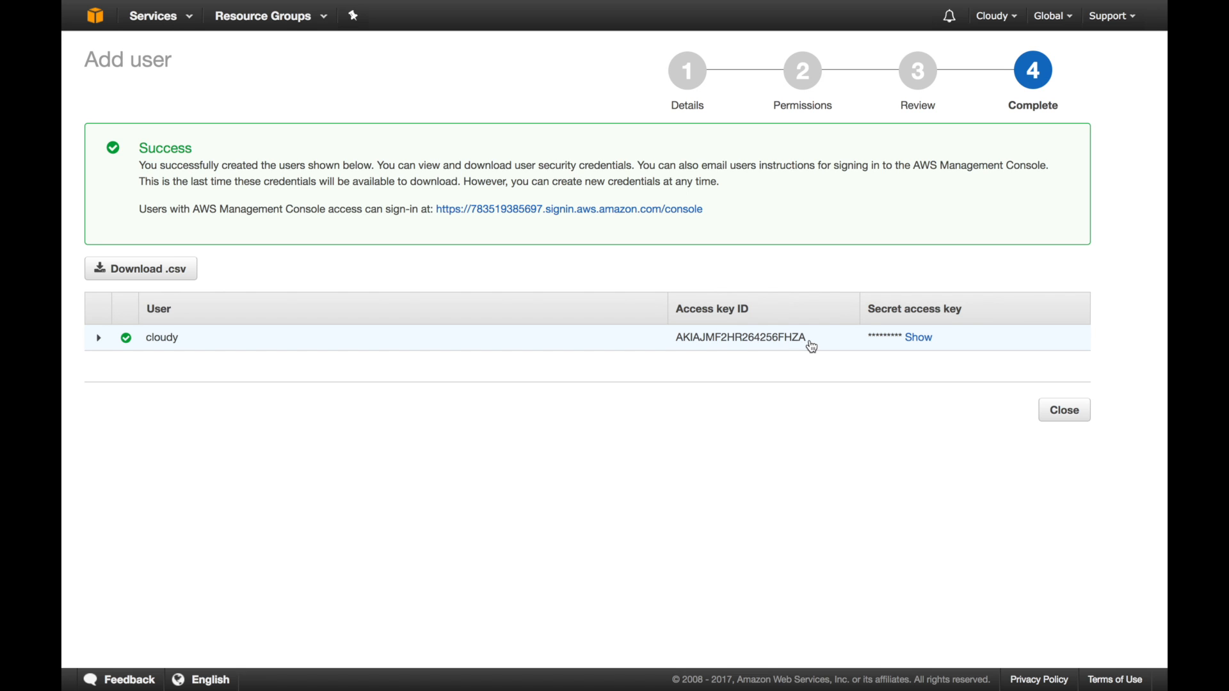
pyautogui.moveTo(383, 67)
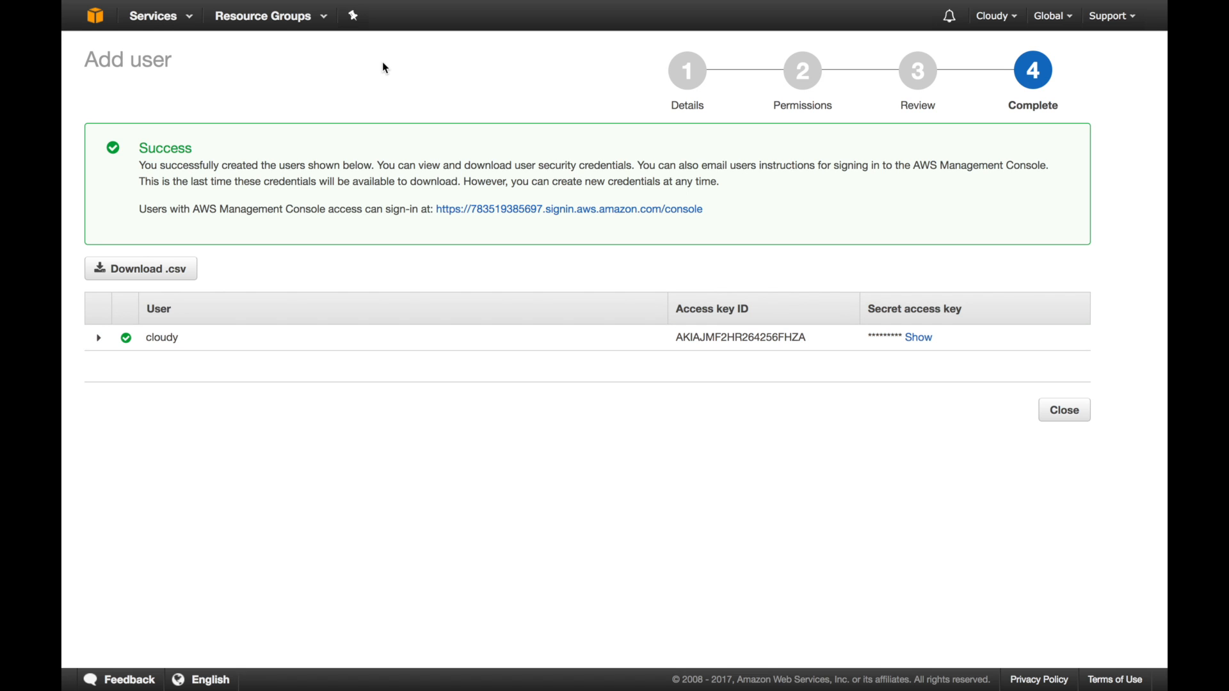
# Return to the Cloudy.email AWS credentials form after issuing the cloudy user's keys.
pyautogui.click(154, 34)
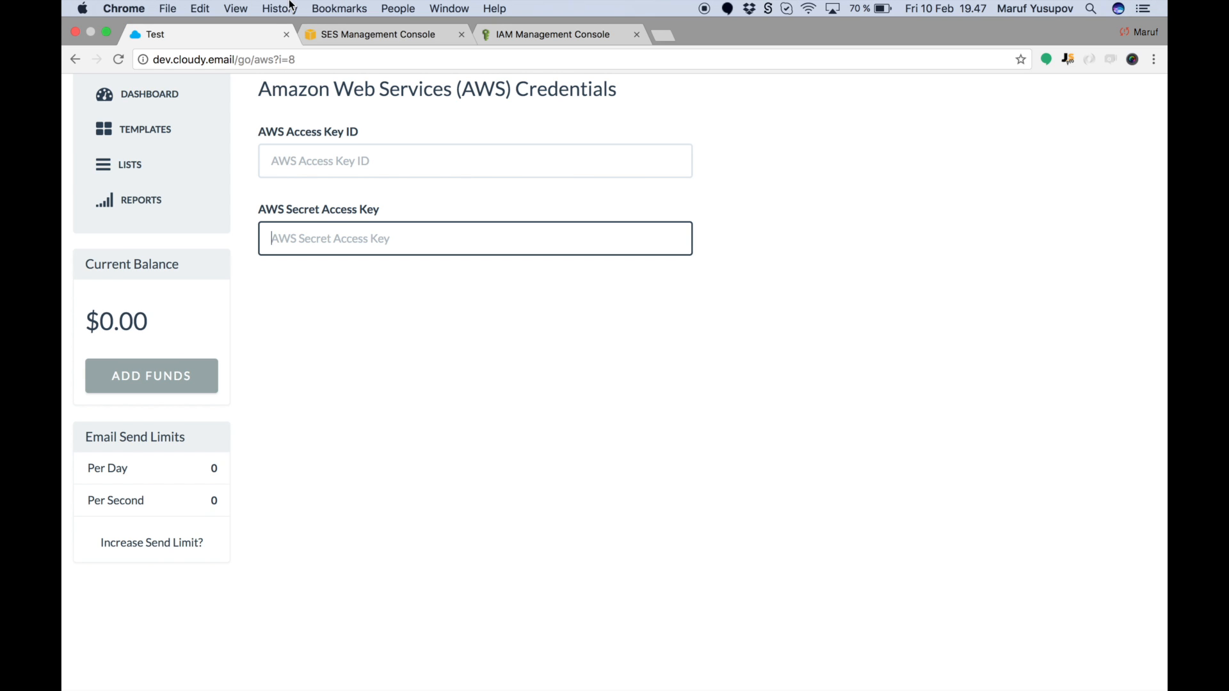
# Enter the cloudy user's access key ID in Cloudy.email and reveal its secret access key in IAM.
pyautogui.click(553, 33)
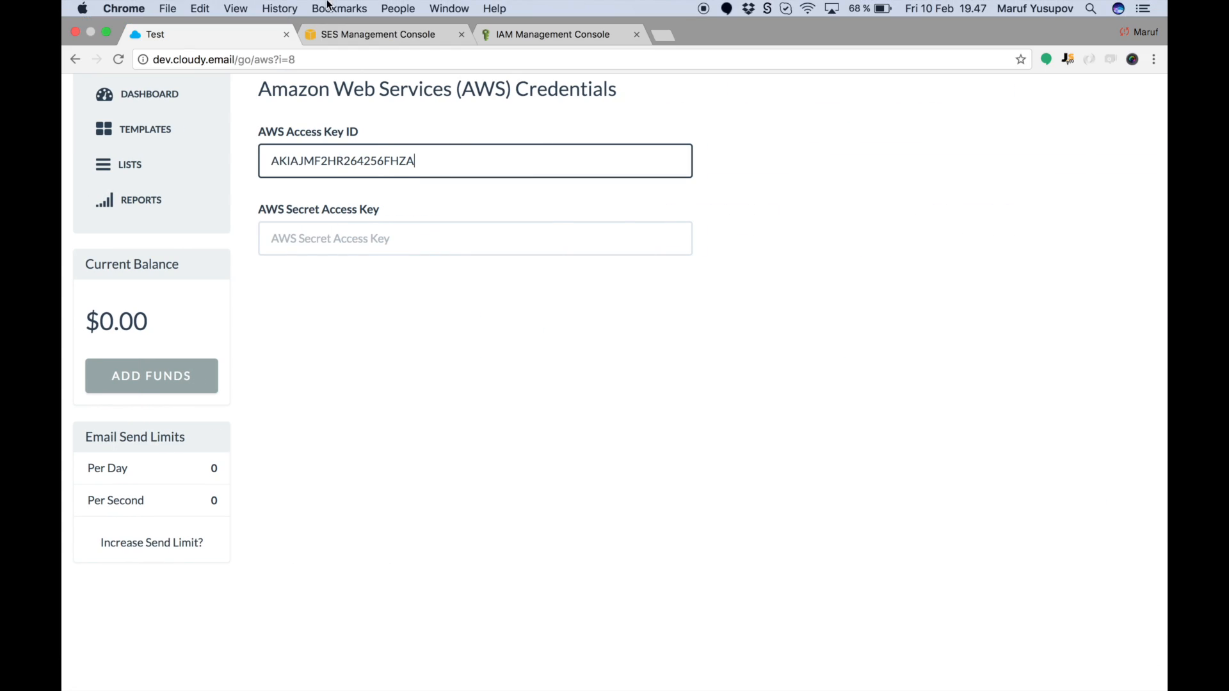
pyautogui.click(378, 34)
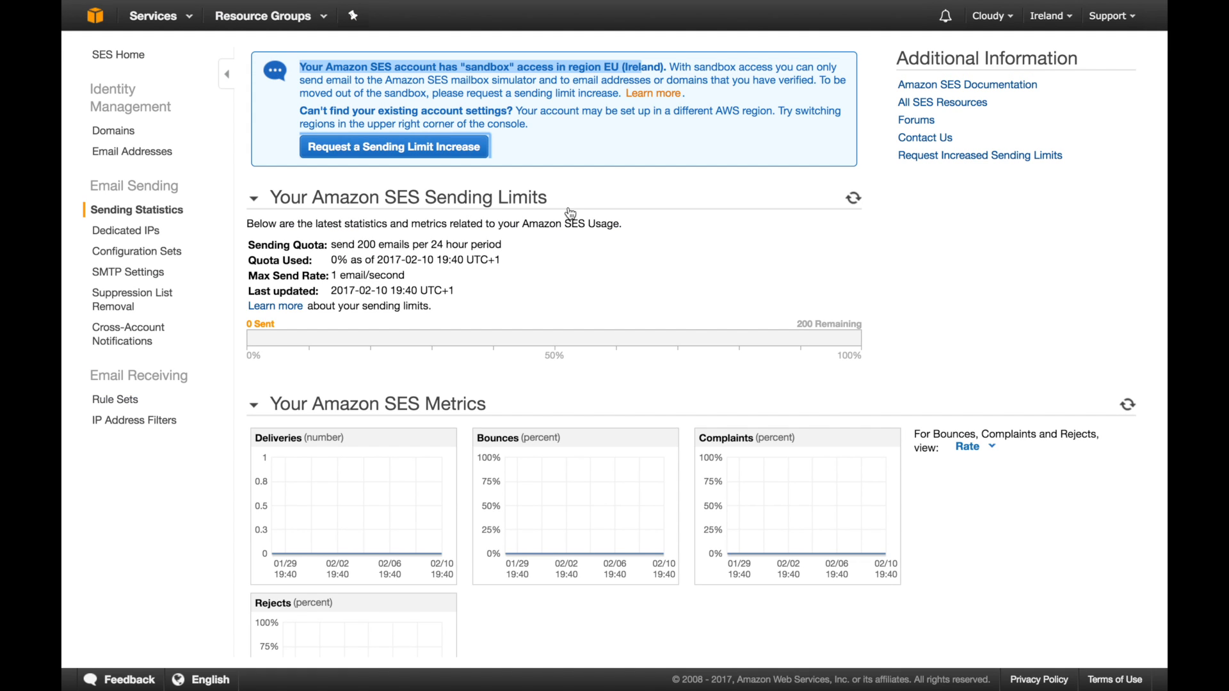
pyautogui.click(552, 34)
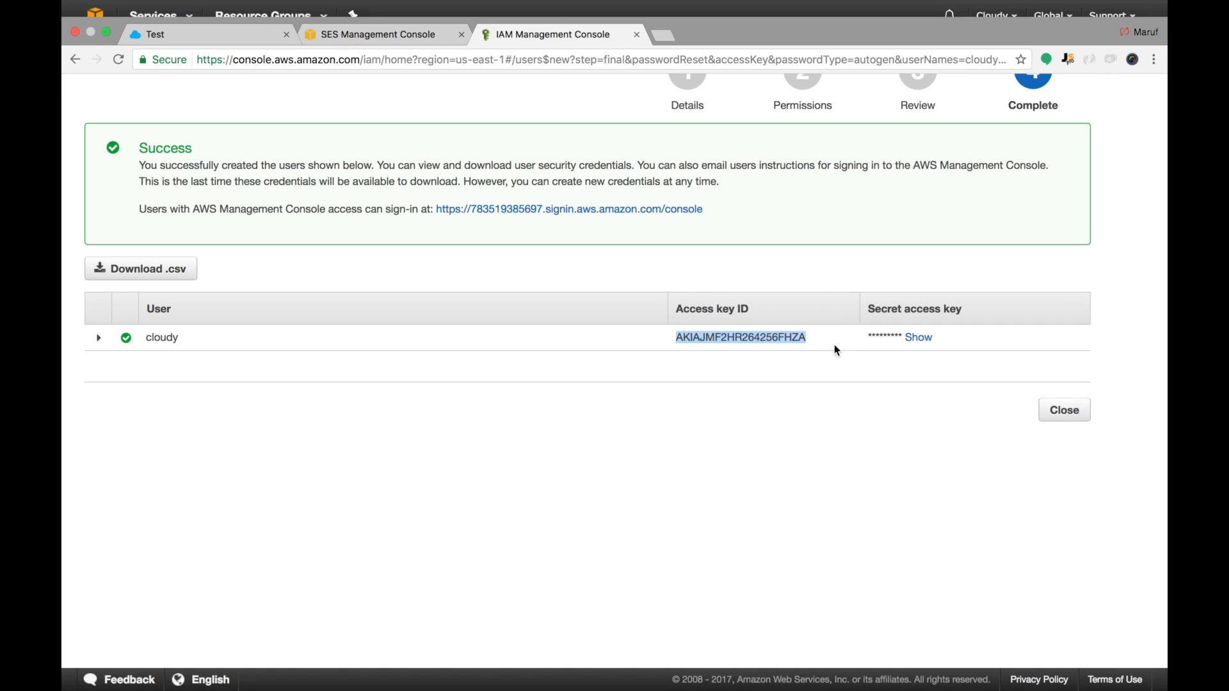
pyautogui.click(916, 337)
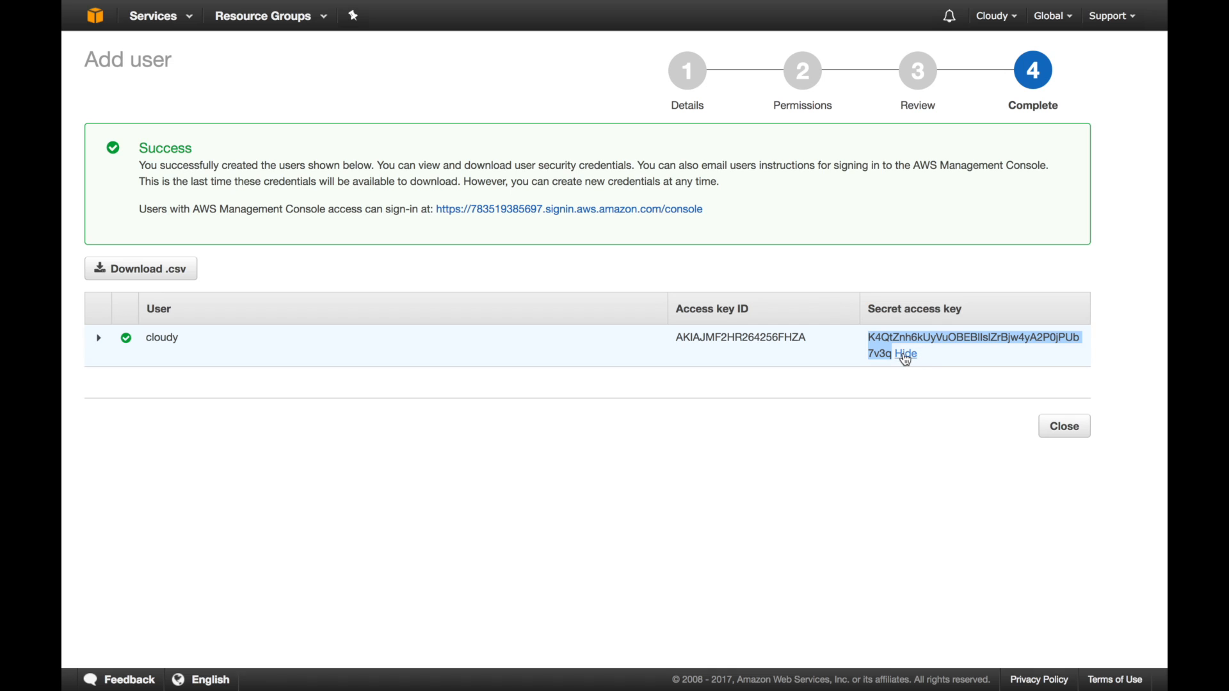
pyautogui.moveTo(912, 347)
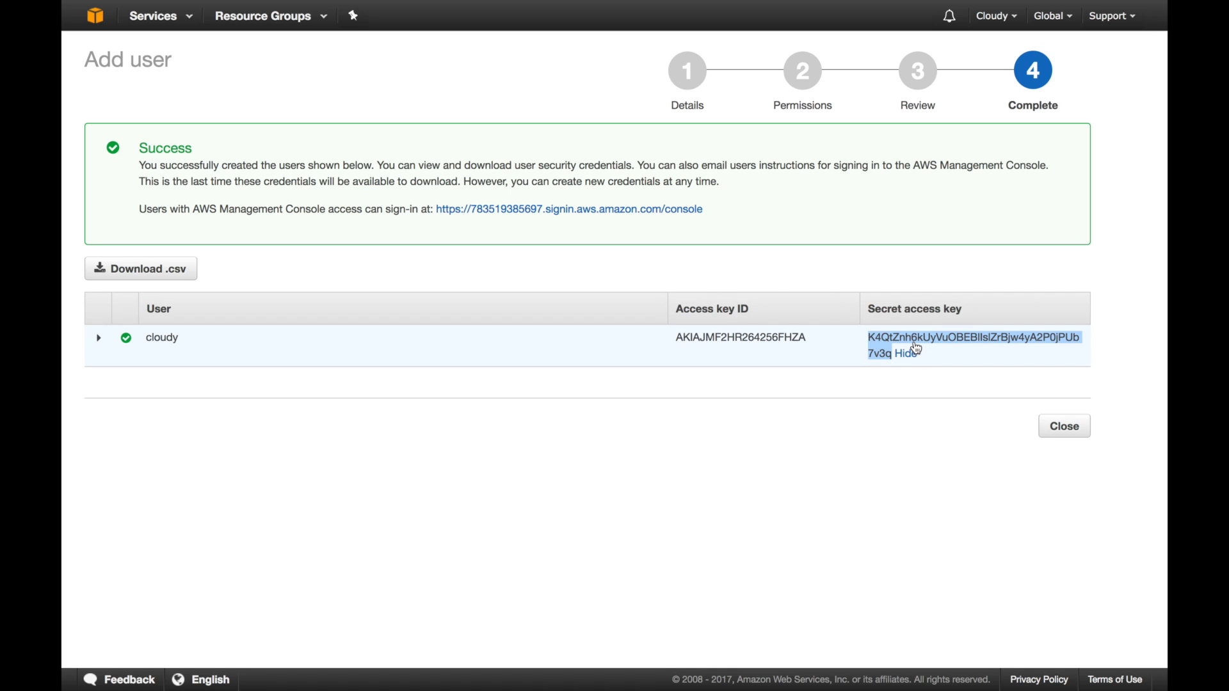
pyautogui.moveTo(554, 134)
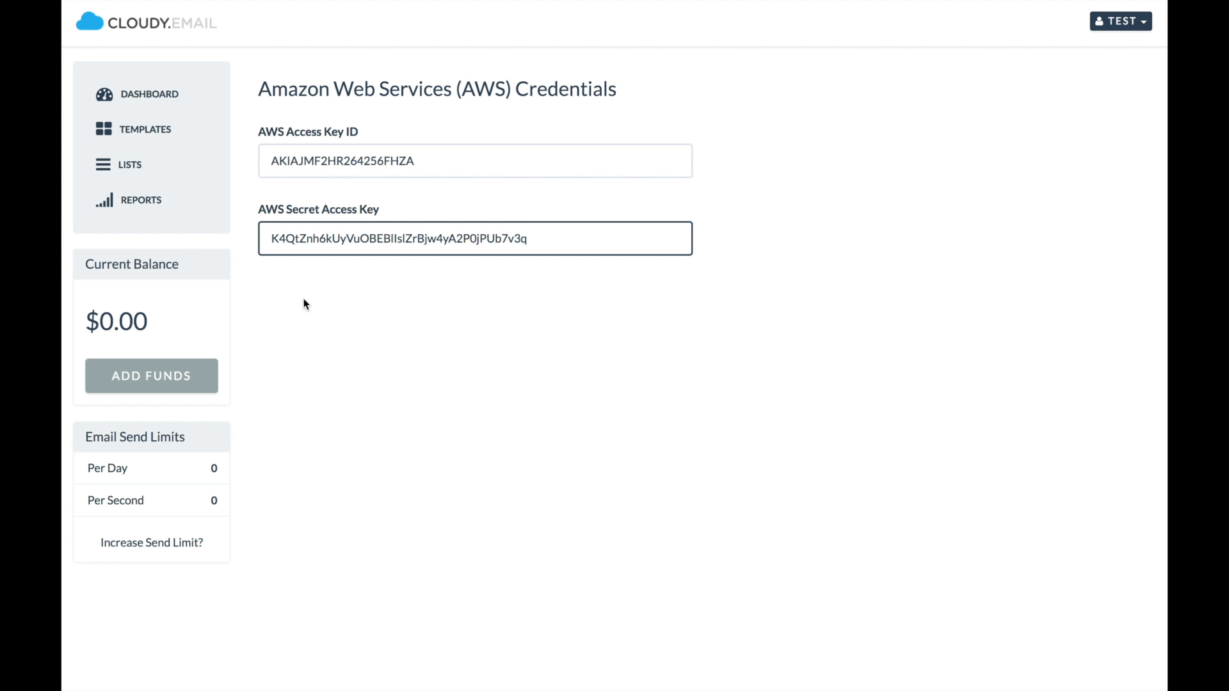
pyautogui.moveTo(356, 317)
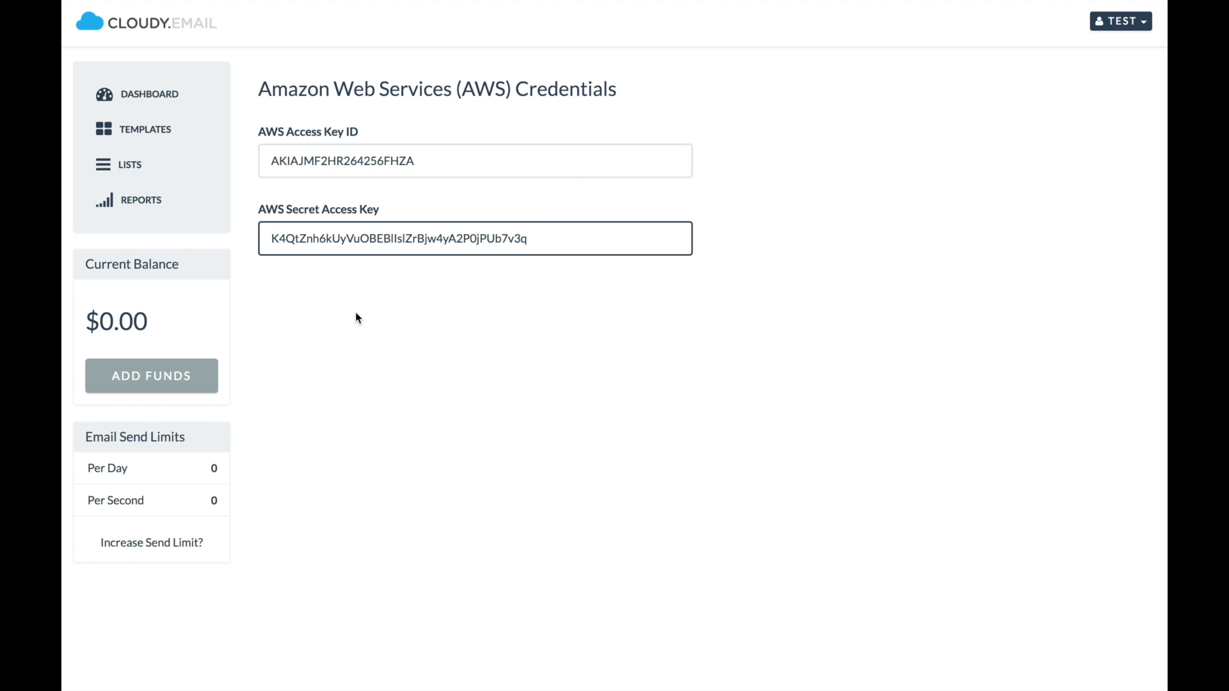
pyautogui.moveTo(277, 310)
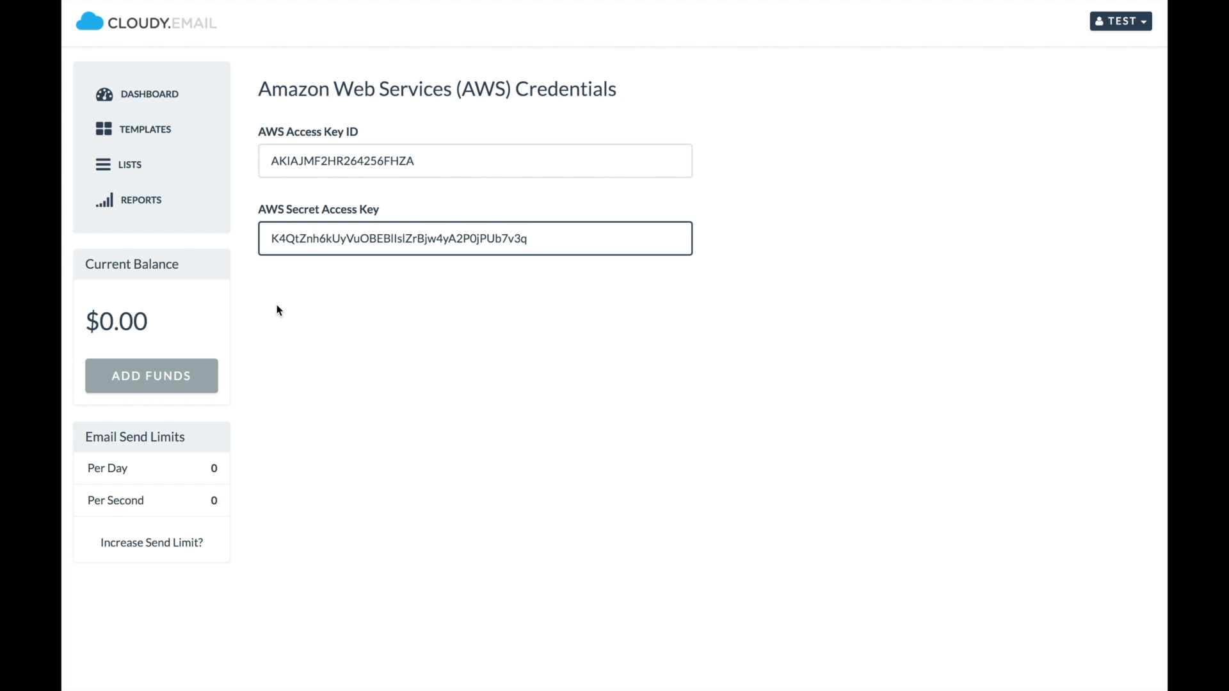
pyautogui.moveTo(216, 449)
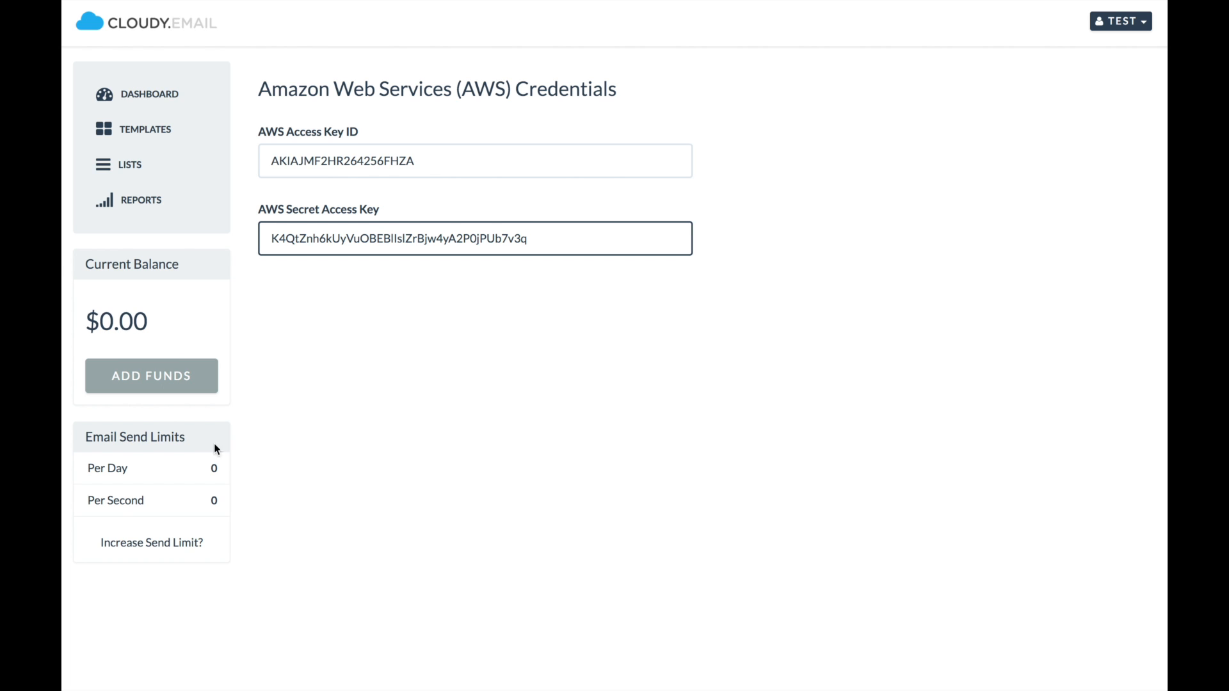
pyautogui.moveTo(100, 482)
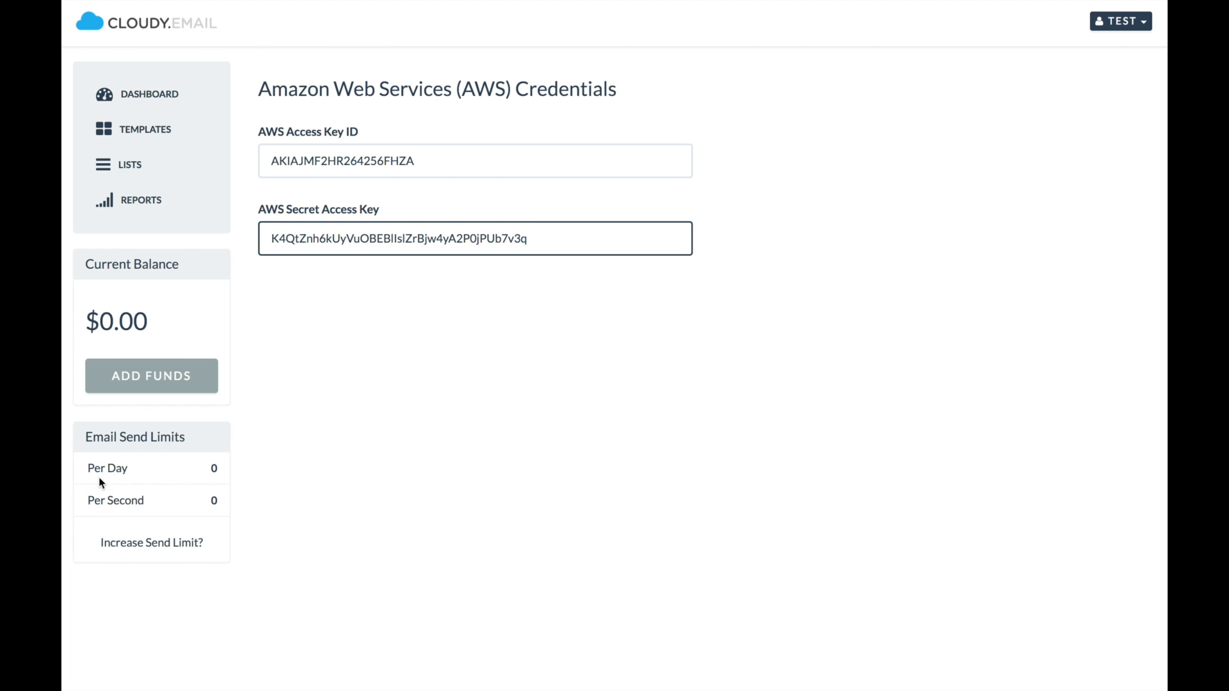
pyautogui.moveTo(185, 496)
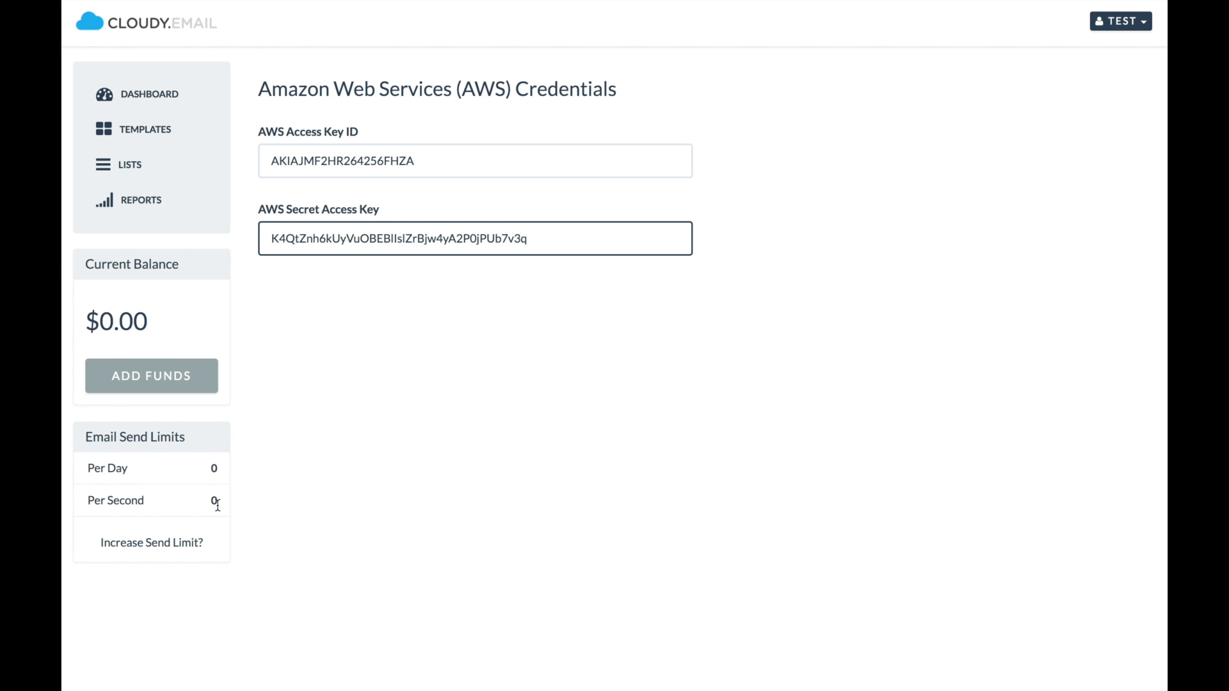
pyautogui.moveTo(369, 363)
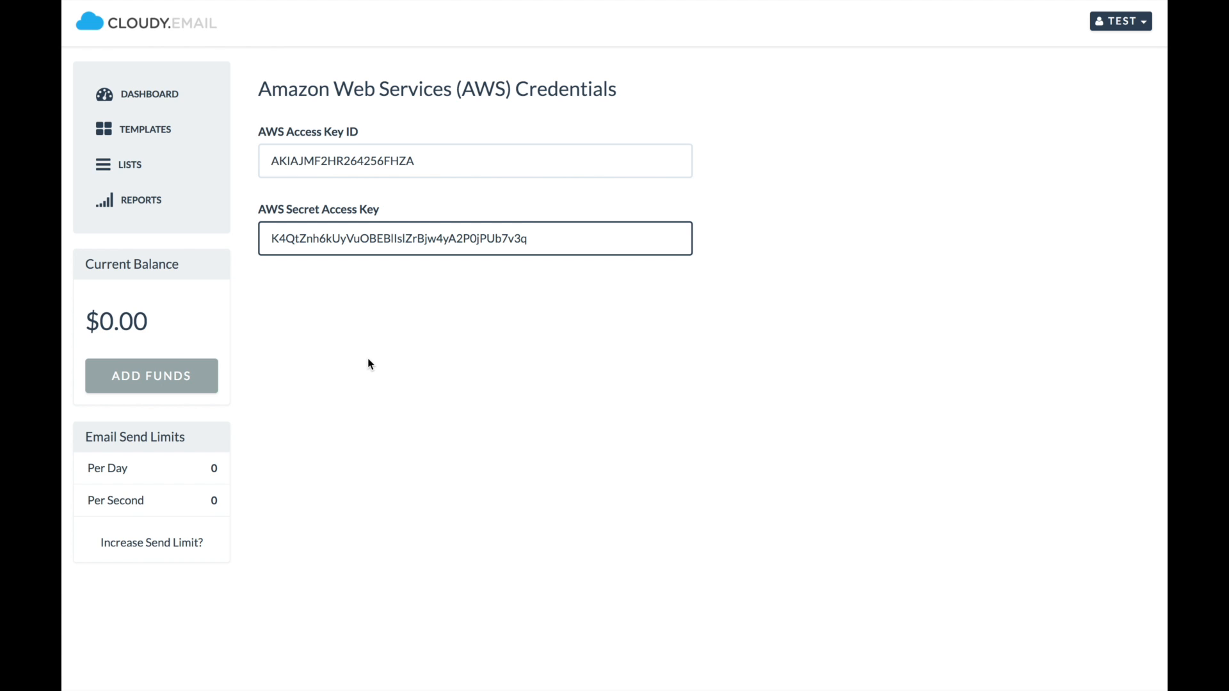